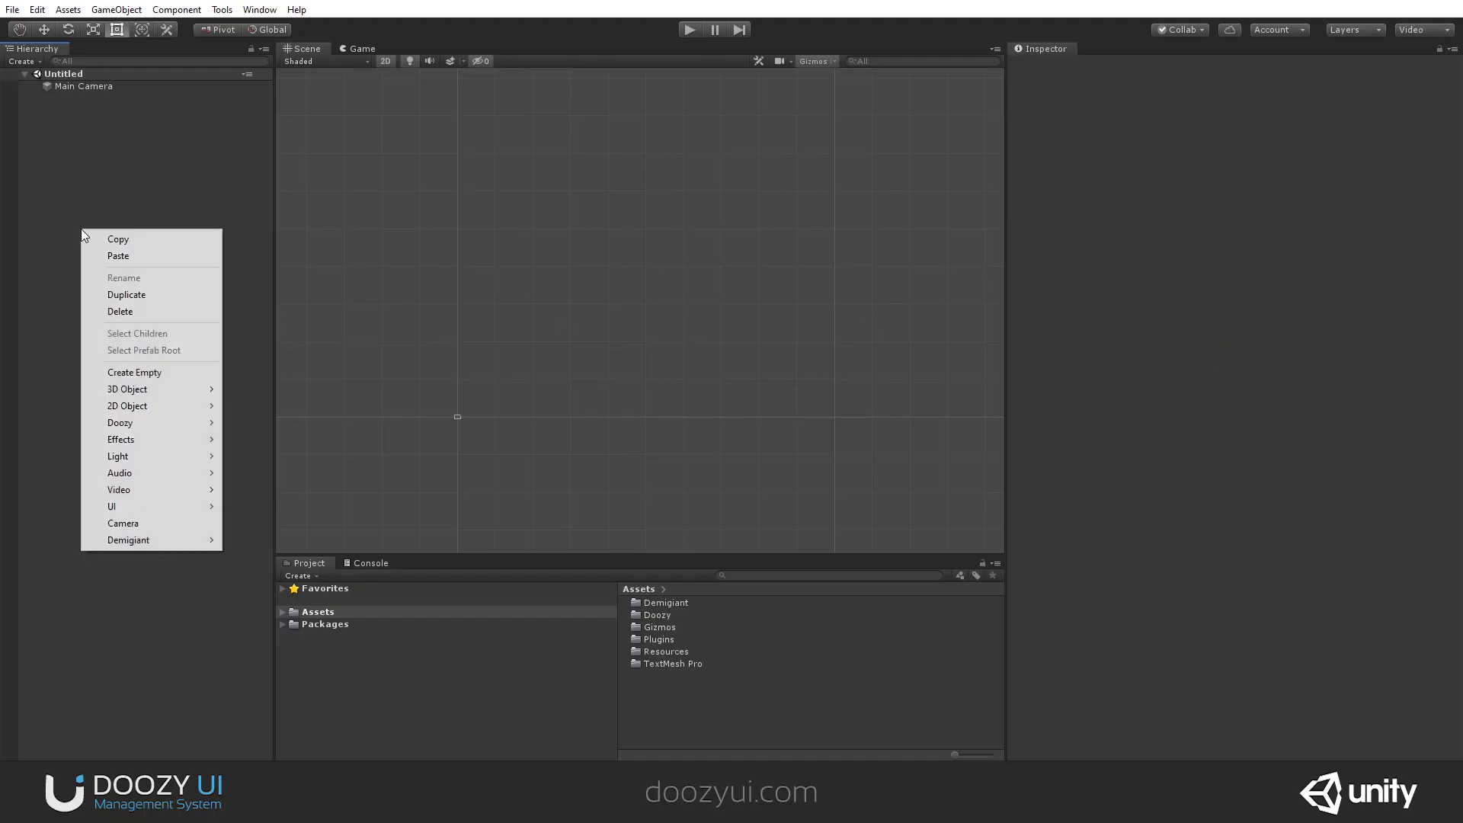
Add a Doozy UIDrawer to the scene from the Hierarchy context menu.
{"action": "left_click", "coordinate": [79, 145]}
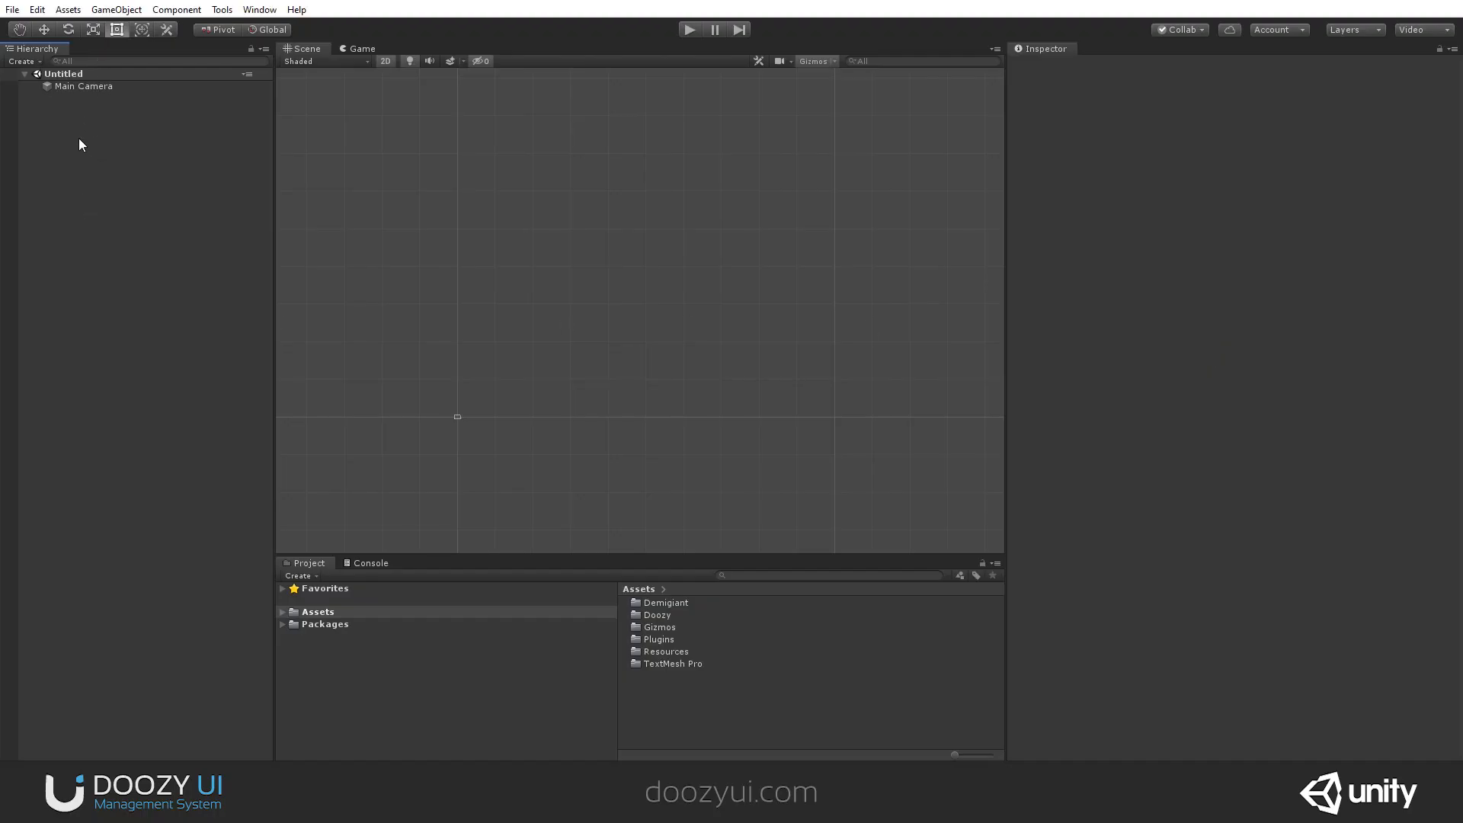
{"action": "right_click", "coordinate": [80, 143]}
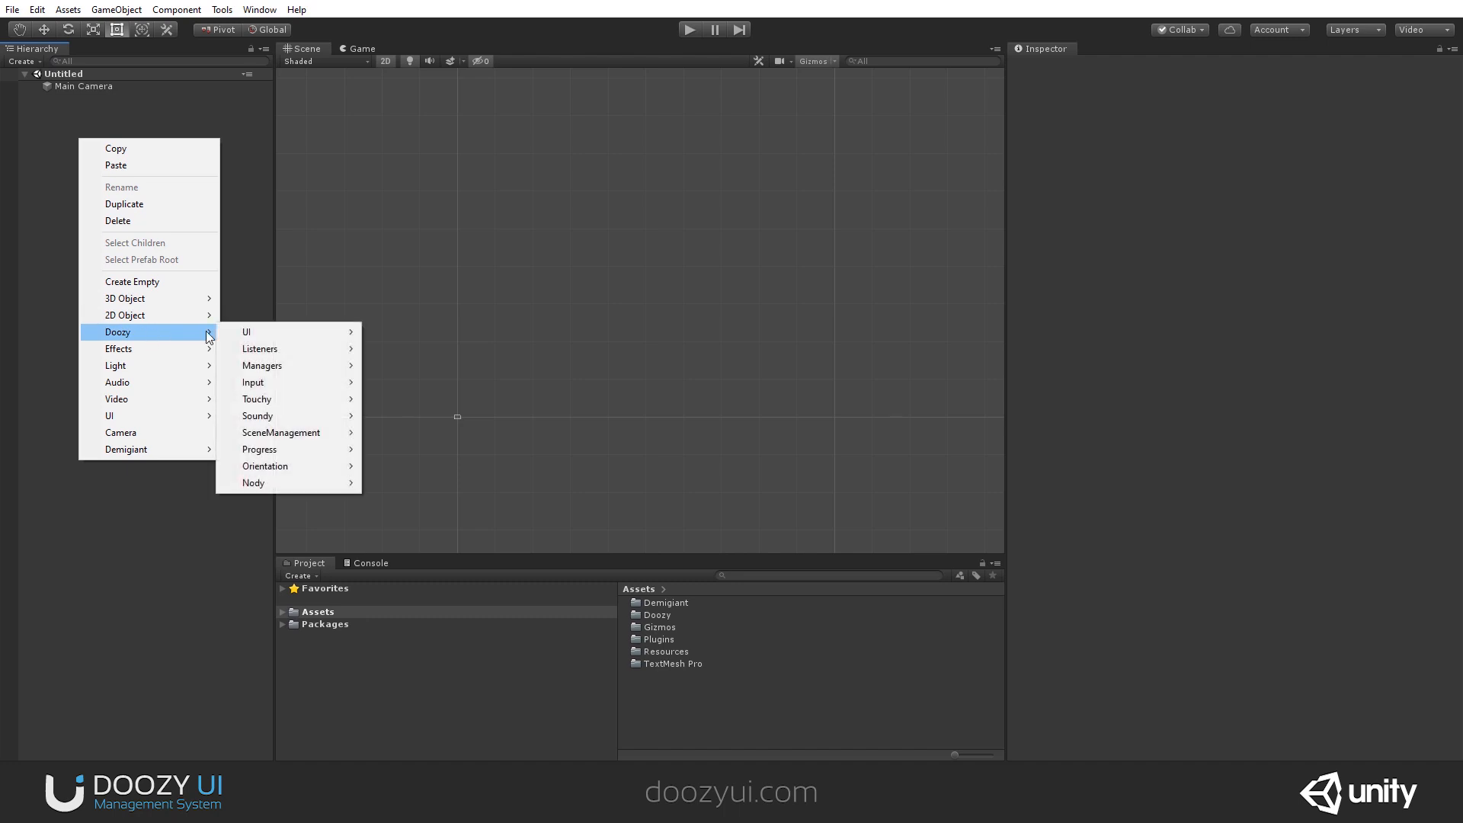
{"action": "left_click", "coordinate": [247, 330]}
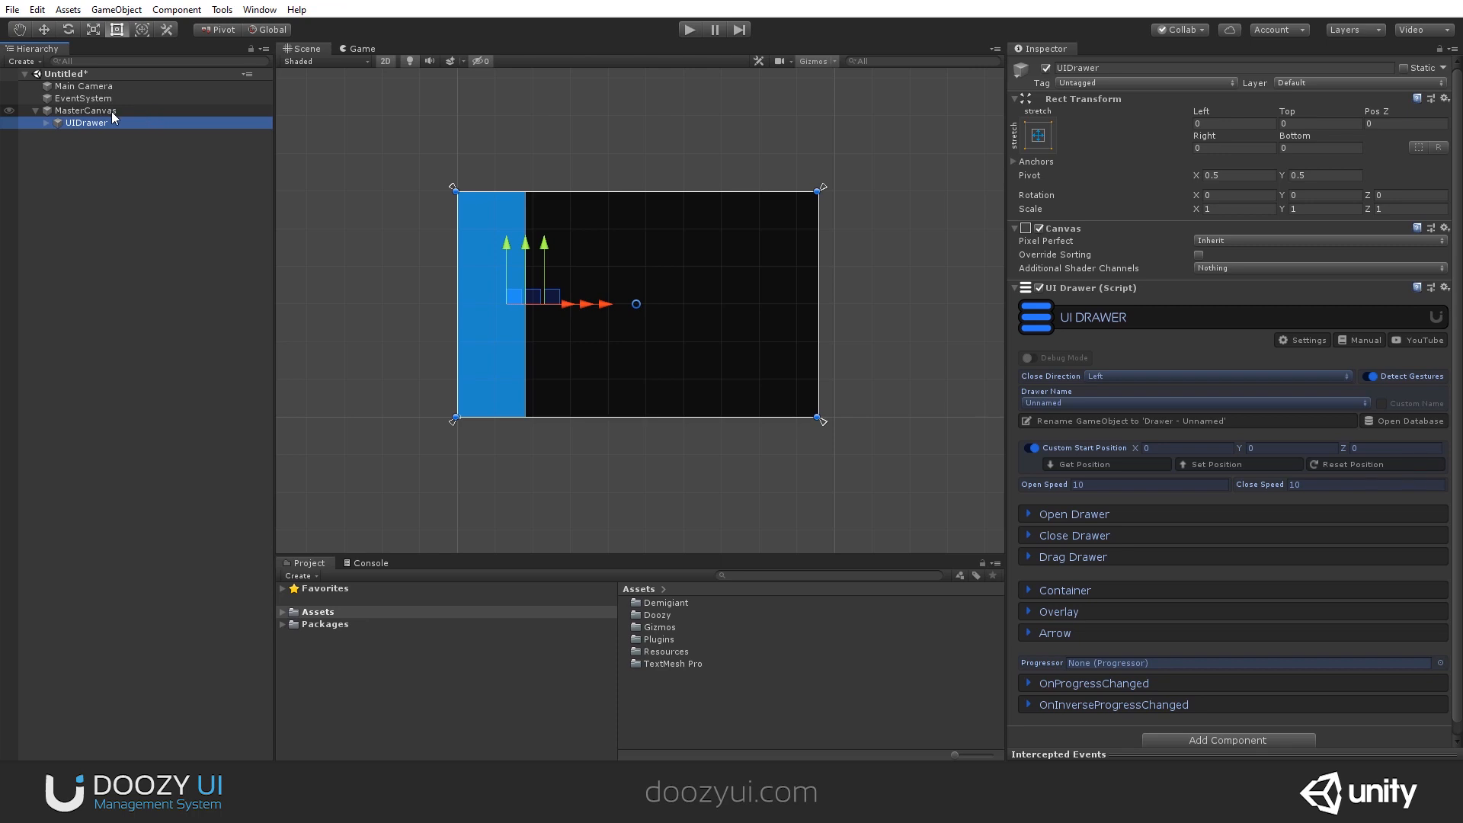
{"action": "mouse_move", "coordinate": [1021, 564]}
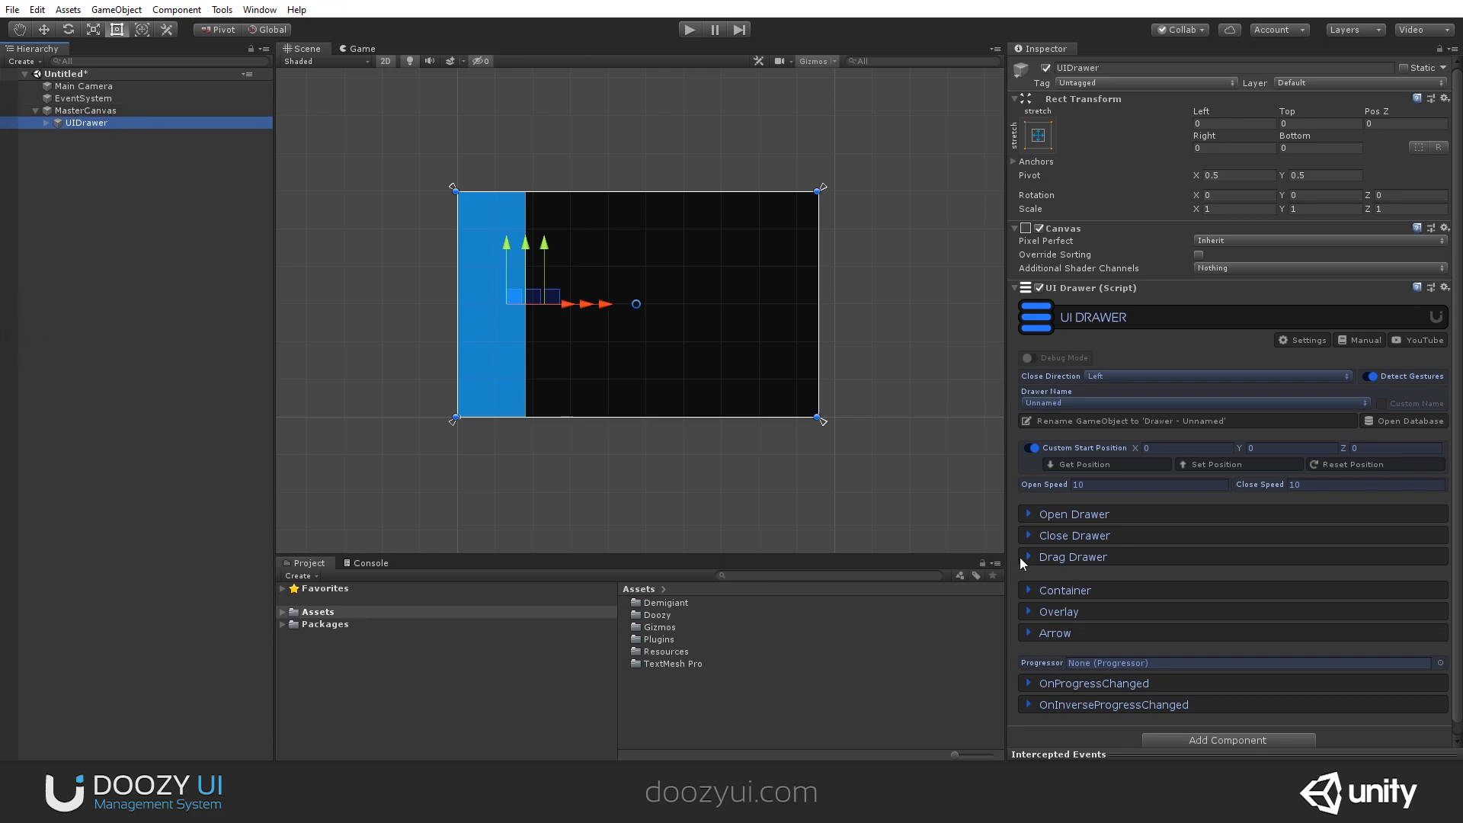
Expand the drawer's Container settings and size it to 0.5 of the screen.
{"action": "left_click", "coordinate": [1062, 589]}
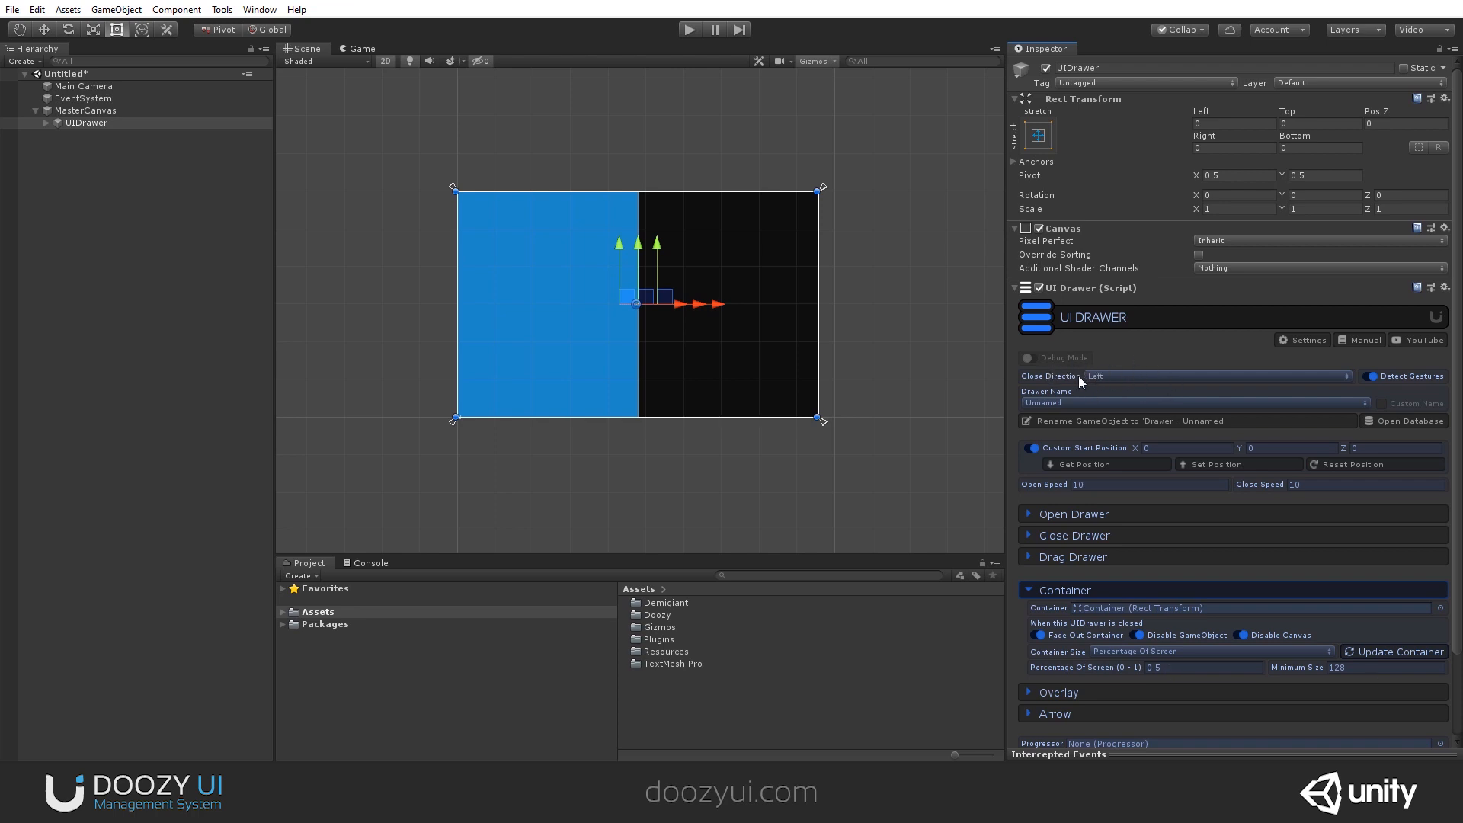
{"action": "mouse_move", "coordinate": [688, 29]}
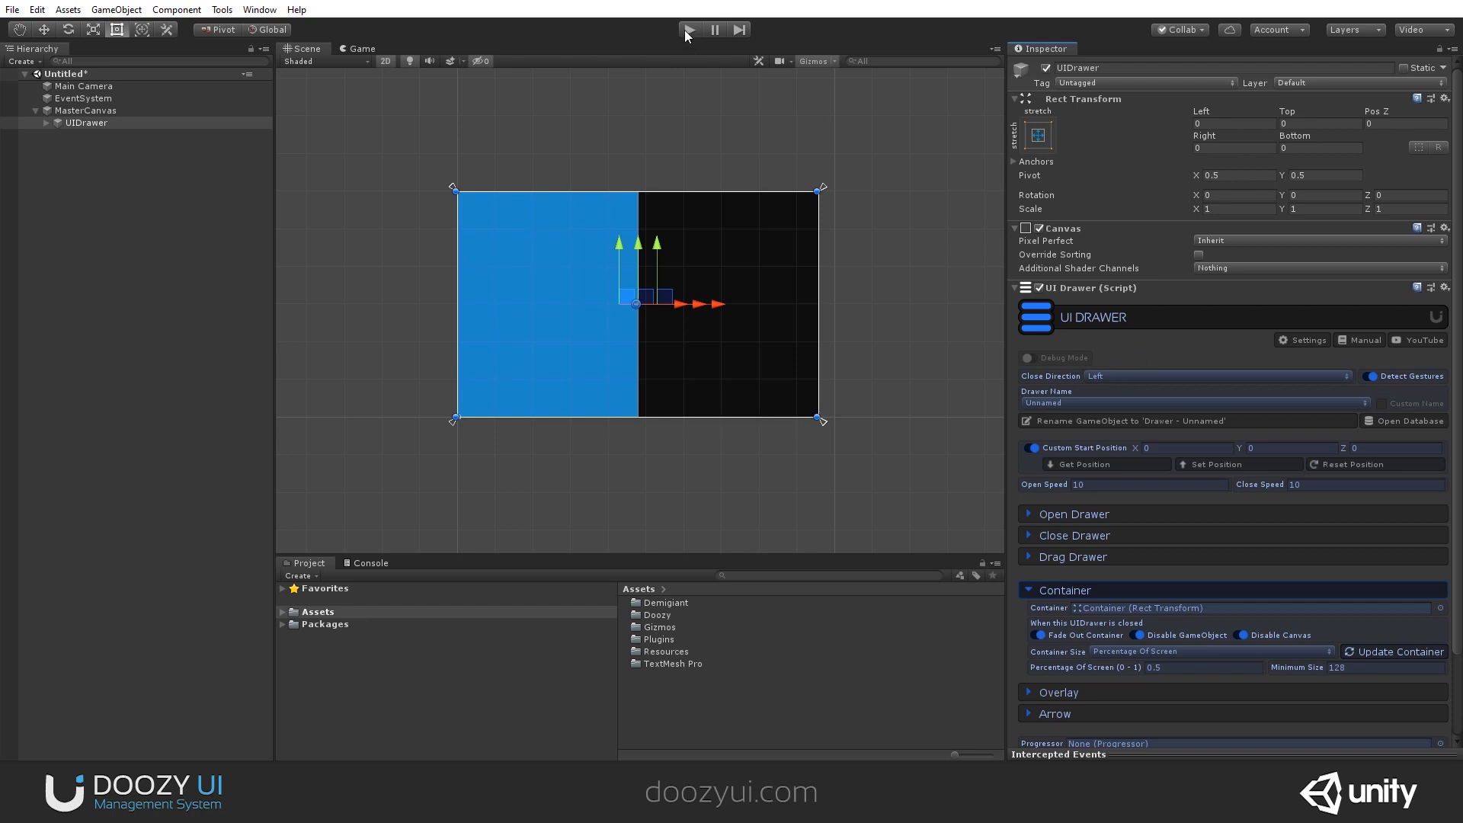
Play the scene, open the drawer to test it, then stop play.
{"action": "left_click", "coordinate": [689, 29]}
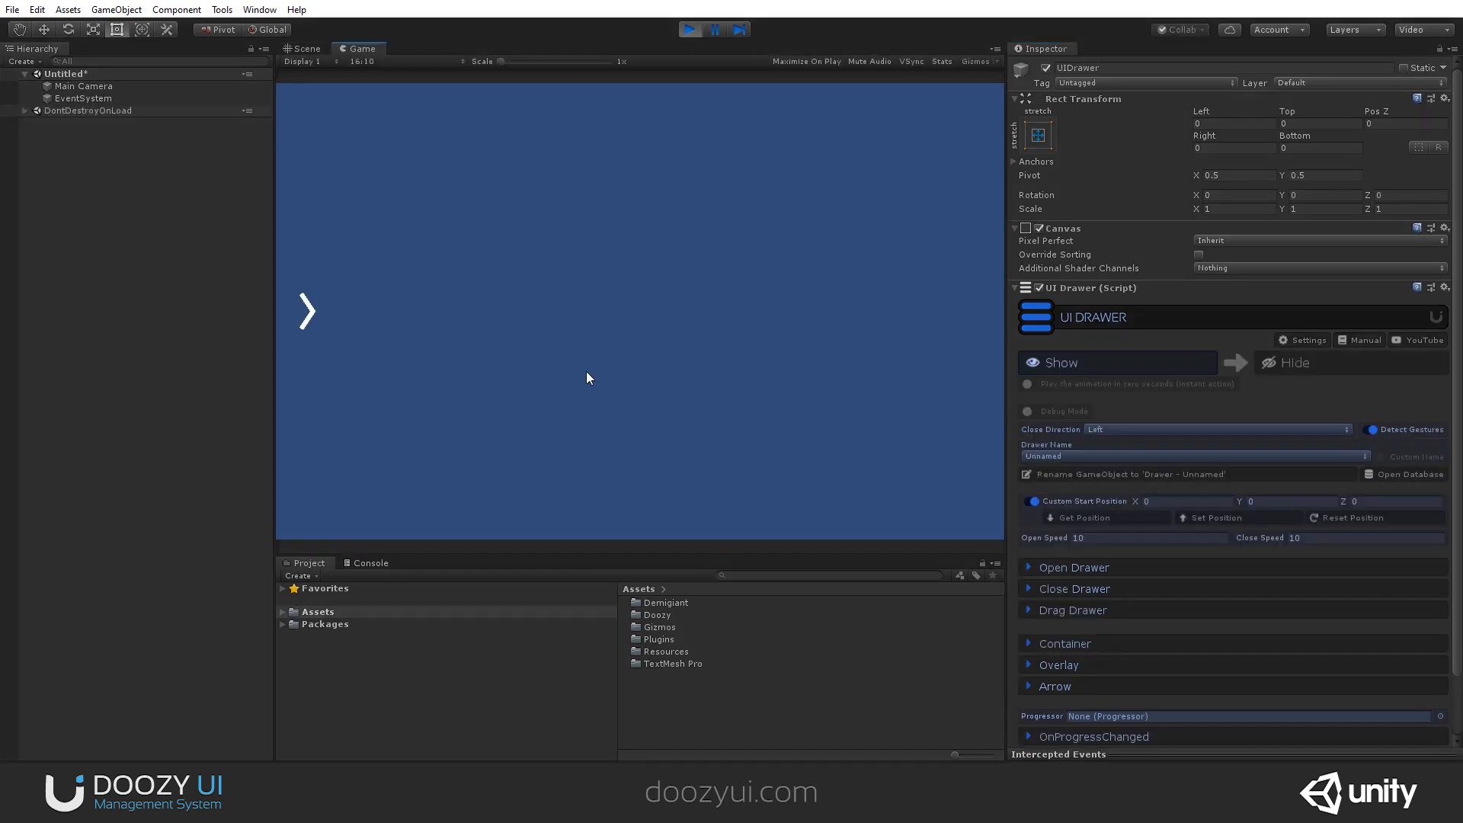
{"action": "mouse_move", "coordinate": [468, 297]}
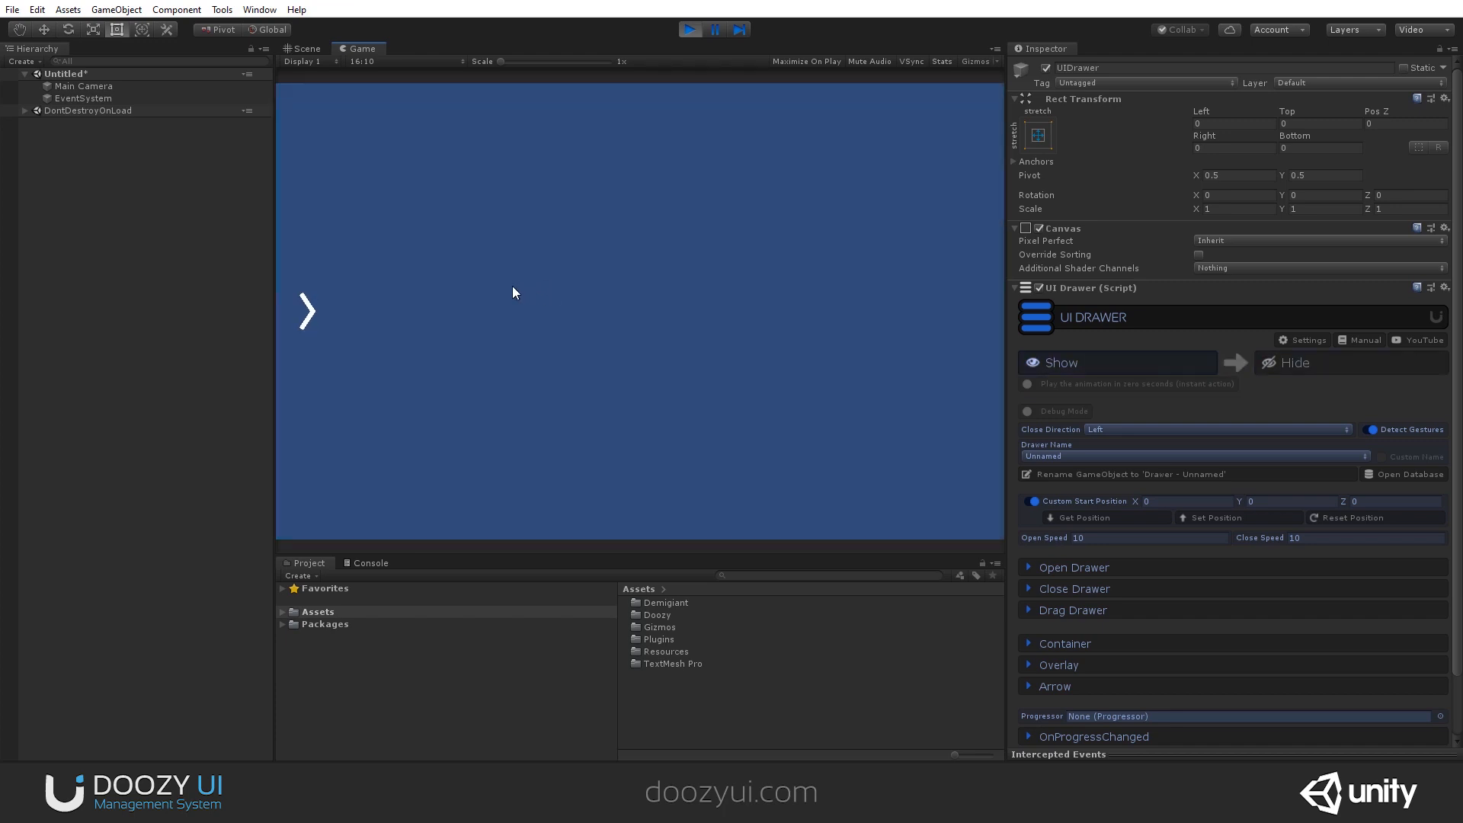
{"action": "left_click", "coordinate": [689, 29]}
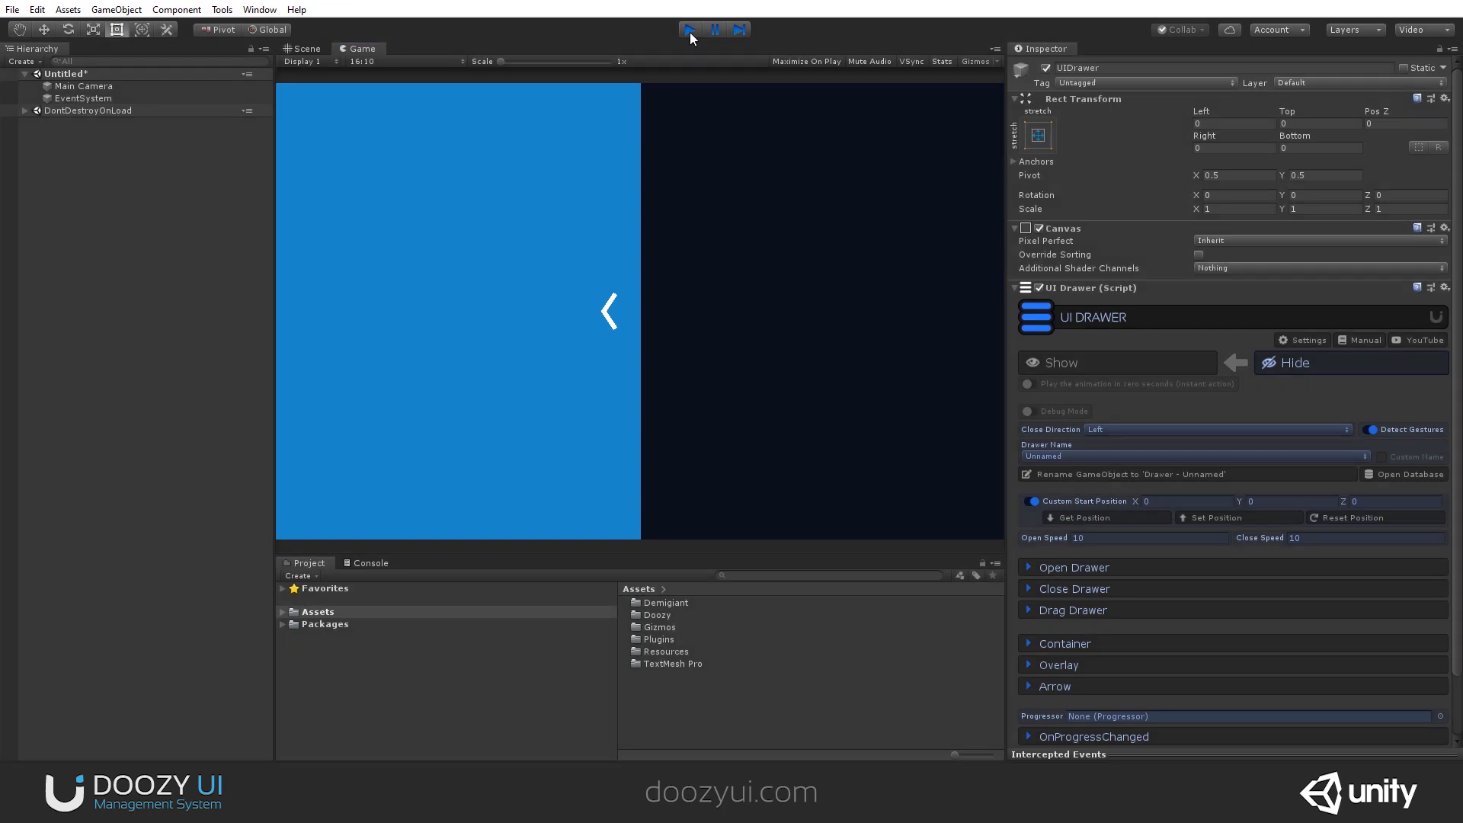
{"action": "left_click", "coordinate": [688, 29]}
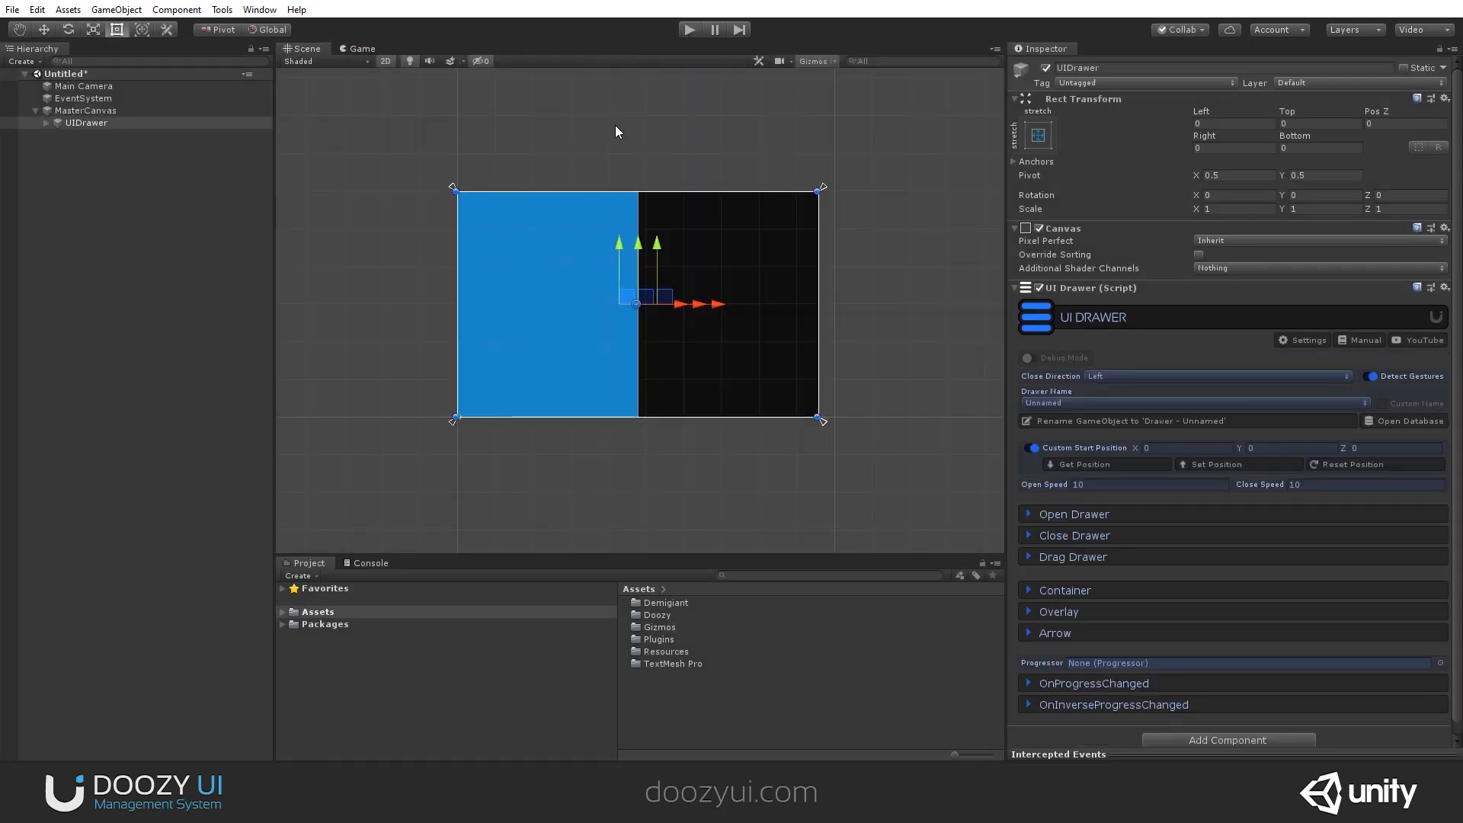
Set Close Direction to Up, update the container to fit, and test it in play mode.
{"action": "left_click", "coordinate": [1213, 376]}
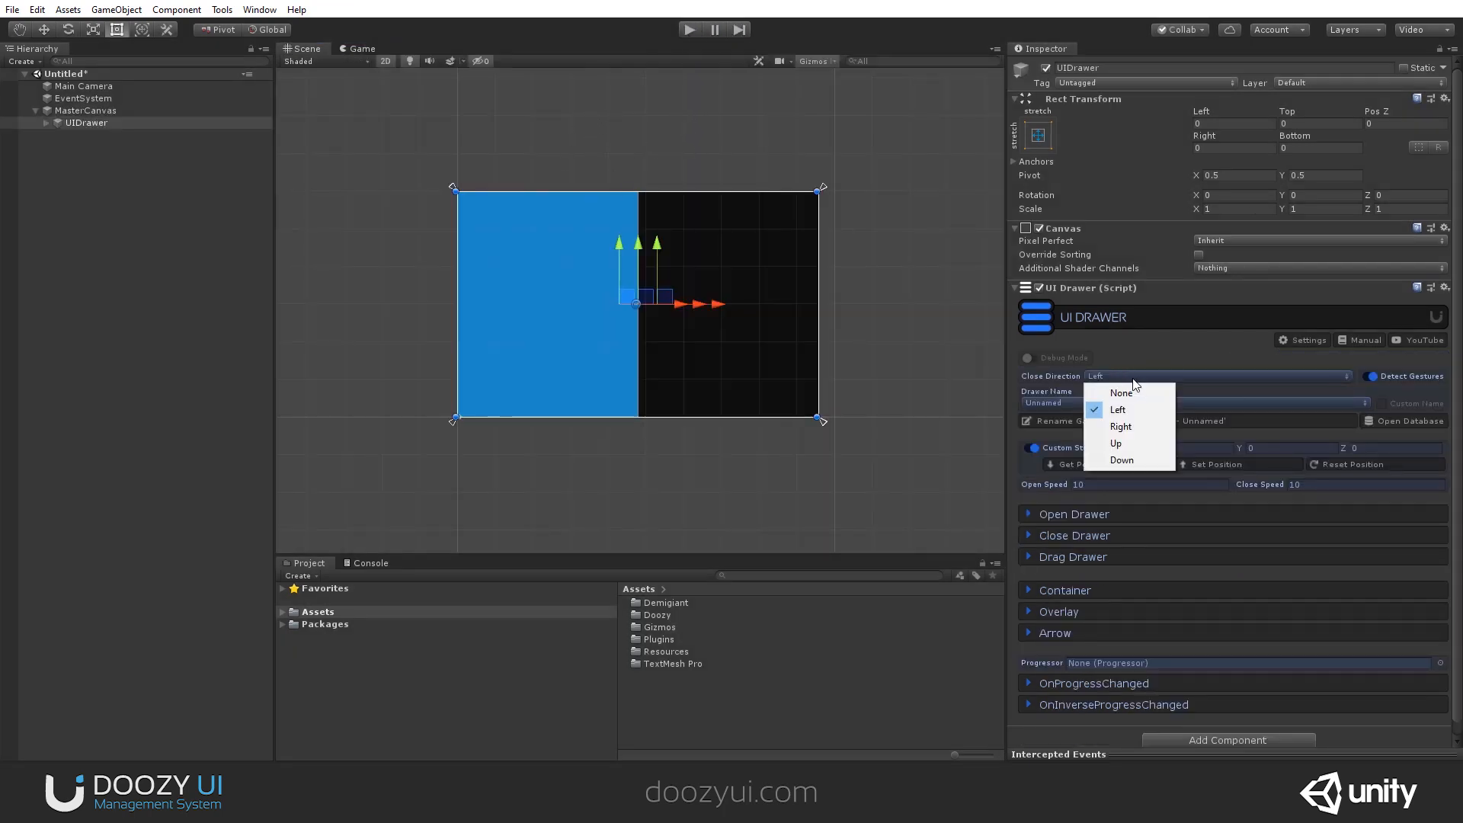
{"action": "left_click", "coordinate": [1115, 444]}
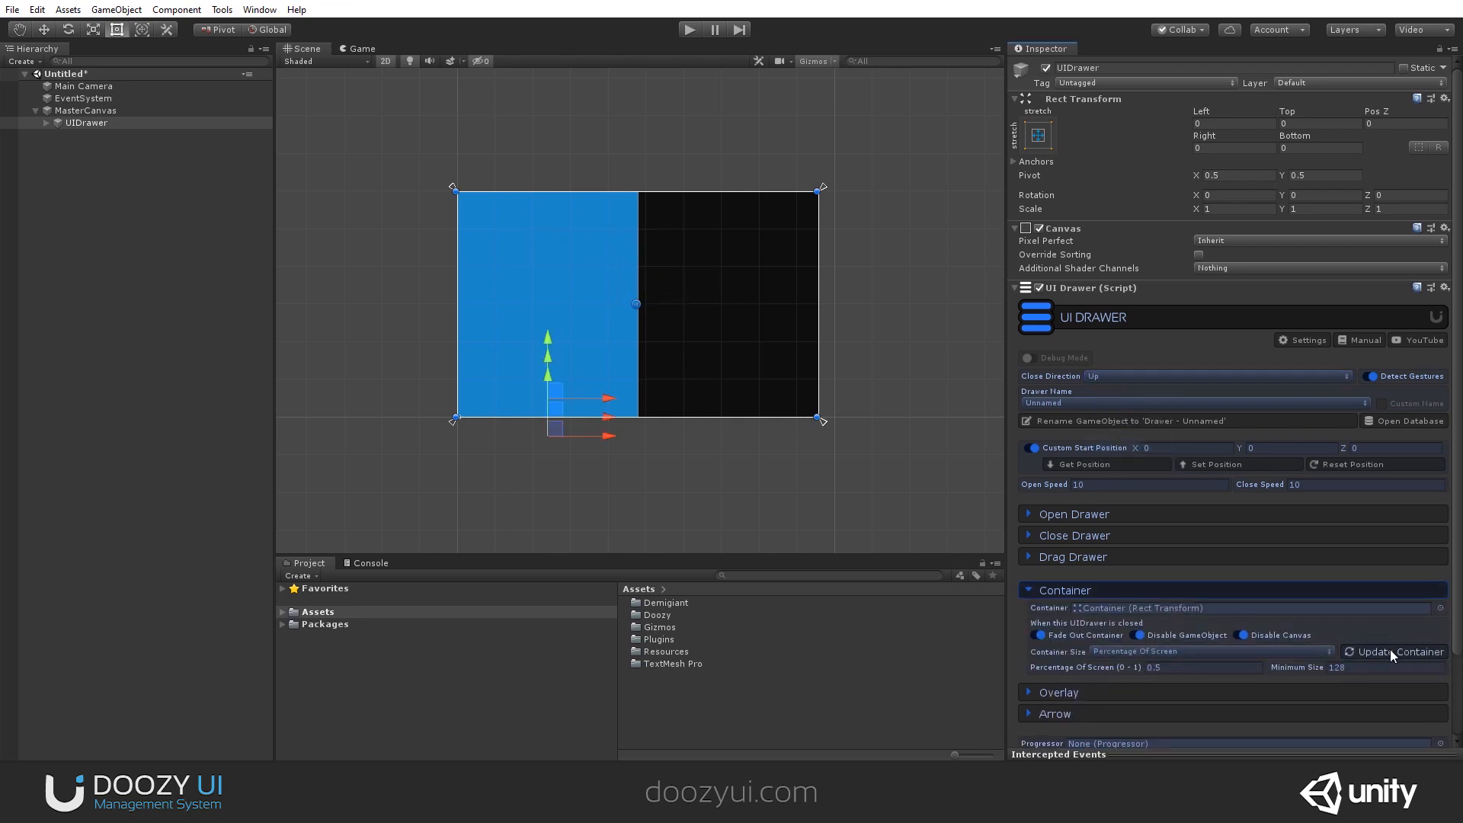
{"action": "left_click", "coordinate": [1394, 651]}
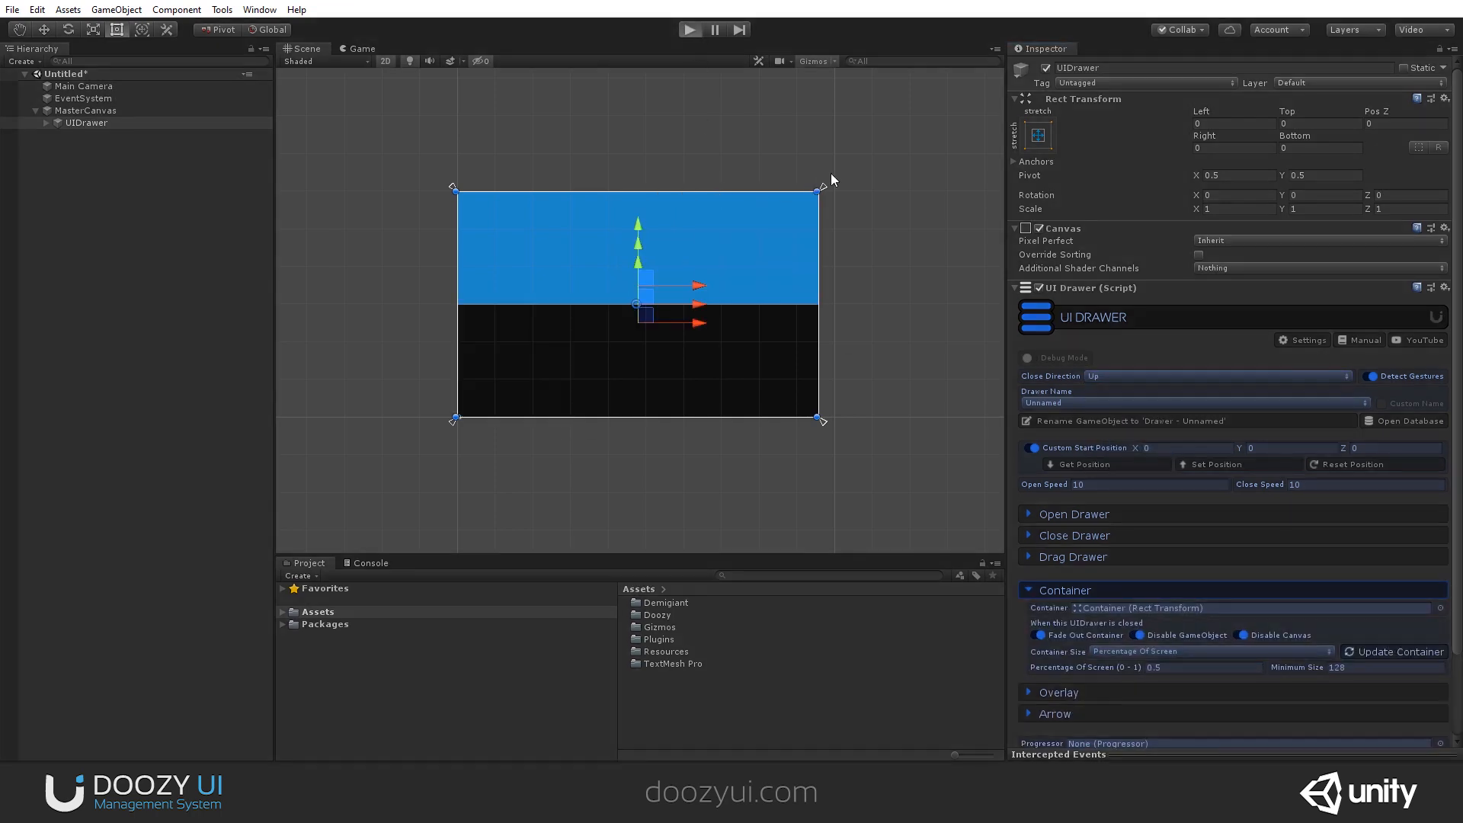
{"action": "left_click", "coordinate": [689, 29]}
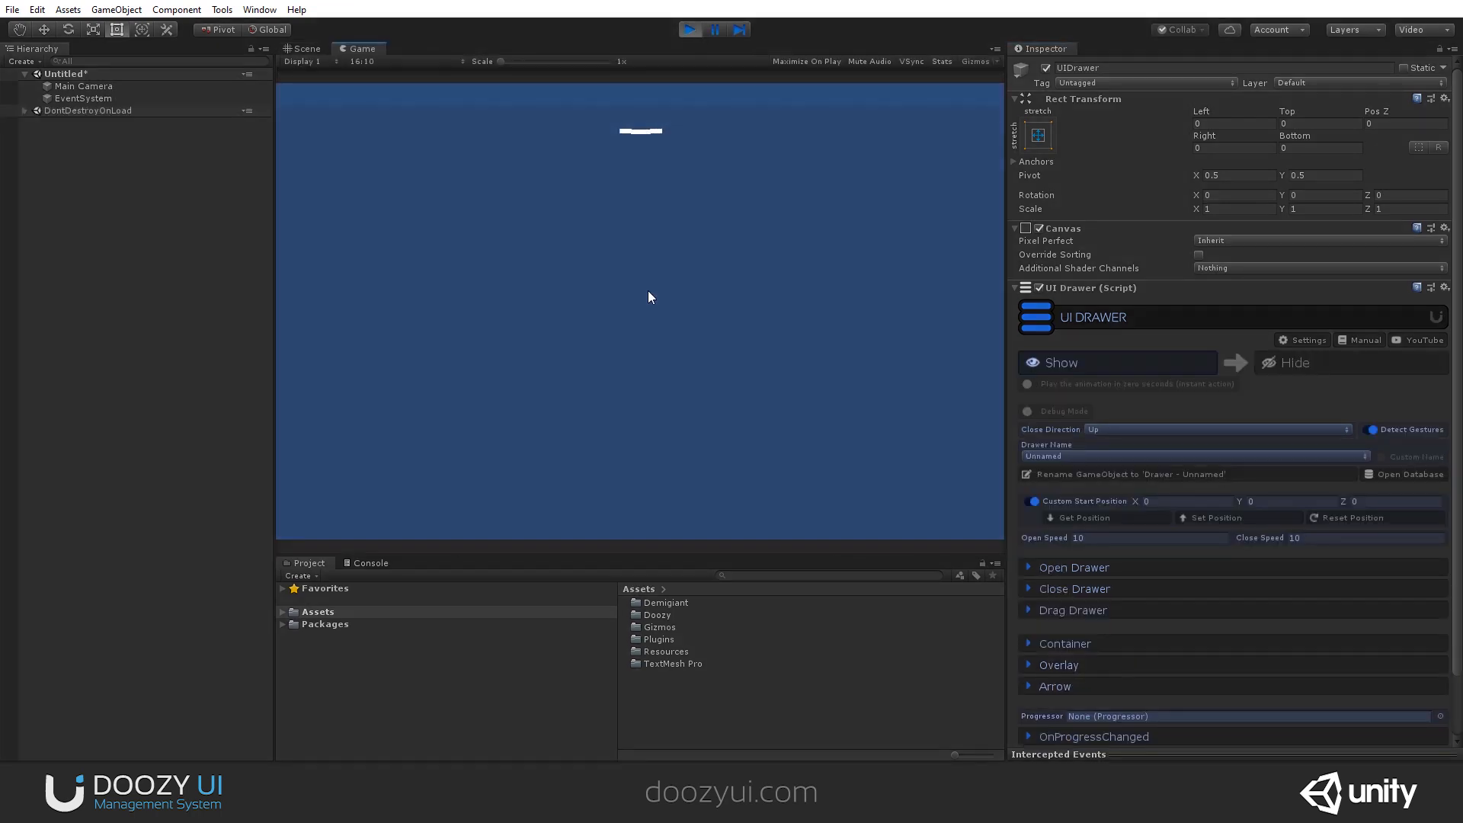
{"action": "left_click", "coordinate": [1293, 363]}
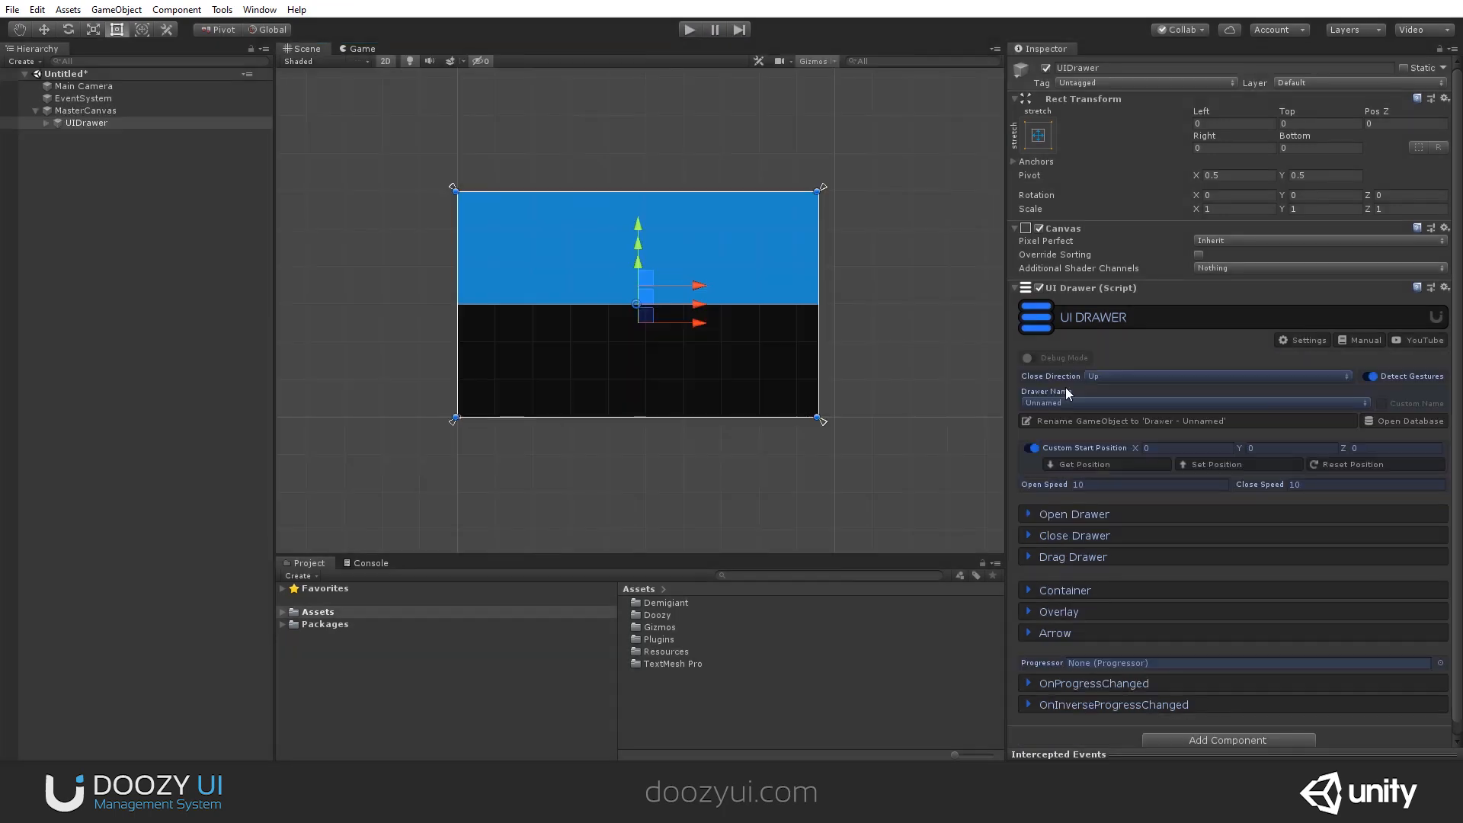
Disable the drawer's arrow in its Arrow settings.
{"action": "left_click", "coordinate": [1053, 632]}
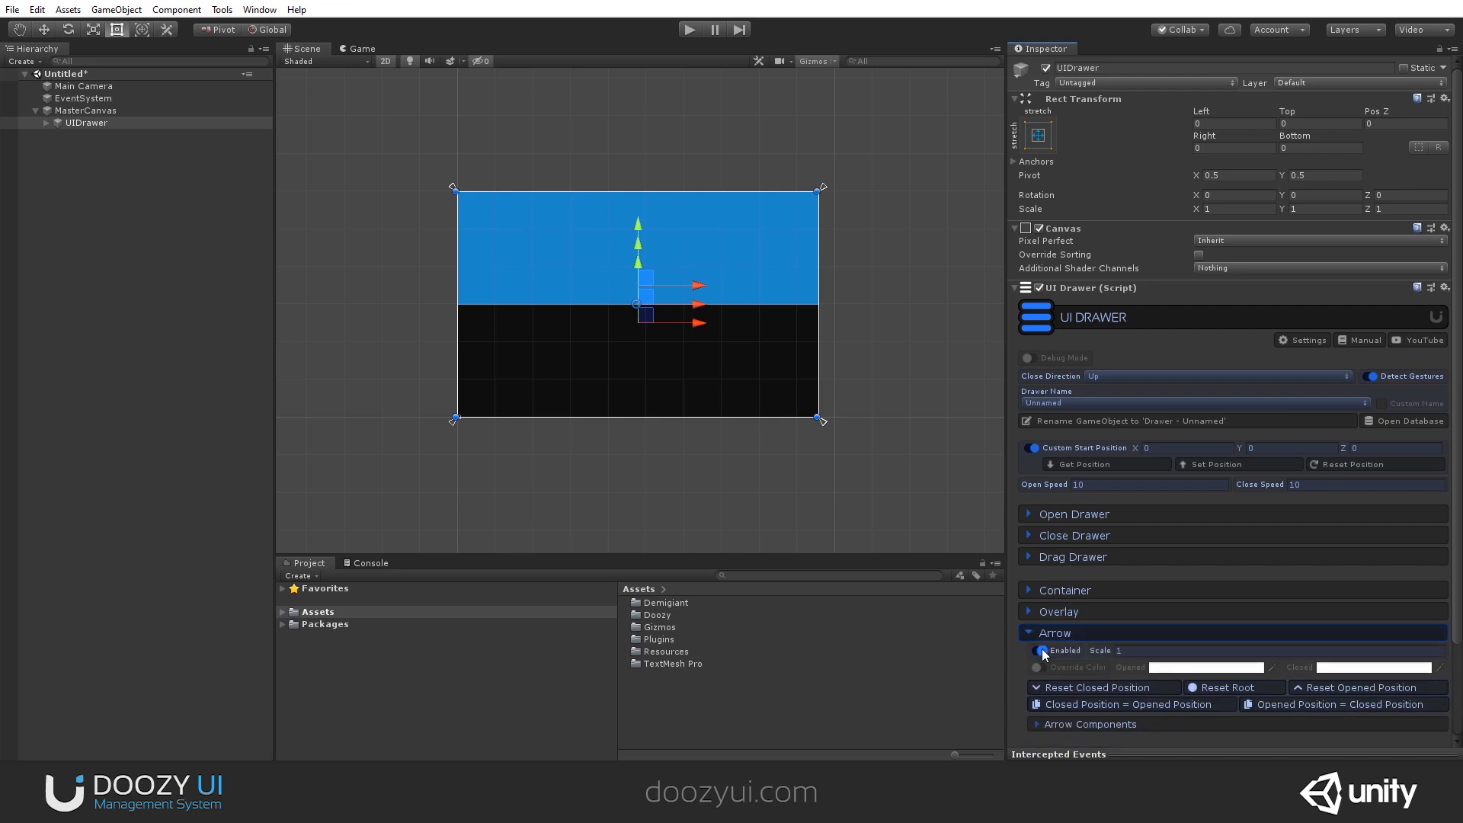
{"action": "left_click", "coordinate": [689, 29]}
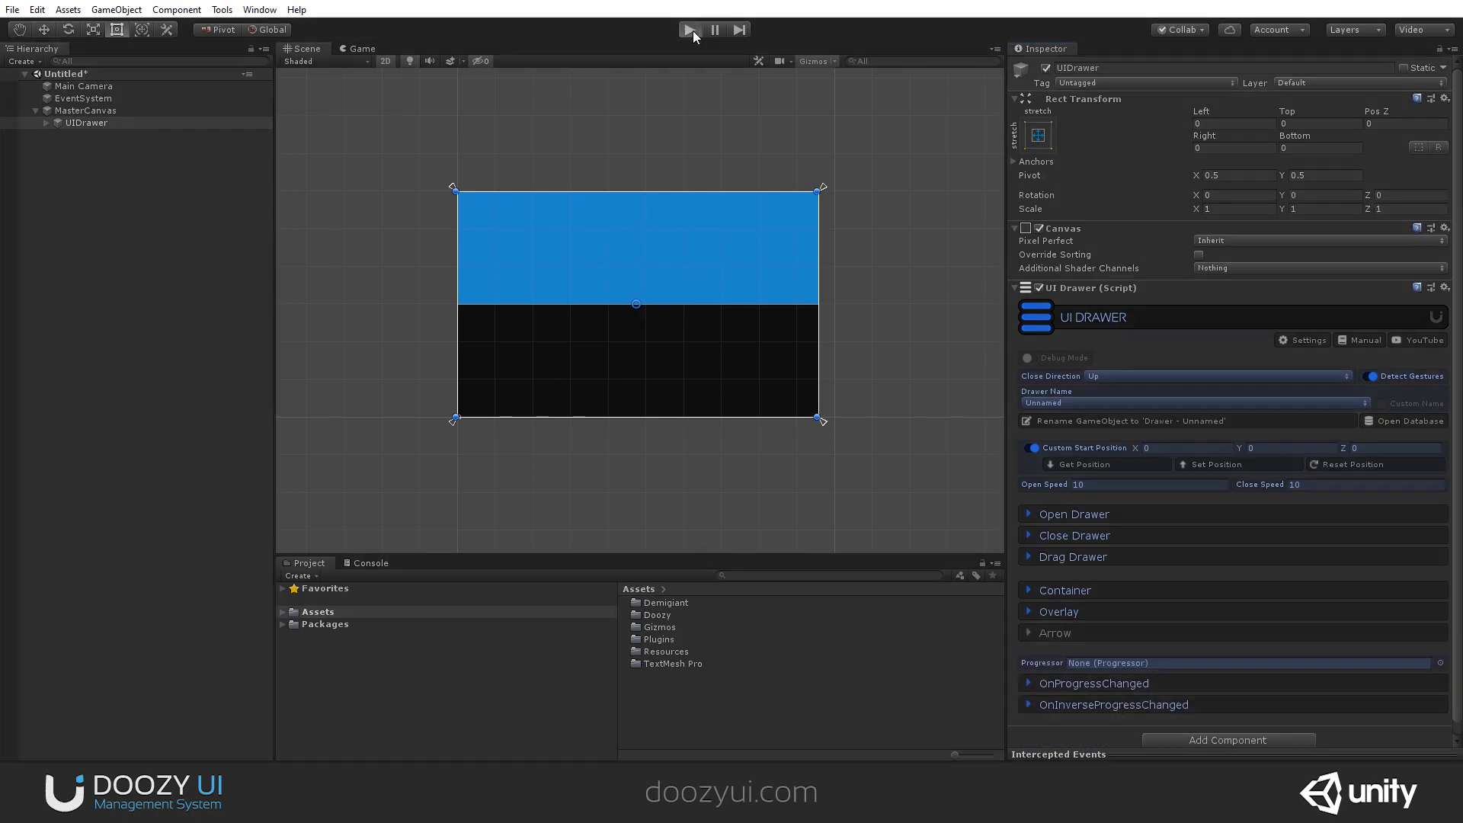
Play the scene, open the drawer, turn off Fade Out Container, and reopen the drawer.
{"action": "left_click", "coordinate": [689, 29]}
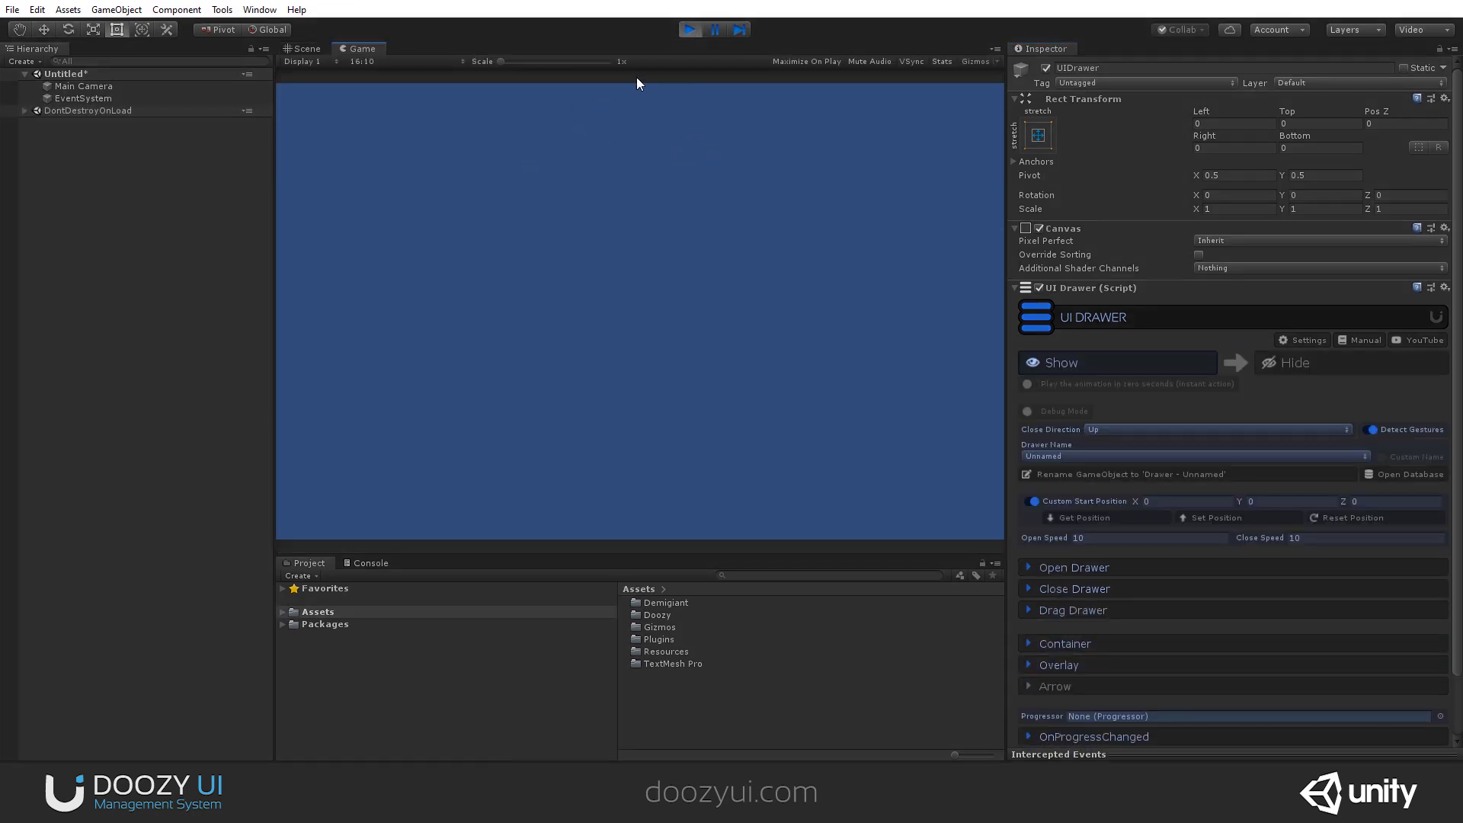
{"action": "mouse_move", "coordinate": [654, 152]}
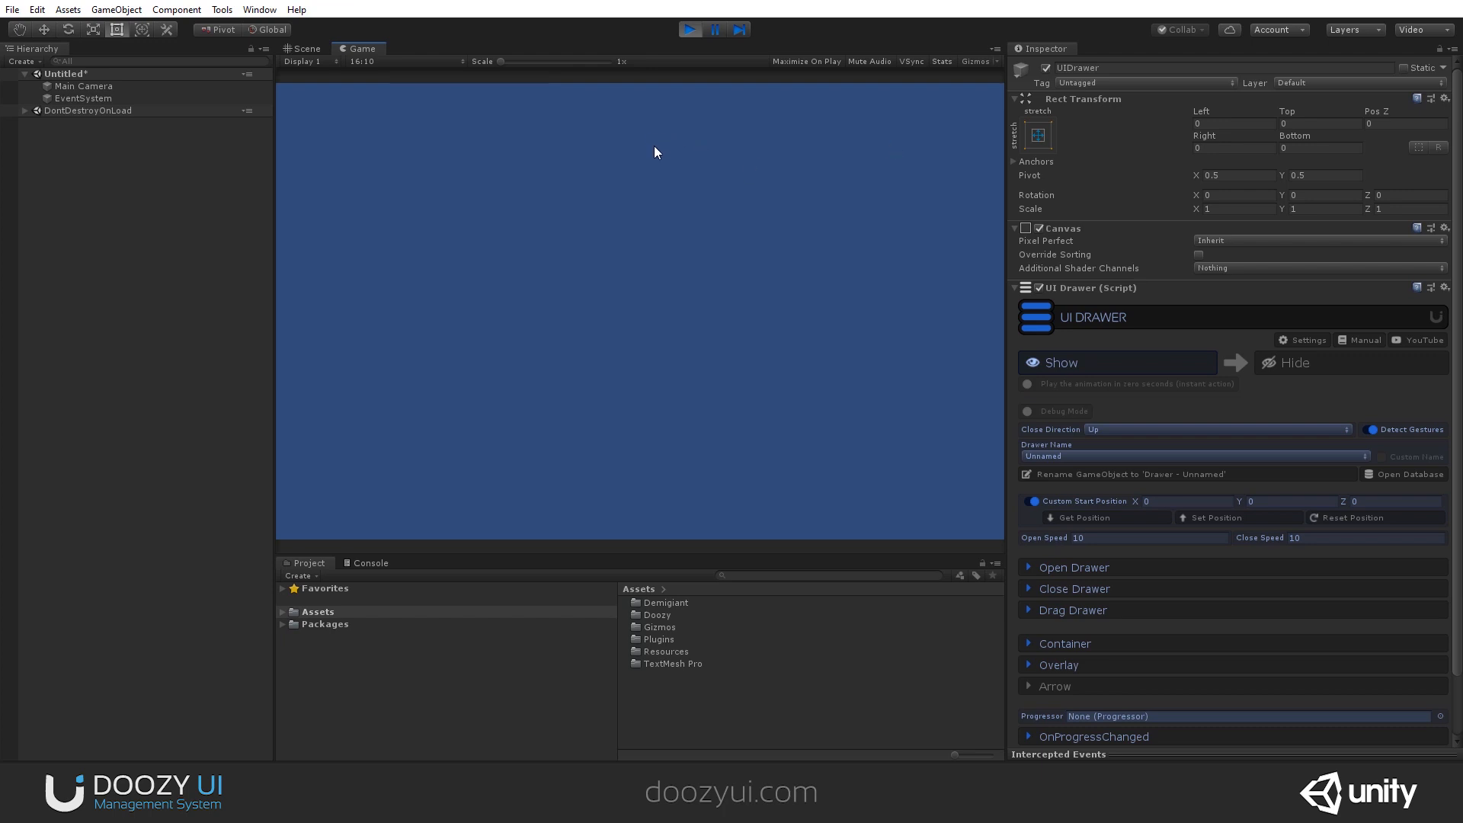
{"action": "left_click", "coordinate": [1294, 363]}
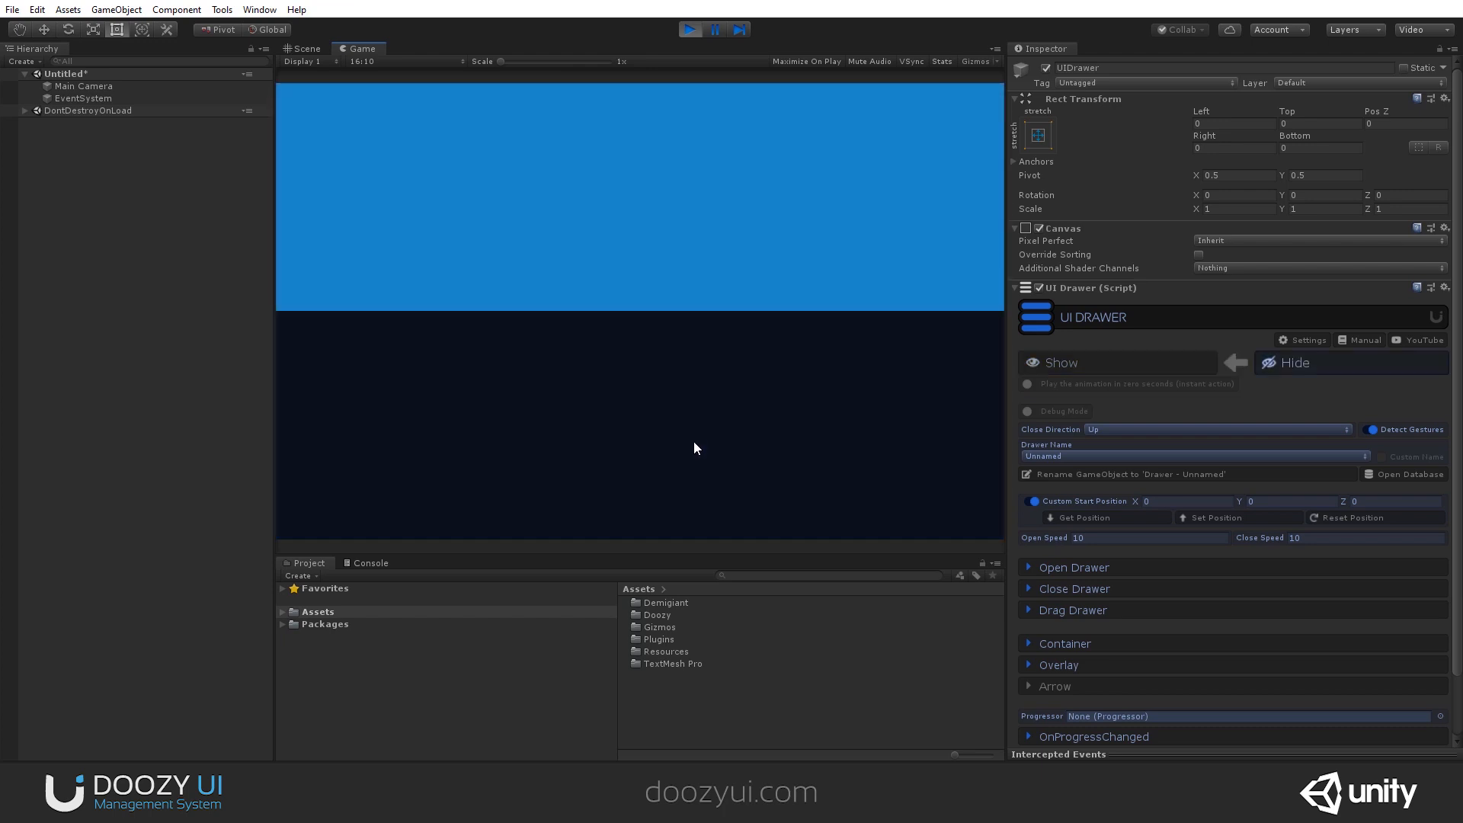
{"action": "mouse_move", "coordinate": [685, 131]}
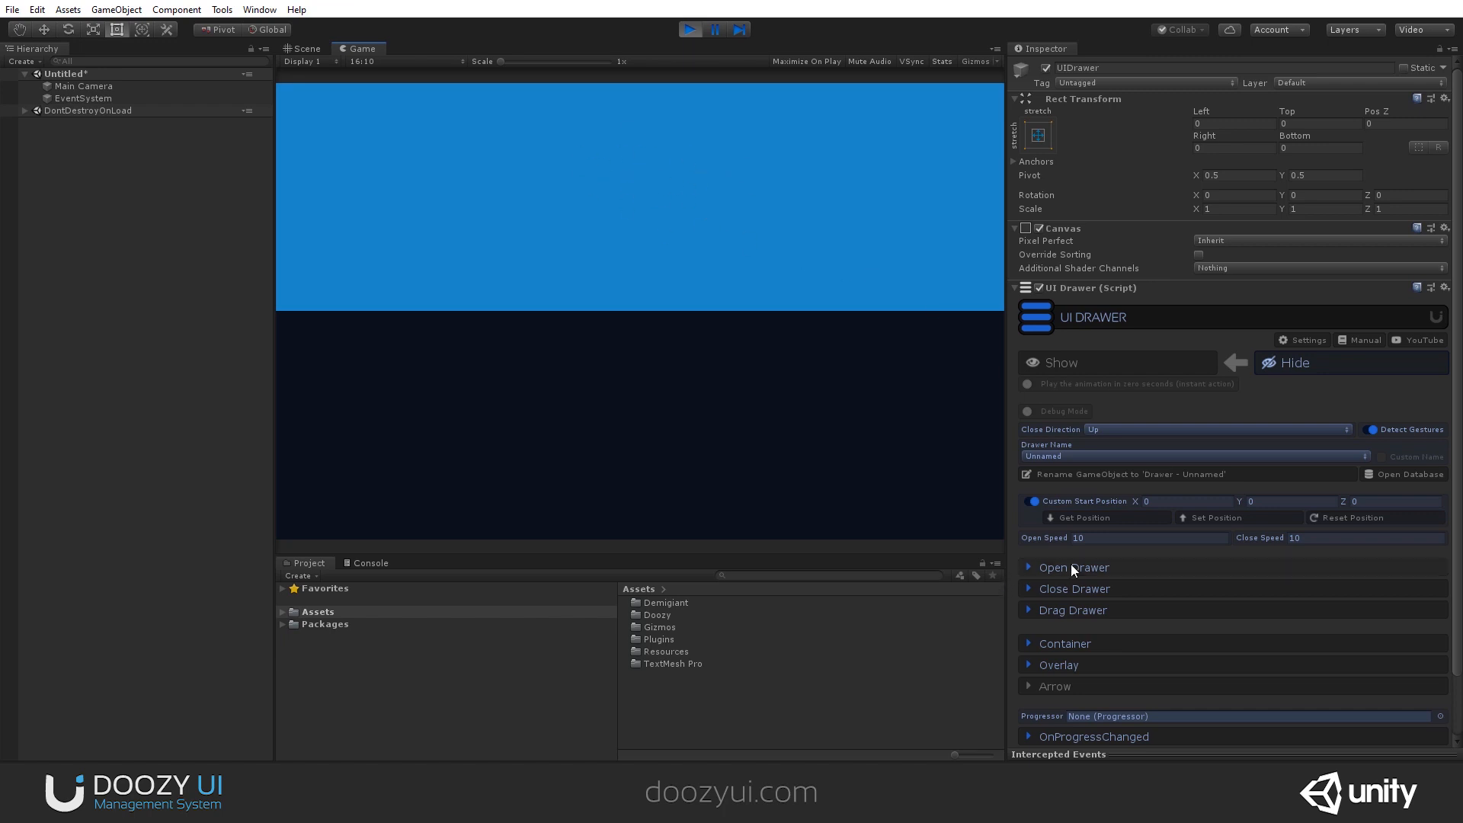
{"action": "left_click", "coordinate": [1064, 643]}
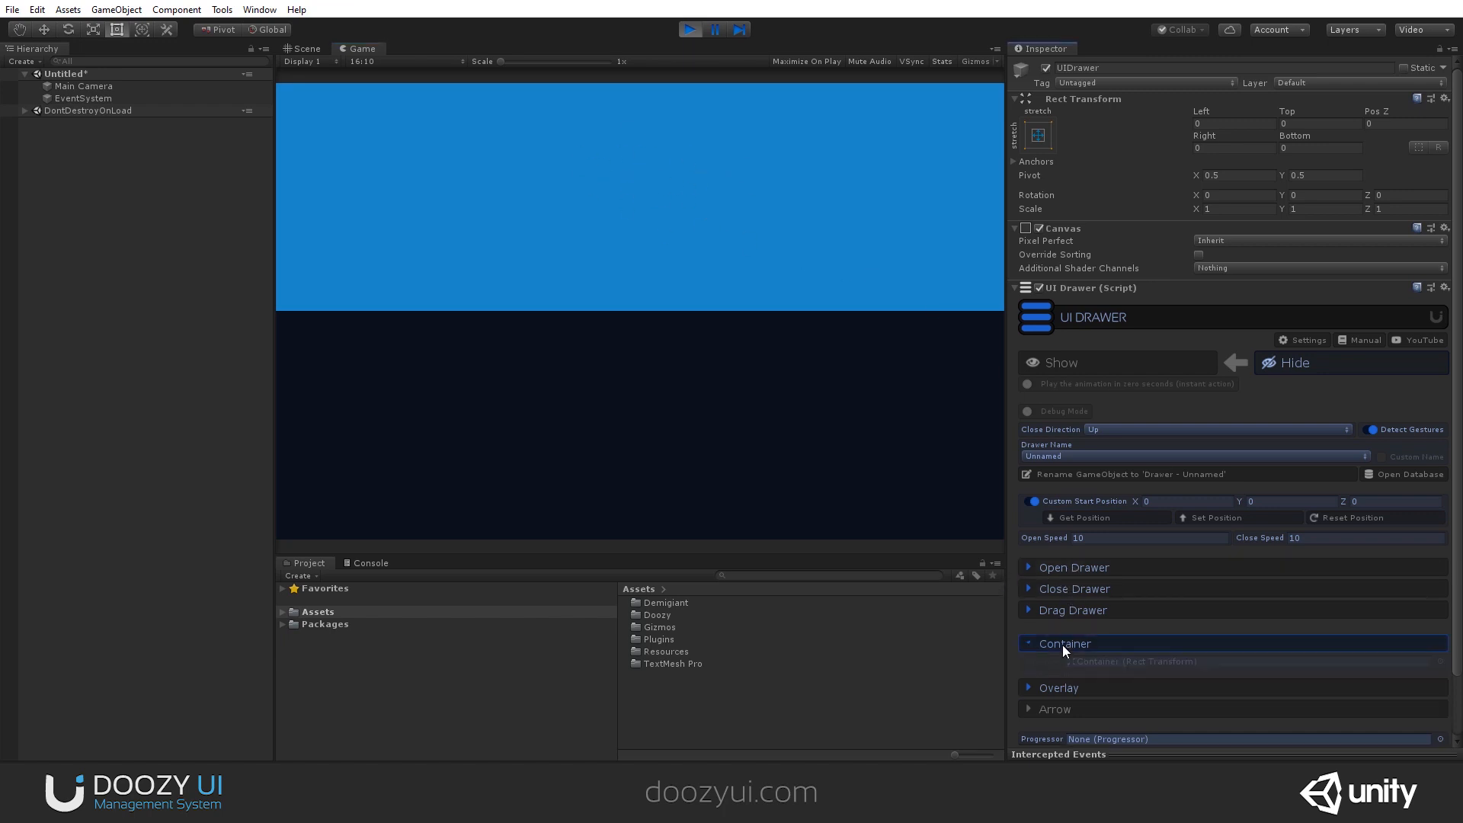
{"action": "left_click", "coordinate": [1063, 643]}
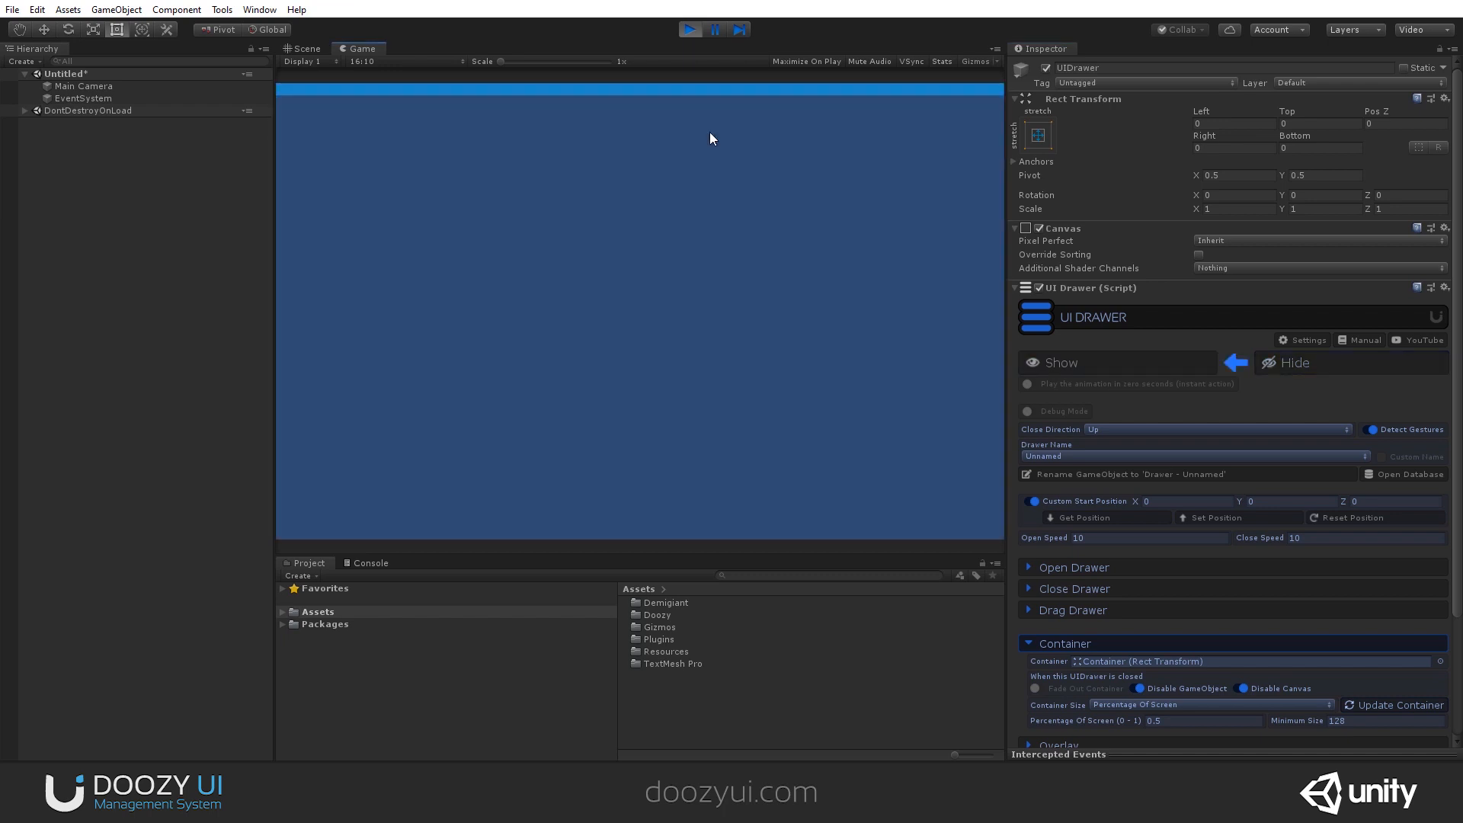
{"action": "left_click", "coordinate": [1295, 362]}
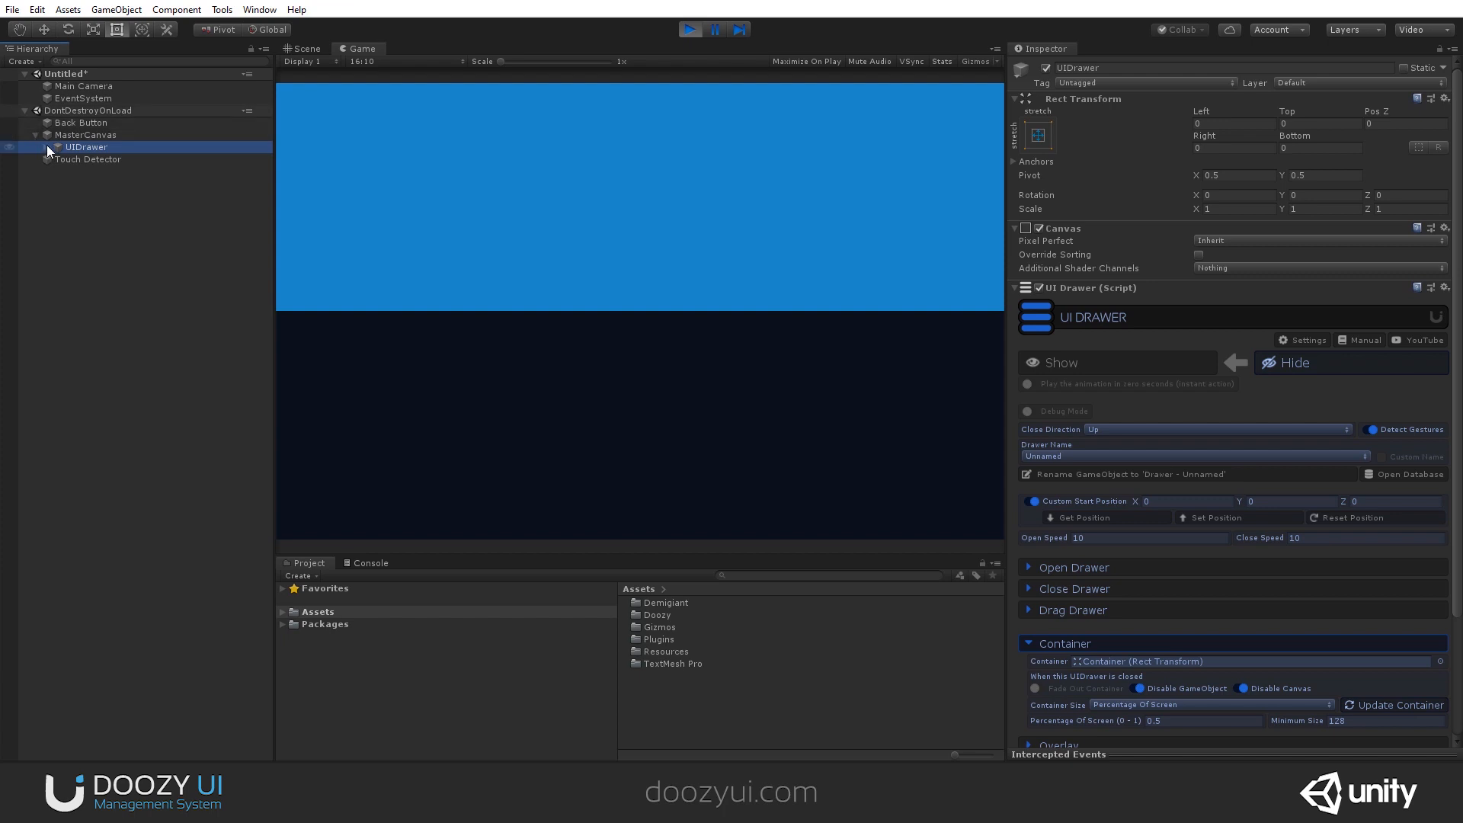
Expand the drawer's children, inspect the Overlay, preview it in play mode and stop.
{"action": "left_click", "coordinate": [93, 158]}
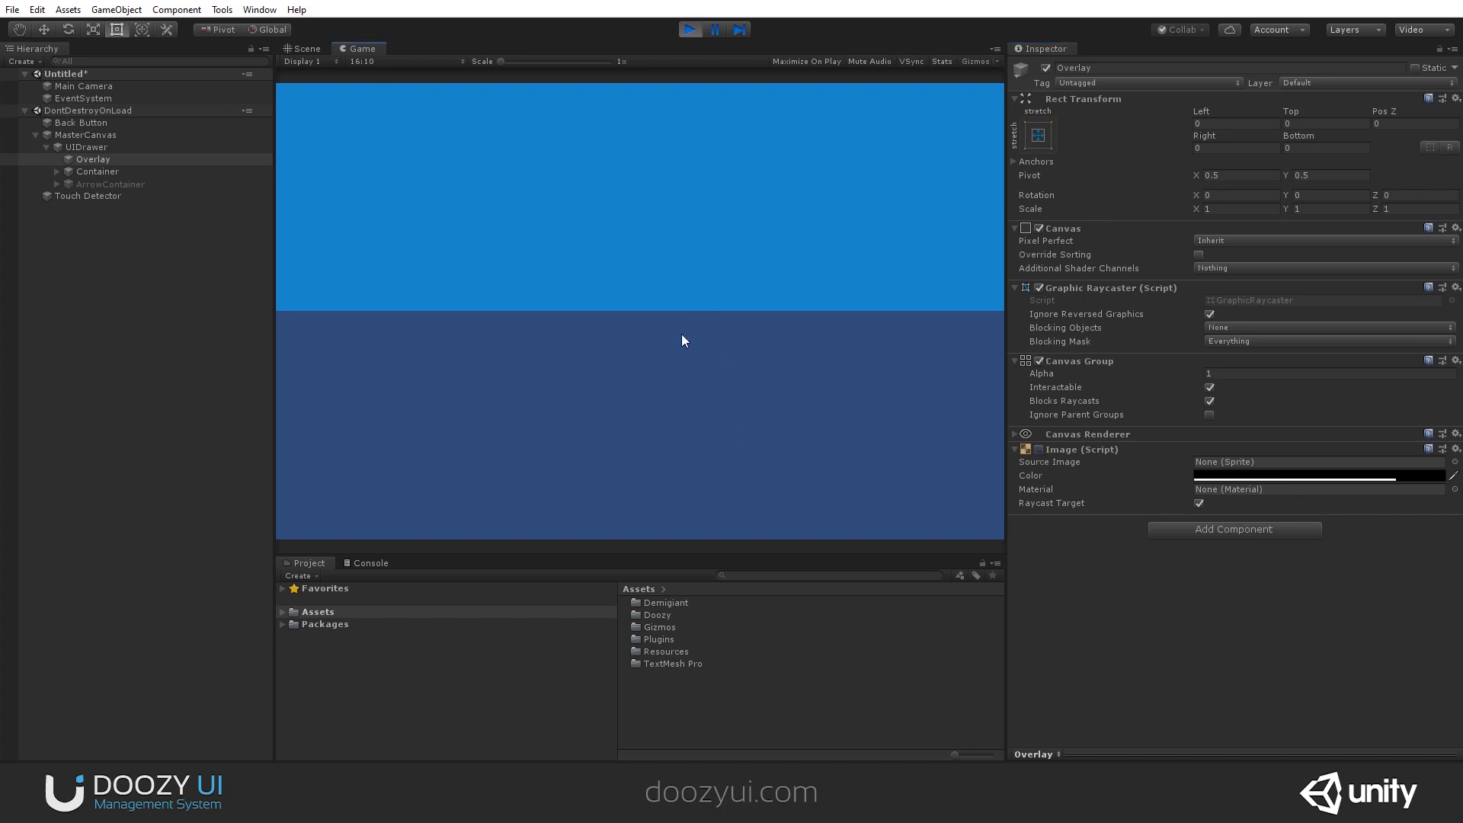
{"action": "mouse_move", "coordinate": [581, 226]}
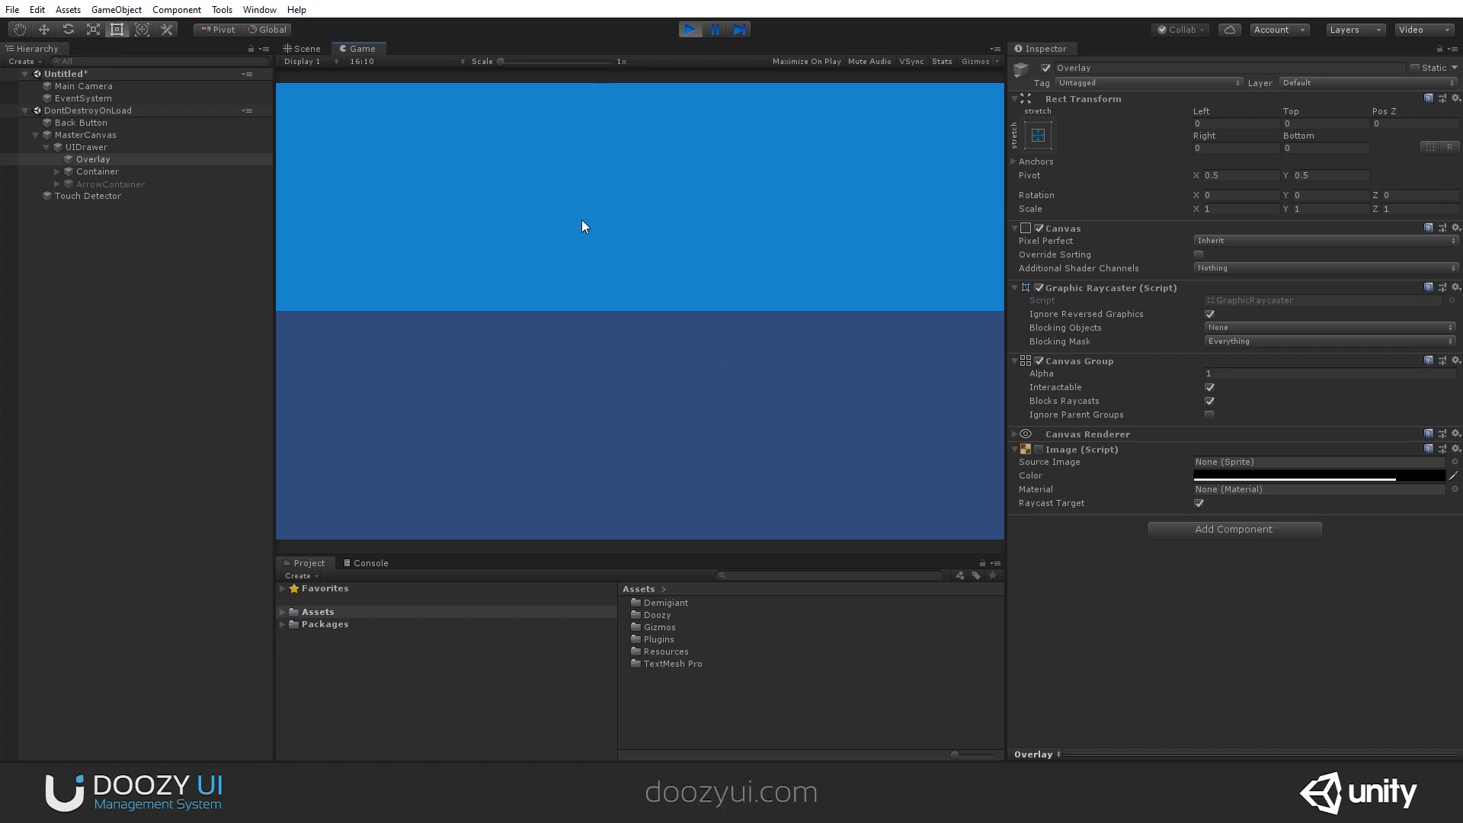
{"action": "mouse_move", "coordinate": [629, 35]}
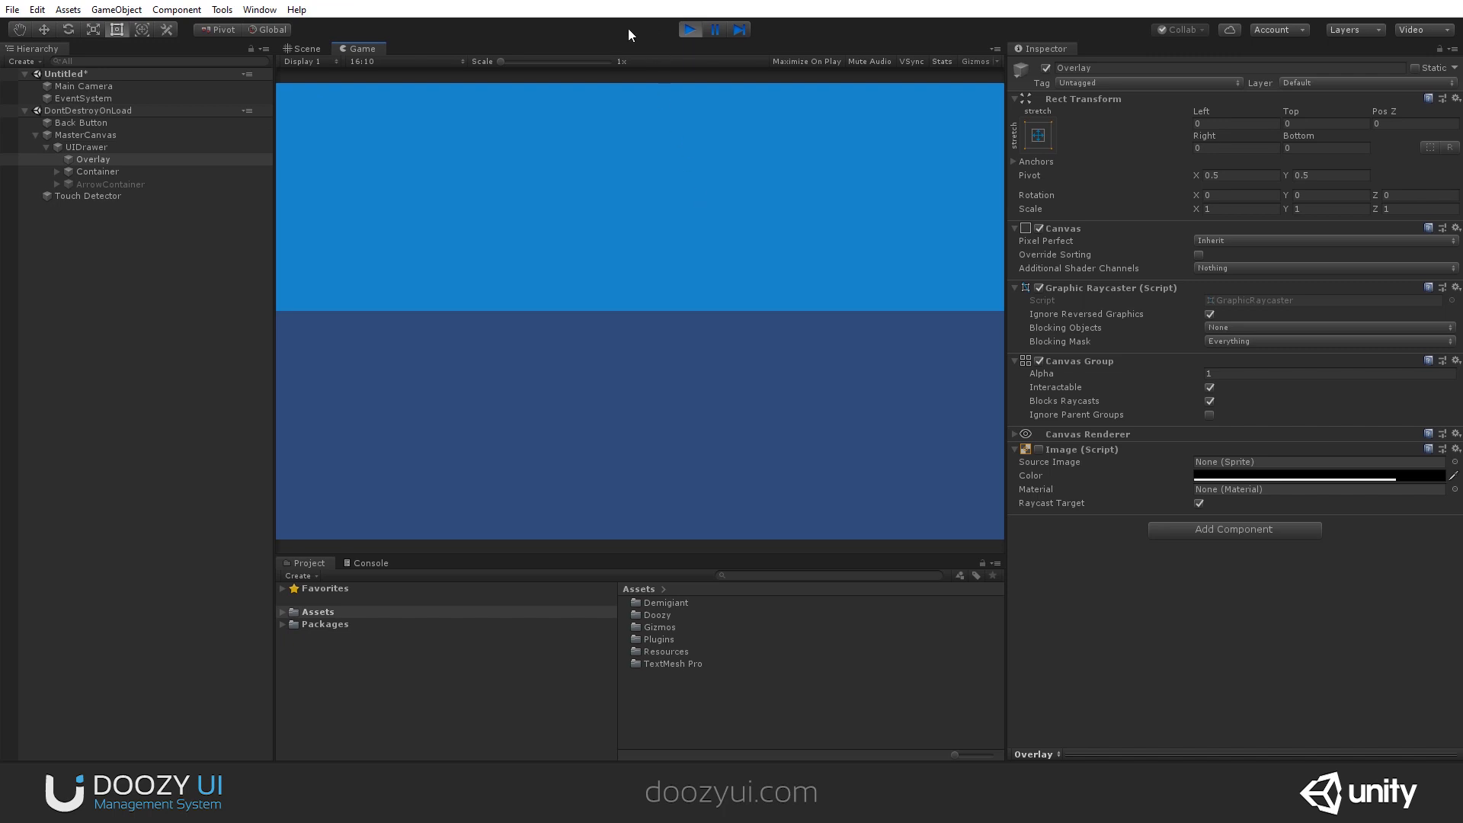
{"action": "left_click", "coordinate": [305, 47]}
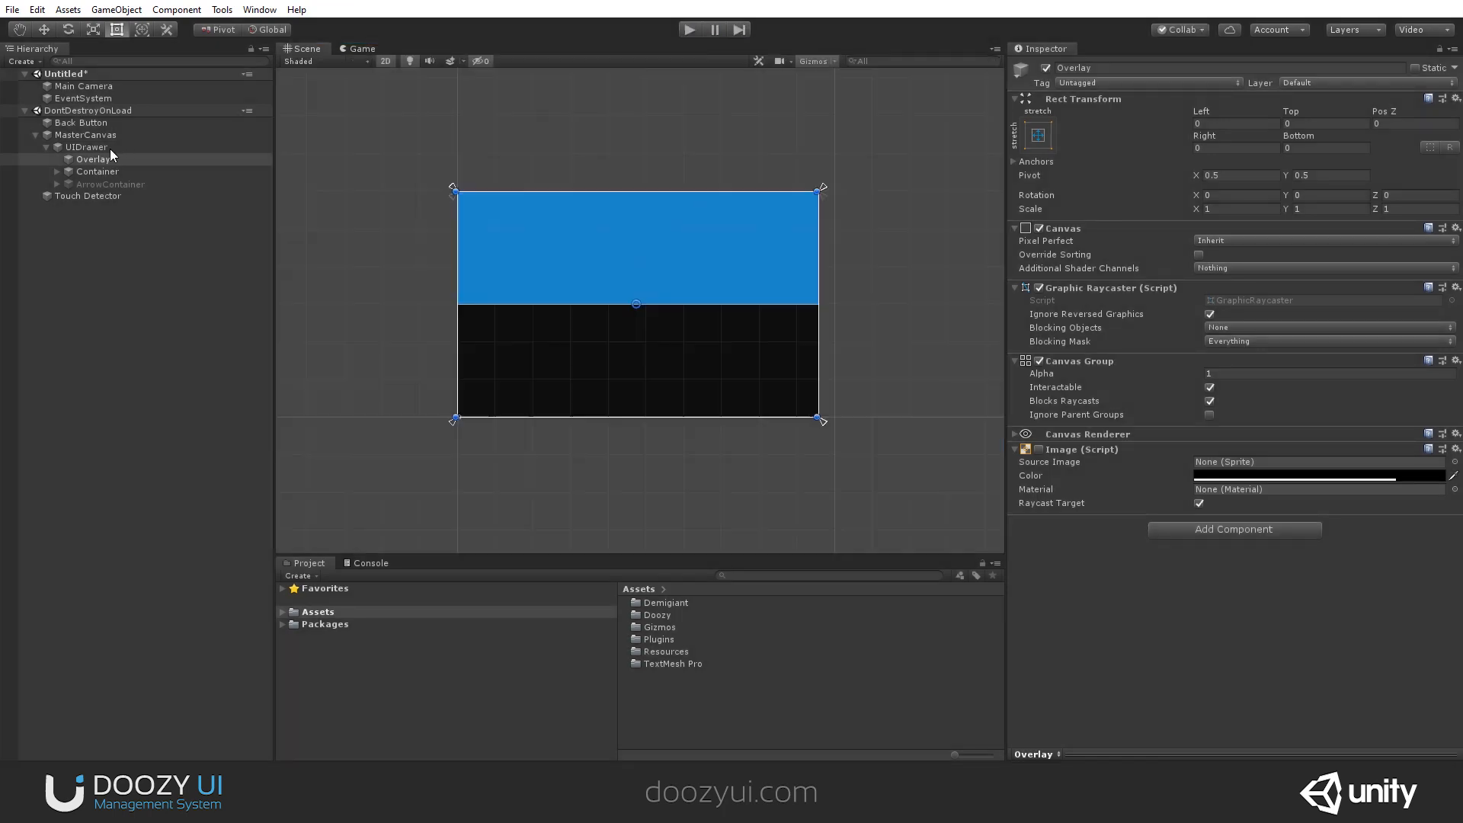
{"action": "left_click", "coordinate": [1015, 448]}
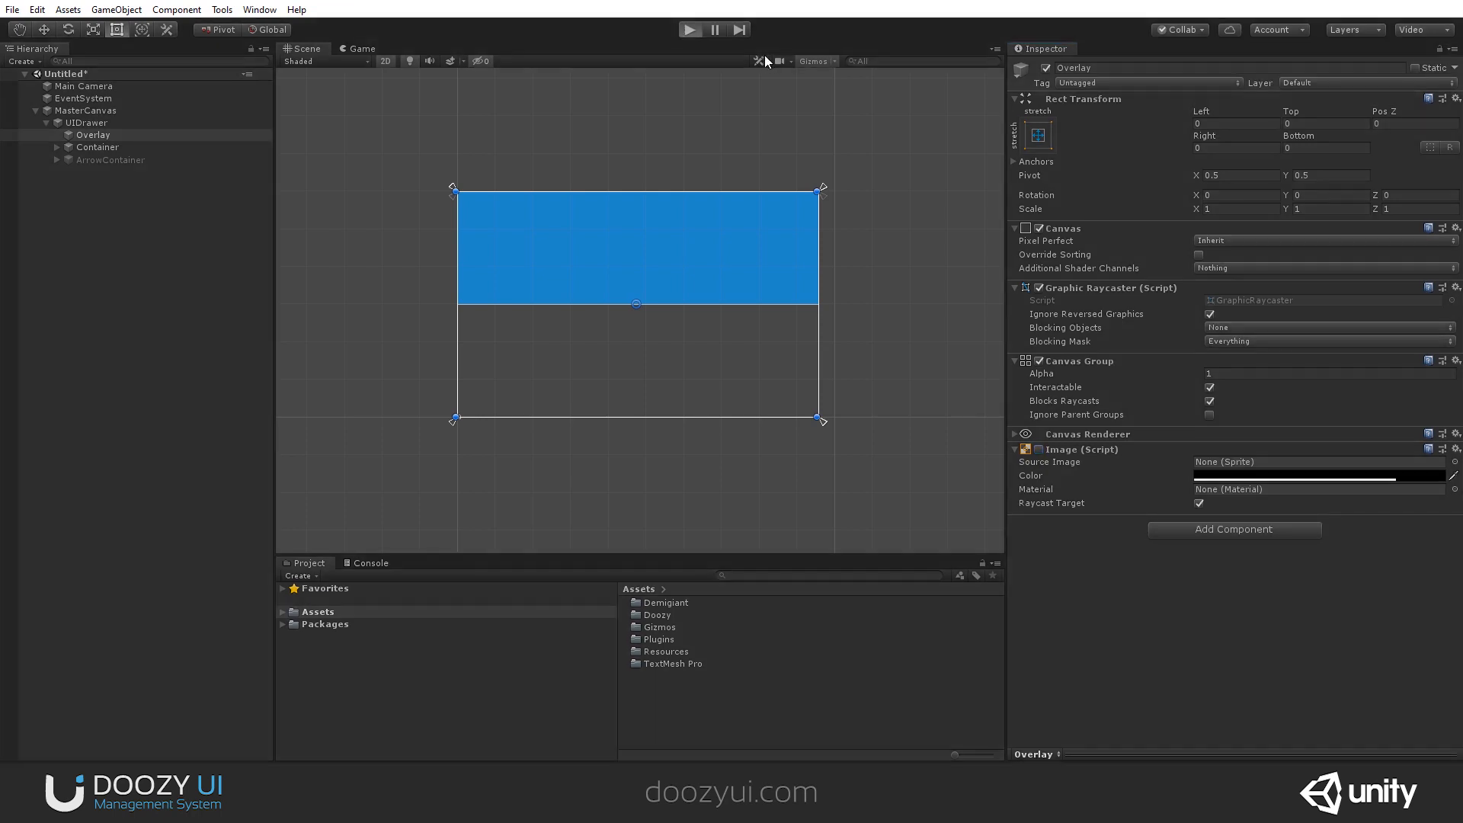
{"action": "left_click", "coordinate": [688, 29]}
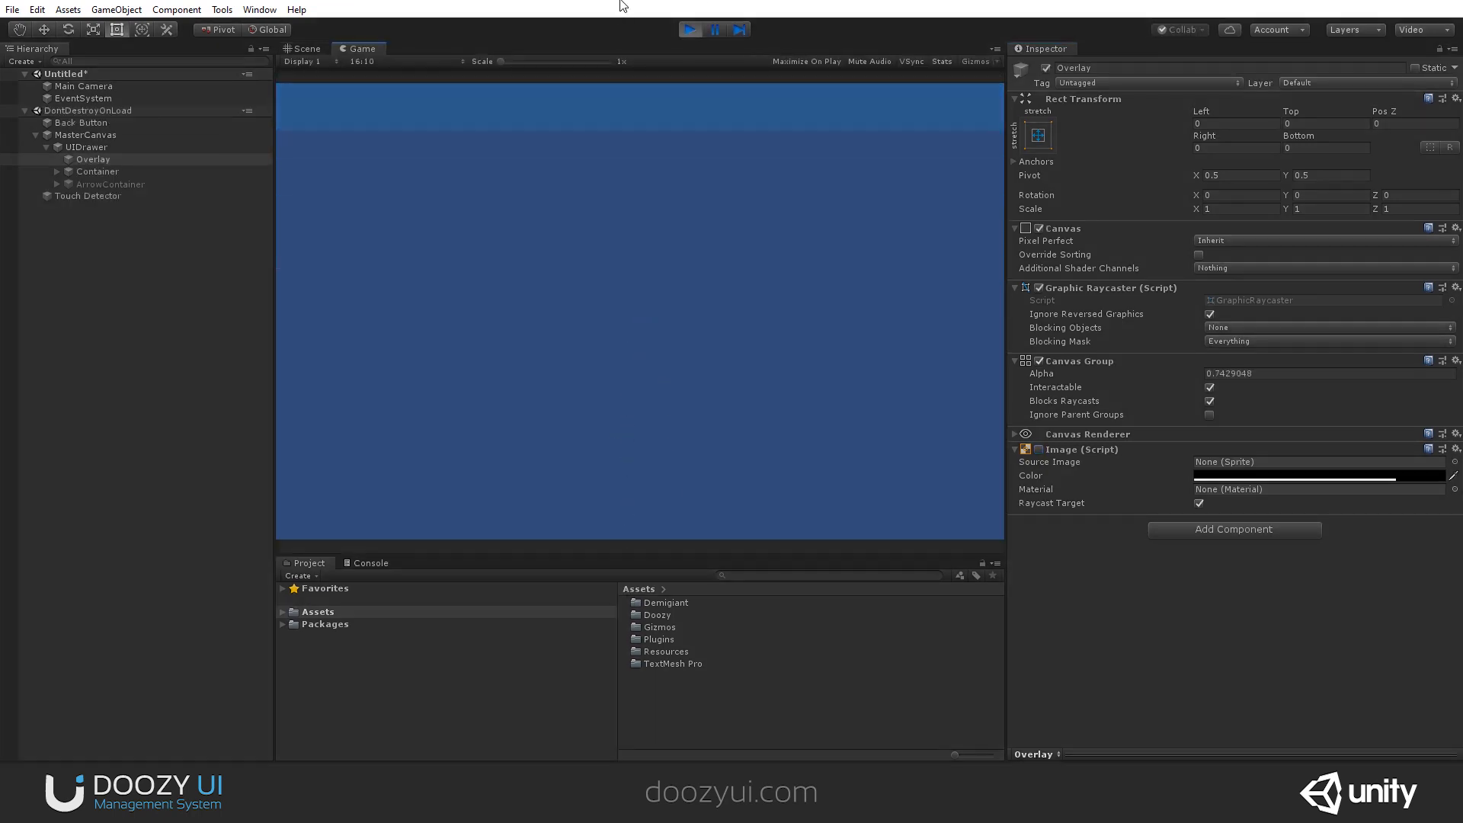
{"action": "left_click", "coordinate": [85, 122]}
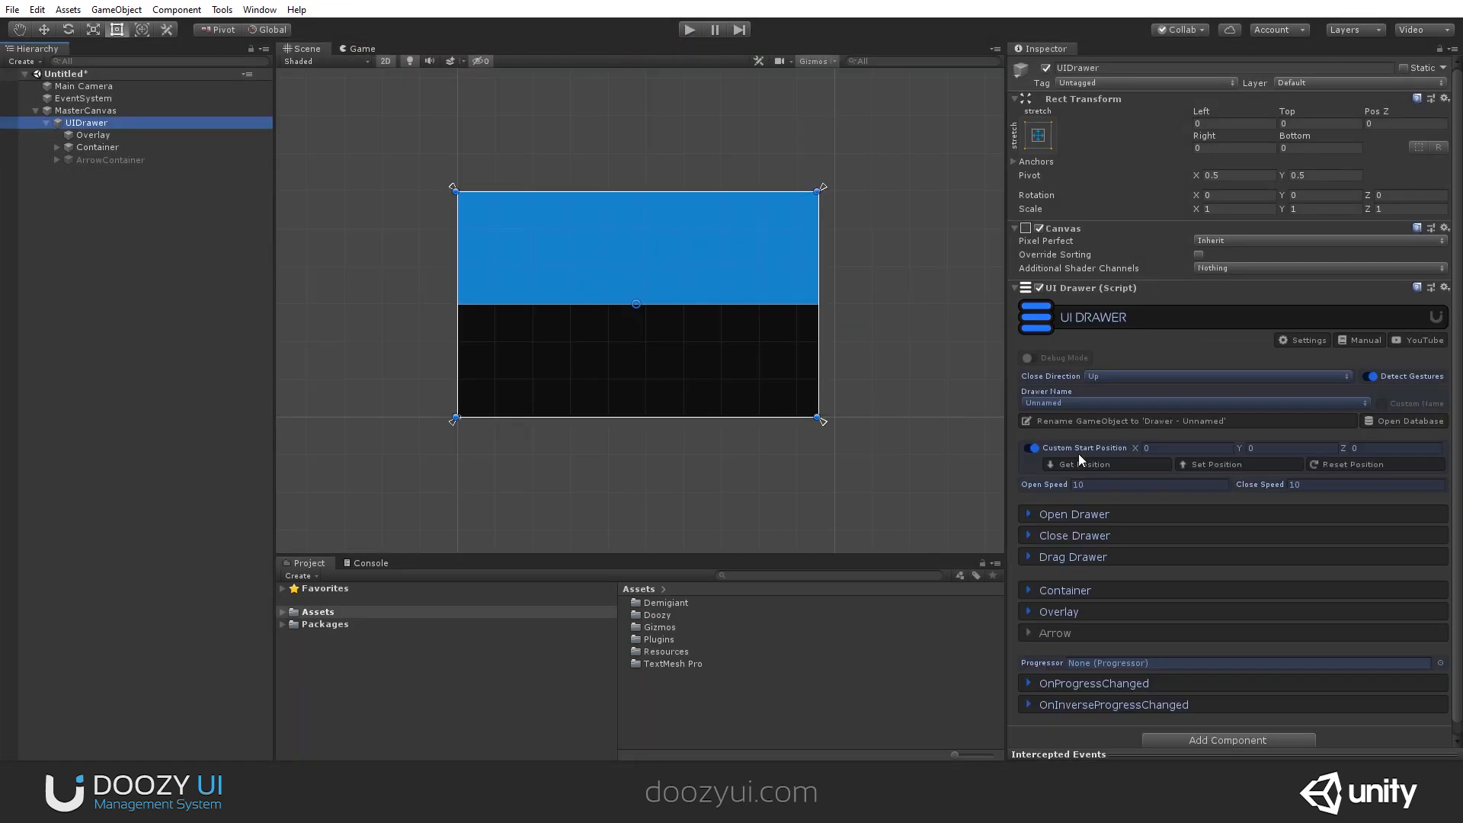
Enable the drawer arrow at 0.5 scale and preview it in play mode.
{"action": "left_click", "coordinate": [1055, 632]}
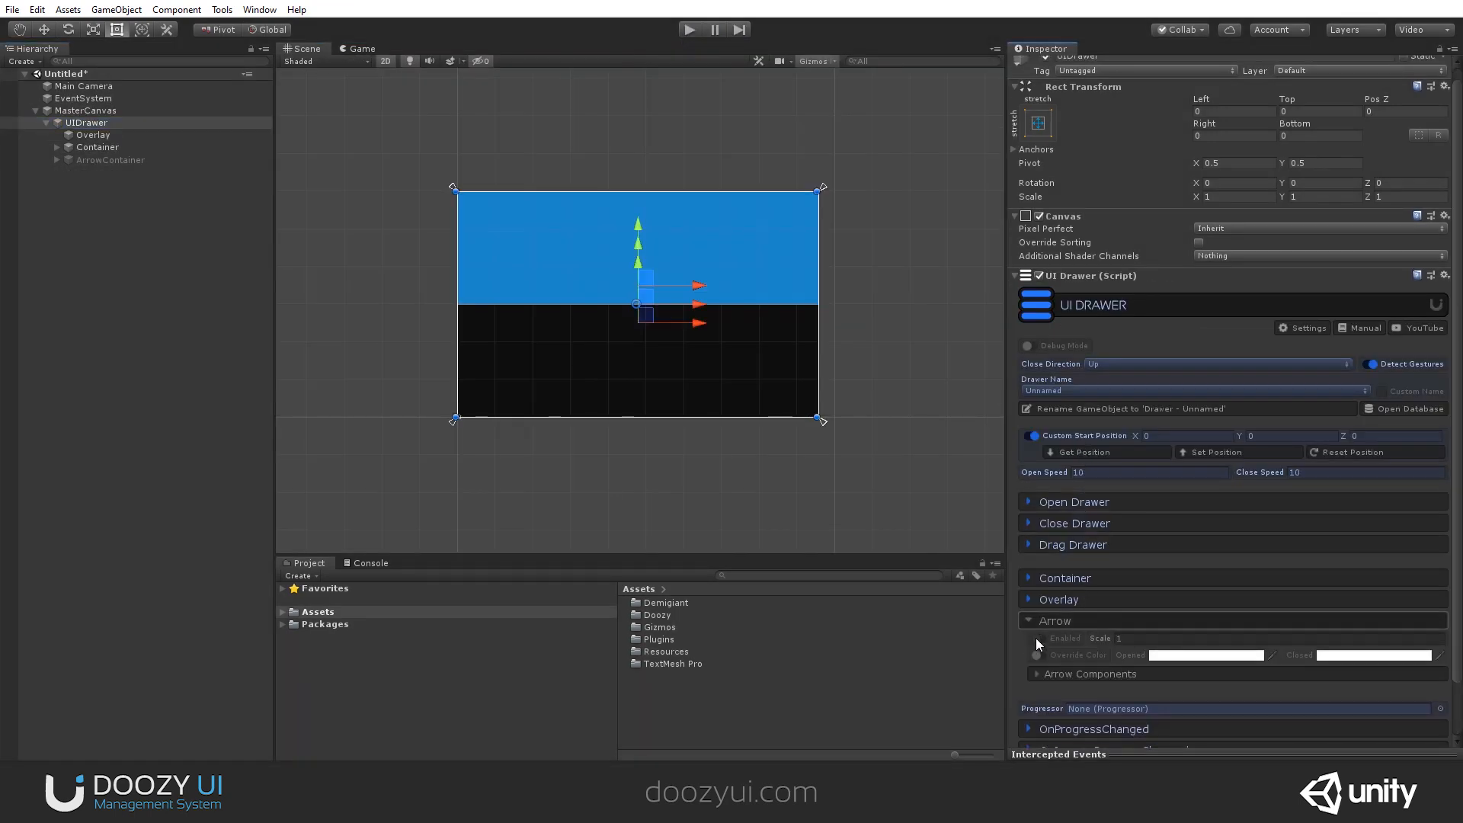
{"action": "left_click", "coordinate": [1054, 621]}
{"action": "type", "text": "0.5"}
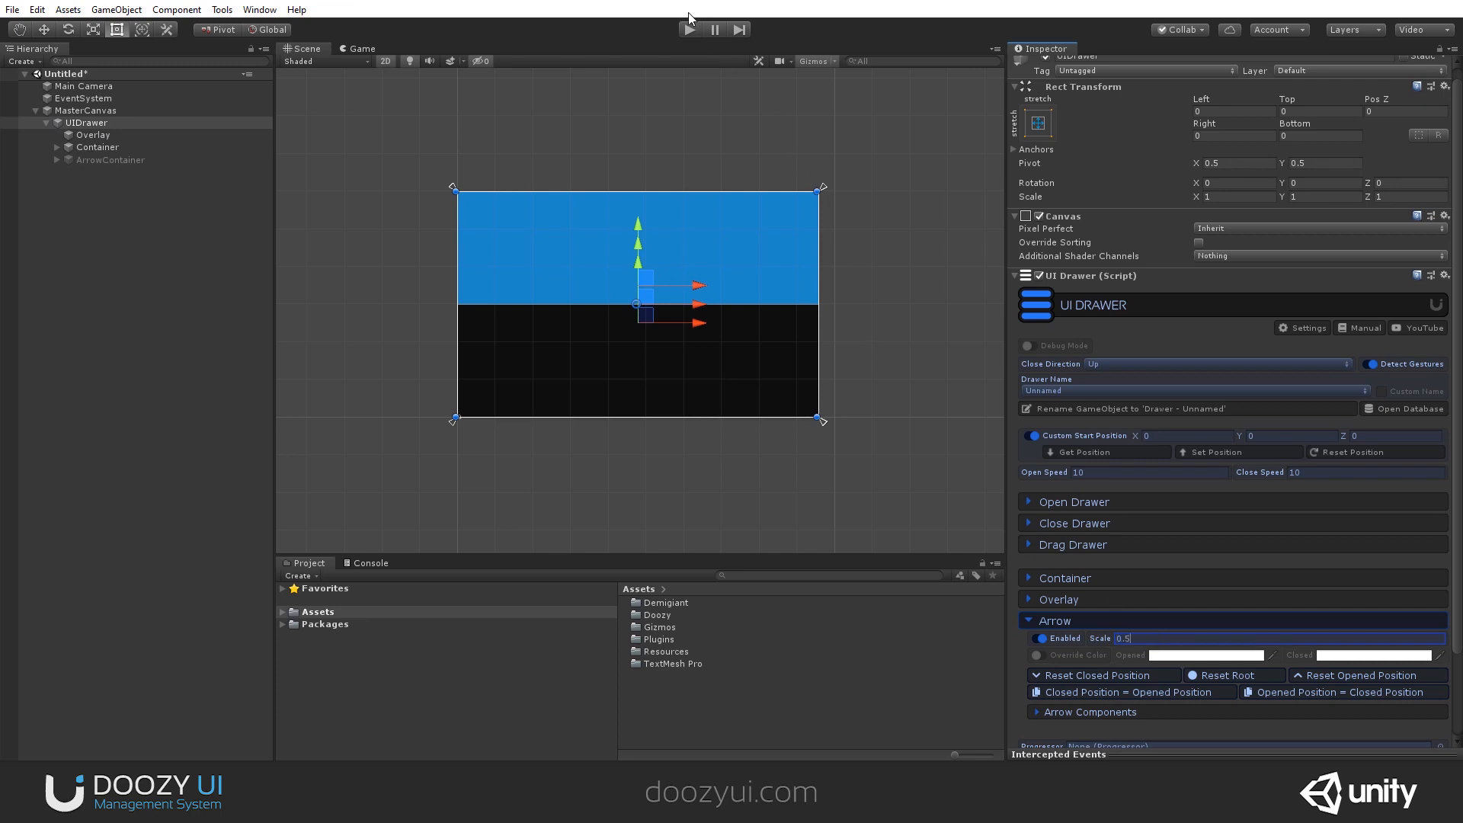
{"action": "left_click", "coordinate": [689, 29]}
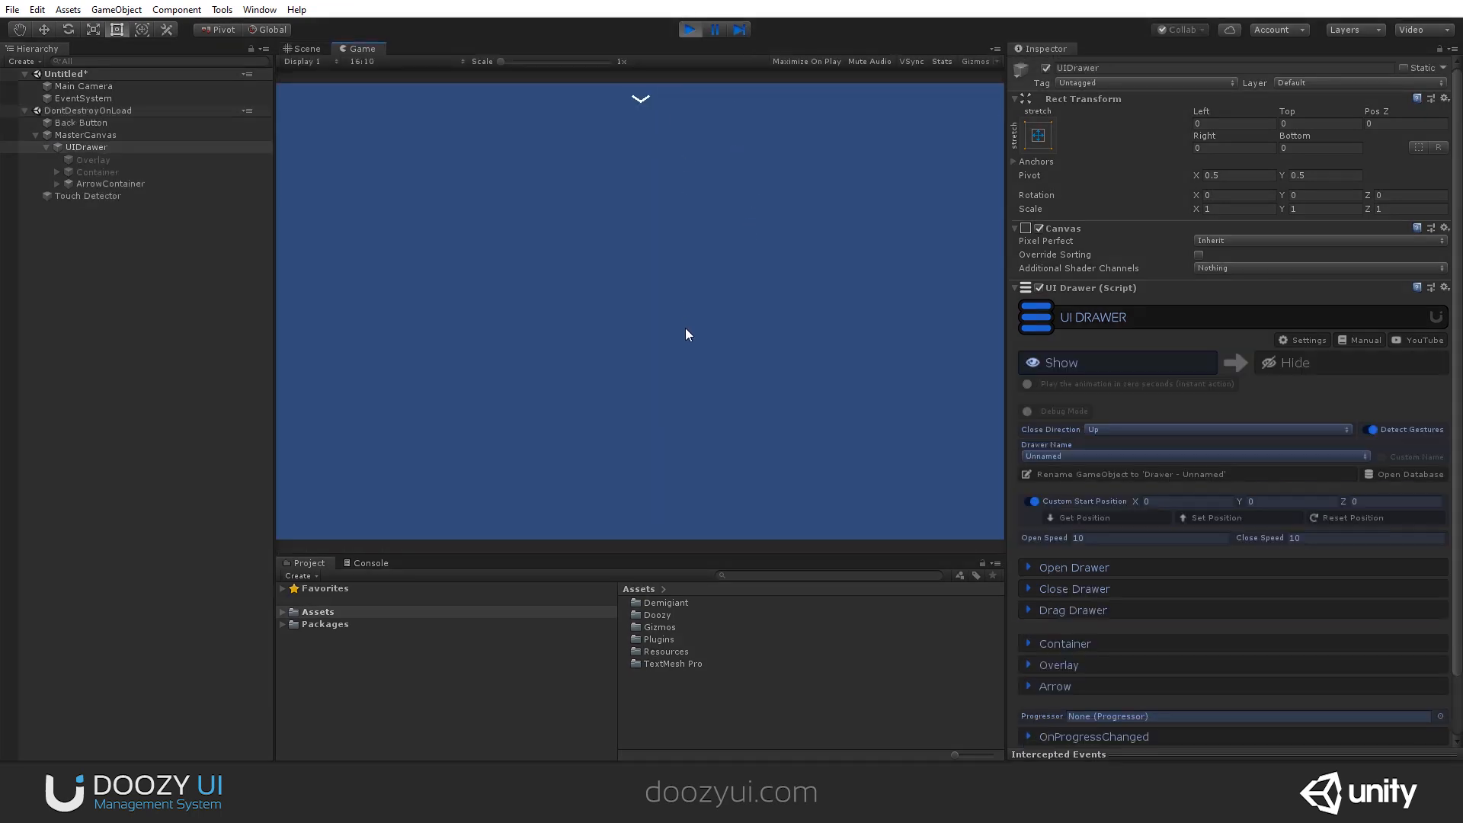
{"action": "mouse_move", "coordinate": [686, 152]}
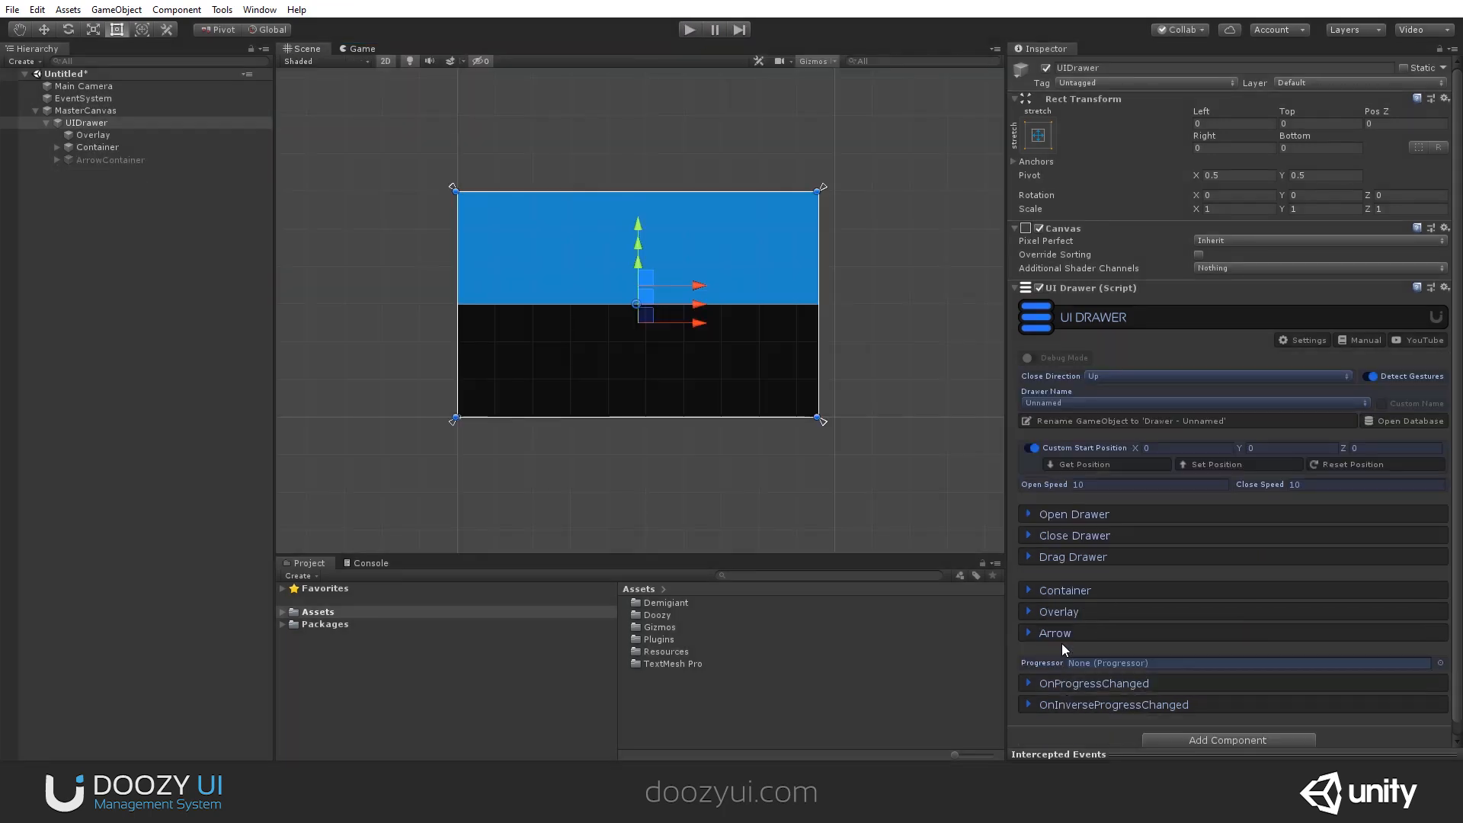
Turn on the arrow's Override Color and set its Closed colour to black.
{"action": "left_click", "coordinate": [1055, 632]}
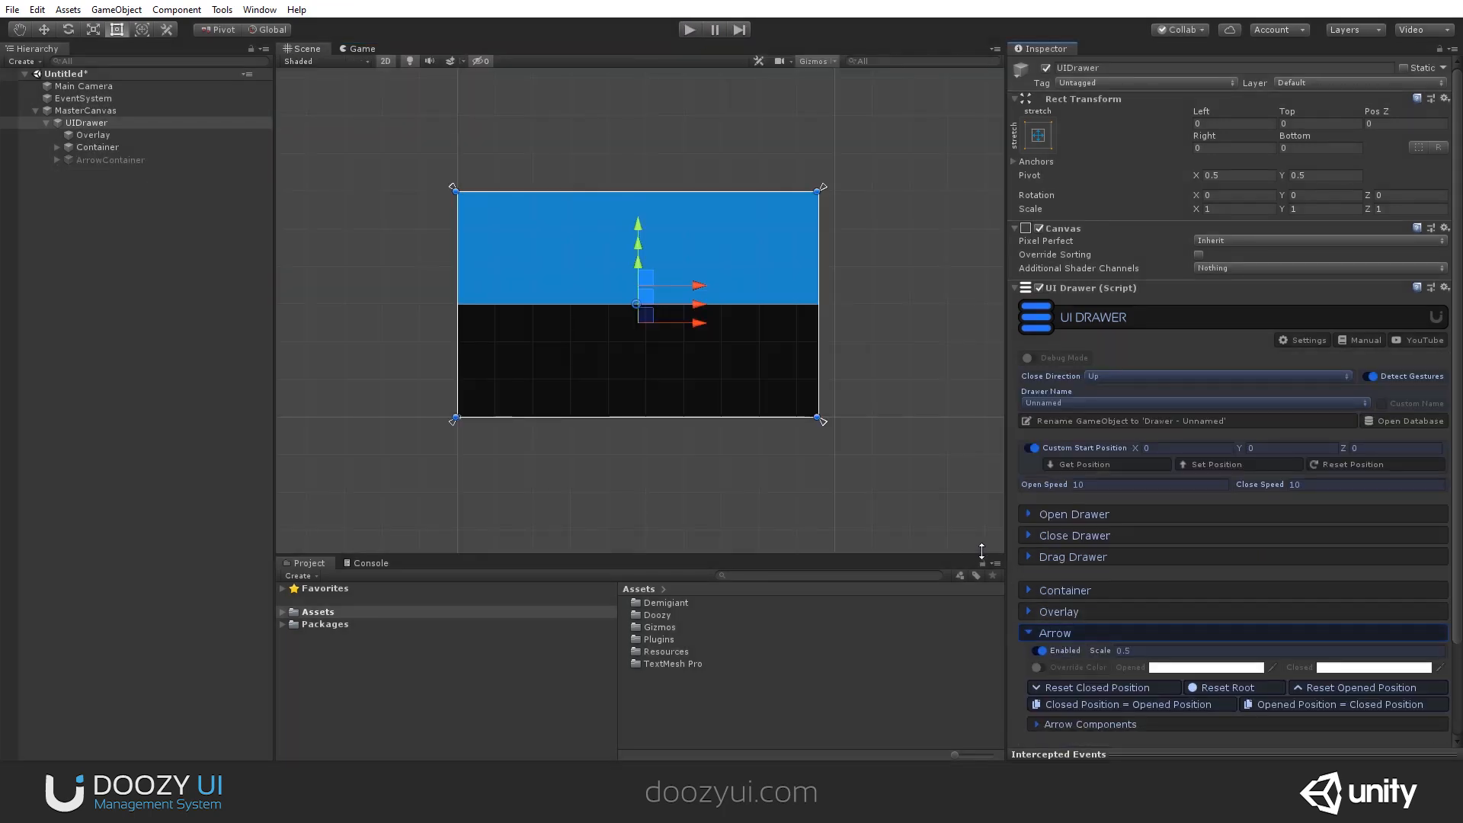
{"action": "left_click", "coordinate": [1036, 666]}
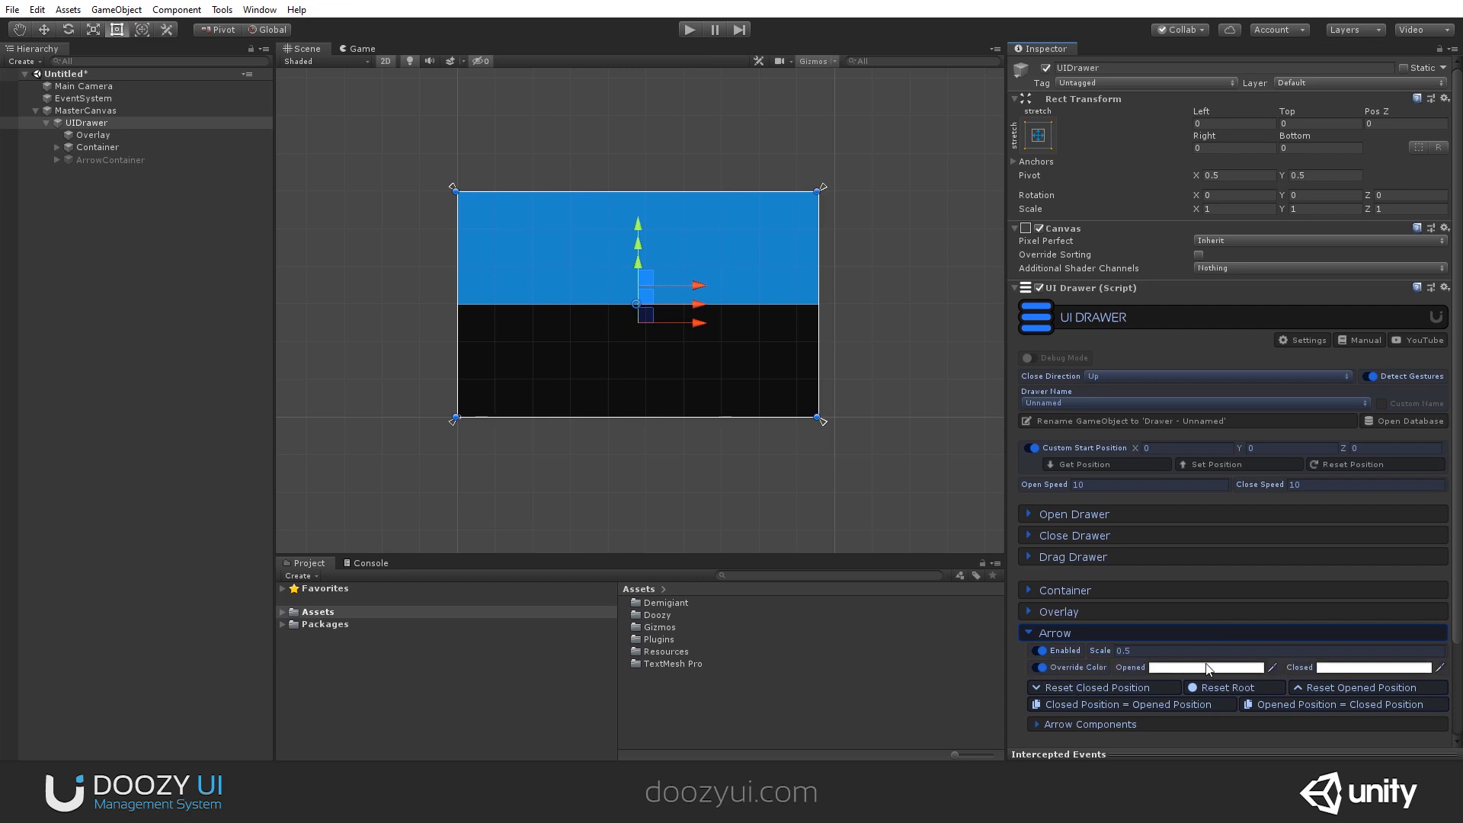
{"action": "left_click", "coordinate": [1203, 667]}
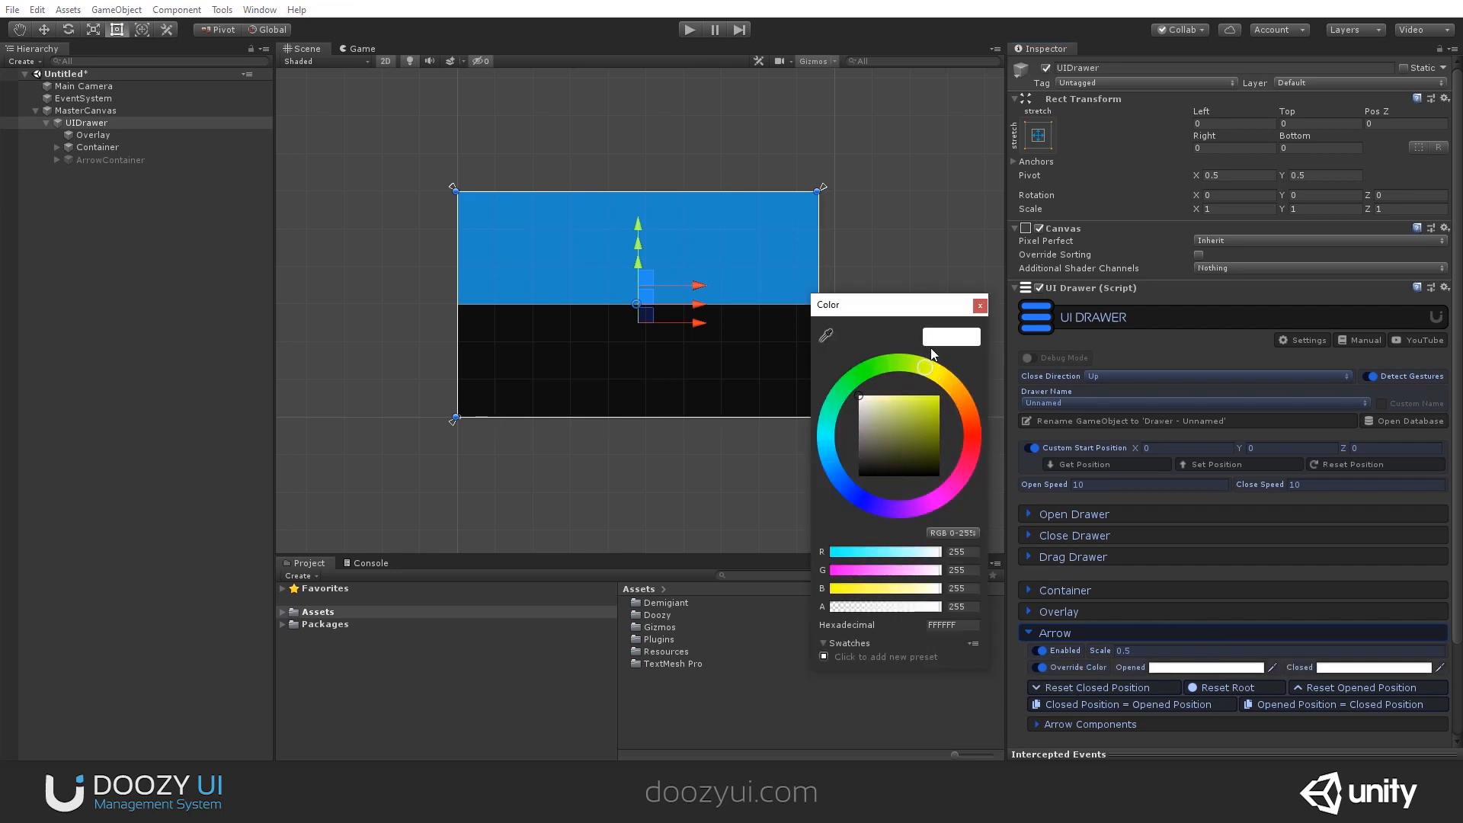
{"action": "left_click", "coordinate": [970, 436]}
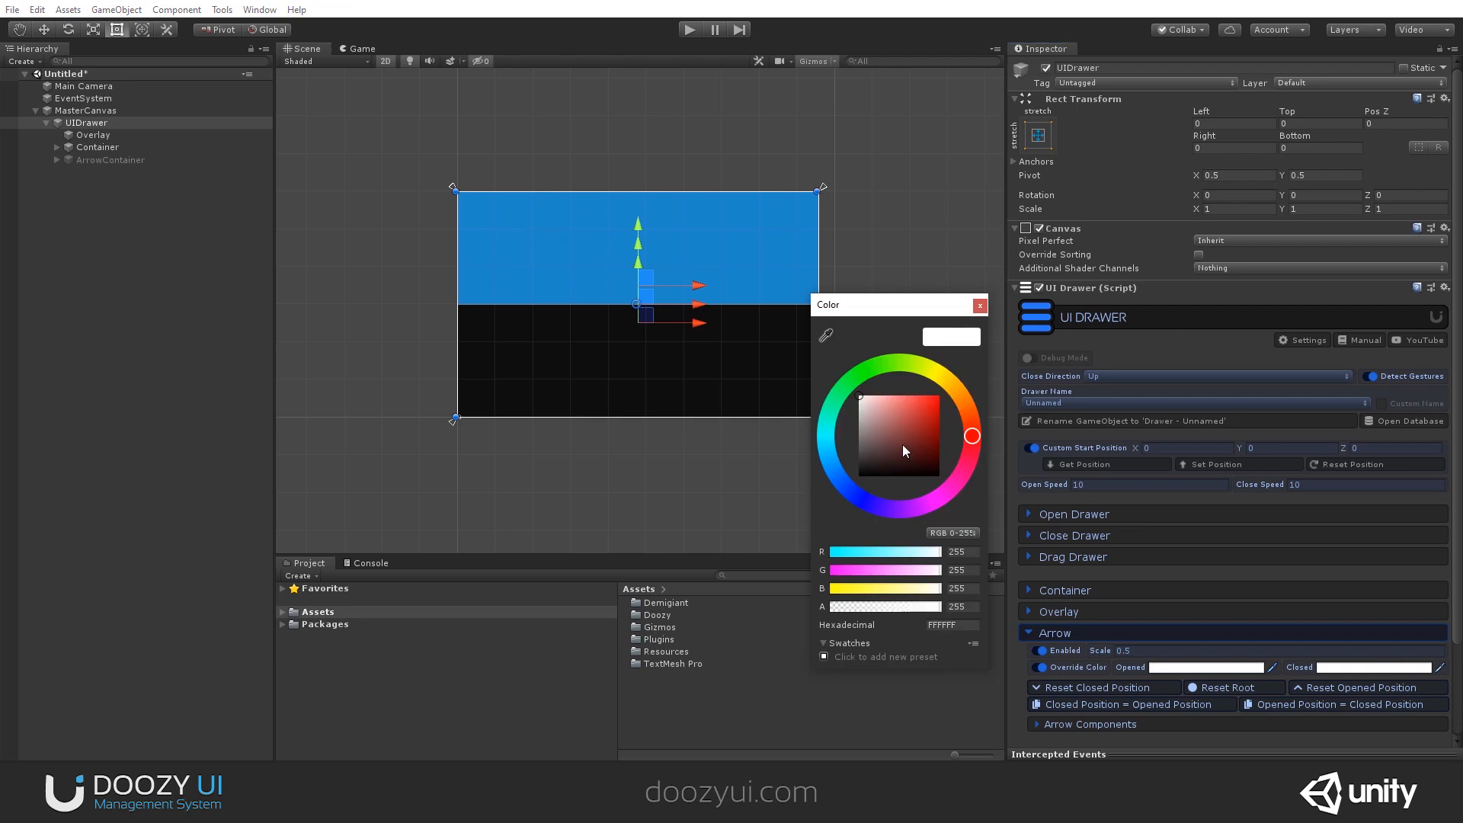
{"action": "left_click", "coordinate": [863, 475]}
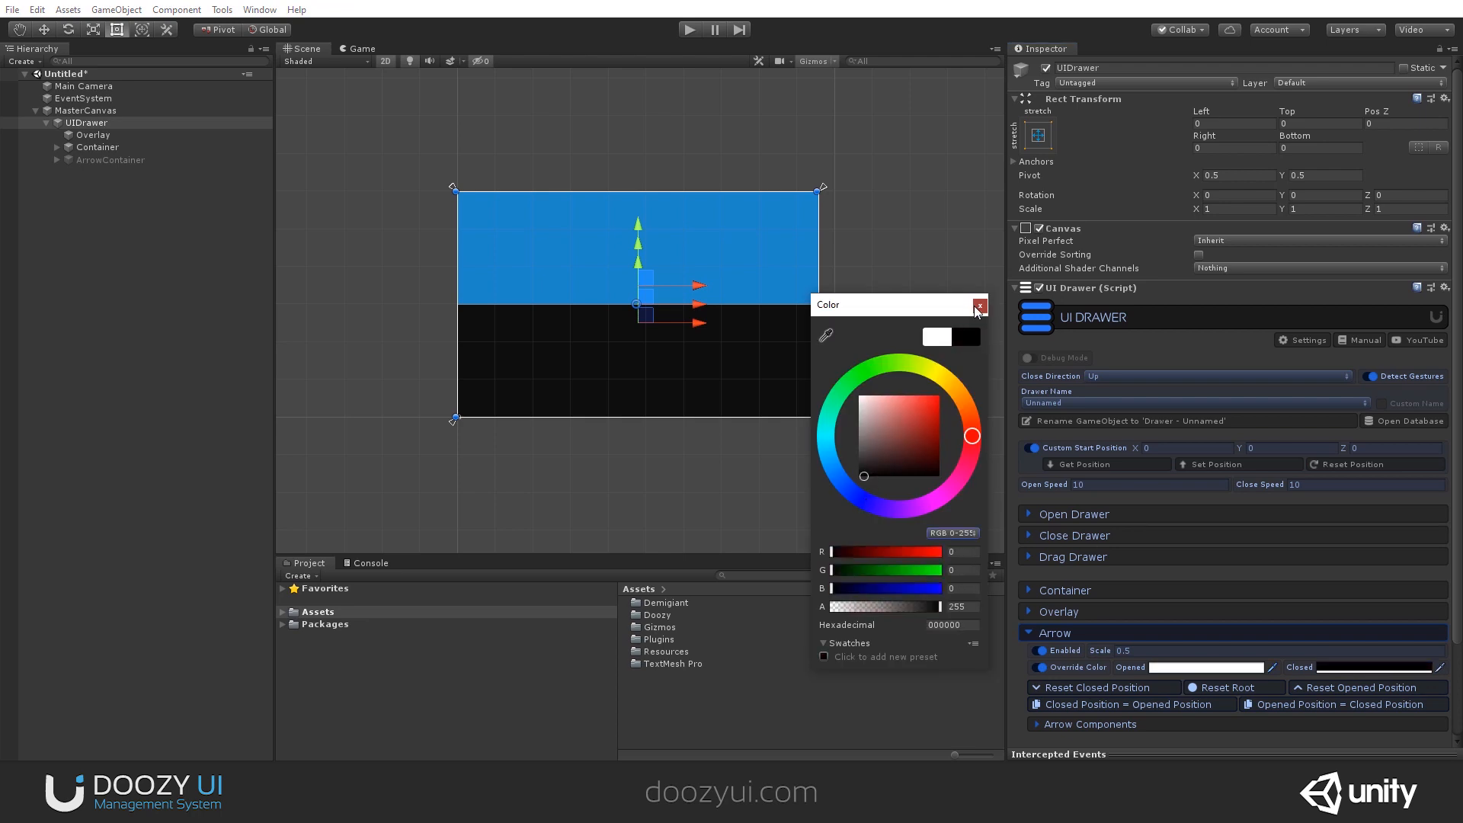
{"action": "left_click", "coordinate": [688, 29]}
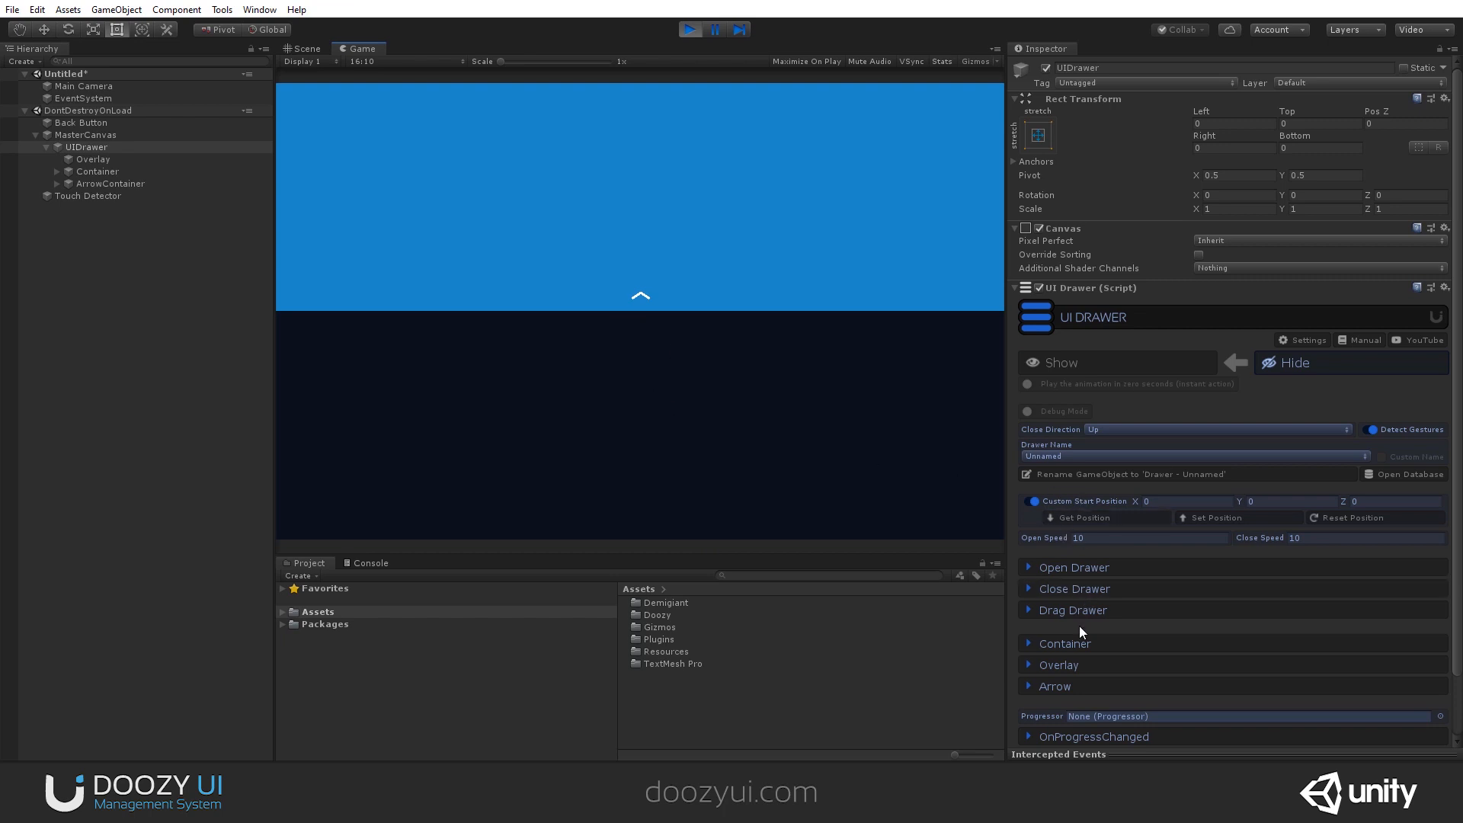
During play, set the arrow's Opened colour to yellow and Closed colour to pink, then stop play.
{"action": "left_click", "coordinate": [1053, 685]}
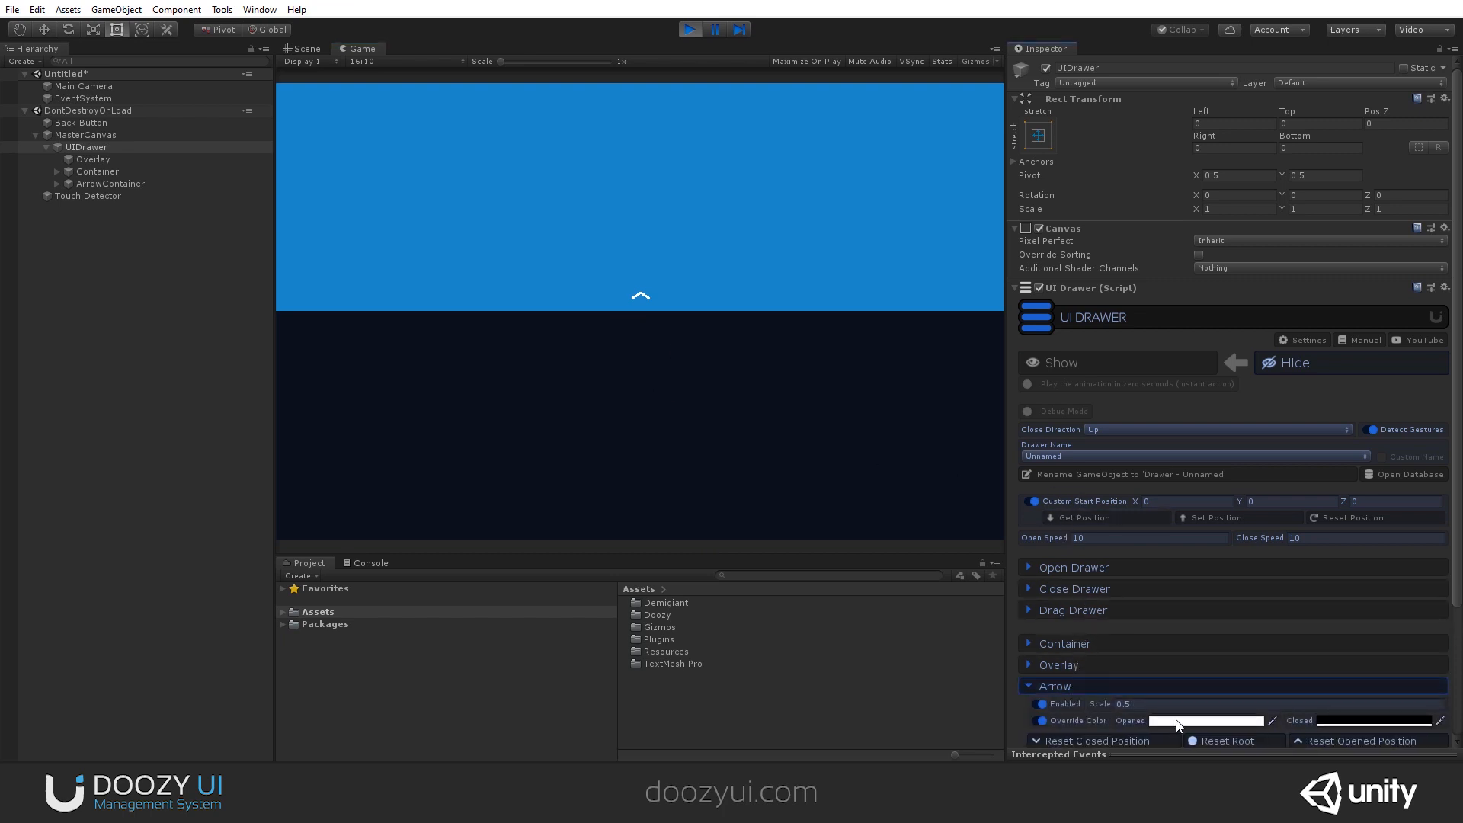
{"action": "left_click", "coordinate": [1204, 721]}
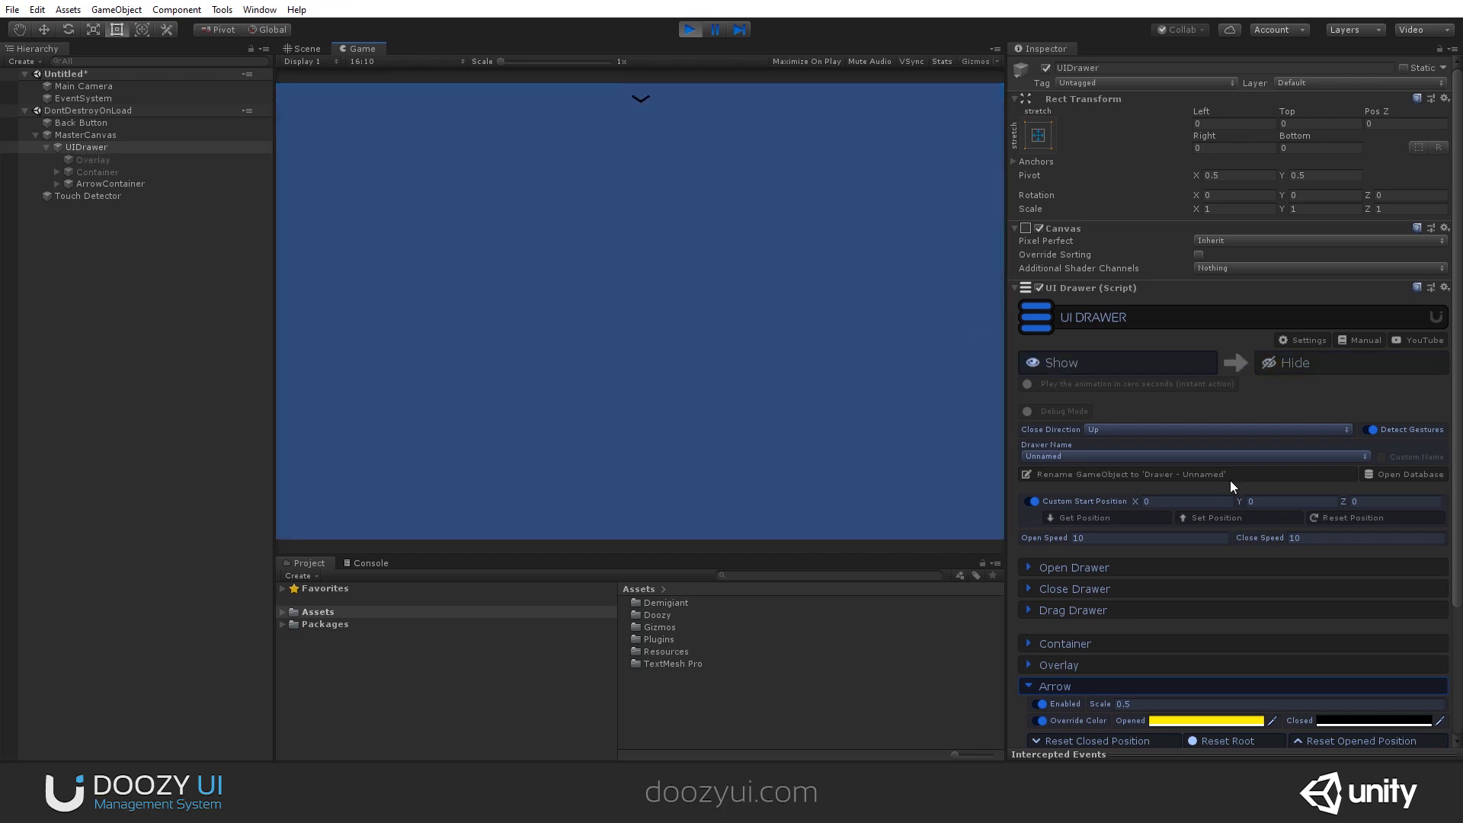
{"action": "left_click", "coordinate": [1372, 719]}
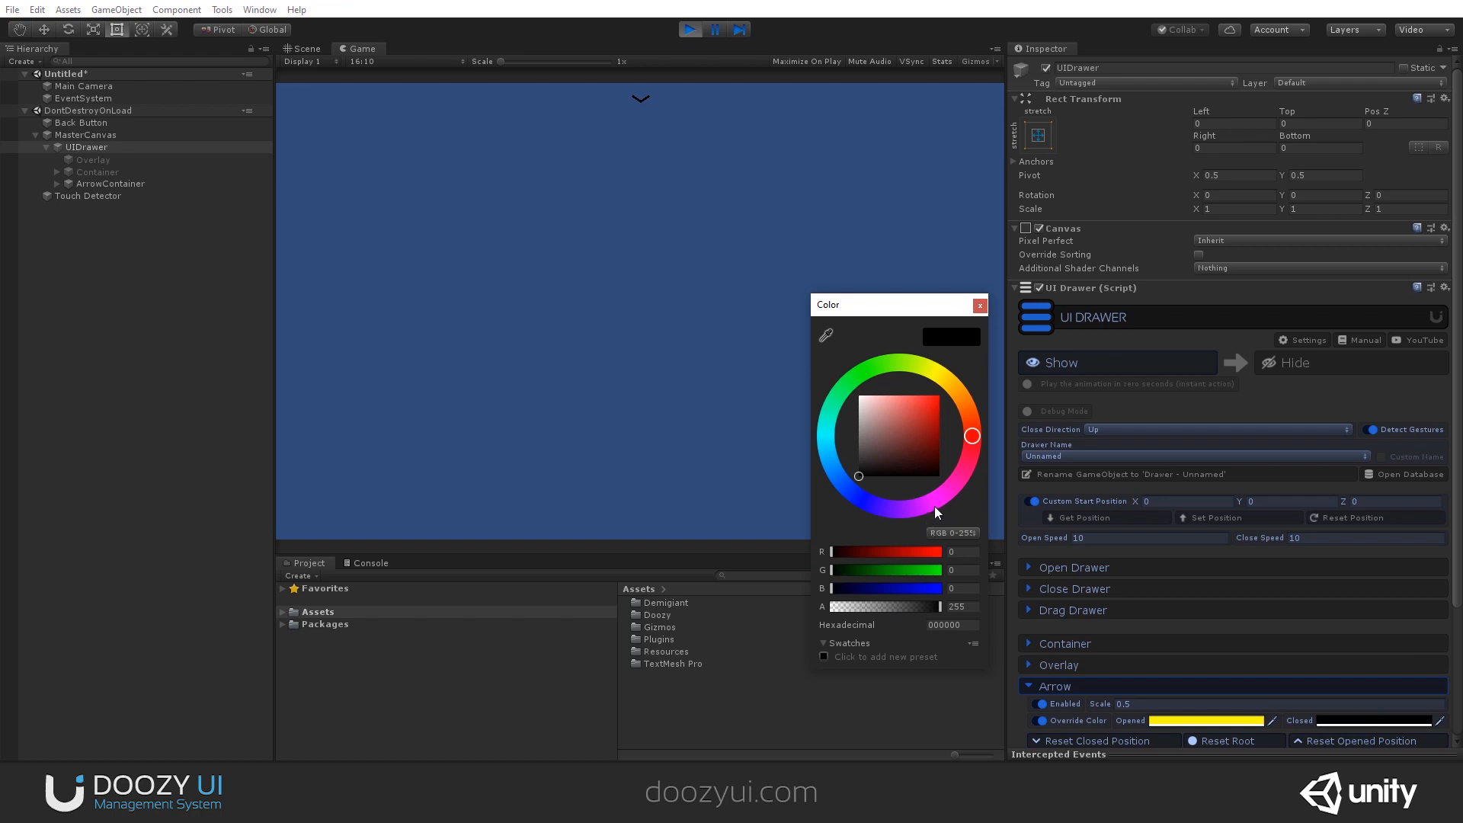
{"action": "left_click", "coordinate": [947, 490]}
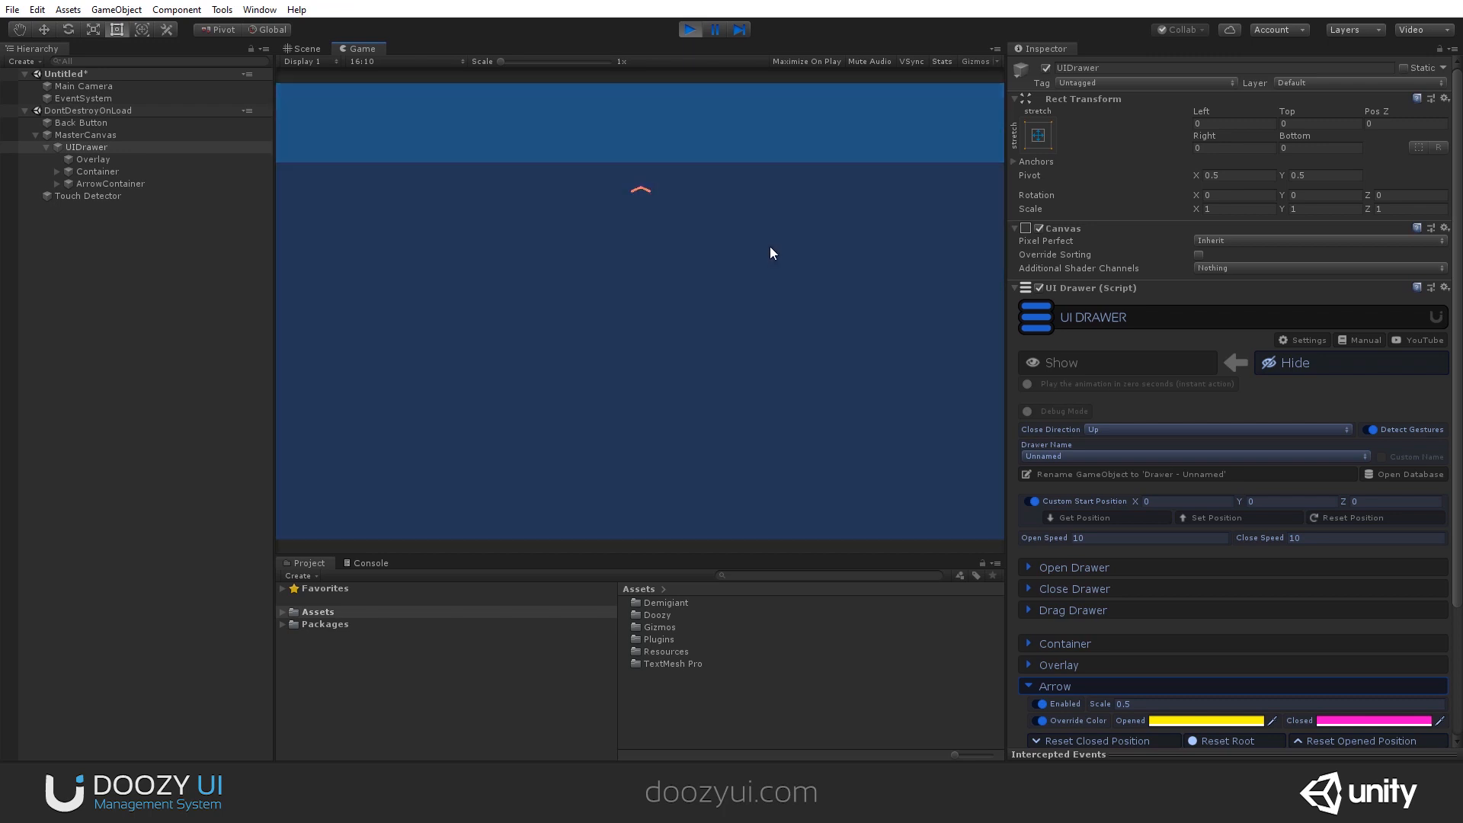
{"action": "left_click", "coordinate": [689, 29]}
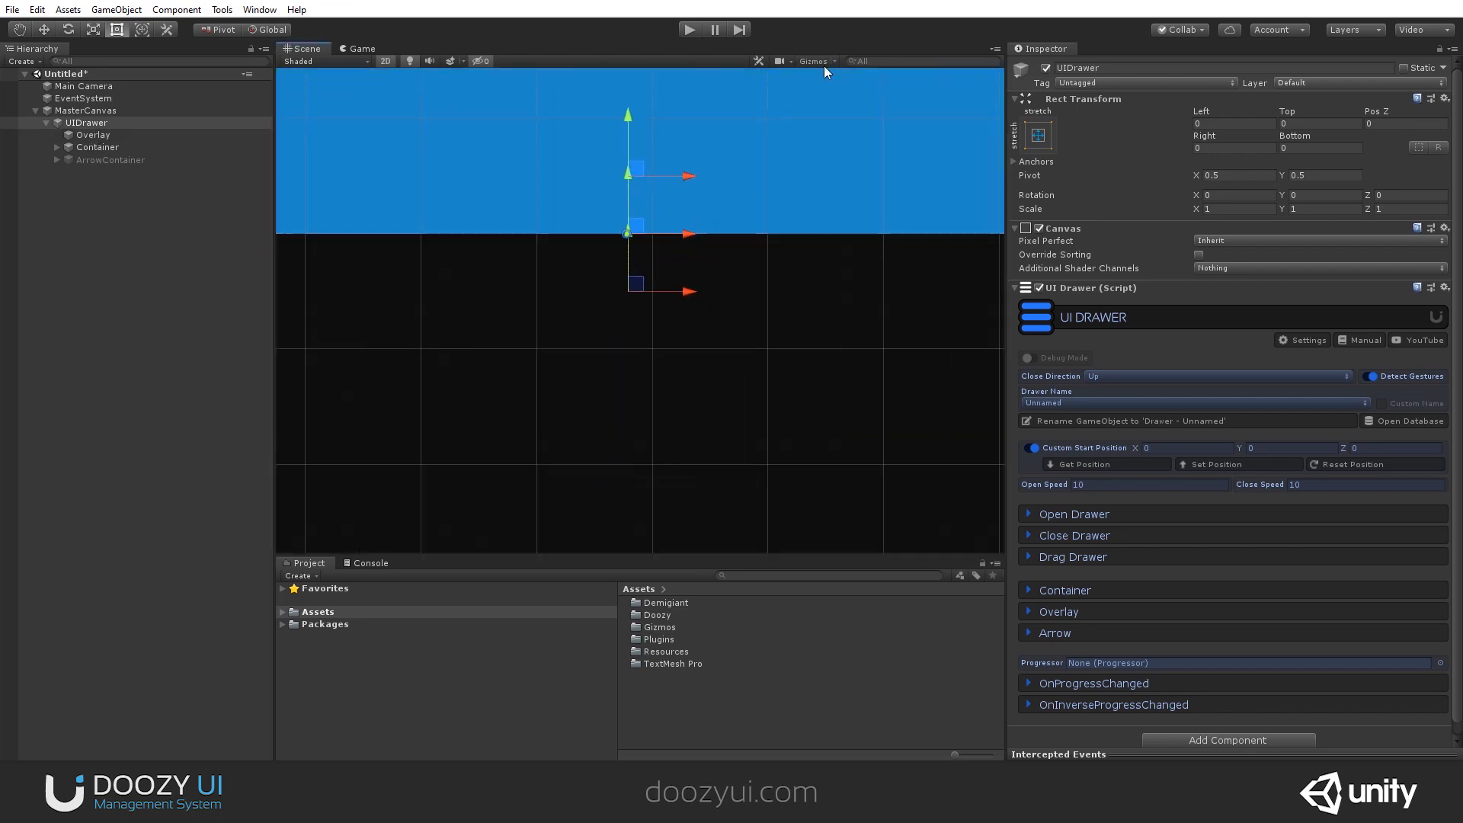
{"action": "left_click", "coordinate": [814, 61]}
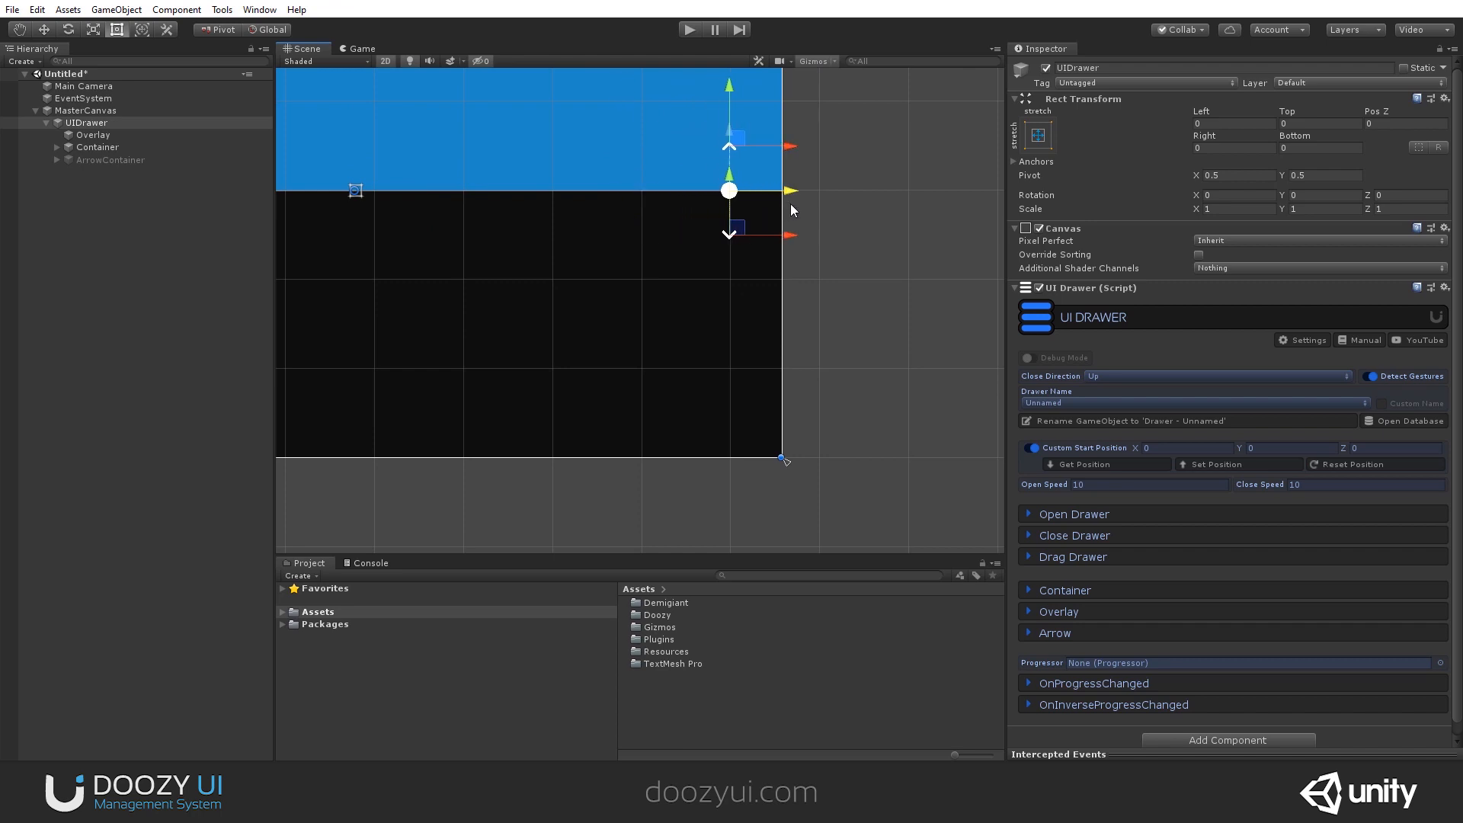
{"action": "mouse_move", "coordinate": [845, 240]}
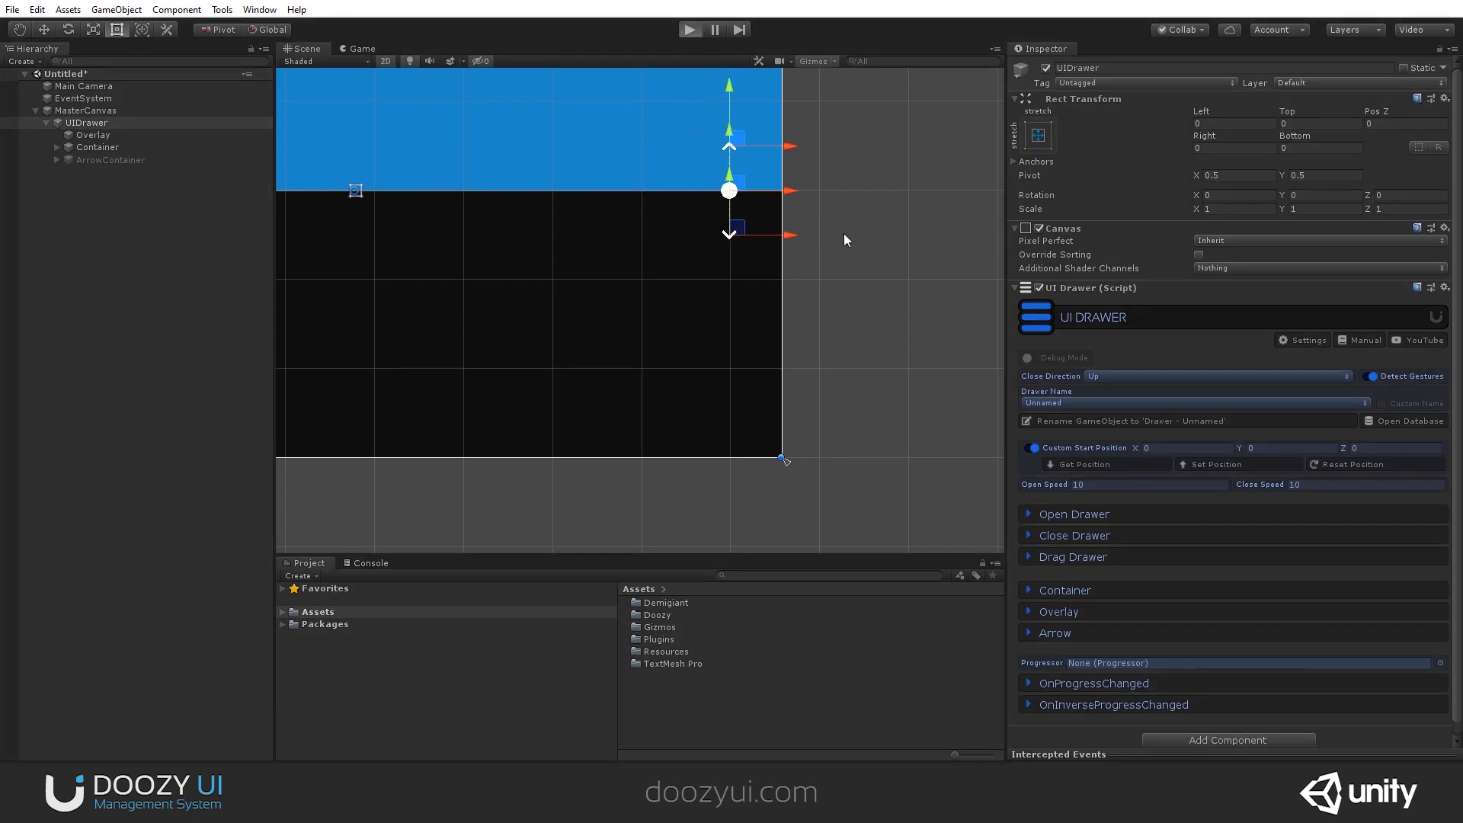
{"action": "mouse_move", "coordinate": [928, 140]}
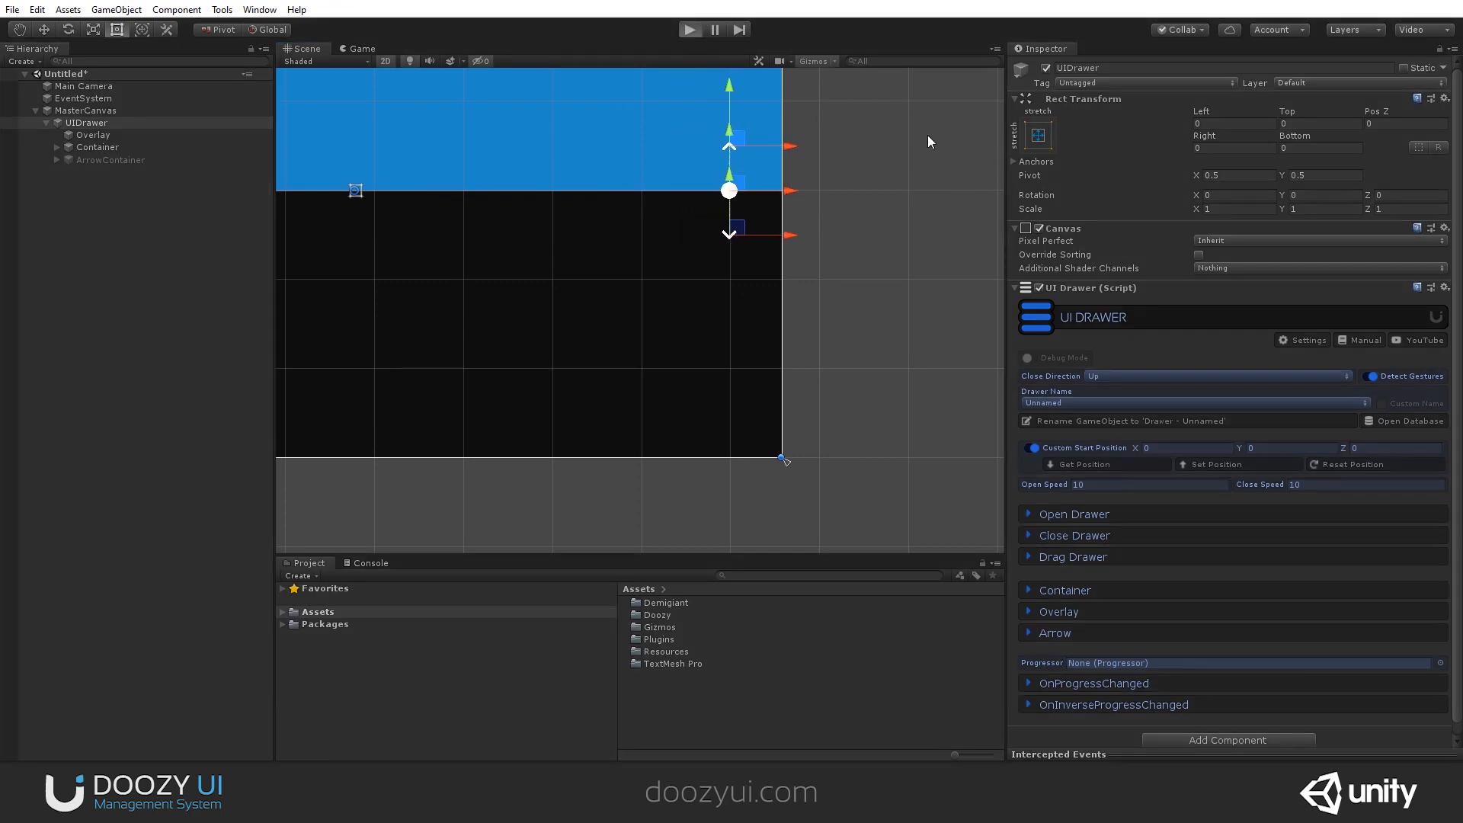
{"action": "left_click", "coordinate": [689, 28]}
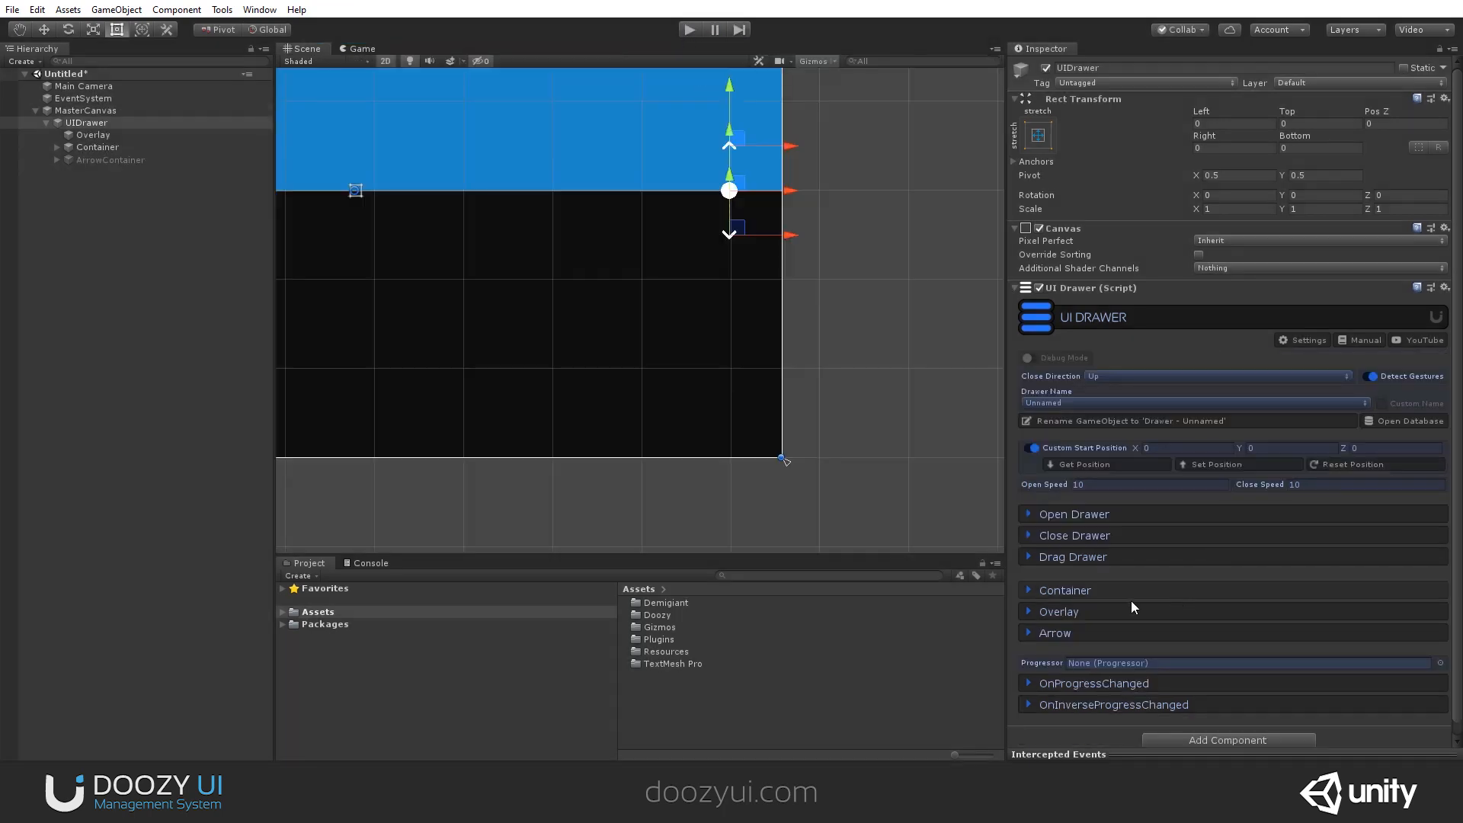
Set the arrow's Closed Position equal to its Opened Position and test in play mode.
{"action": "left_click", "coordinate": [1054, 632]}
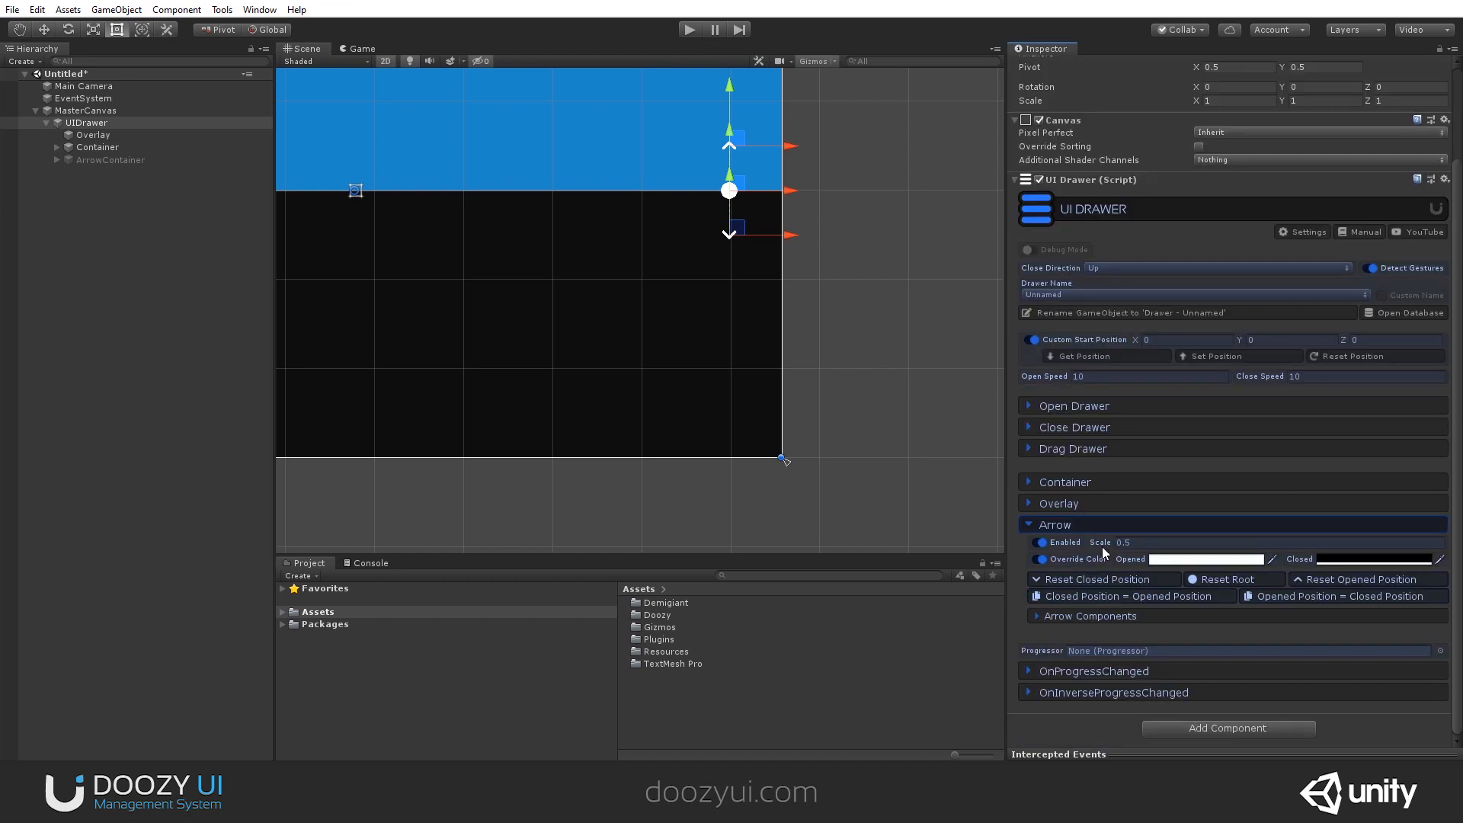
{"action": "mouse_move", "coordinate": [1294, 608]}
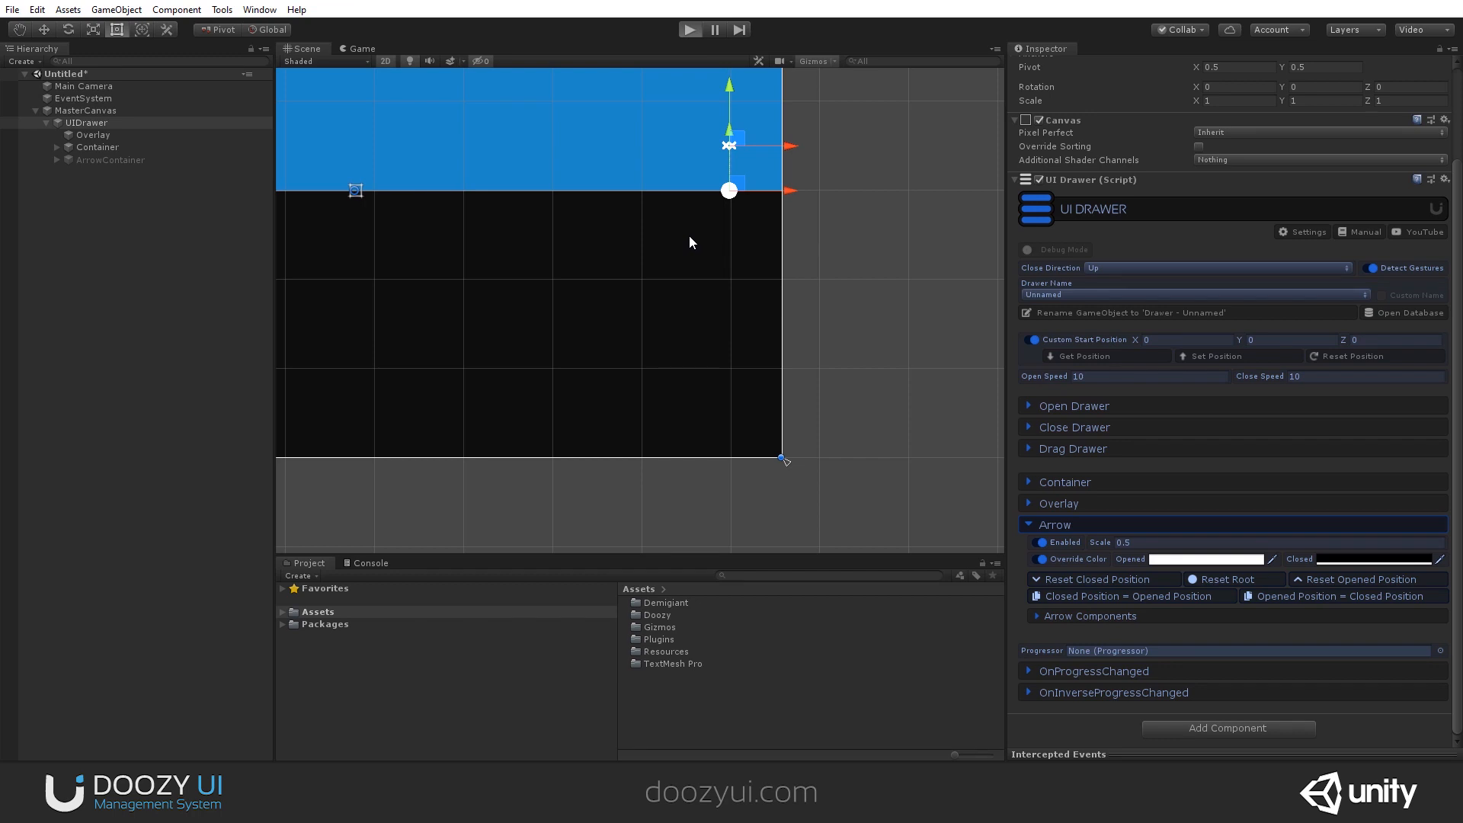
{"action": "mouse_move", "coordinate": [649, 213]}
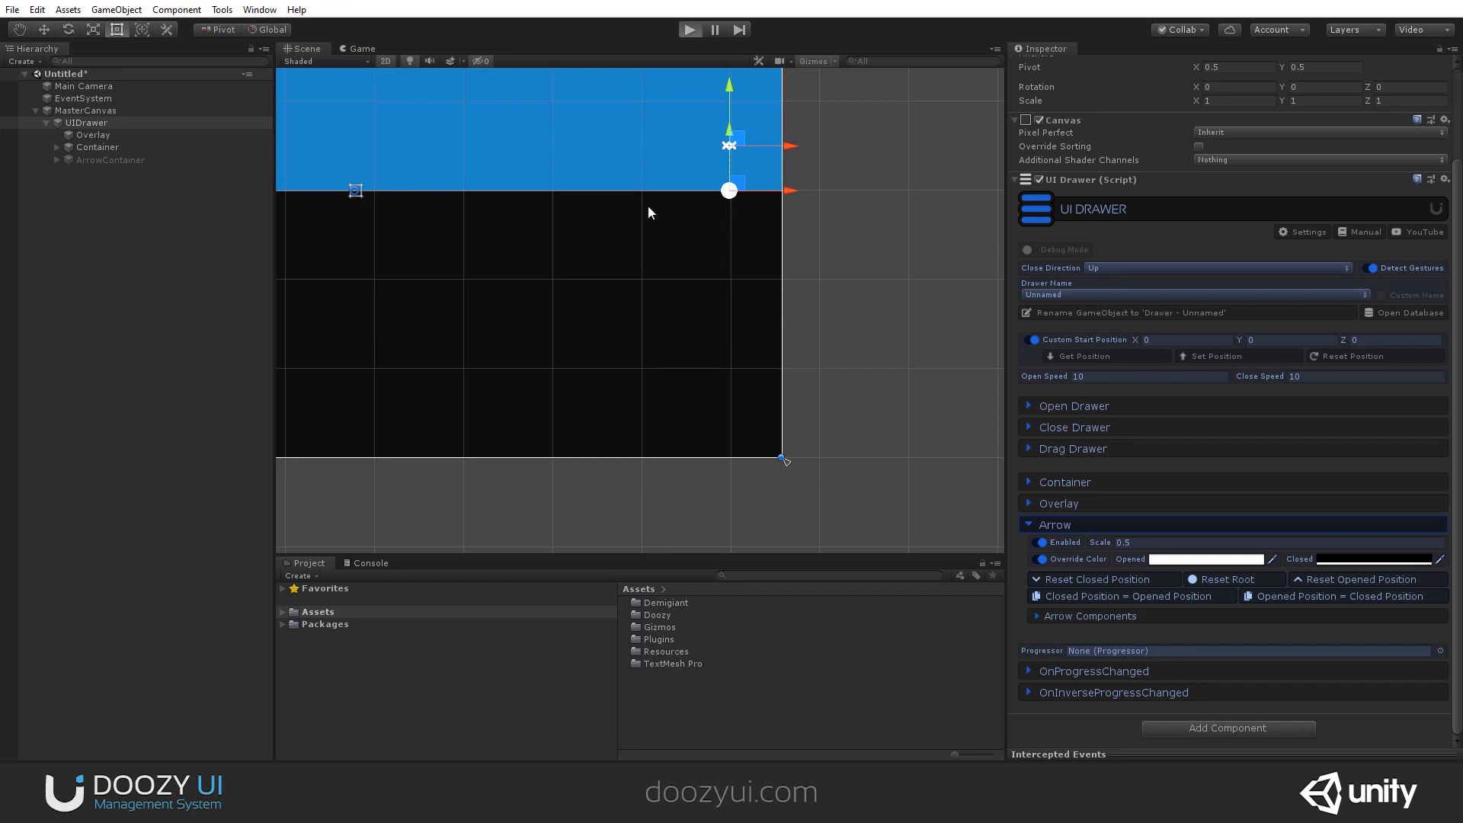
{"action": "left_click", "coordinate": [688, 29]}
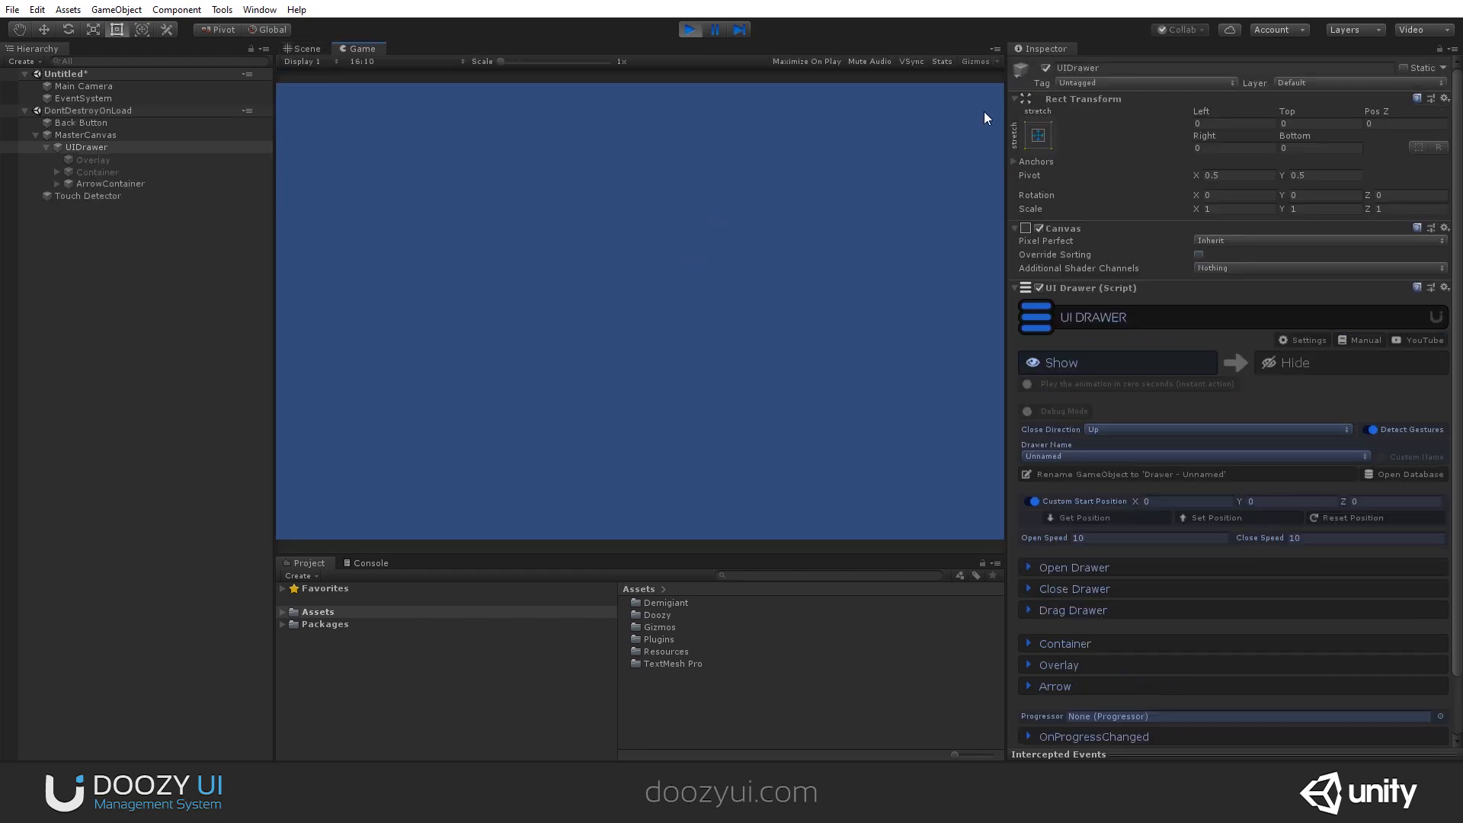
{"action": "mouse_move", "coordinate": [906, 141]}
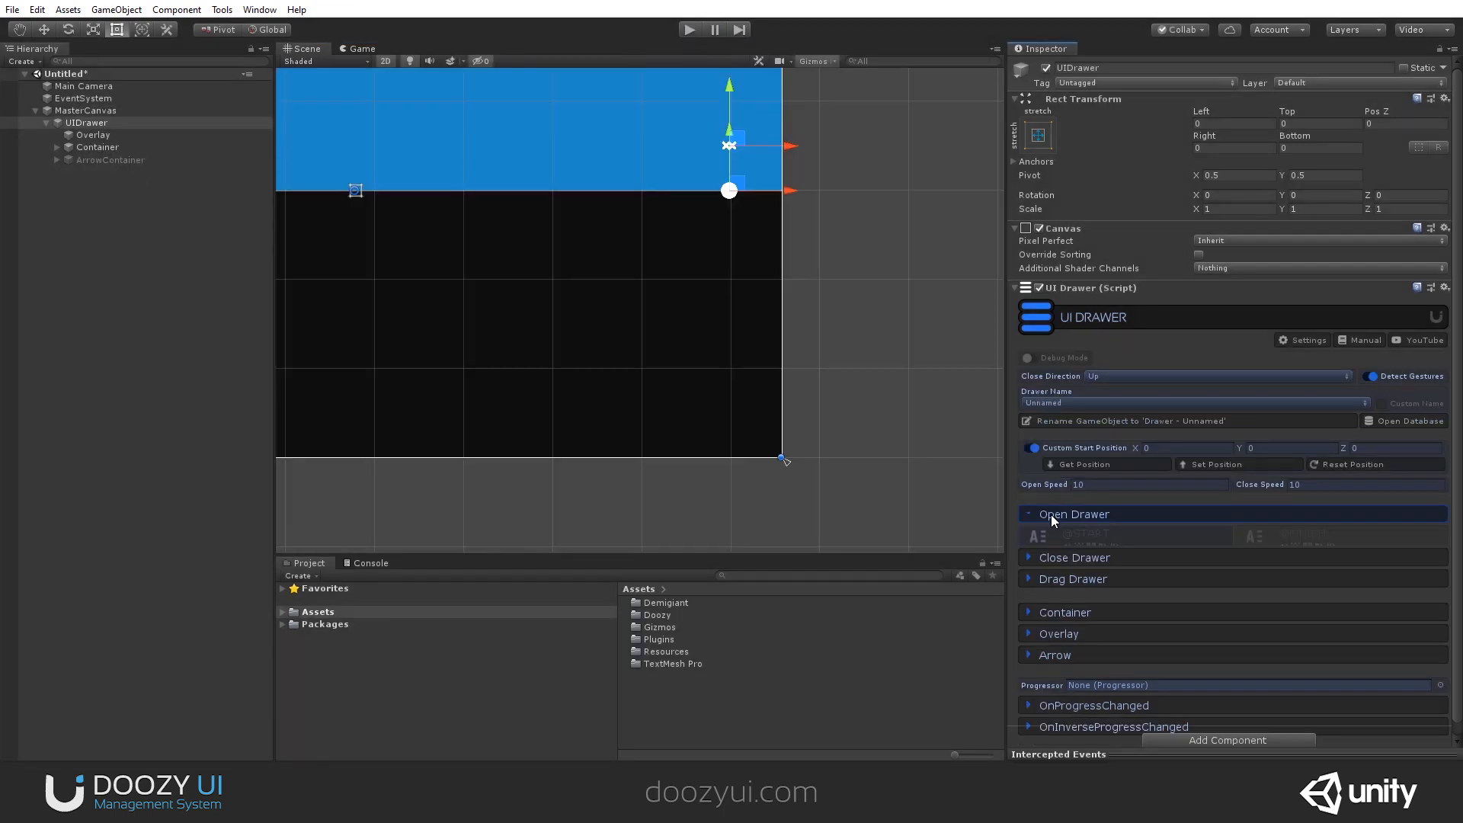
{"action": "left_click", "coordinate": [1073, 513]}
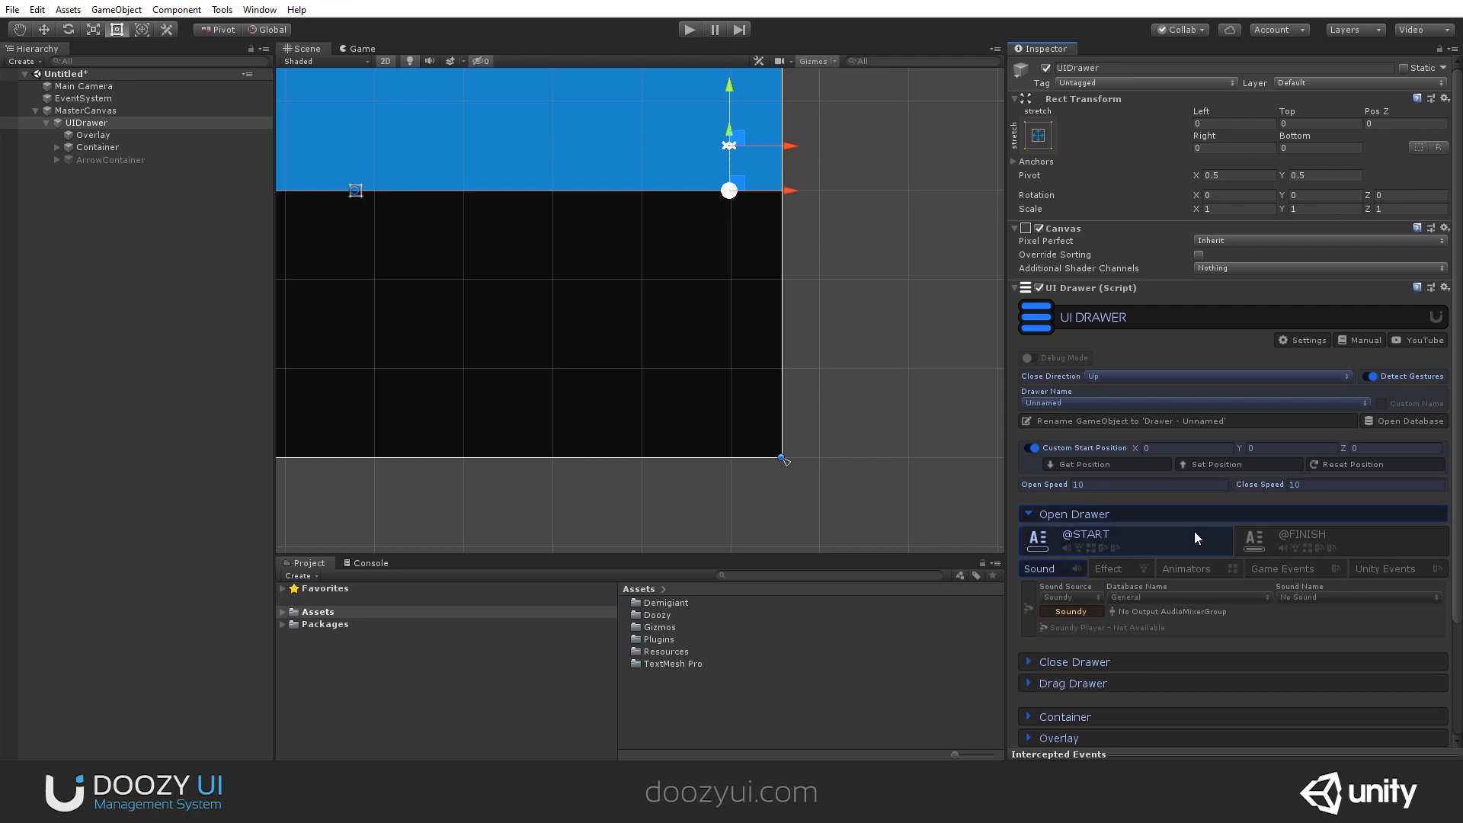
{"action": "mouse_move", "coordinate": [1059, 579]}
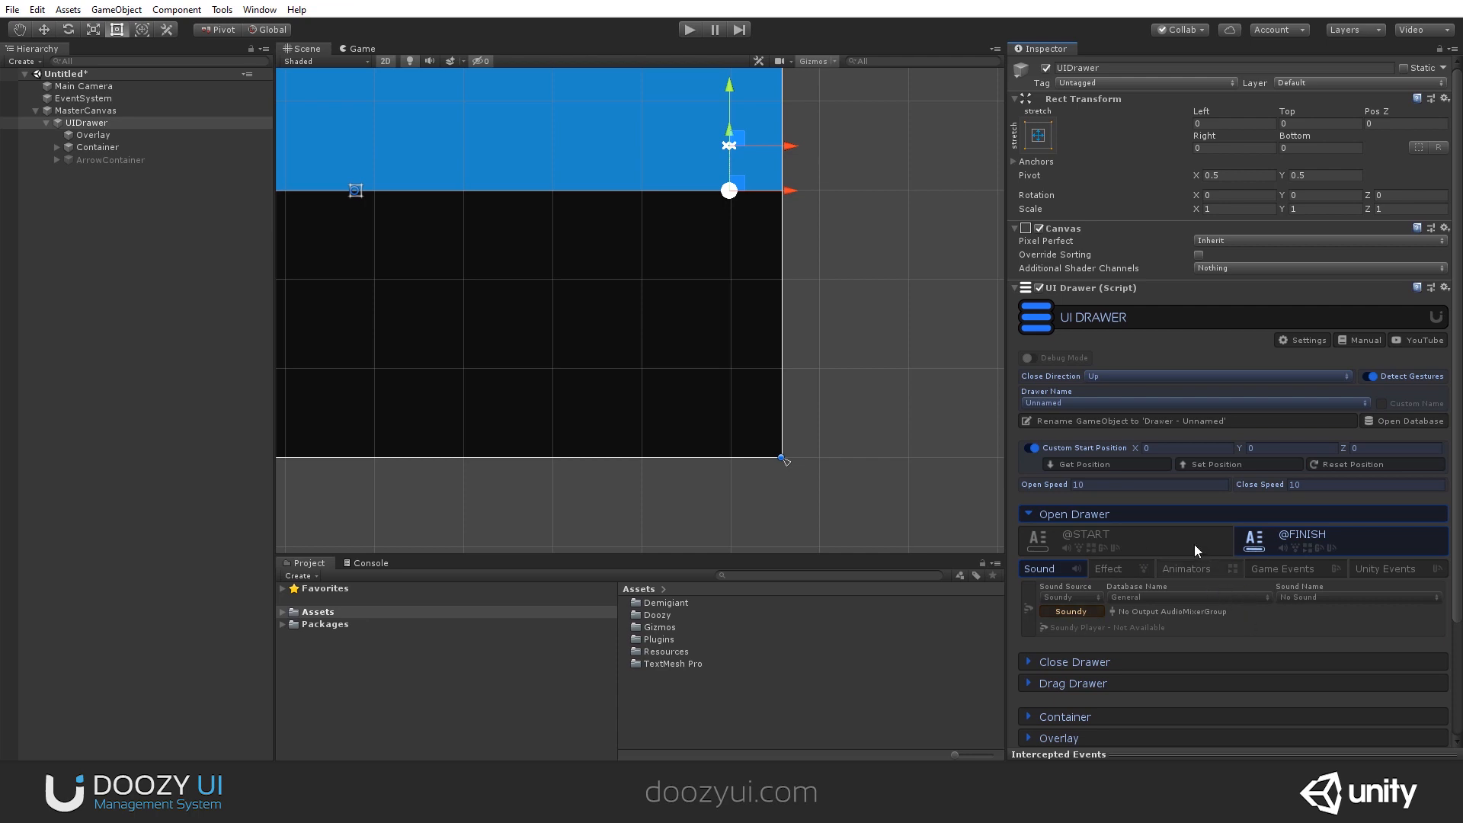
{"action": "left_click", "coordinate": [1074, 514]}
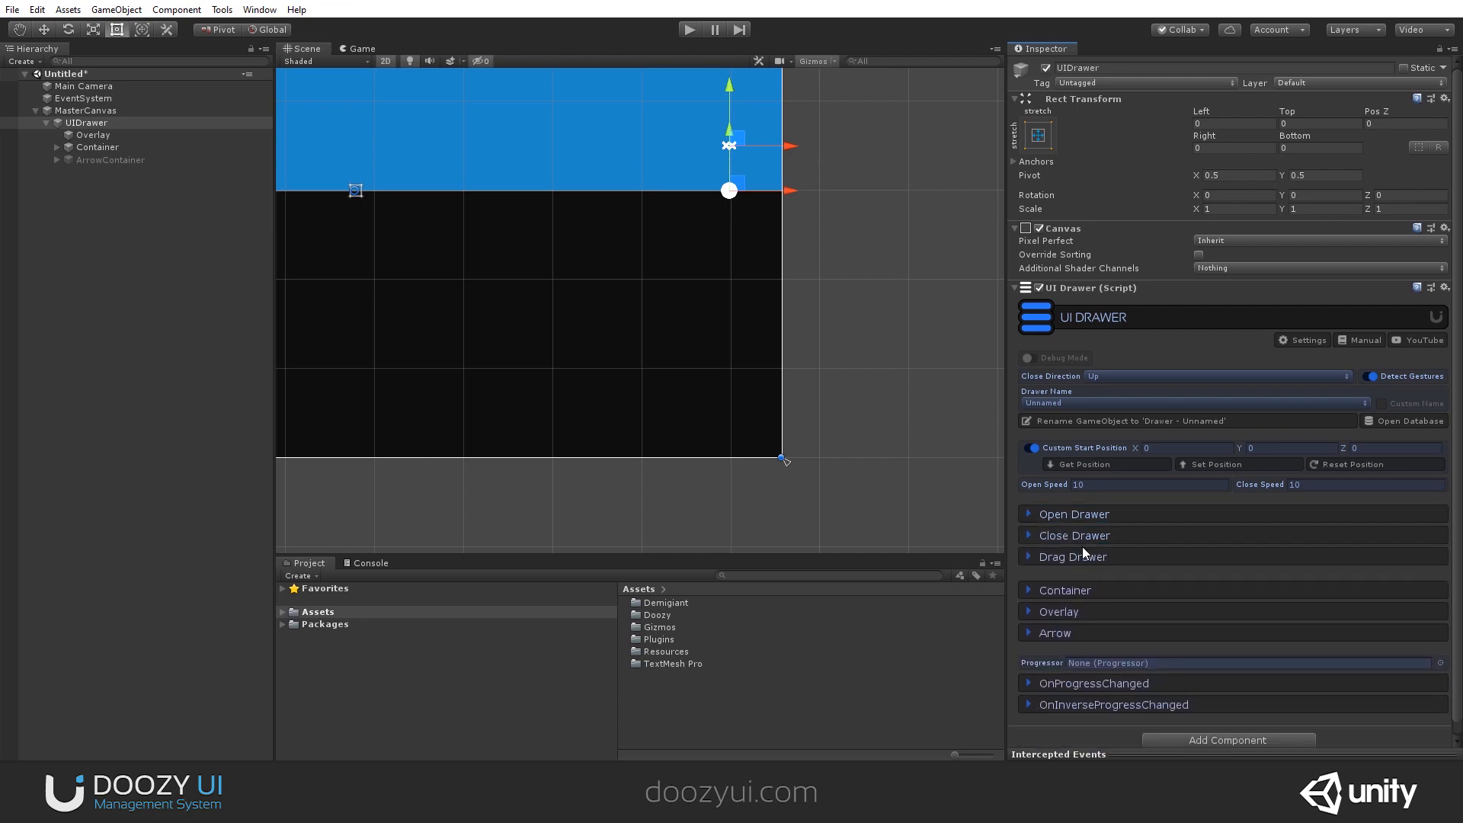
{"action": "left_click", "coordinate": [1073, 535]}
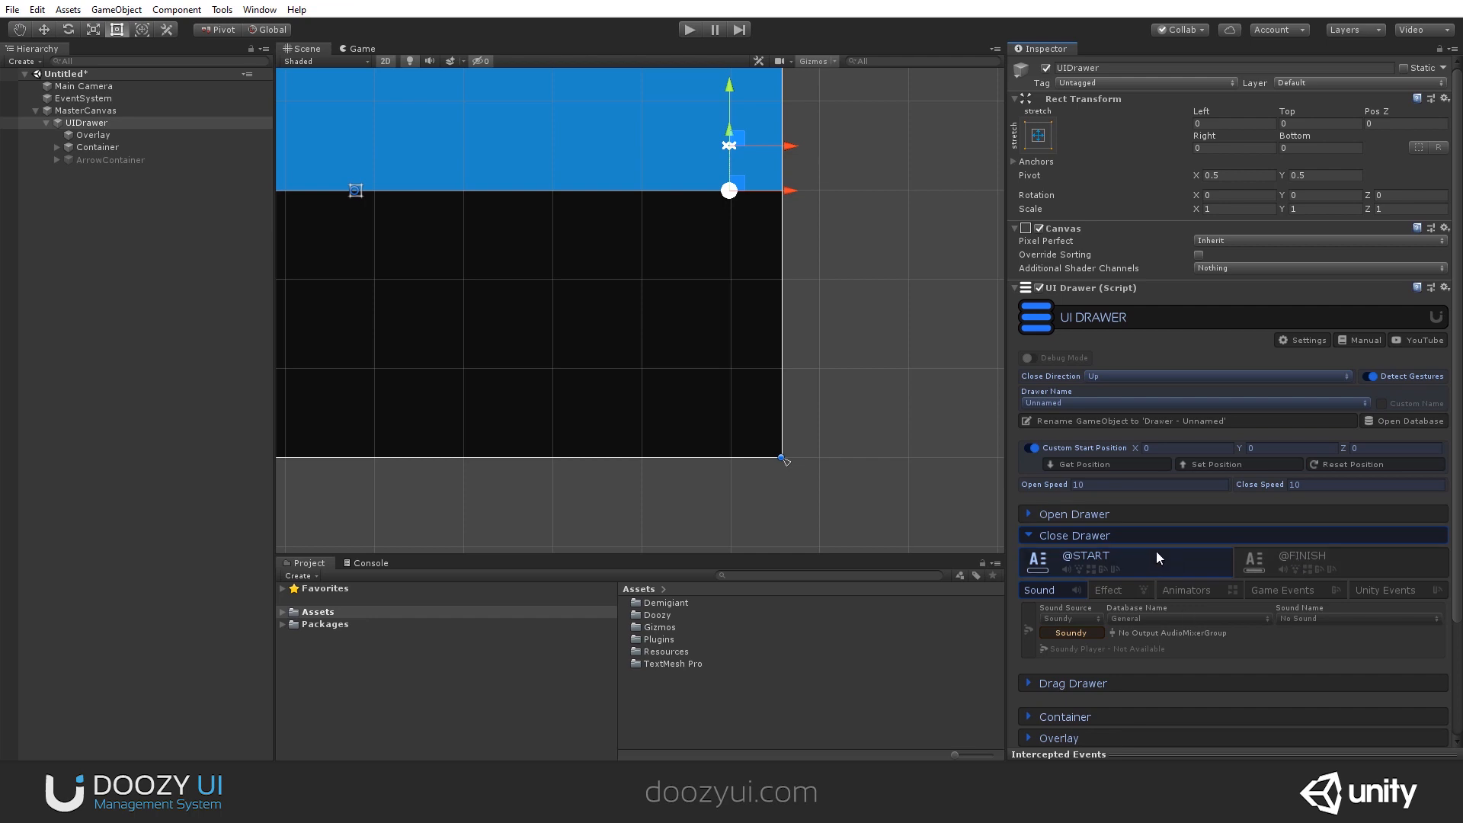
{"action": "left_click", "coordinate": [1075, 514]}
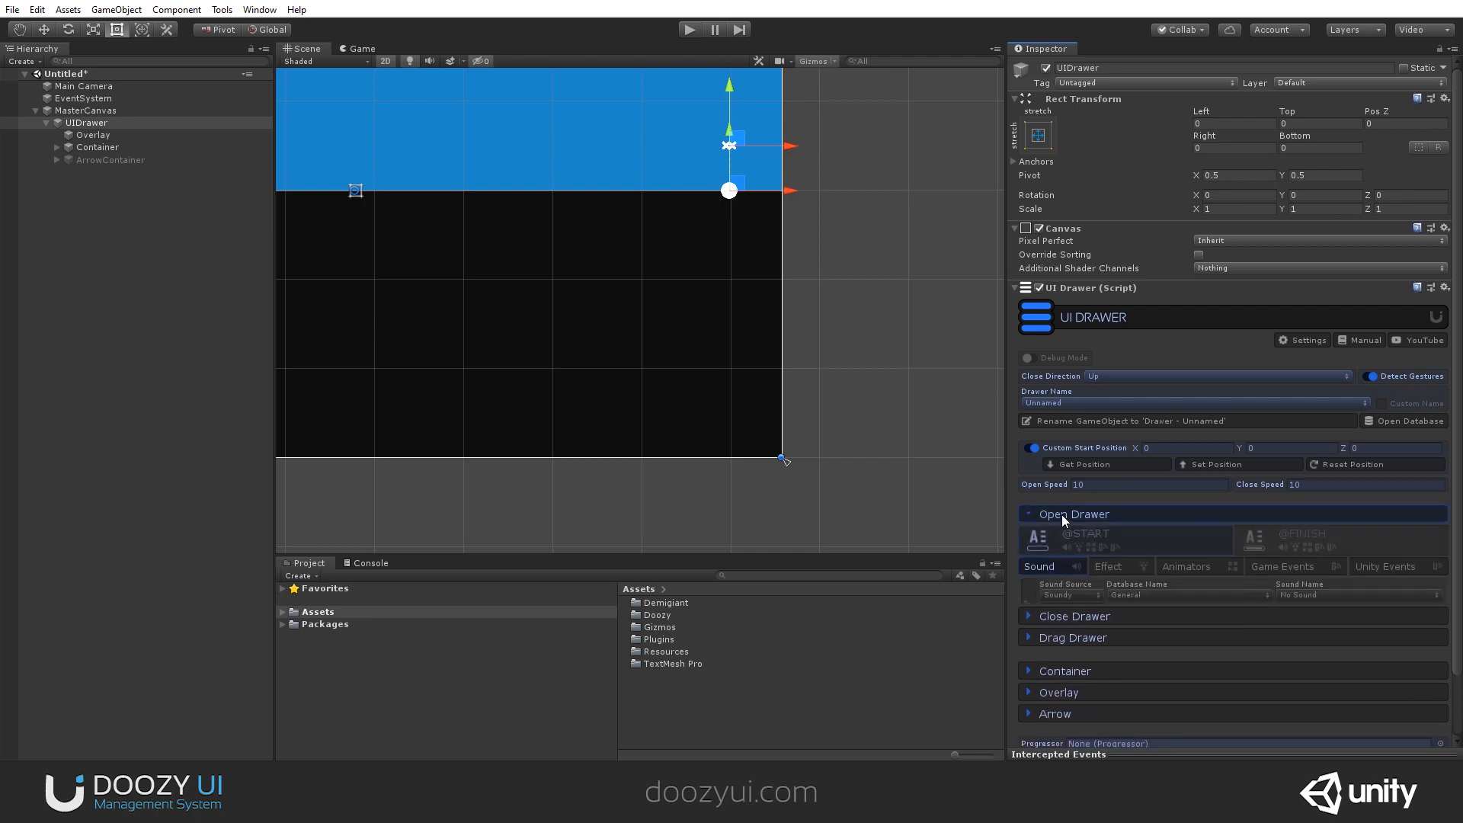
{"action": "left_click", "coordinate": [1073, 514]}
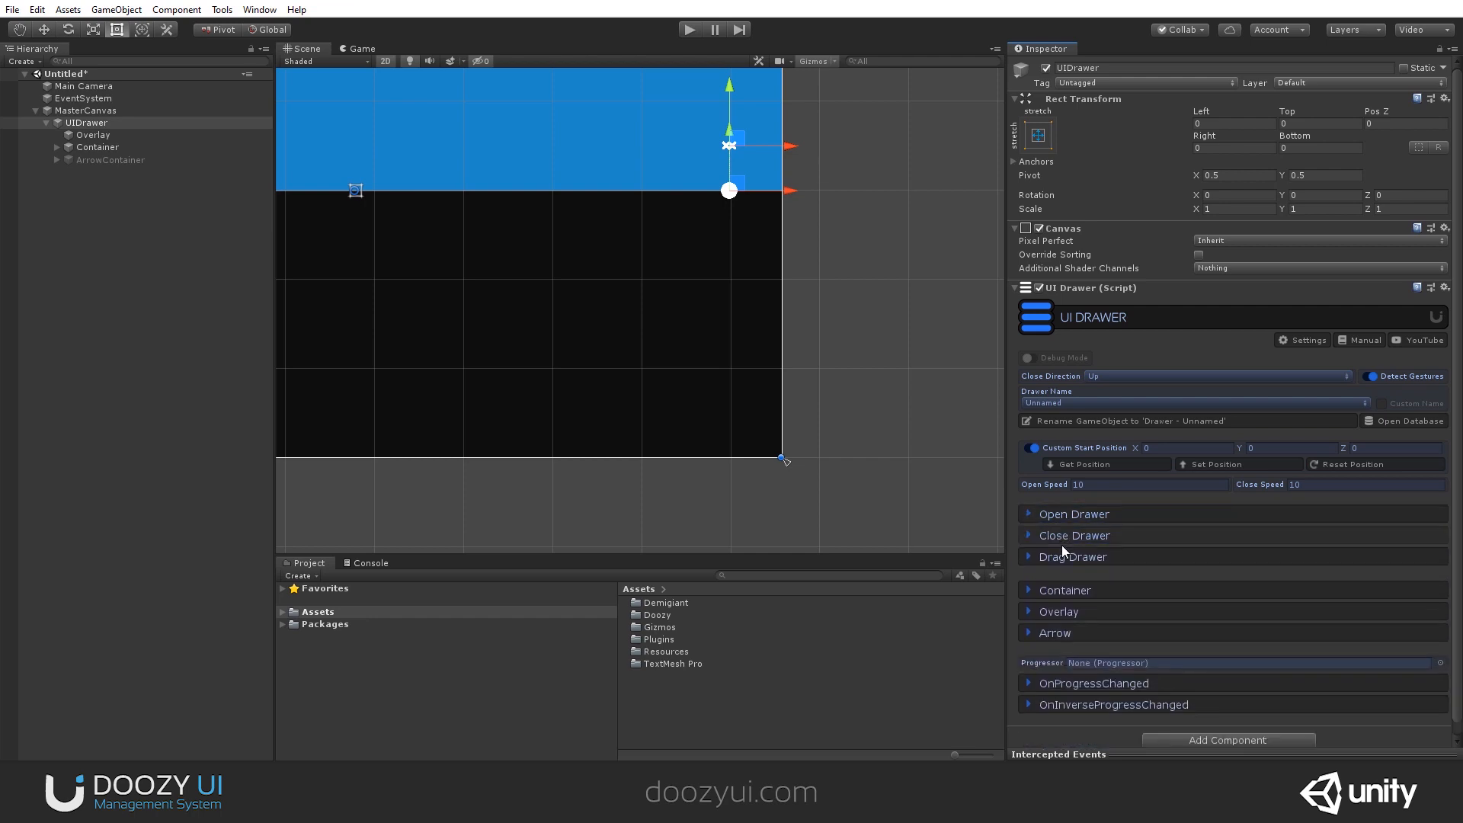
{"action": "left_click", "coordinate": [1074, 557]}
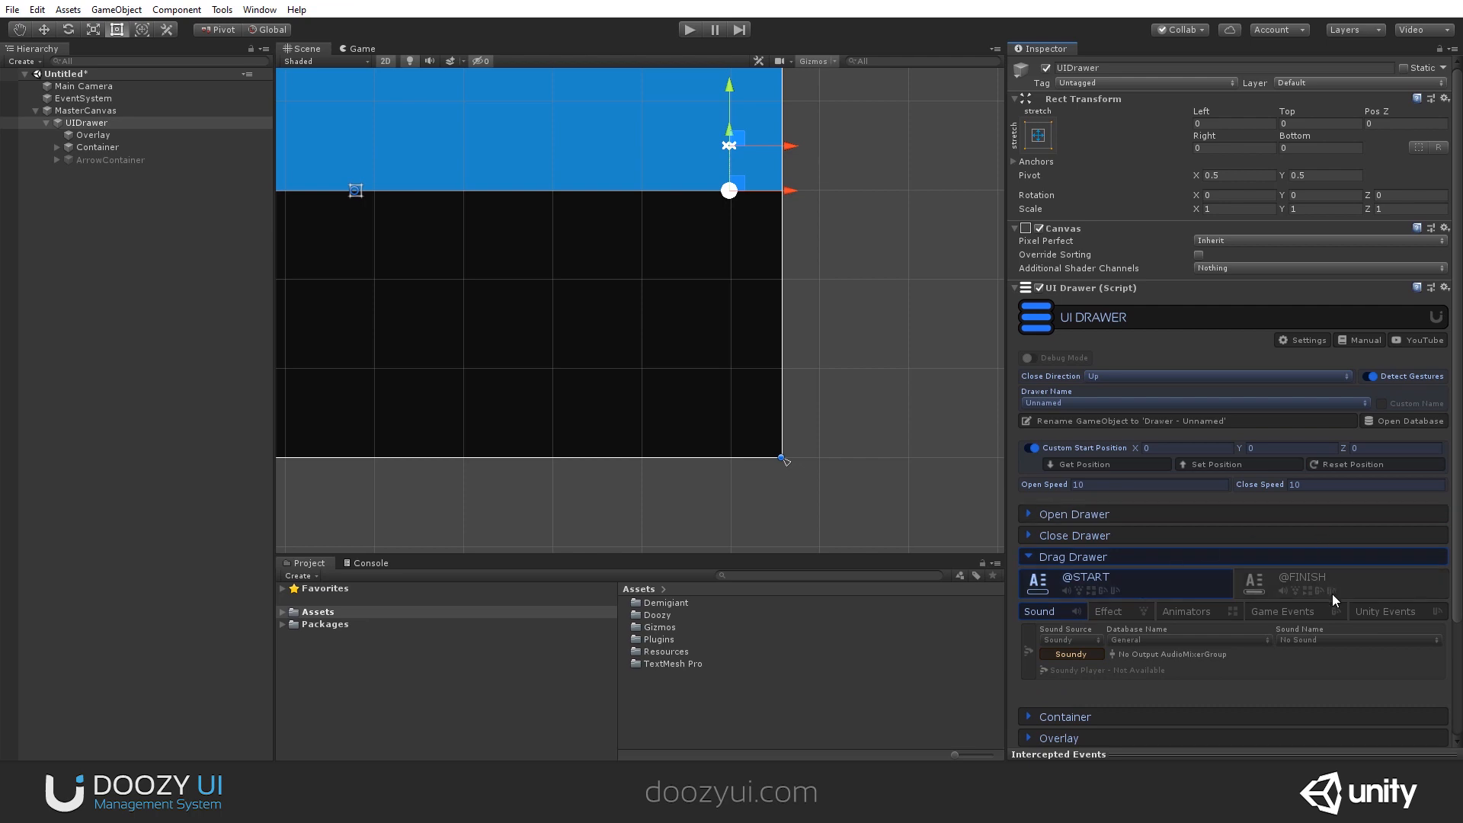
{"action": "left_click", "coordinate": [1072, 556]}
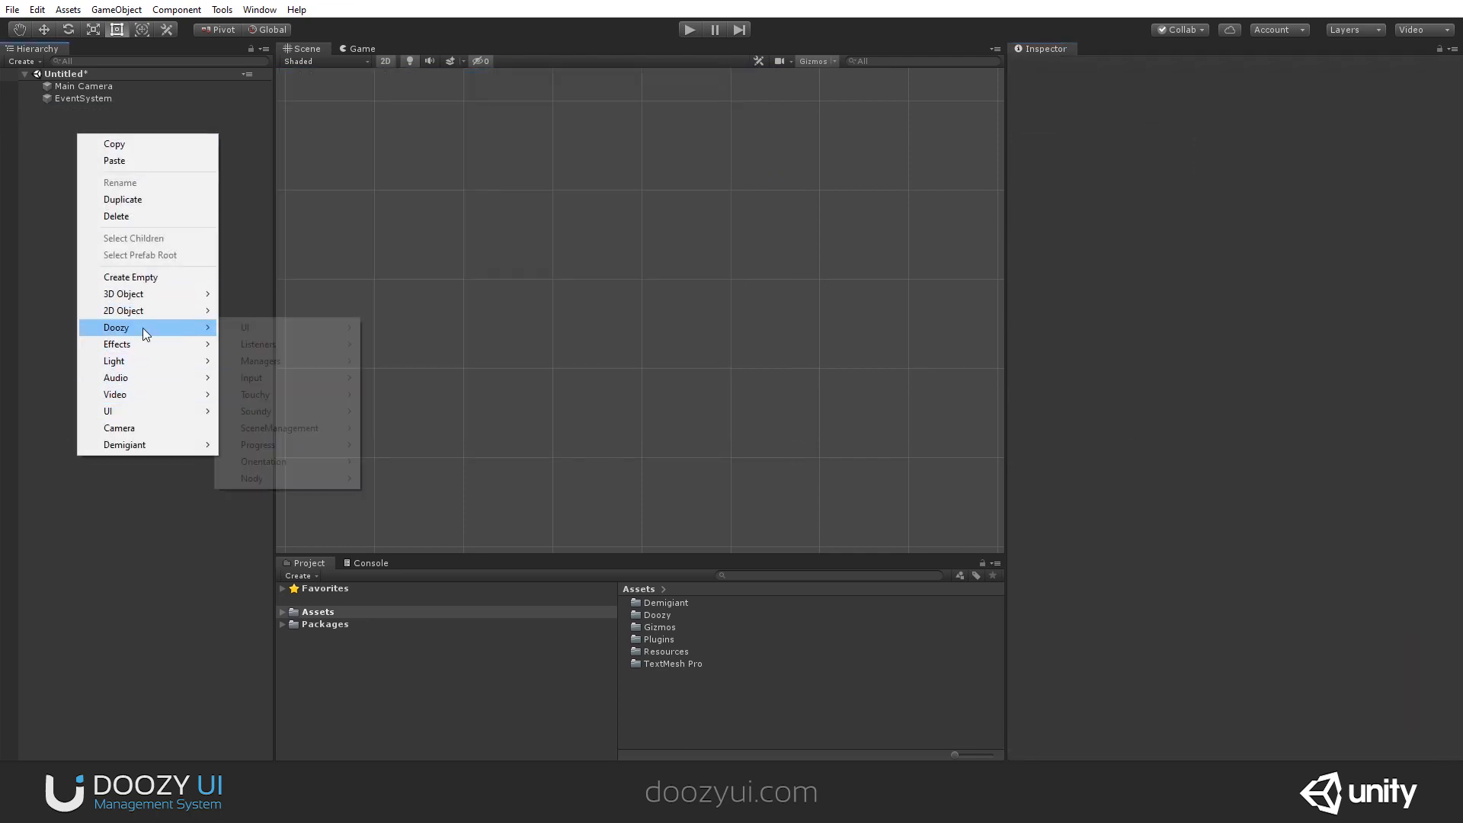
Create a new UIDrawer and change its Container Size to Fixed Size 300.
{"action": "left_click", "coordinate": [244, 326]}
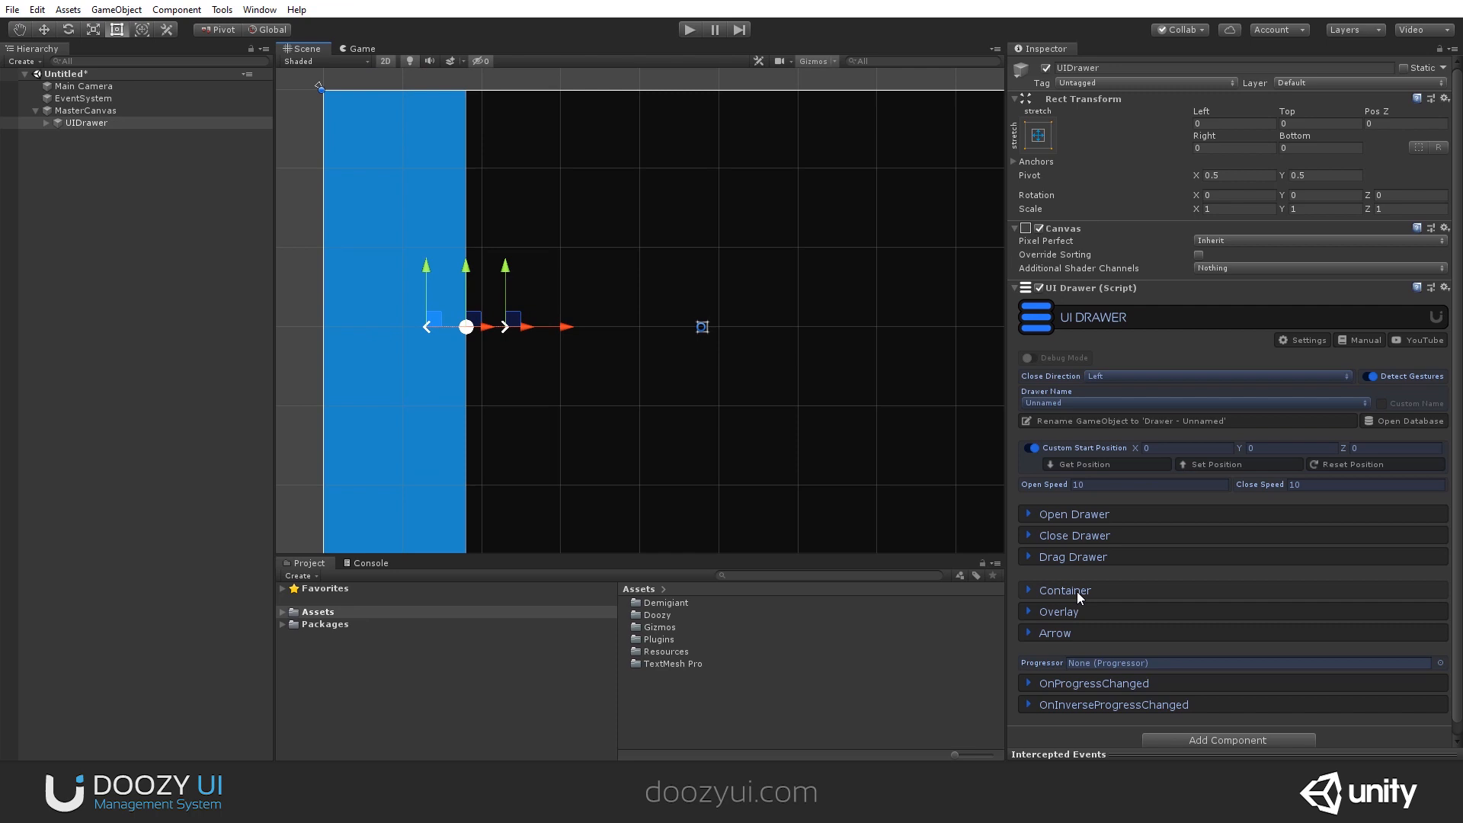
{"action": "mouse_move", "coordinate": [1081, 616]}
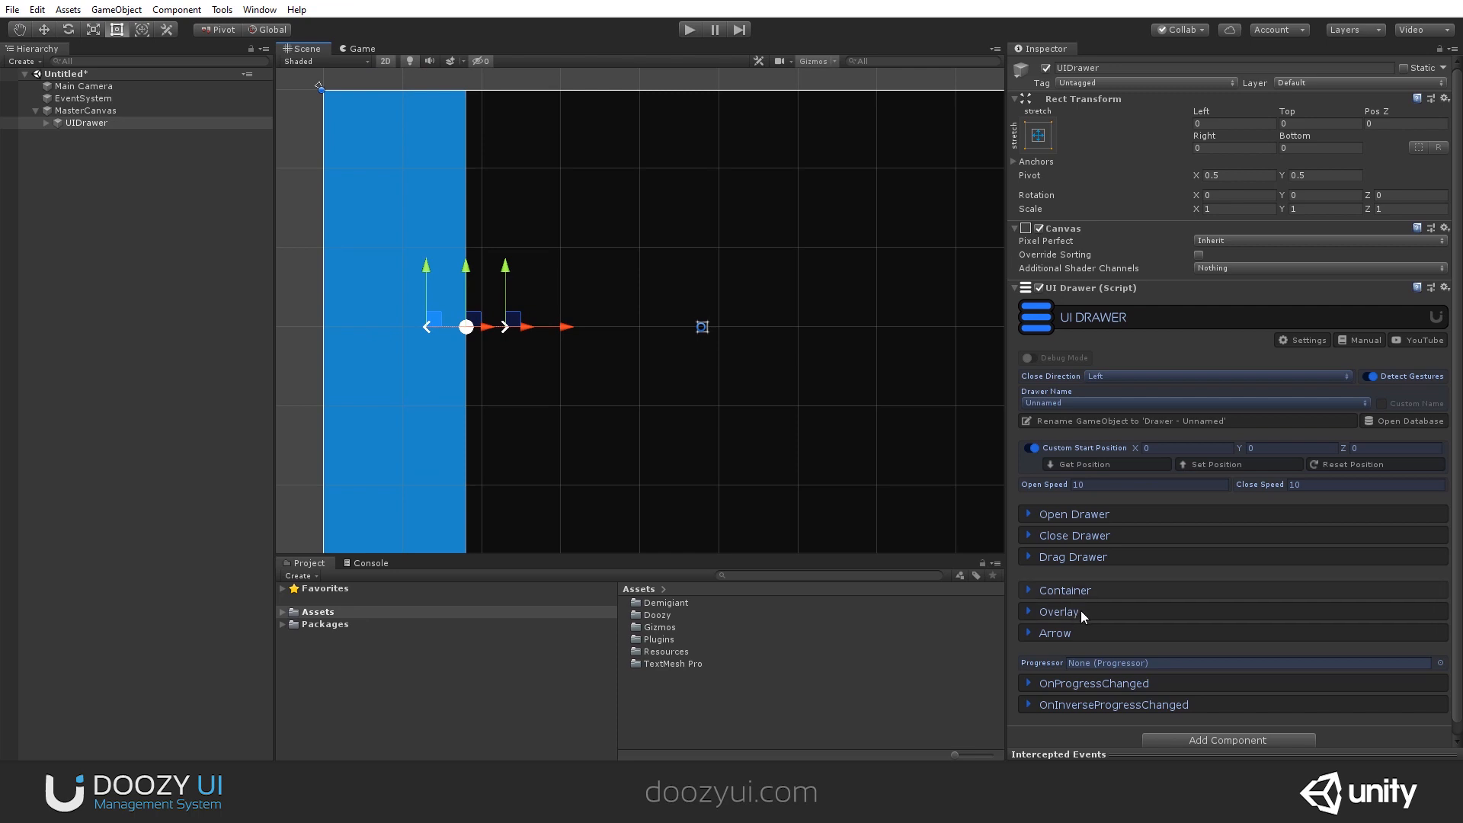
{"action": "left_click", "coordinate": [1064, 590]}
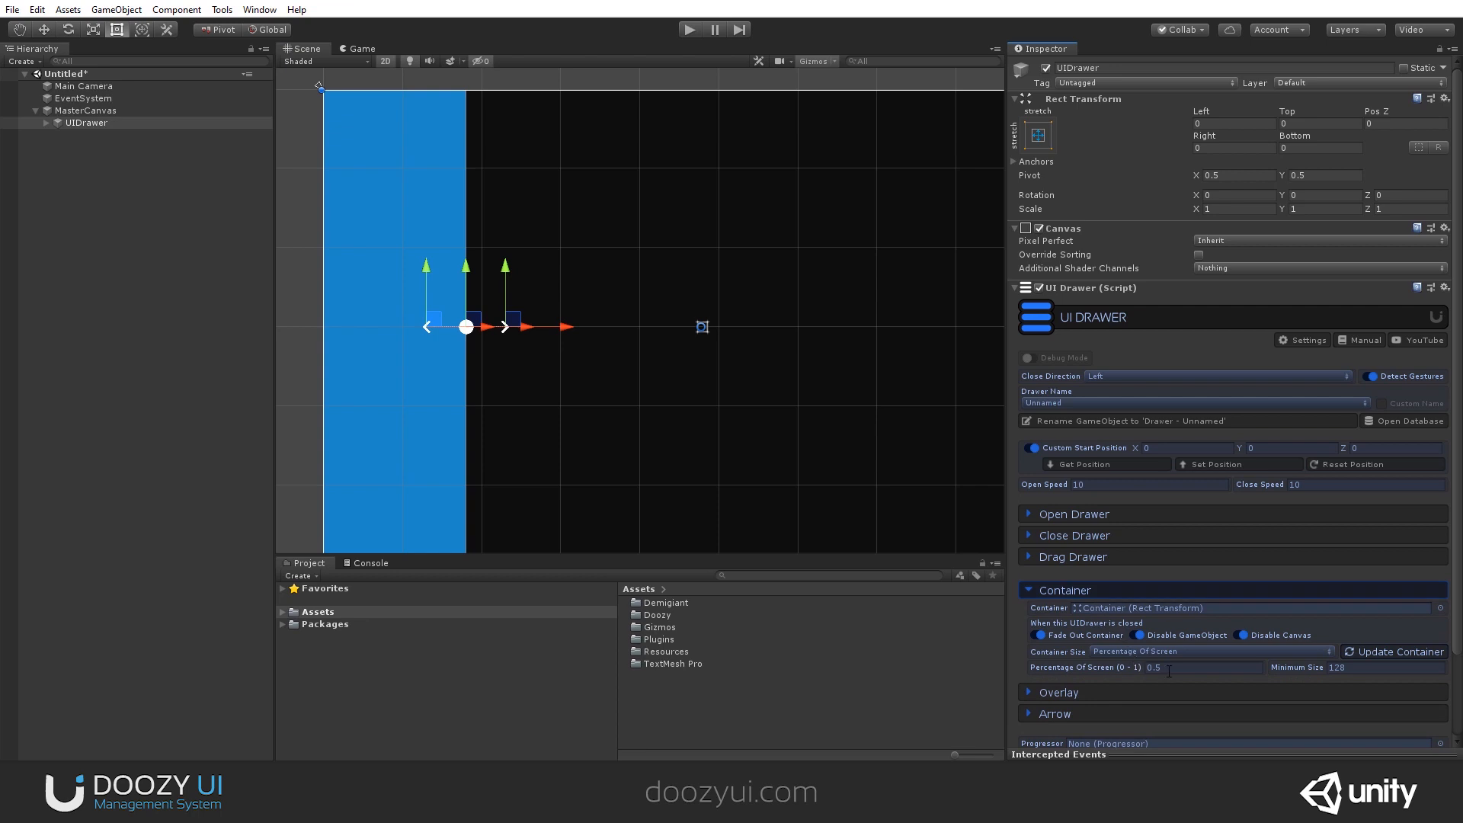
{"action": "left_click", "coordinate": [1209, 651]}
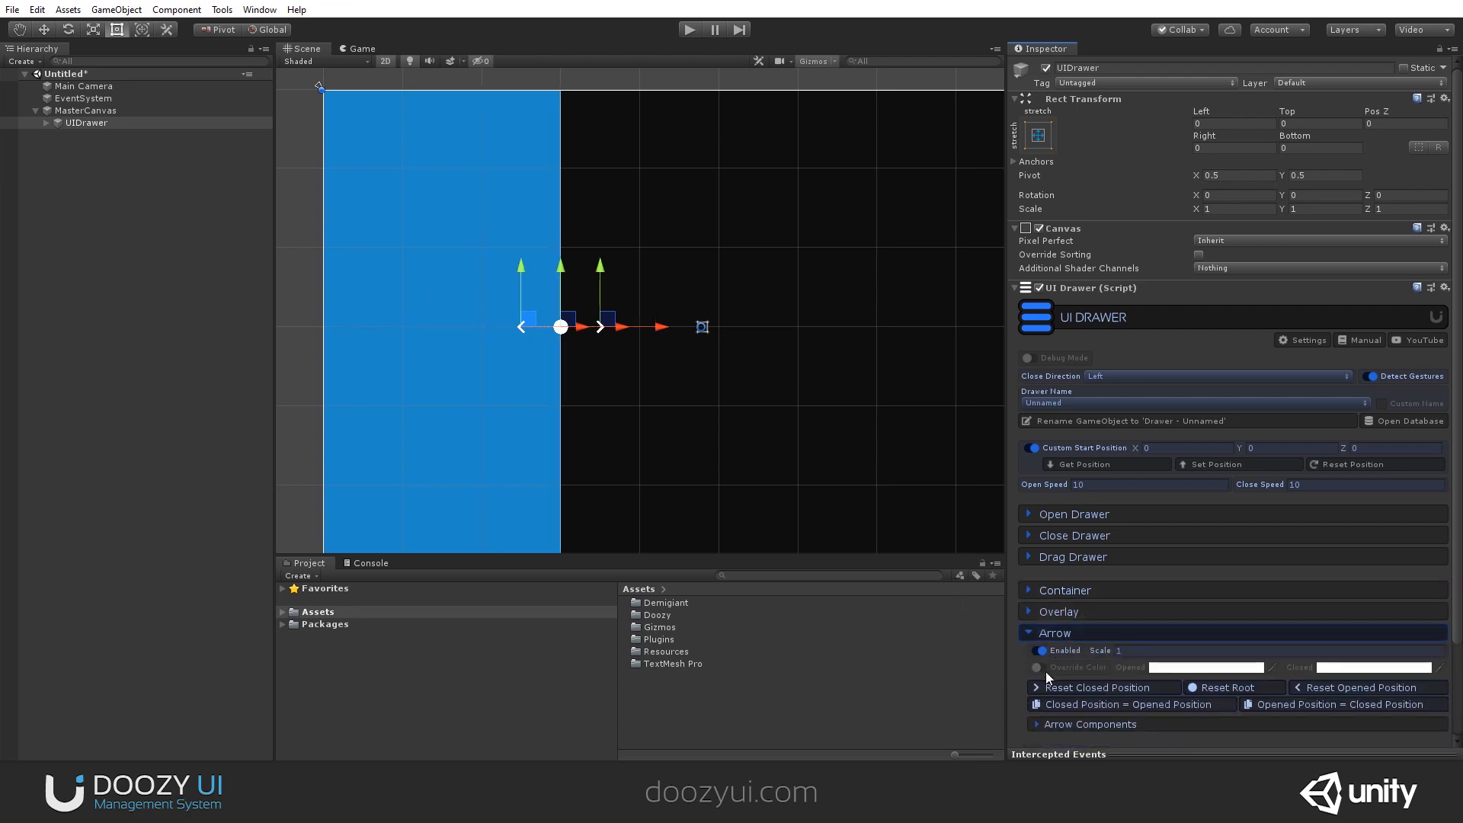
Review the overlay and container settings to confirm the fixed 300 size.
{"action": "left_click", "coordinate": [1059, 611]}
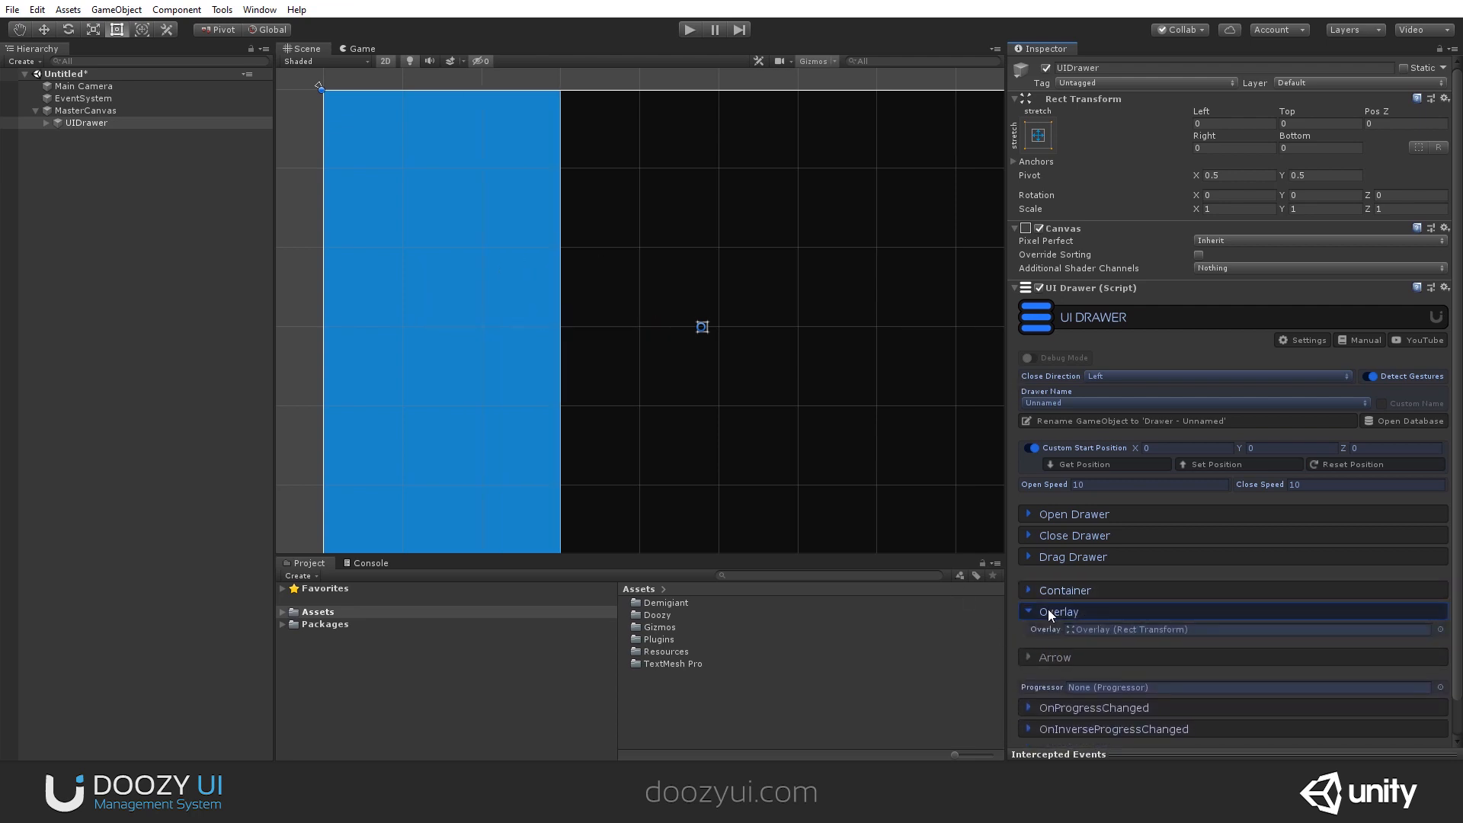
{"action": "left_click", "coordinate": [1063, 590]}
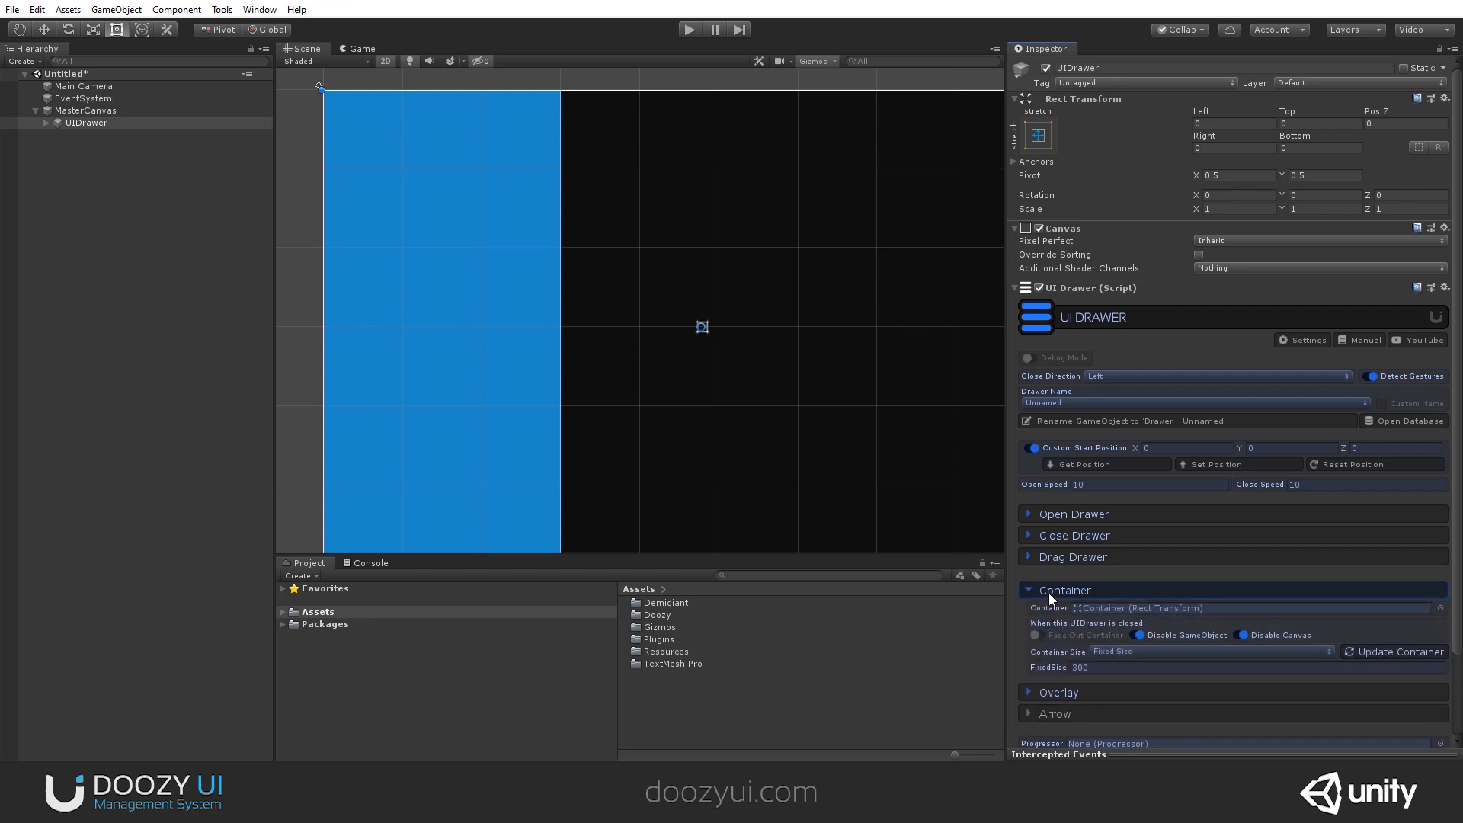
{"action": "left_click", "coordinate": [1064, 589]}
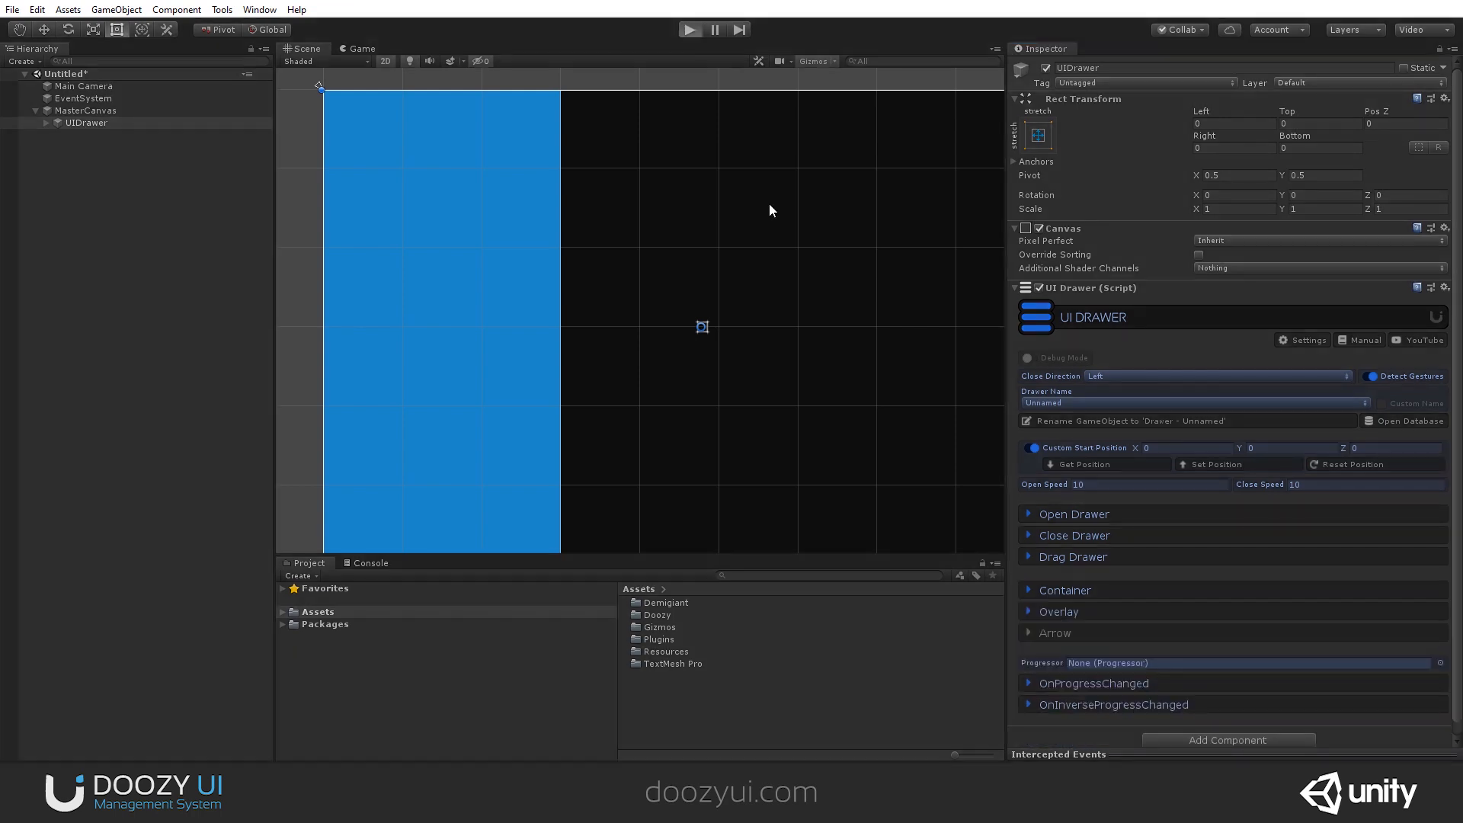
{"action": "left_click", "coordinate": [689, 29]}
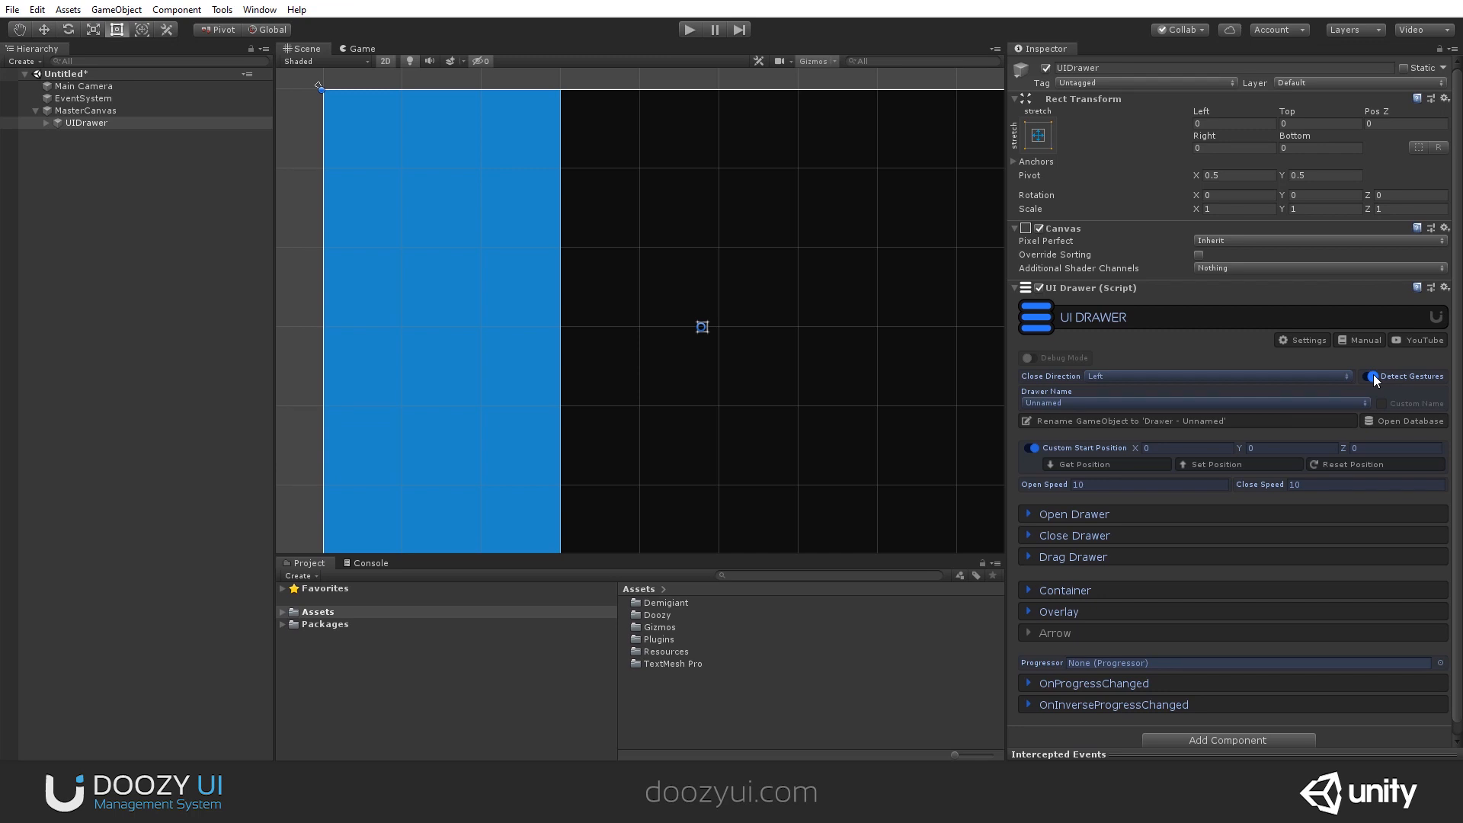
Disable Detect Gestures on the UI Drawer and briefly run the scene to check it.
{"action": "left_click", "coordinate": [1370, 377]}
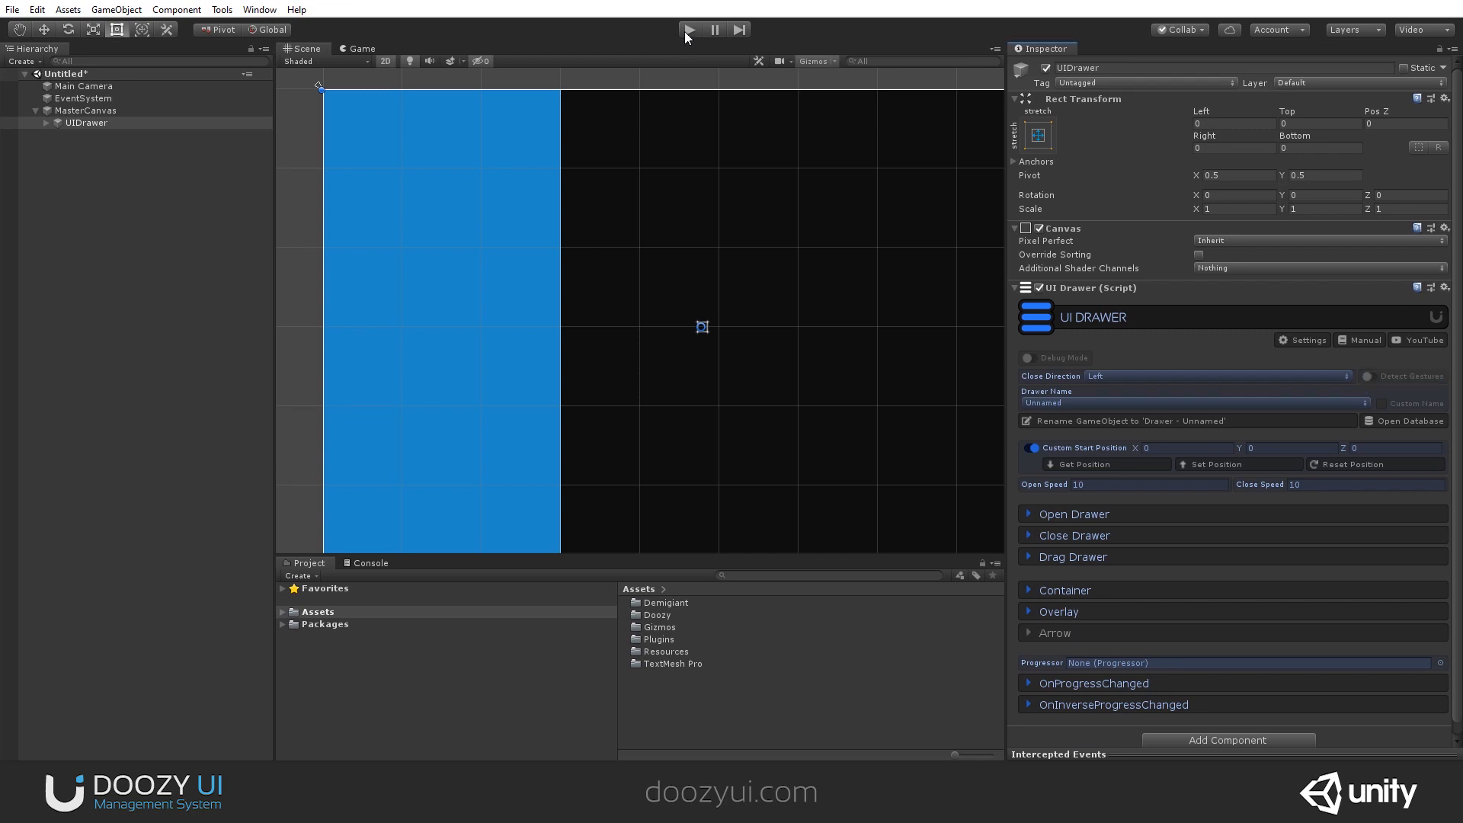
{"action": "left_click", "coordinate": [689, 29]}
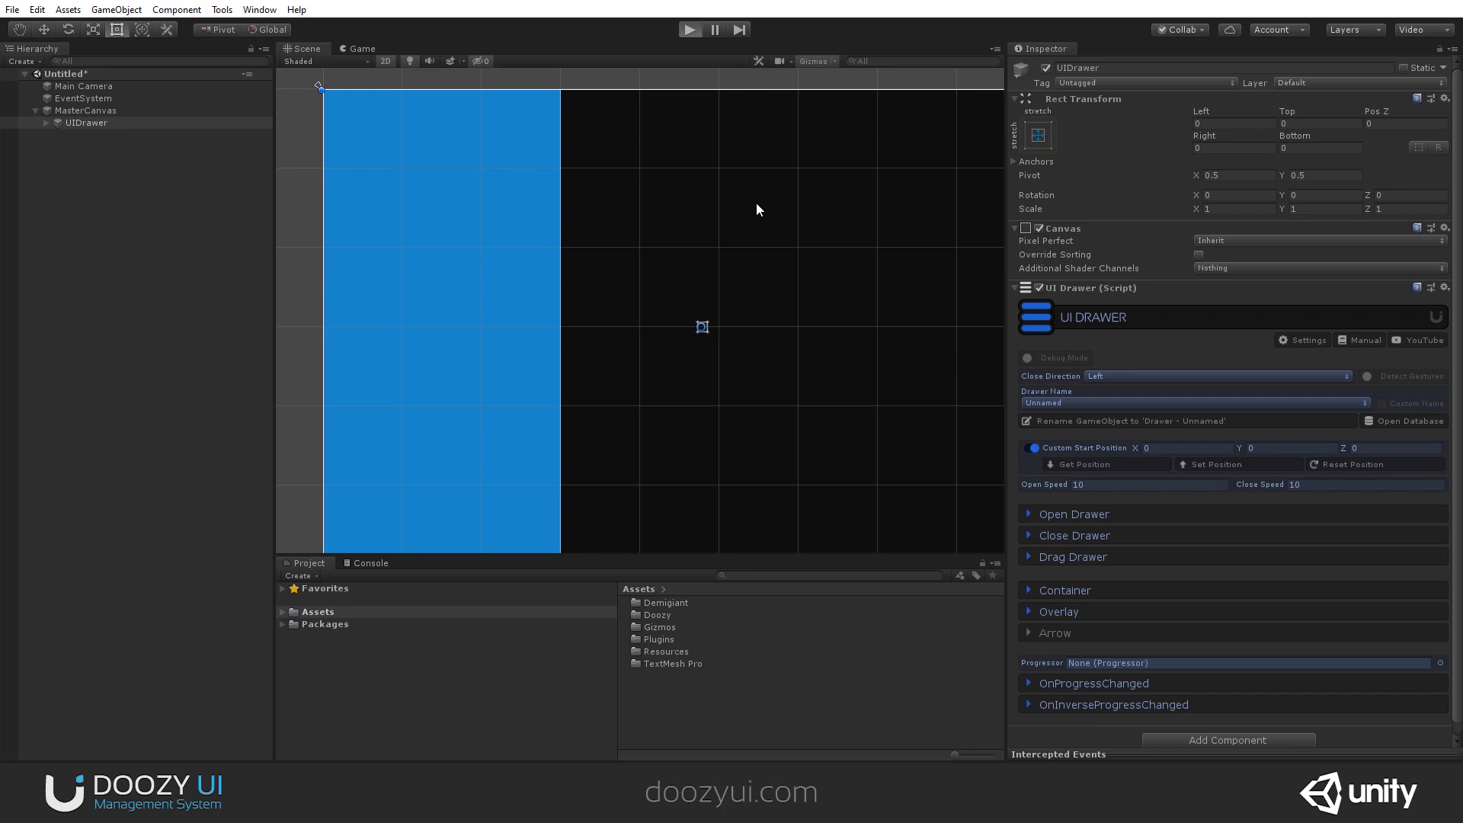
{"action": "left_click", "coordinate": [688, 29]}
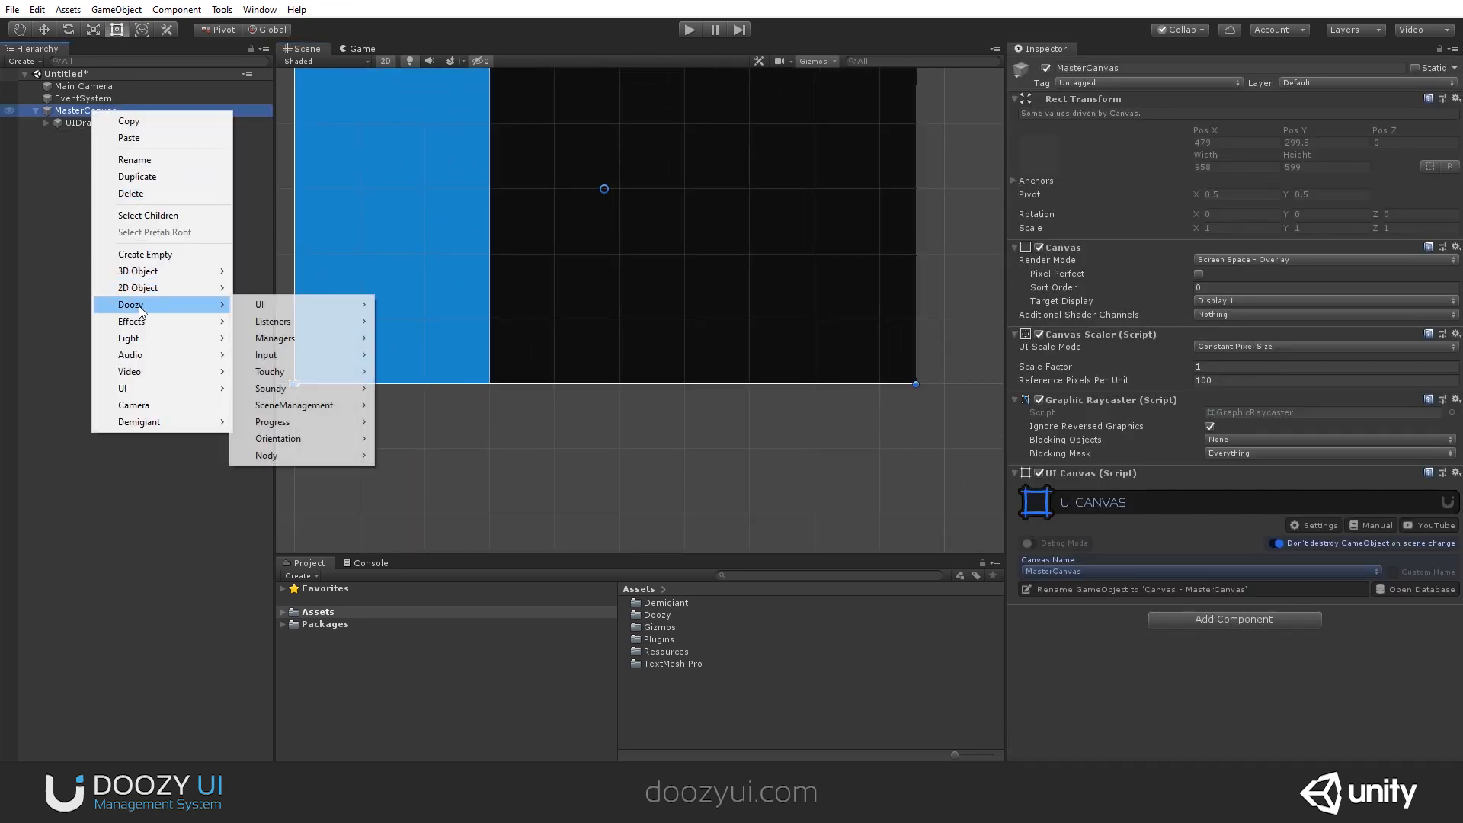
Create a Doozy UIButton labelled Toggle Drawer on MasterCanvas and add an OnClick Unity event entry.
{"action": "left_click", "coordinate": [260, 305]}
{"action": "type", "text": "Toggle Drawer"}
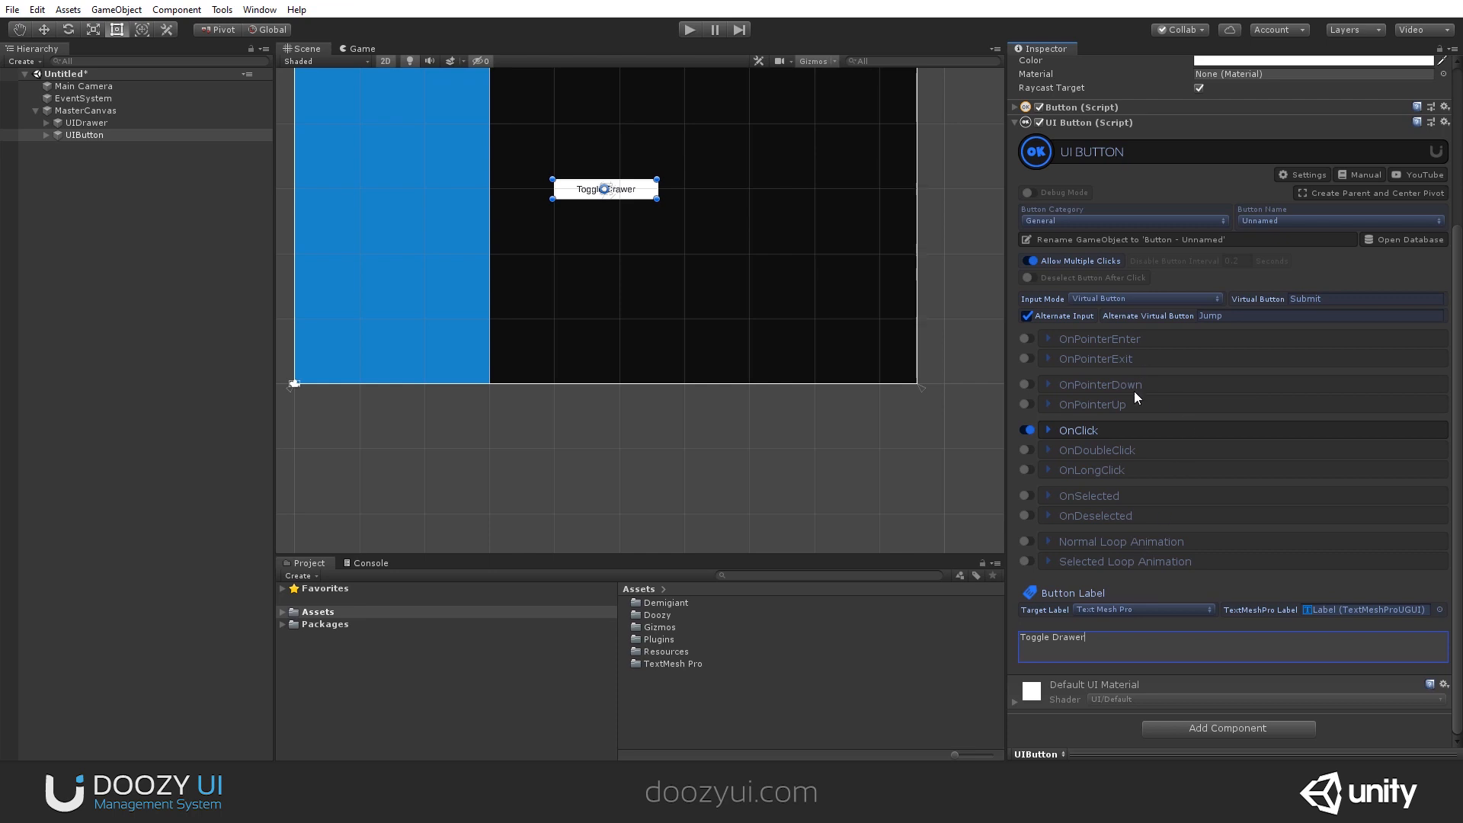
{"action": "left_click", "coordinate": [1077, 429]}
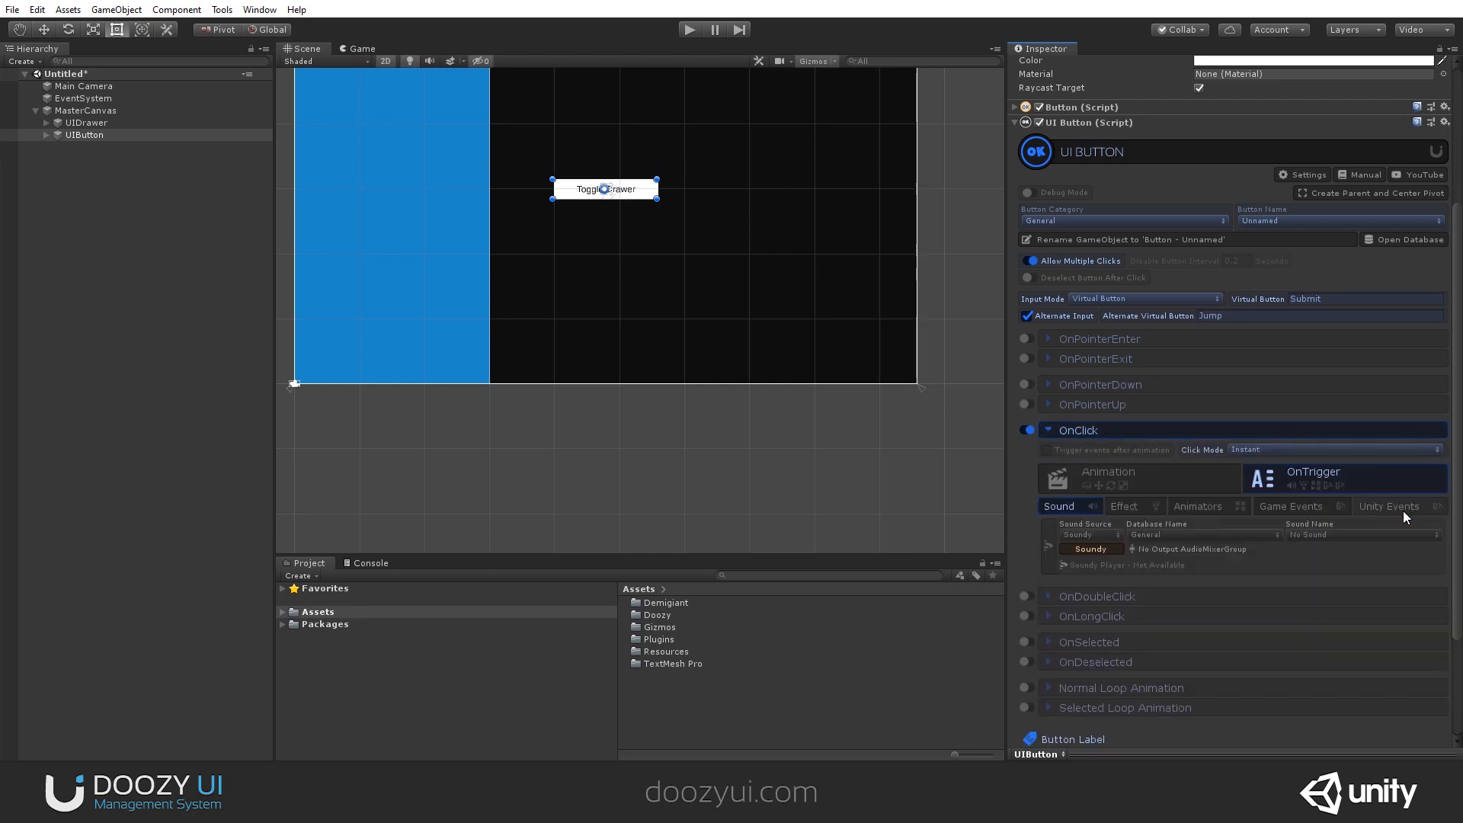
{"action": "left_click", "coordinate": [1388, 505]}
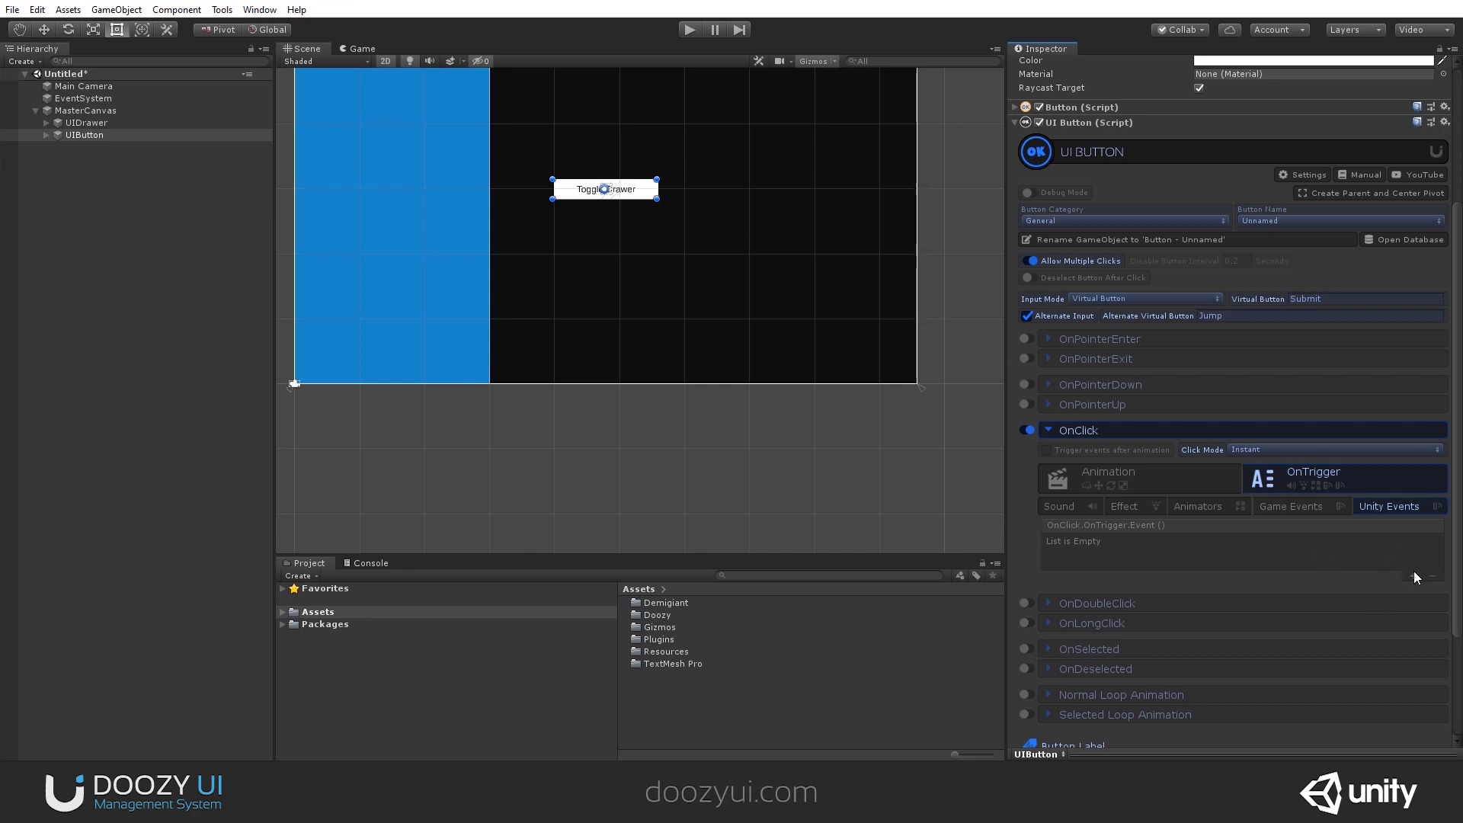
{"action": "left_click", "coordinate": [1412, 576]}
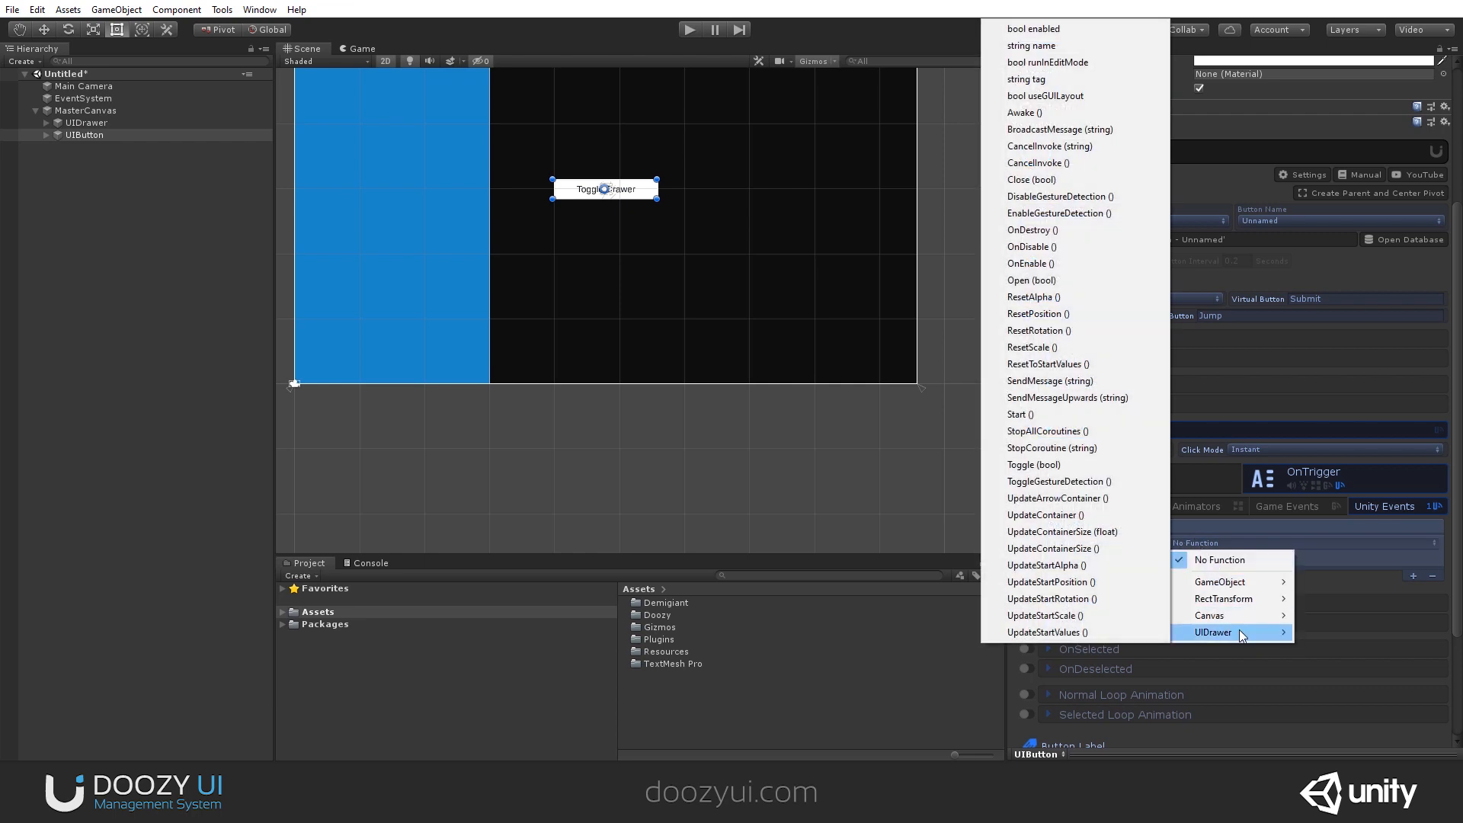
{"action": "mouse_move", "coordinate": [1045, 364]}
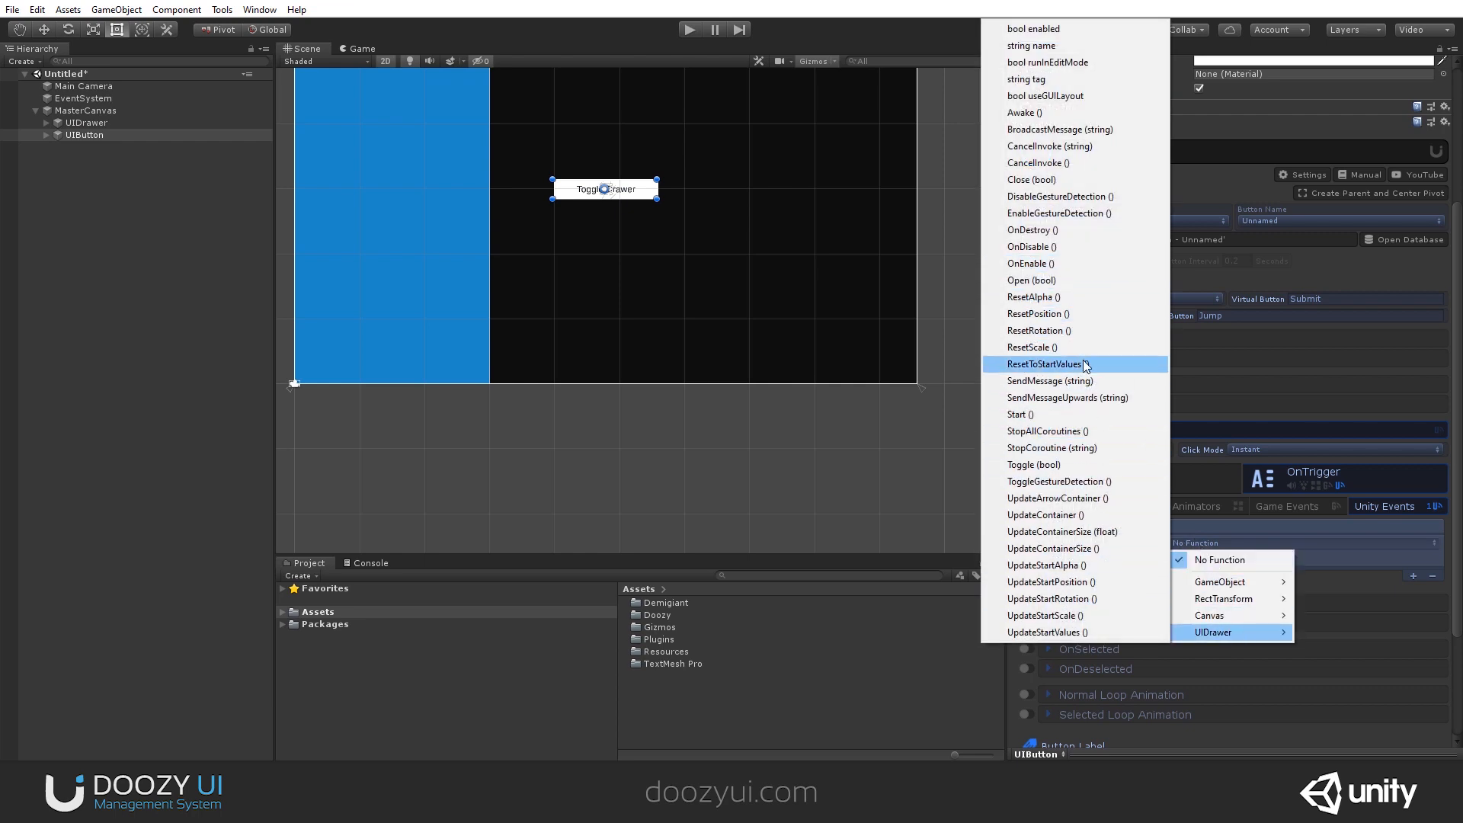
{"action": "mouse_move", "coordinate": [1036, 314]}
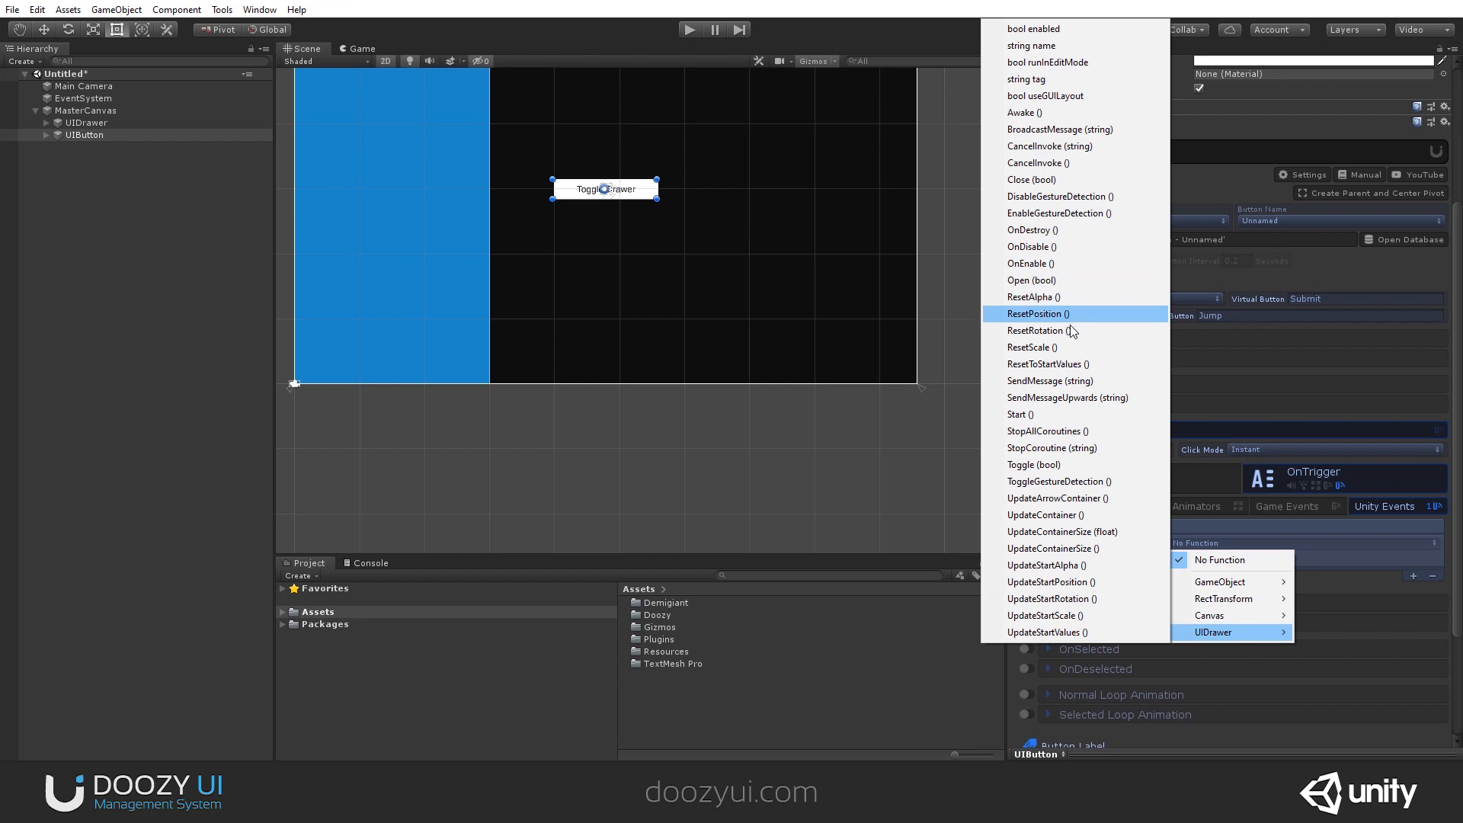
Point the button's OnClick event at UIDrawer.Toggle and run the scene to test it.
{"action": "left_click", "coordinate": [1213, 631]}
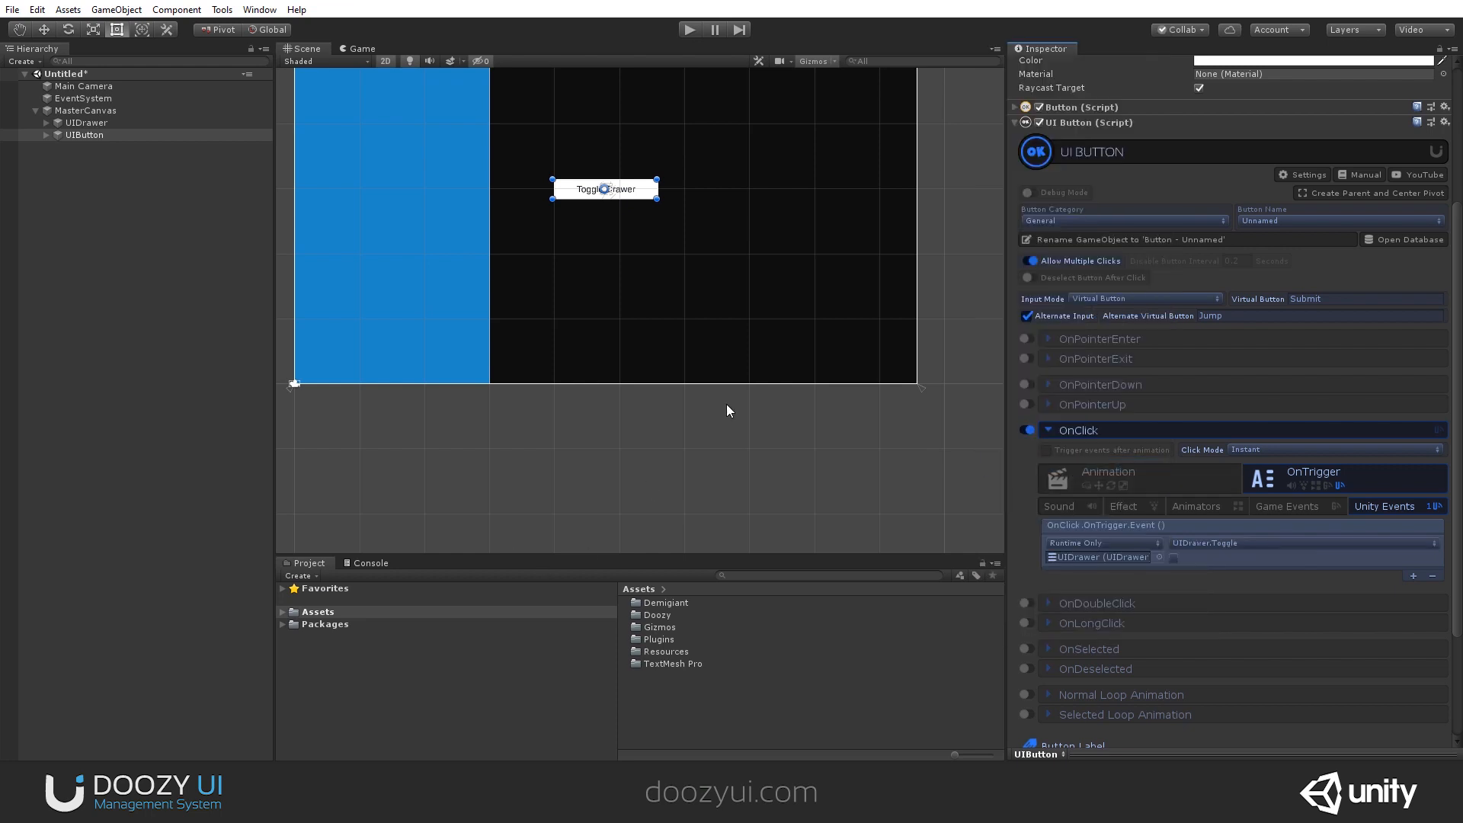
{"action": "mouse_move", "coordinate": [689, 29]}
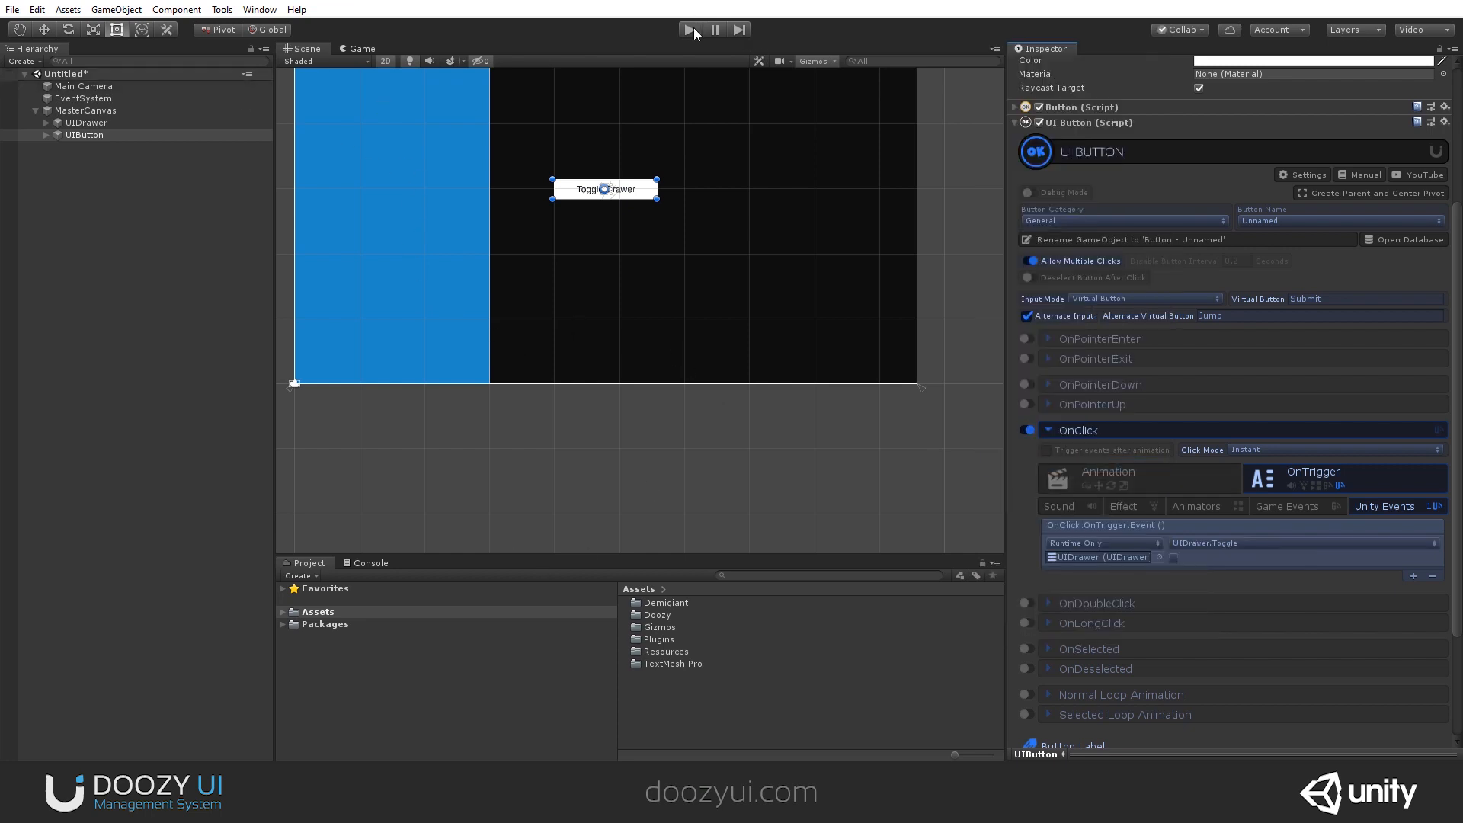
{"action": "left_click", "coordinate": [689, 29]}
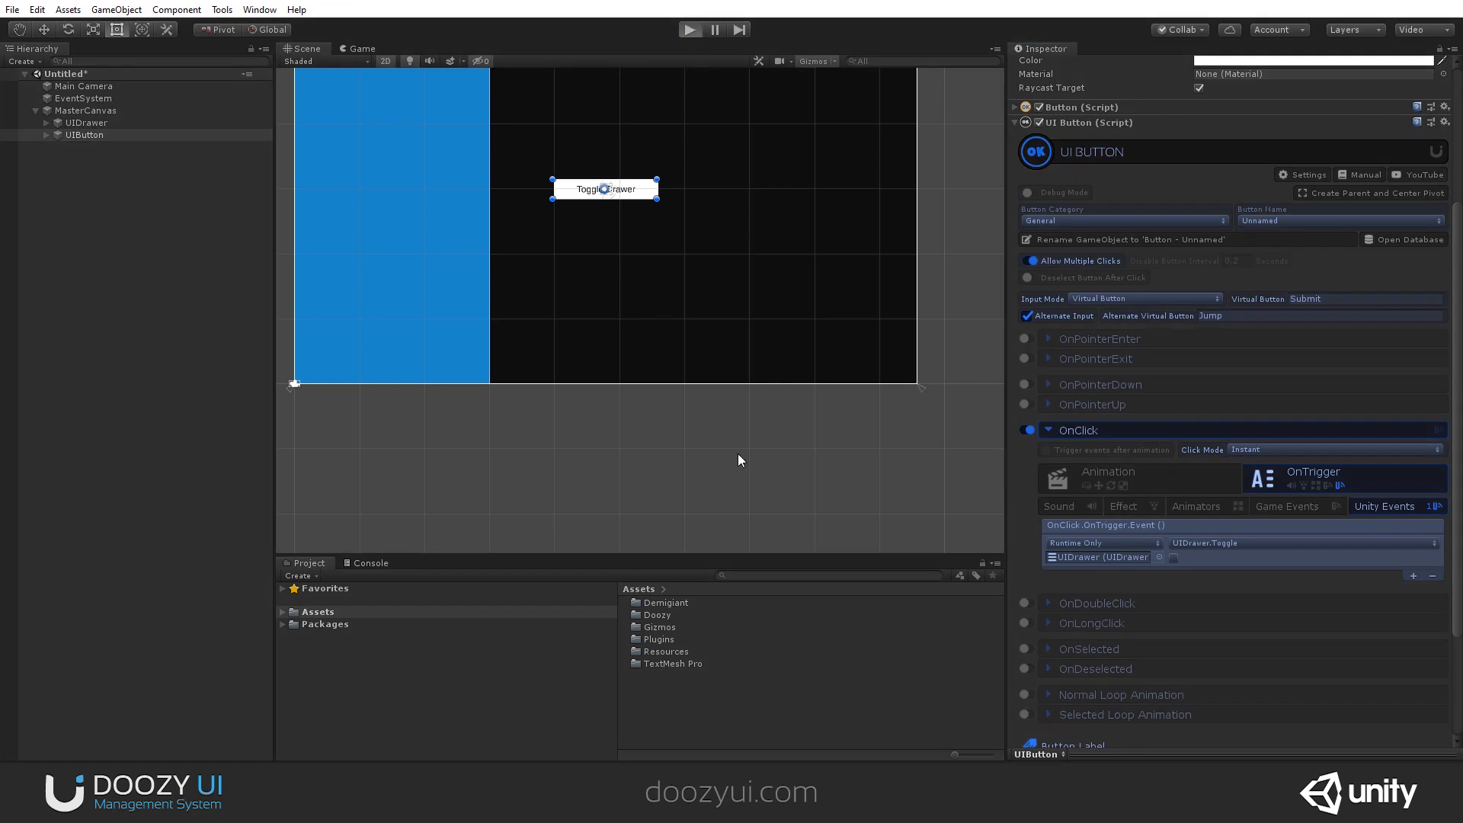
{"action": "left_click", "coordinate": [689, 29]}
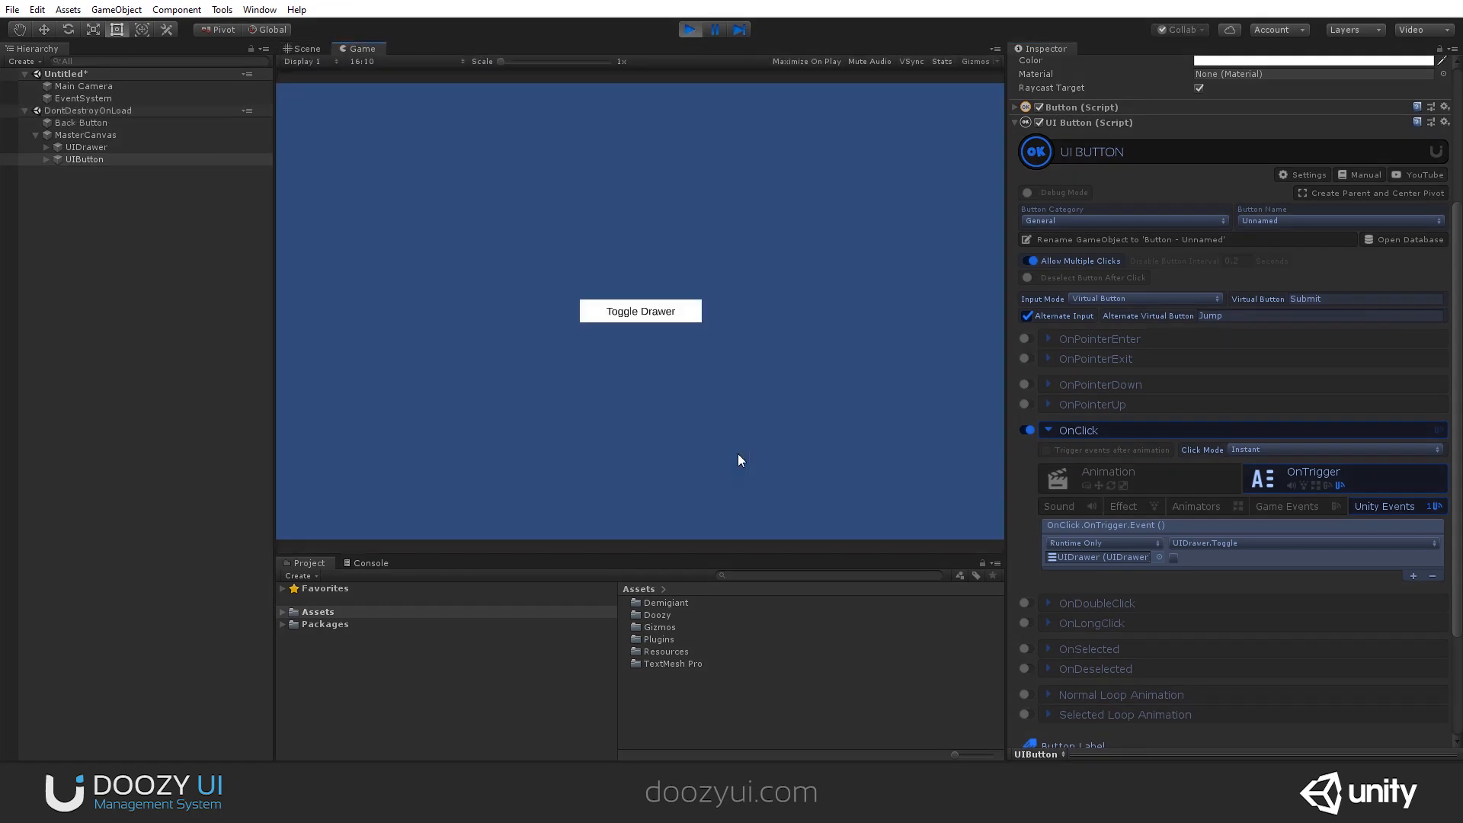
Toggle the drawer open in Play mode and select the UIDrawer to set Open Speed 1, Close Speed 20.
{"action": "left_click", "coordinate": [640, 311]}
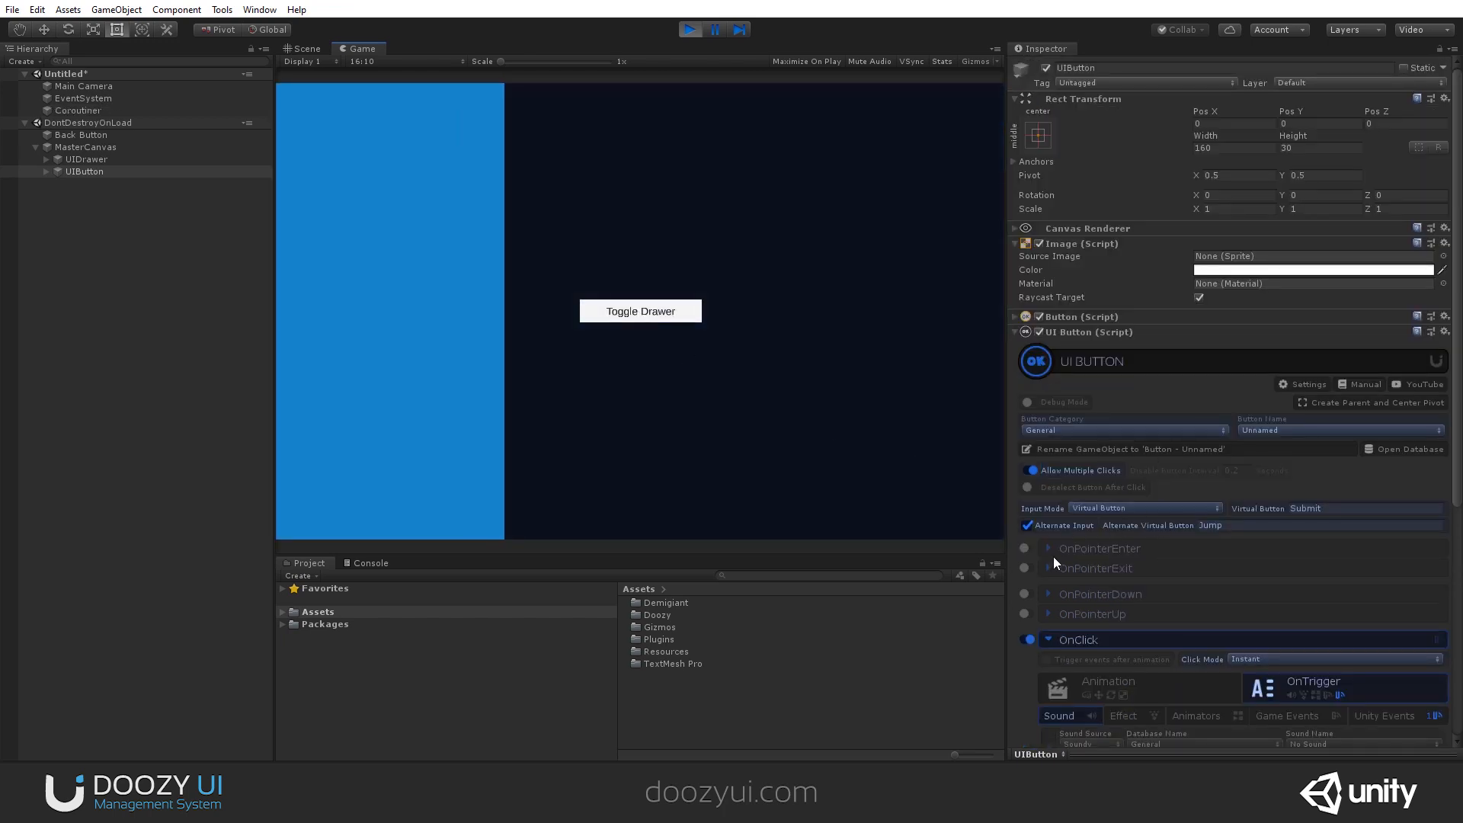
{"action": "scroll", "scroll_direction": "down", "scroll_amount": 3}
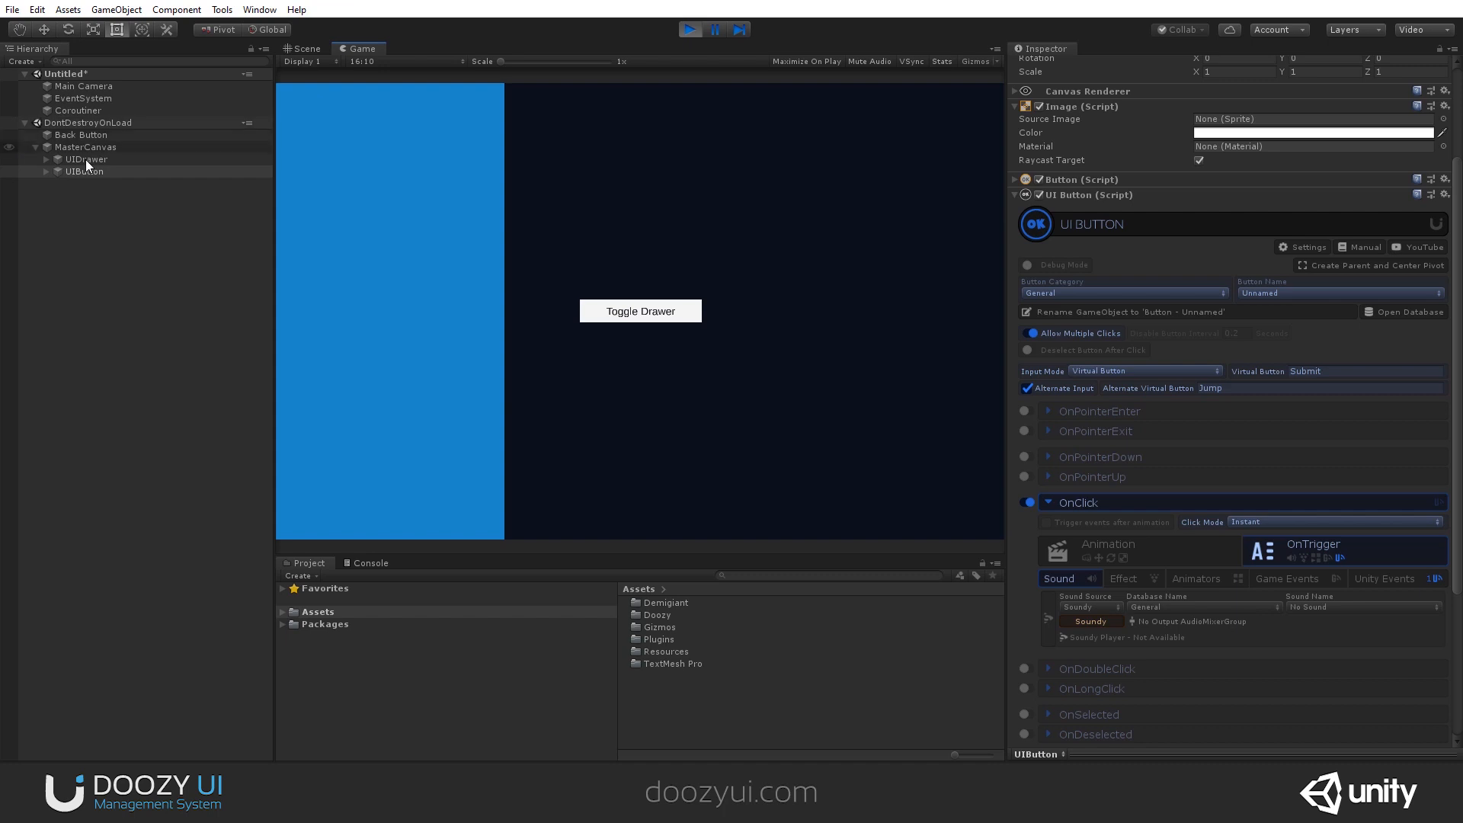
{"action": "left_click", "coordinate": [85, 158]}
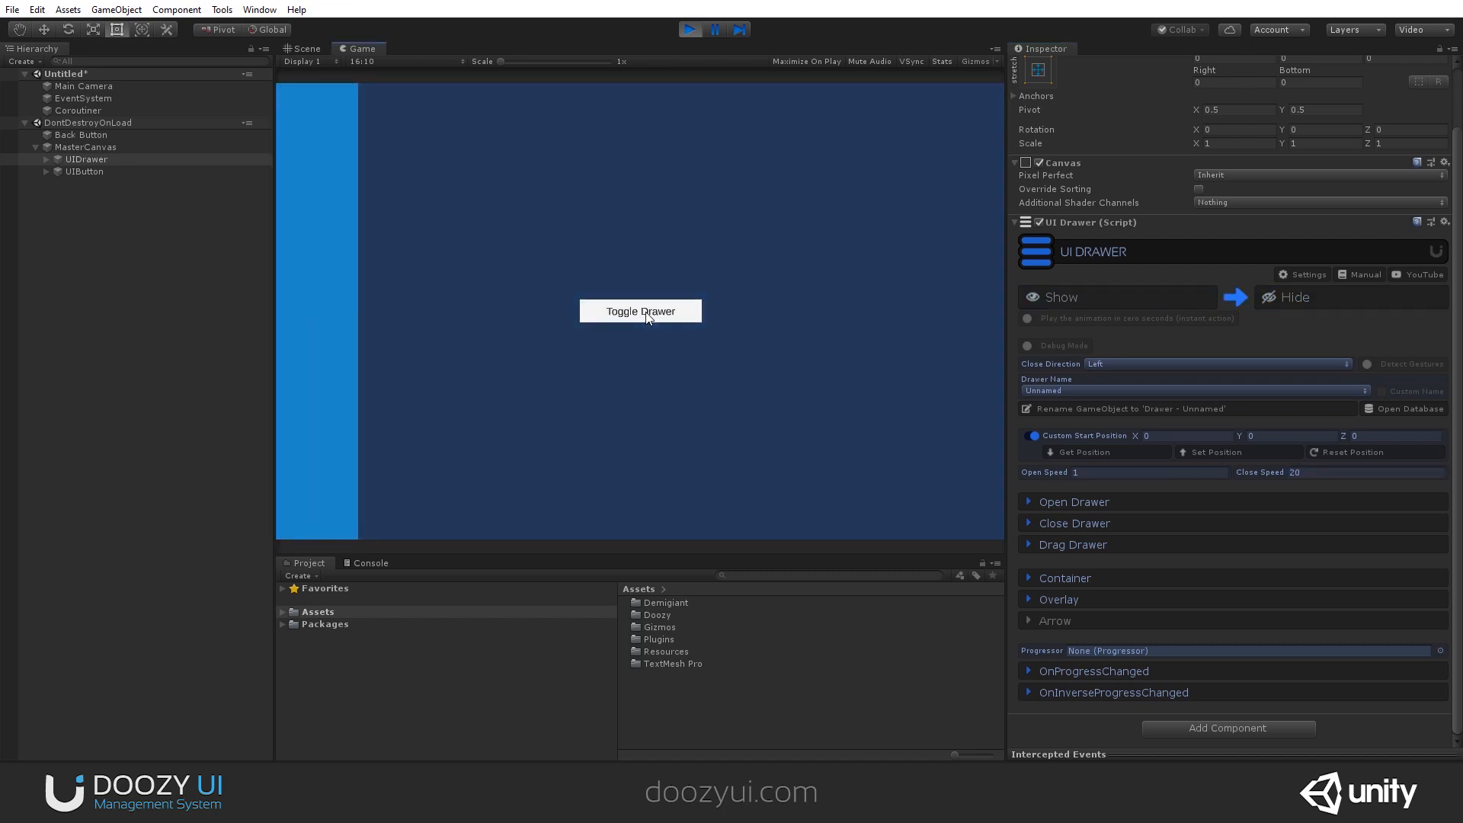
Toggle the drawer repeatedly with the button to compare the new open and close speeds.
{"action": "left_click", "coordinate": [640, 310]}
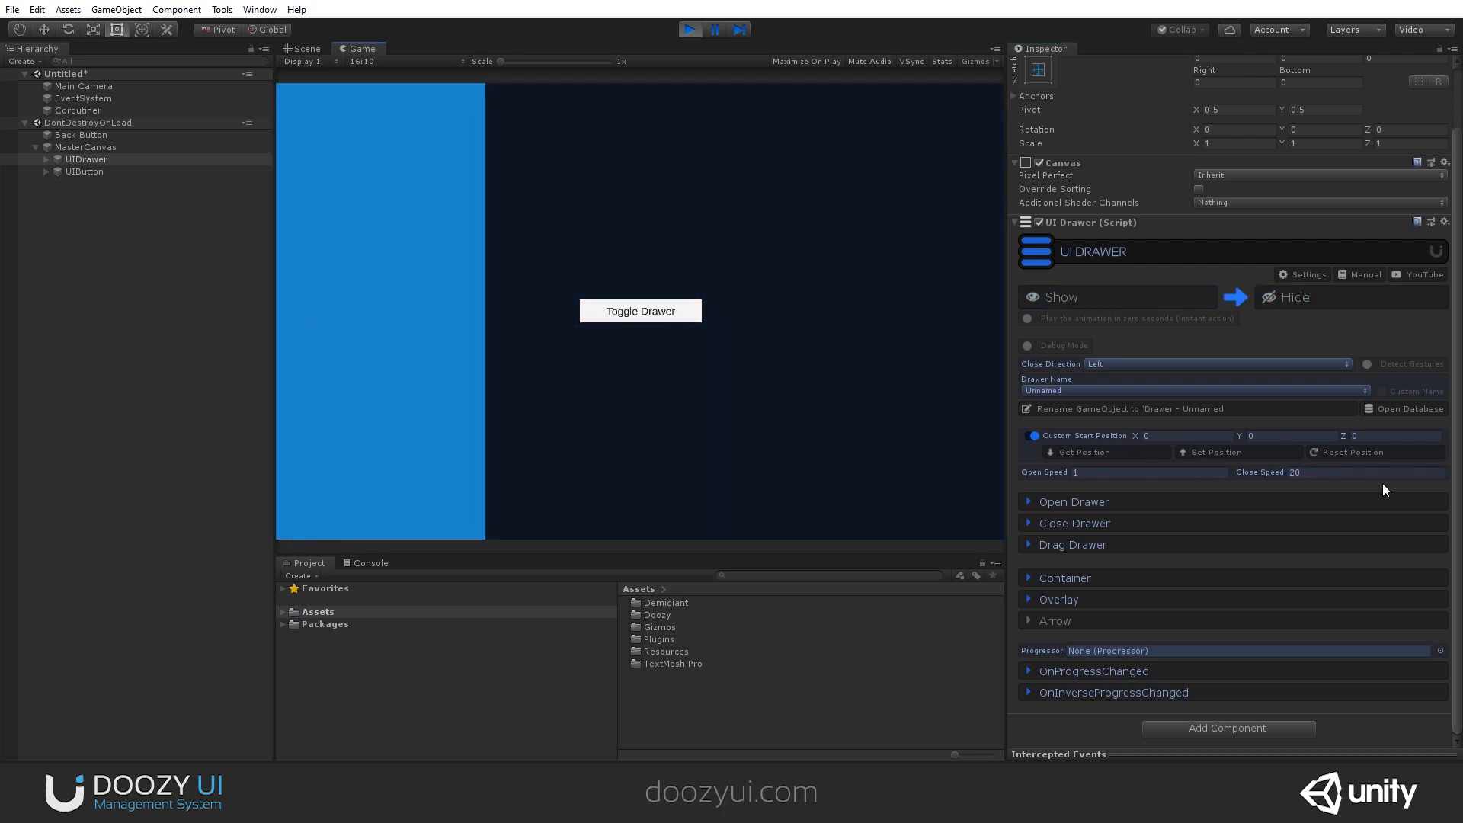
{"action": "left_click", "coordinate": [640, 311]}
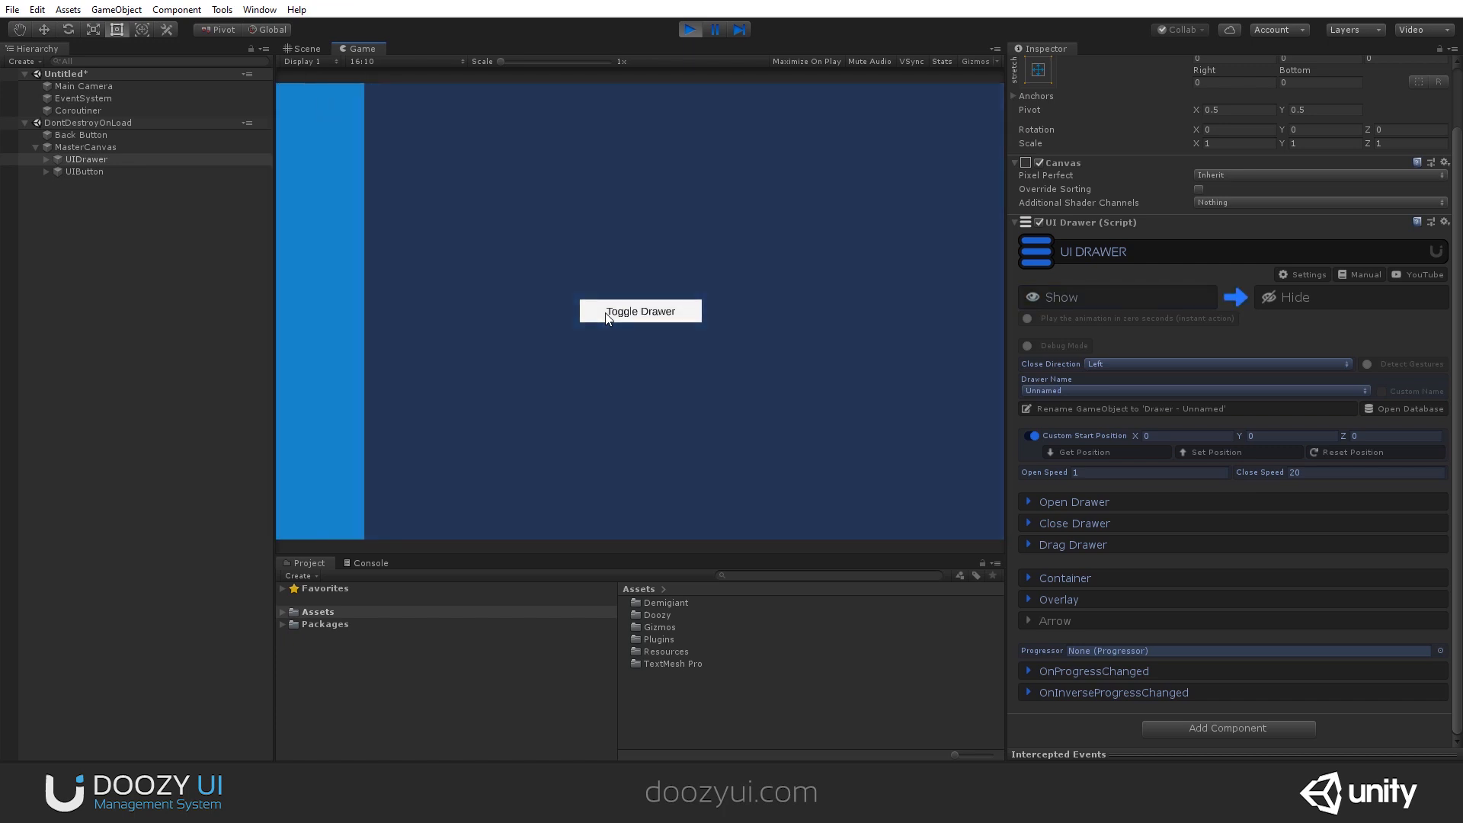
{"action": "left_click", "coordinate": [638, 311]}
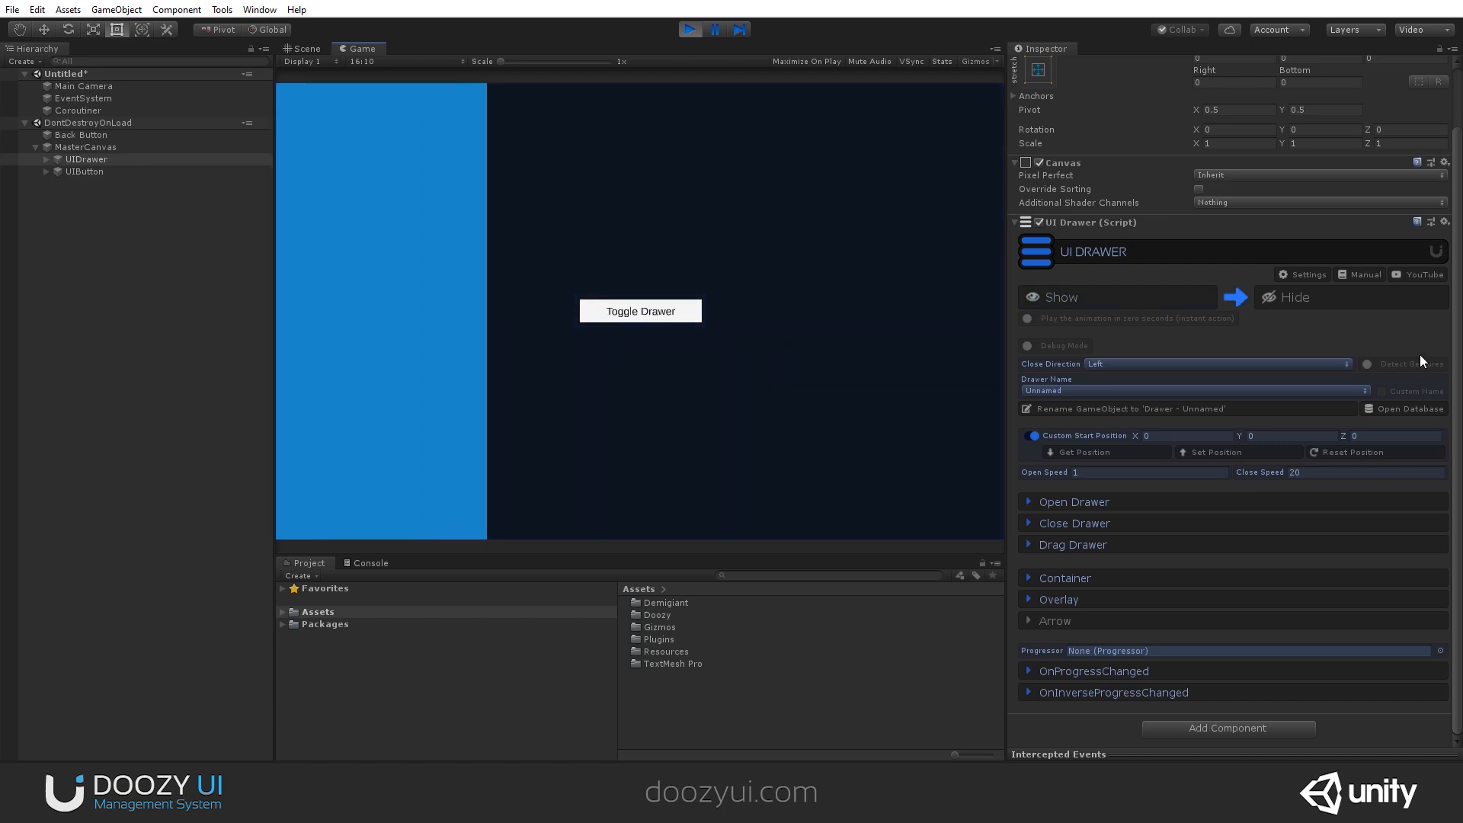
Re-enable gesture detection on the drawer and toggle it open and closed in the running game.
{"action": "left_click", "coordinate": [1367, 364]}
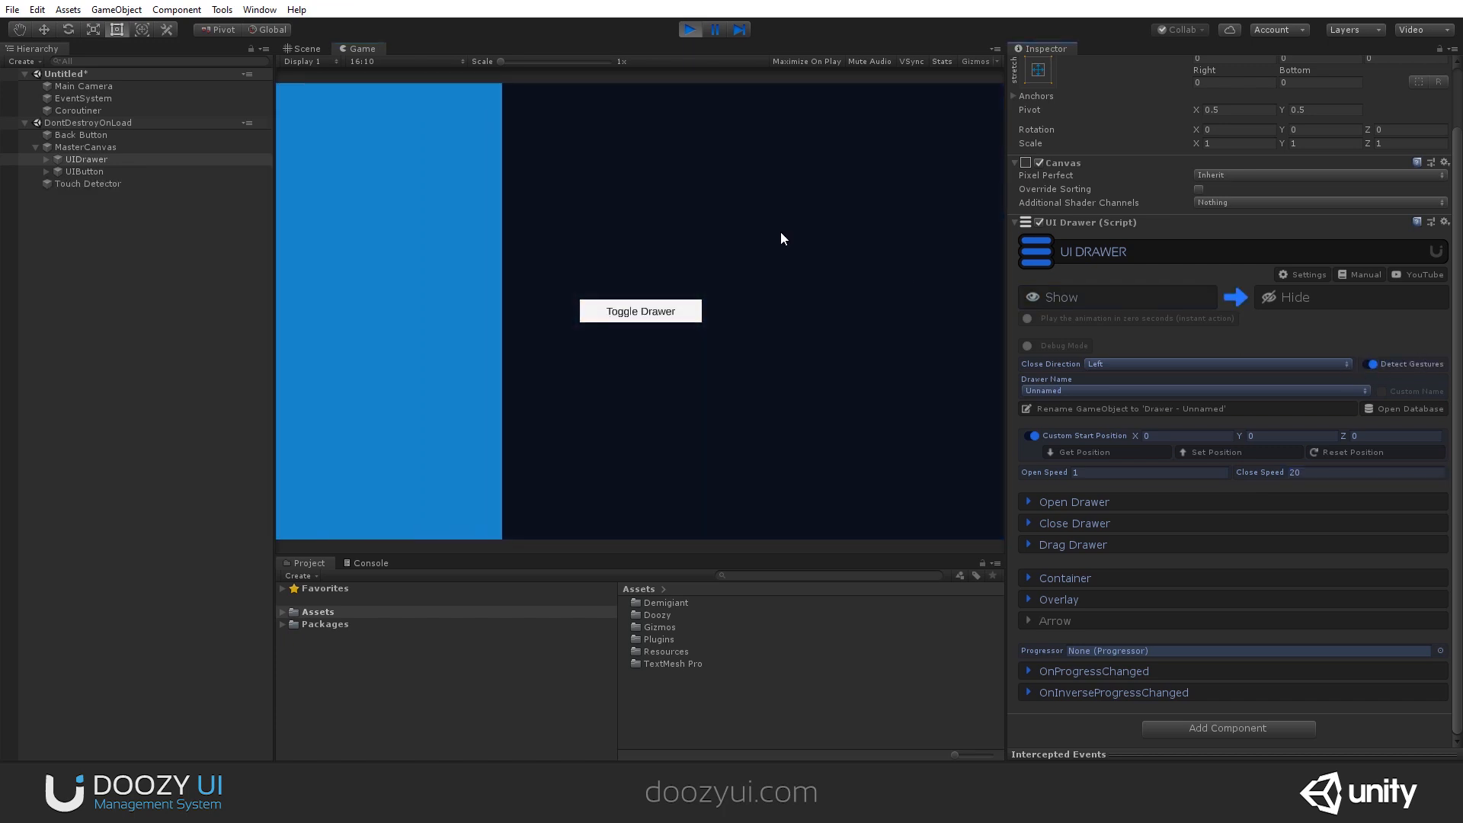
{"action": "left_click", "coordinate": [640, 311]}
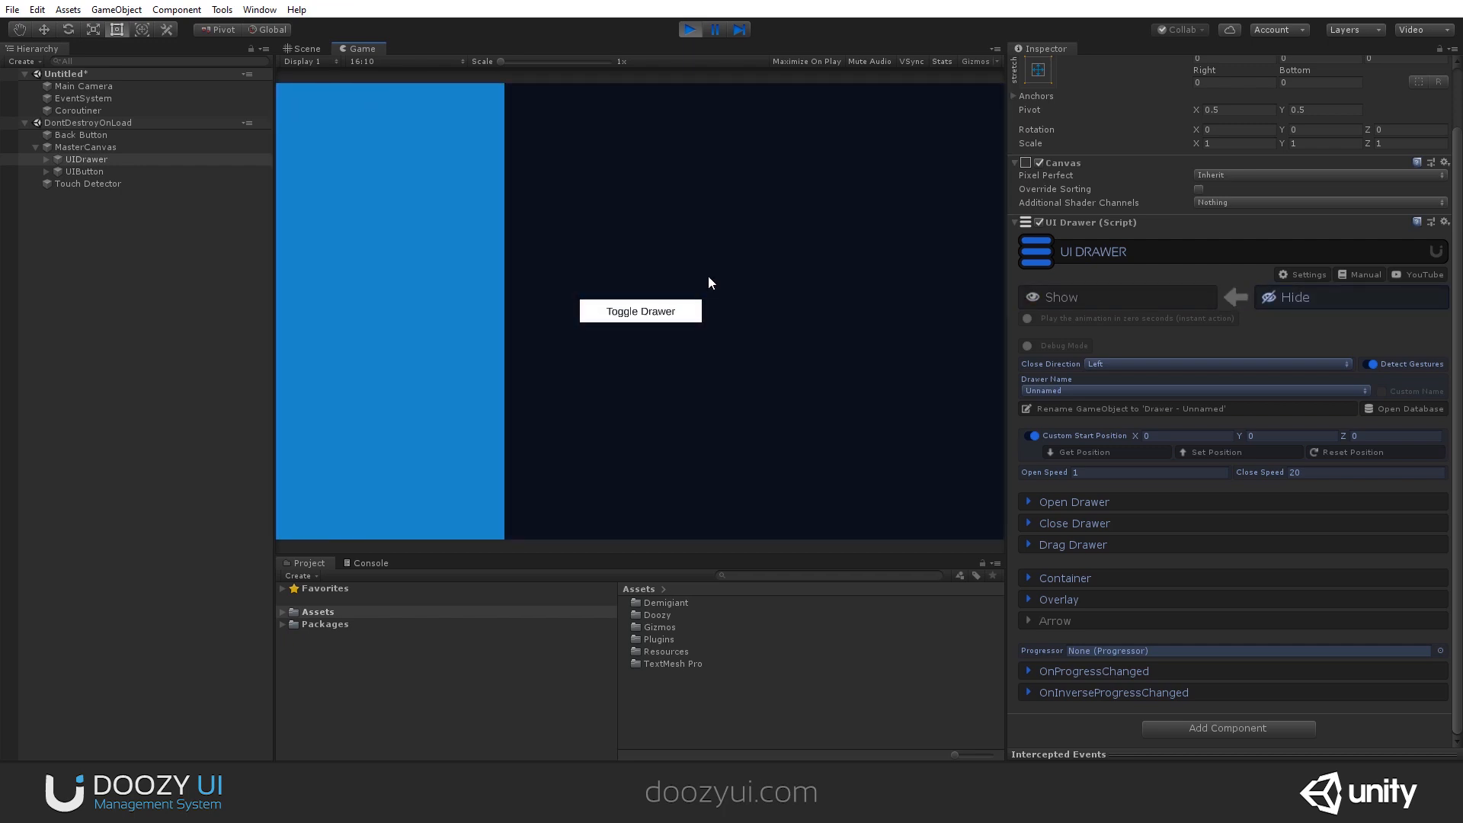
{"action": "mouse_move", "coordinate": [697, 306]}
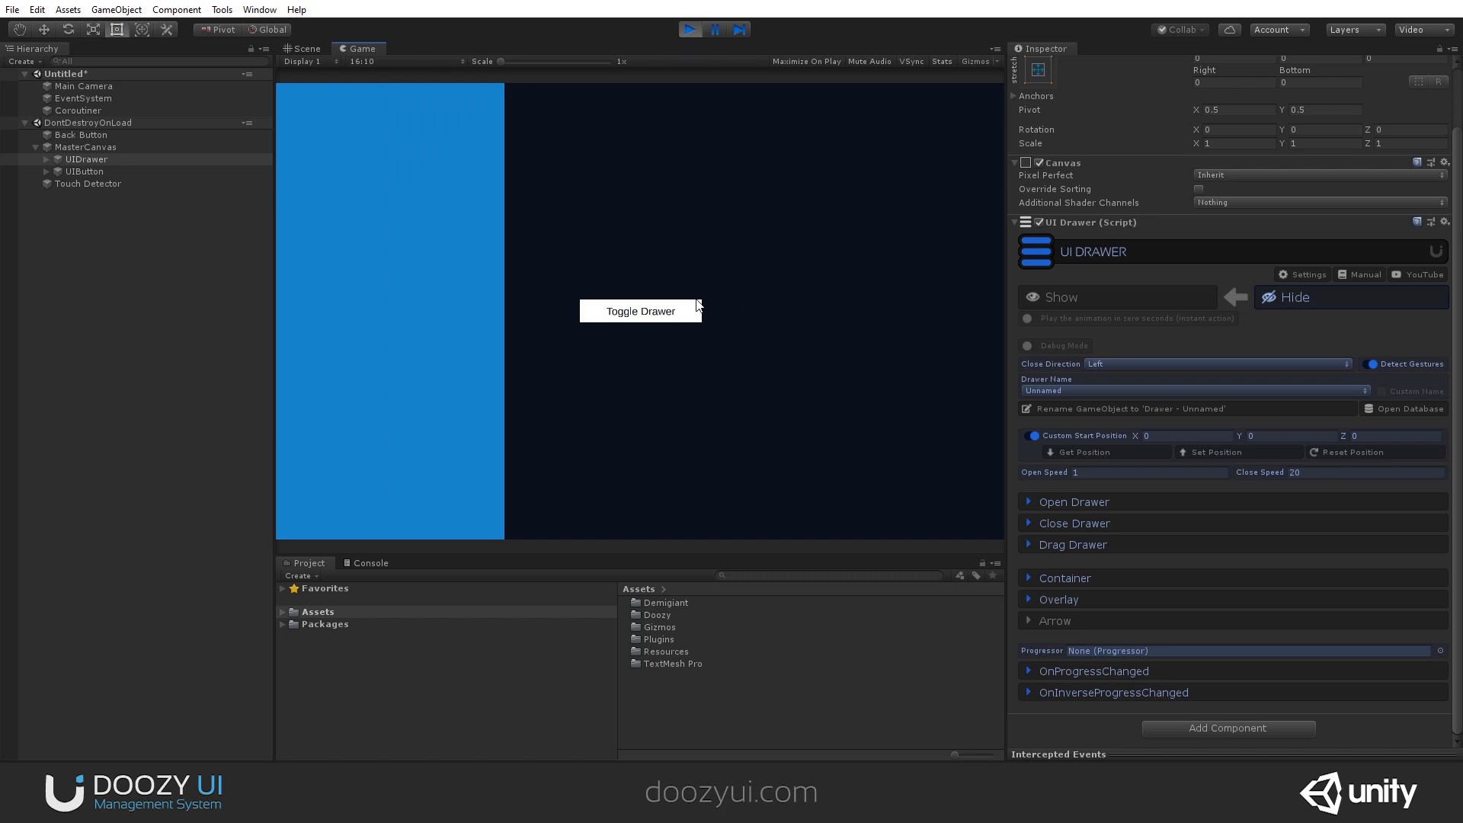
{"action": "left_click", "coordinate": [640, 311]}
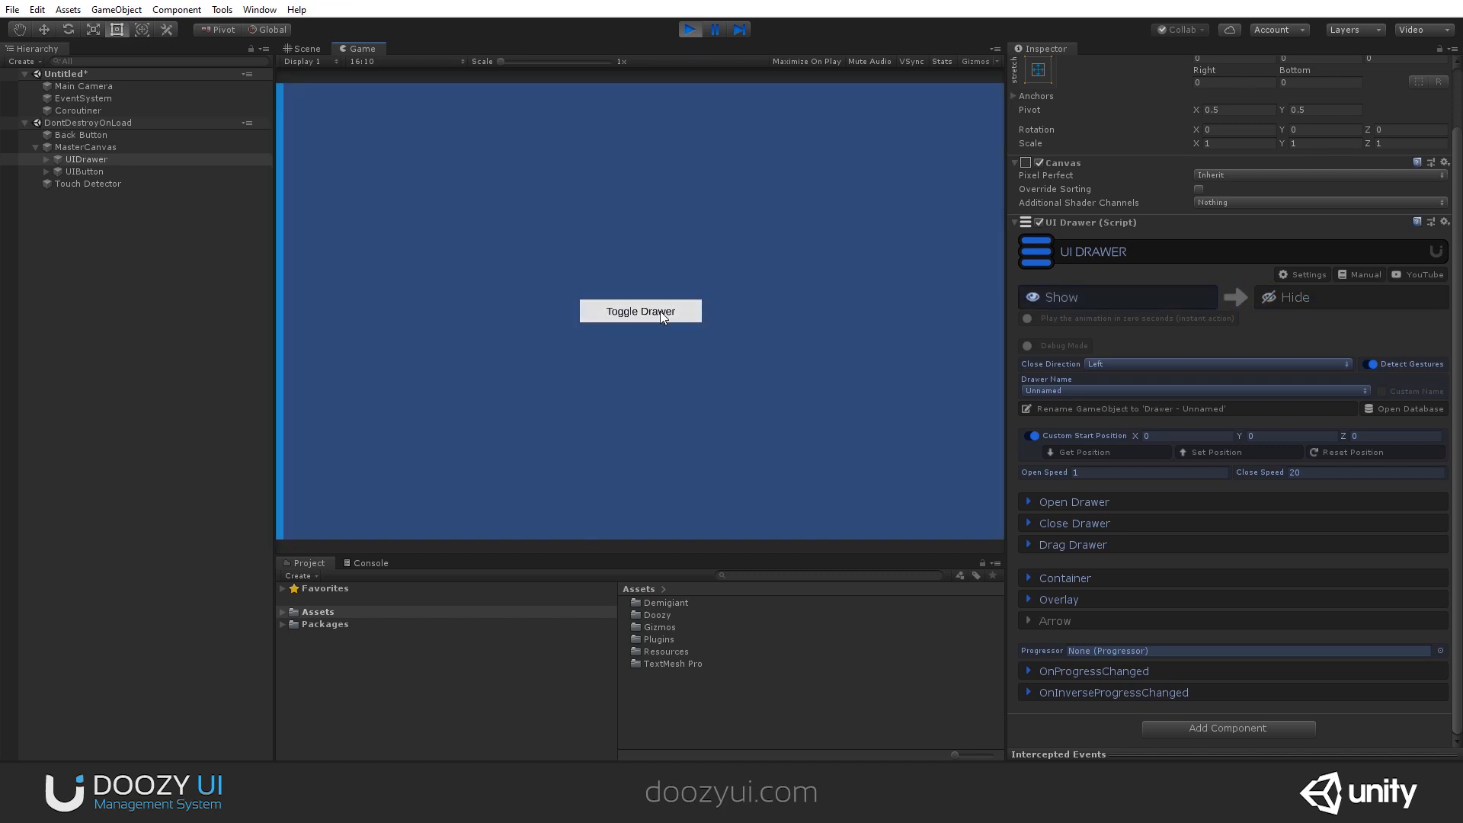
Toggle the drawer again to watch its slow speed-1 opening and fast speed-20 closing.
{"action": "left_click", "coordinate": [640, 311]}
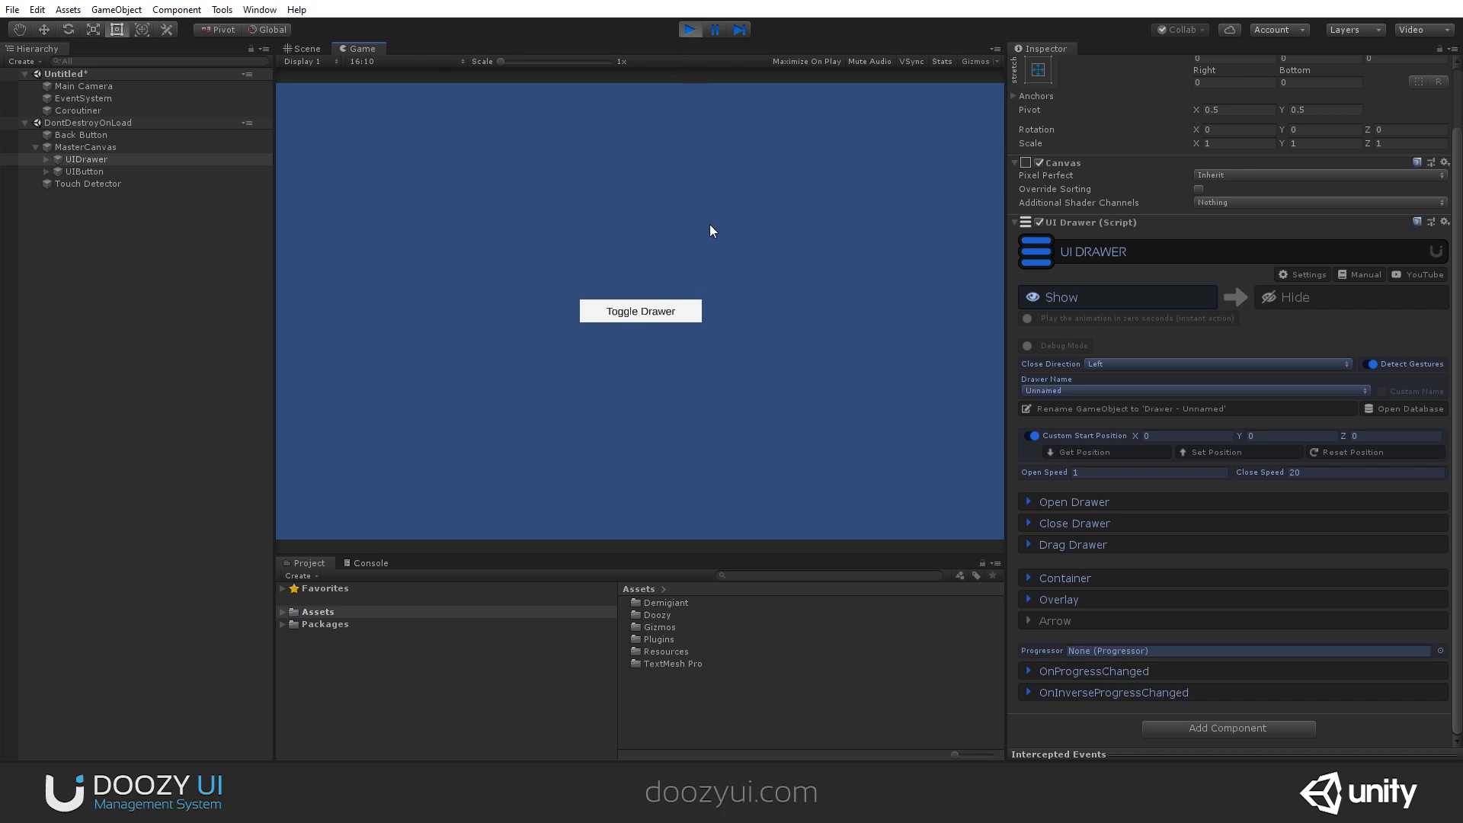
{"action": "left_click", "coordinate": [640, 311]}
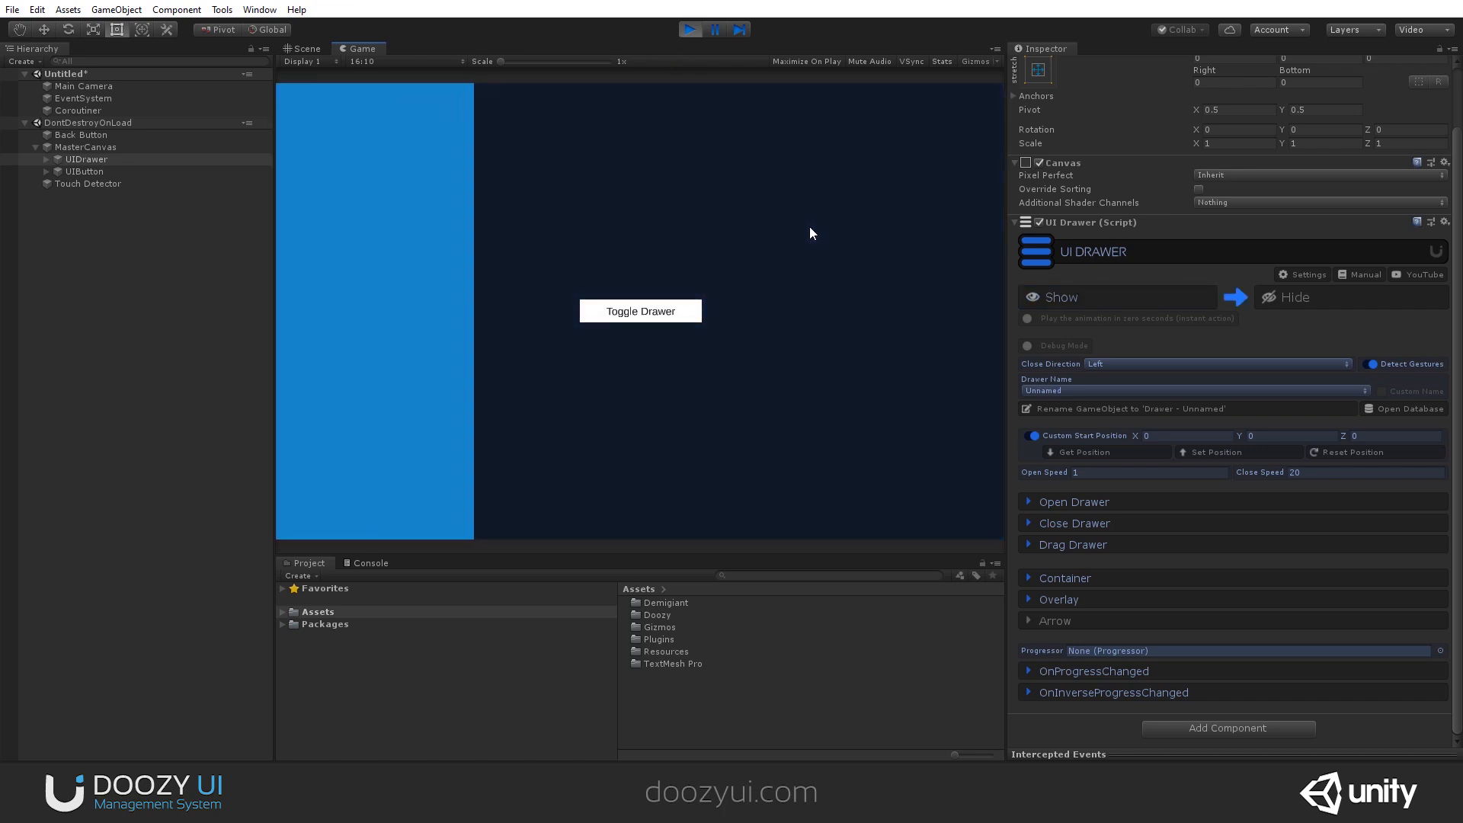
{"action": "left_click", "coordinate": [1073, 501]}
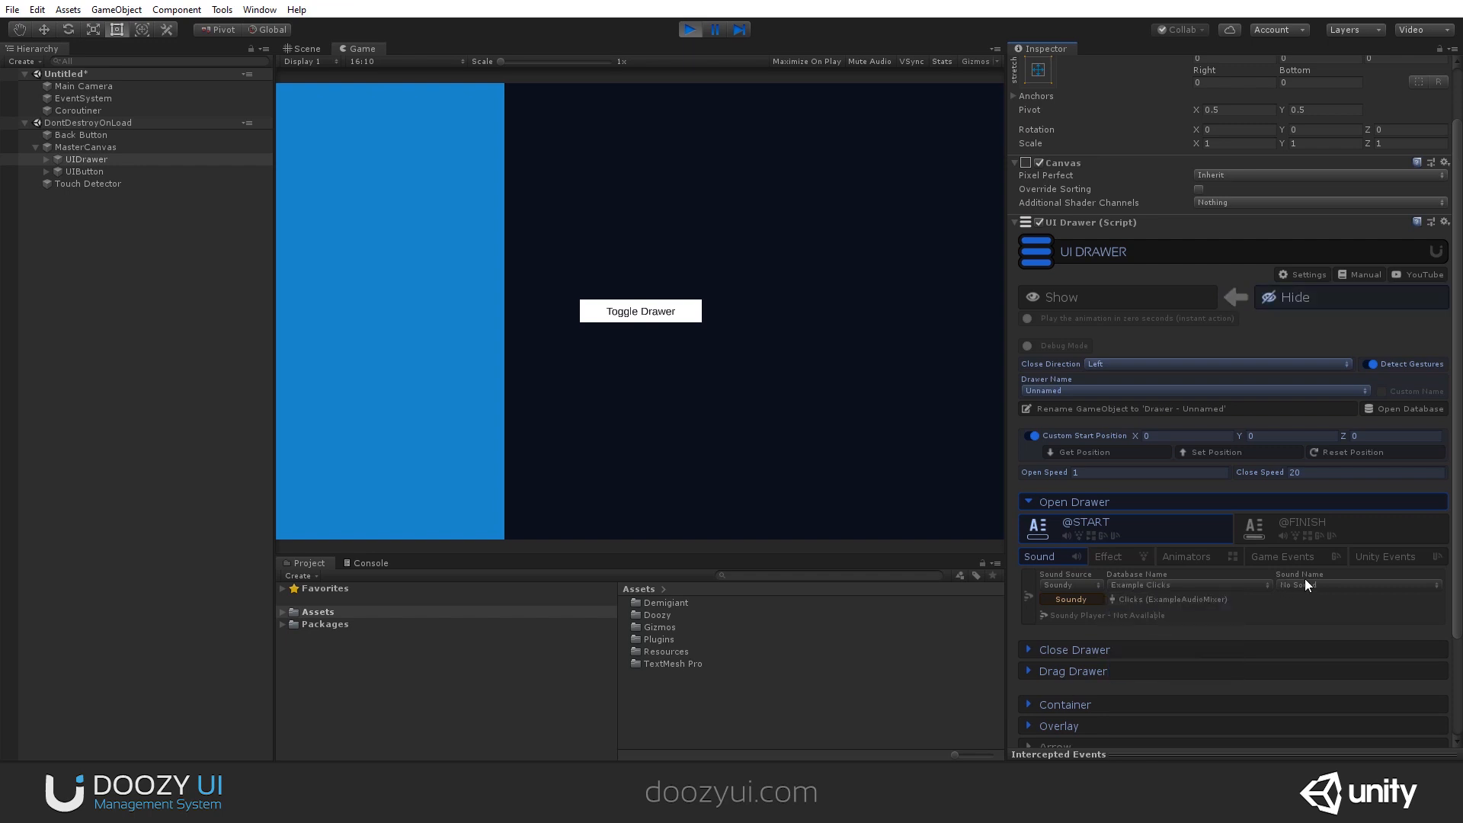
With both speeds at 8, set the Open Drawer sound to Tick.
{"action": "left_click", "coordinate": [1356, 585]}
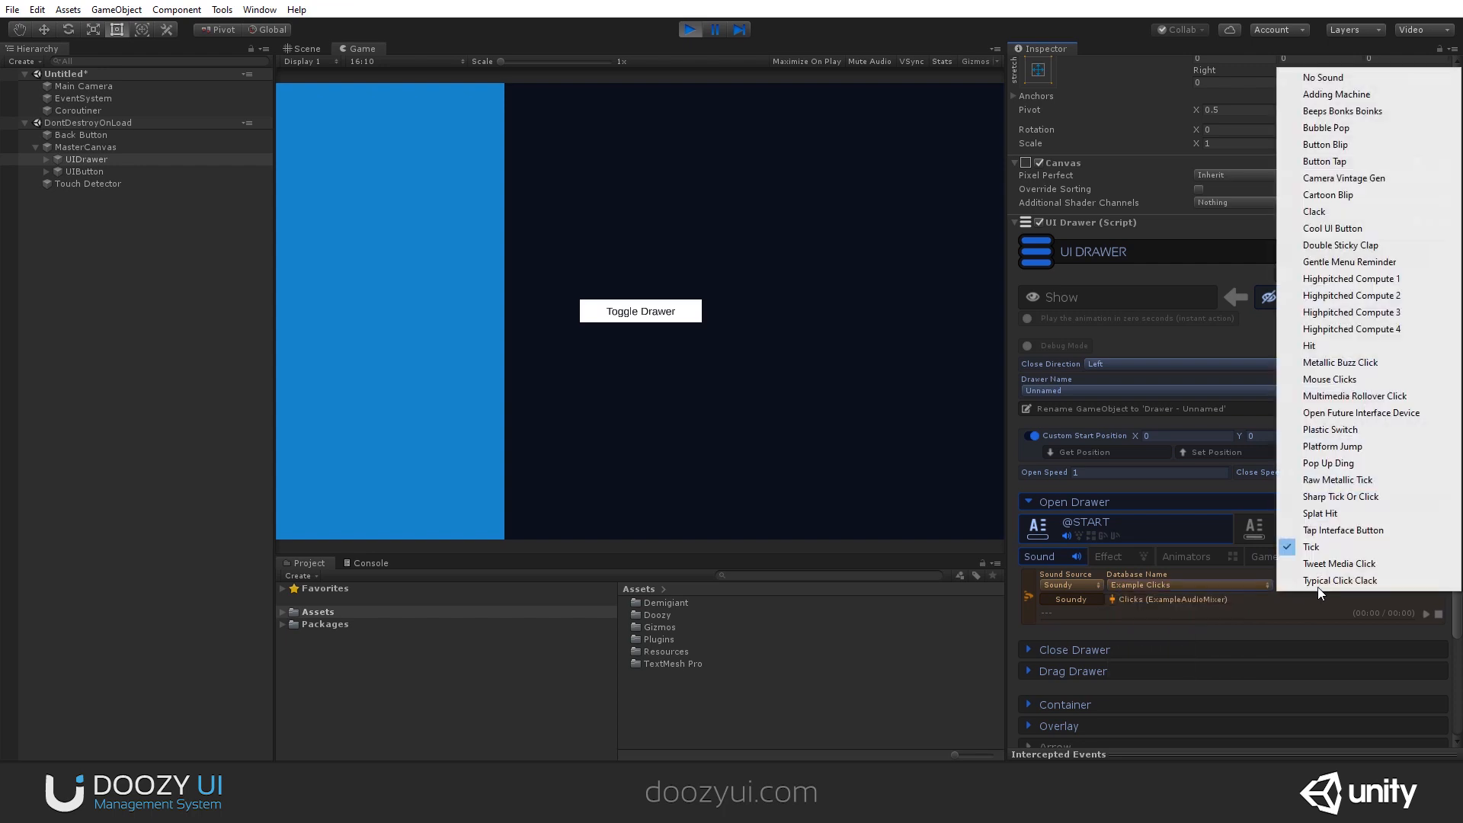
{"action": "left_click", "coordinate": [1349, 76]}
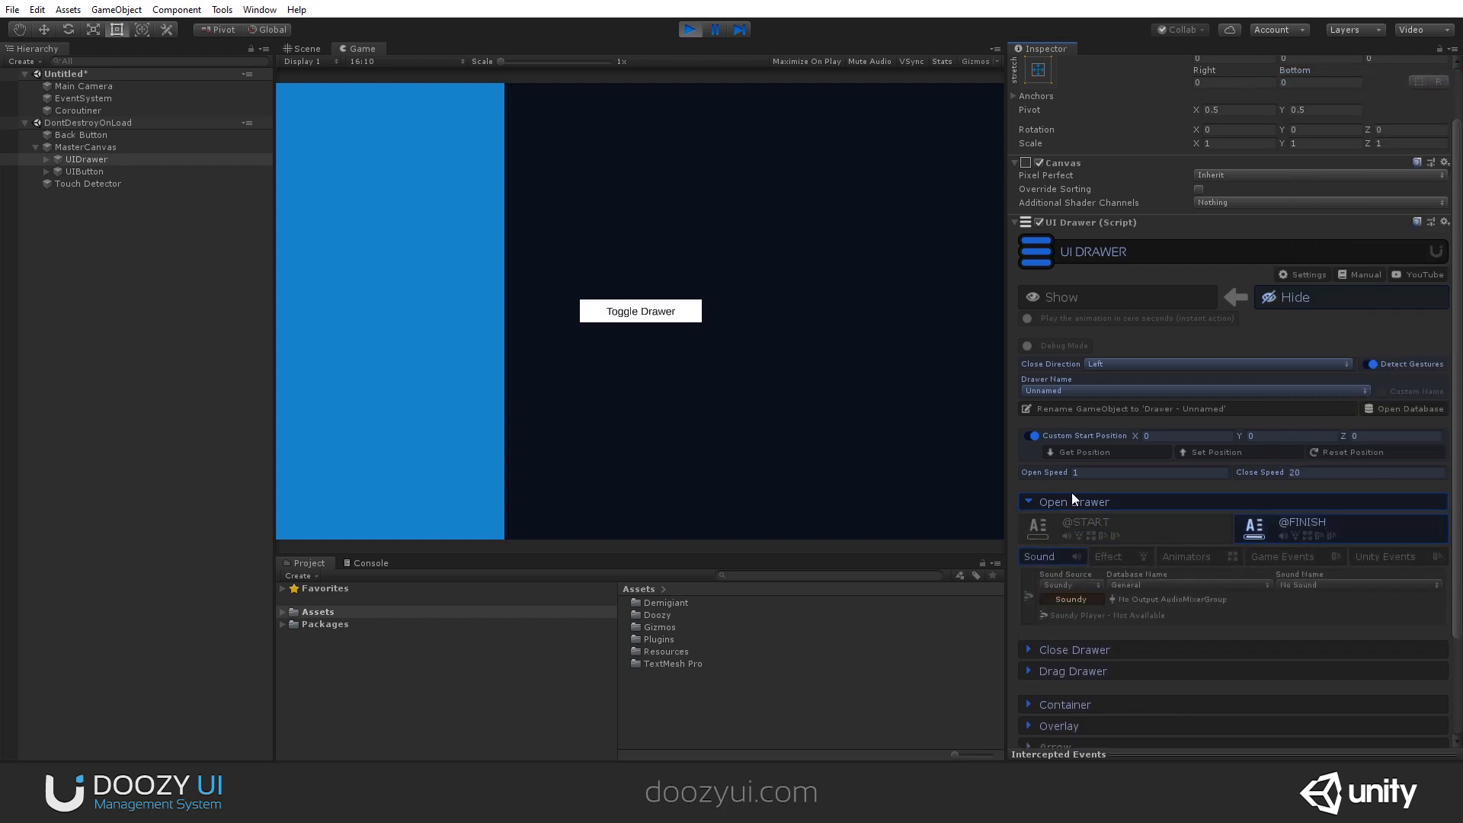
{"action": "mouse_move", "coordinate": [564, 340]}
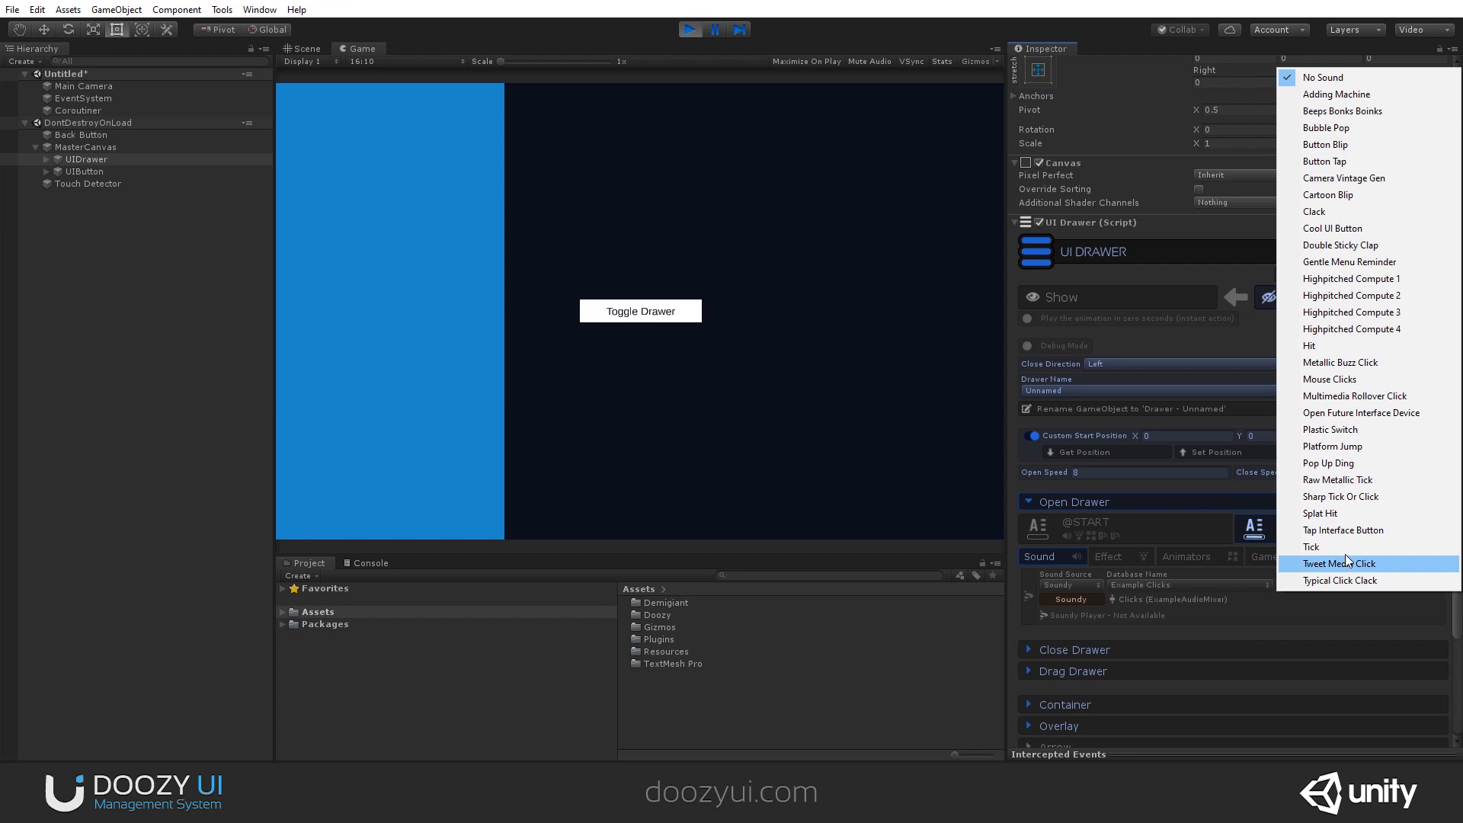
{"action": "left_click", "coordinate": [1311, 545]}
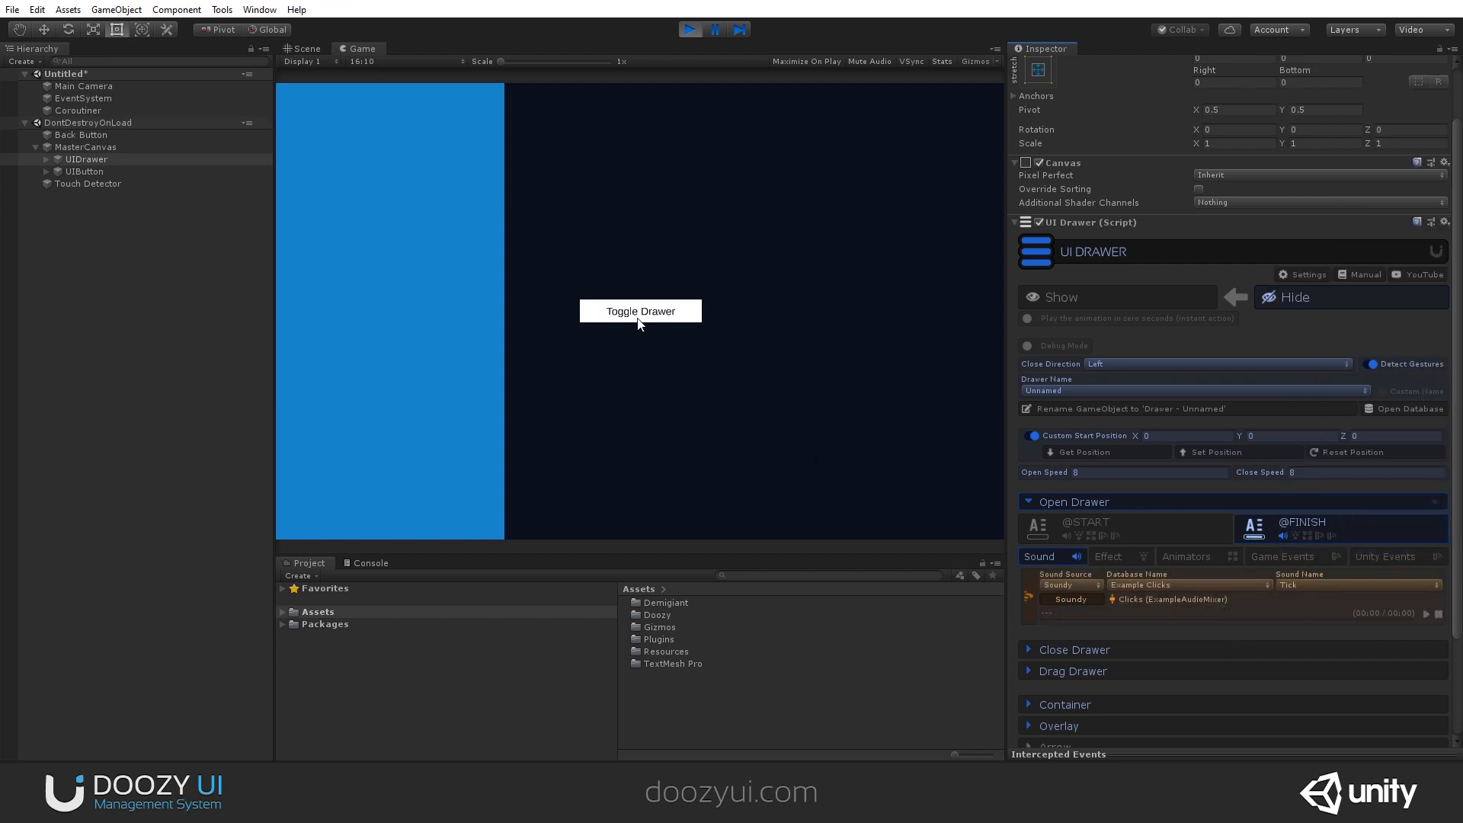
Toggle the drawer open and closed to hear the Tick sound on opening.
{"action": "left_click", "coordinate": [640, 311]}
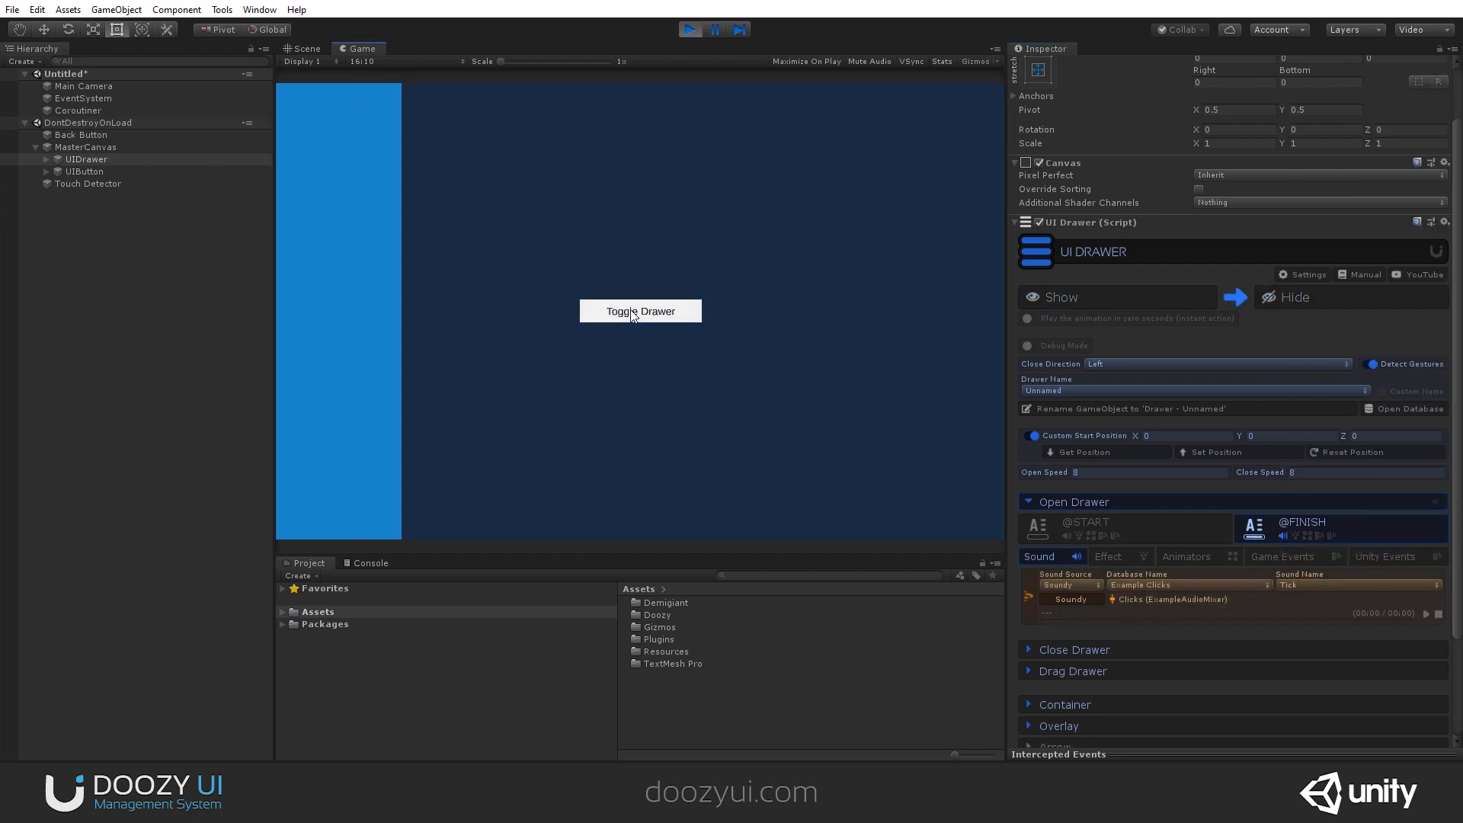
{"action": "left_click", "coordinate": [640, 311]}
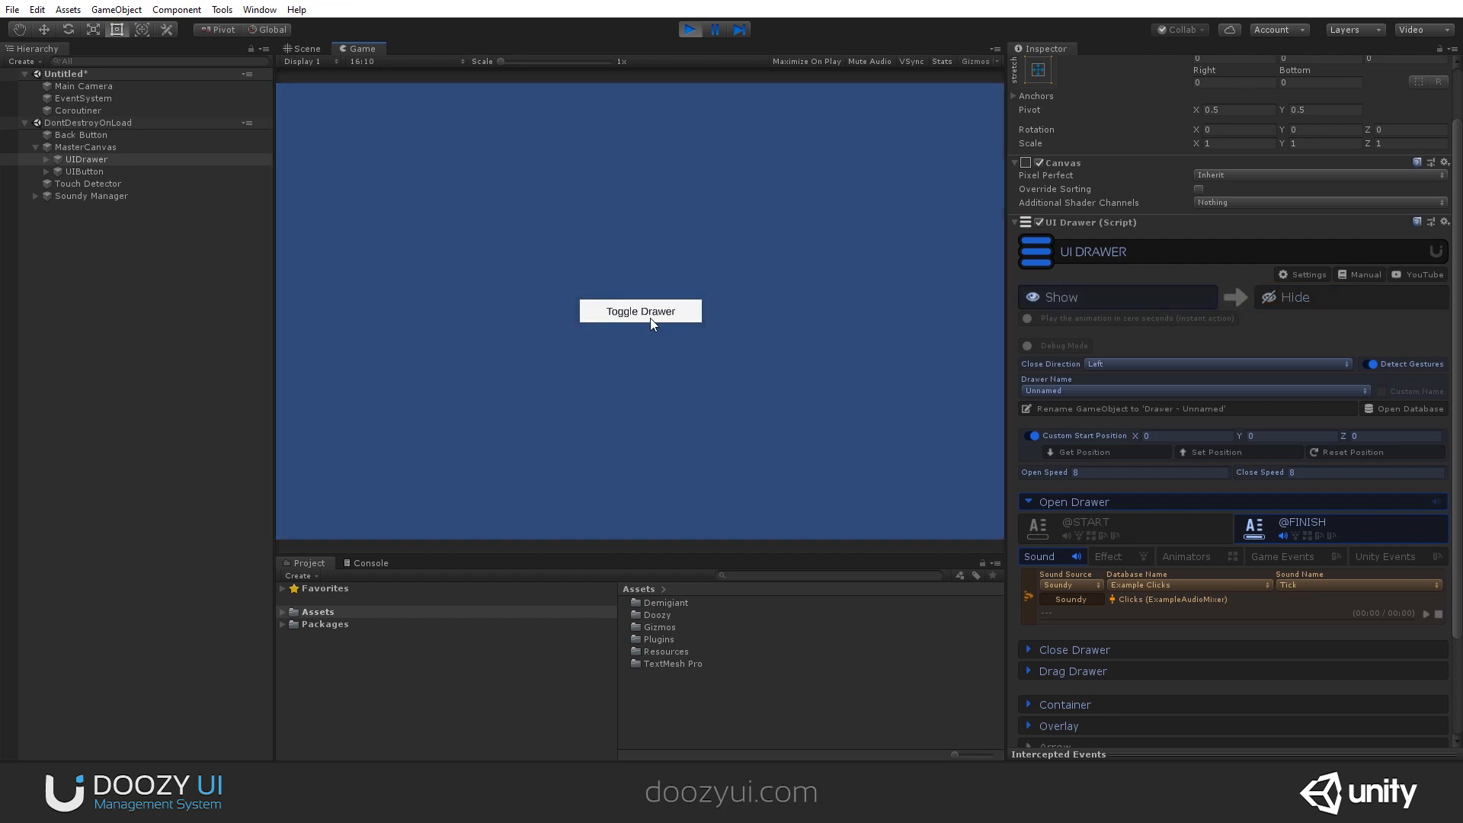
{"action": "left_click", "coordinate": [640, 311]}
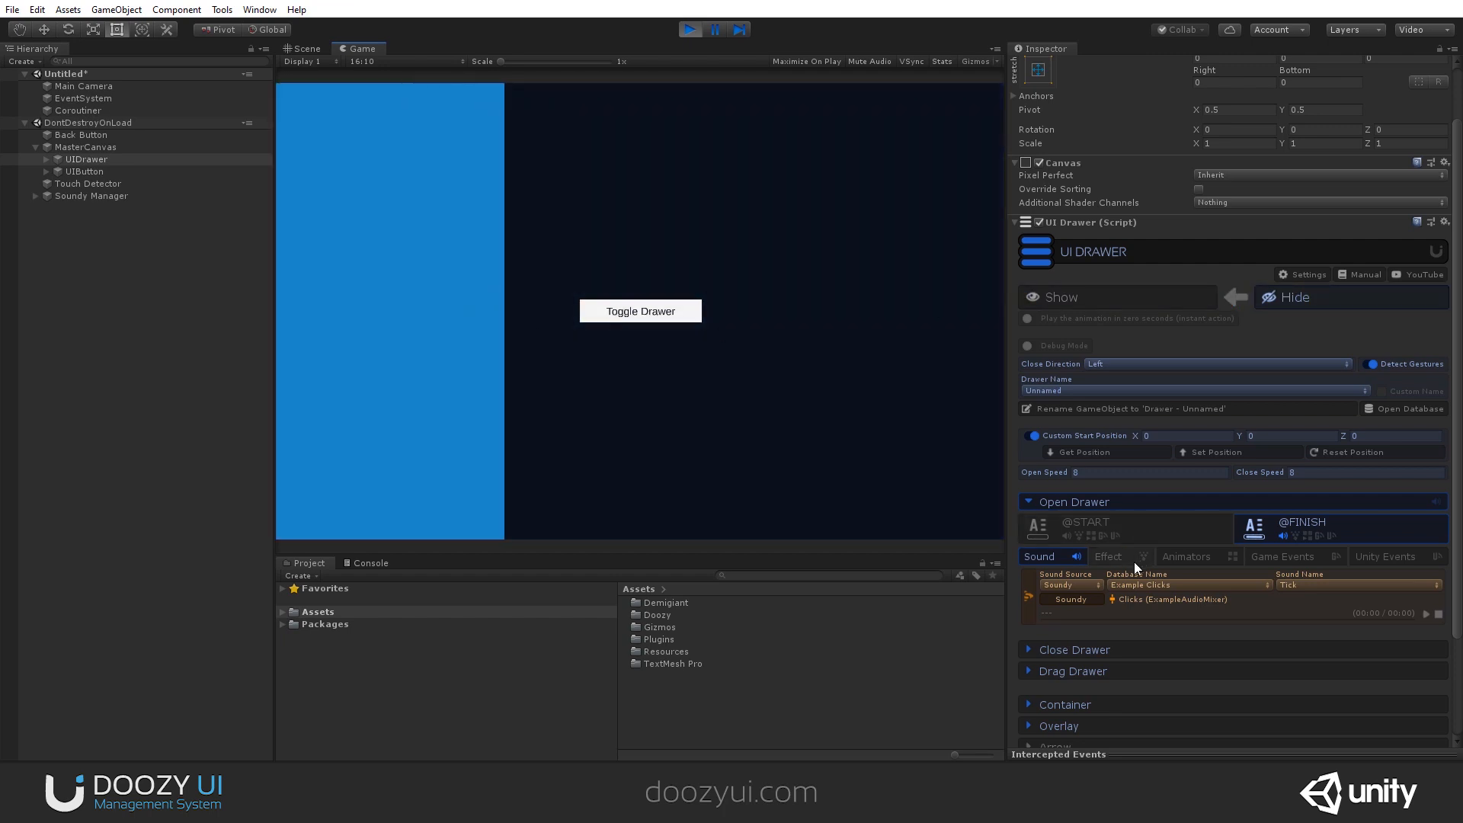
Set the Close Drawer sound to Swipe from the Example Slides database.
{"action": "left_click", "coordinate": [1073, 502]}
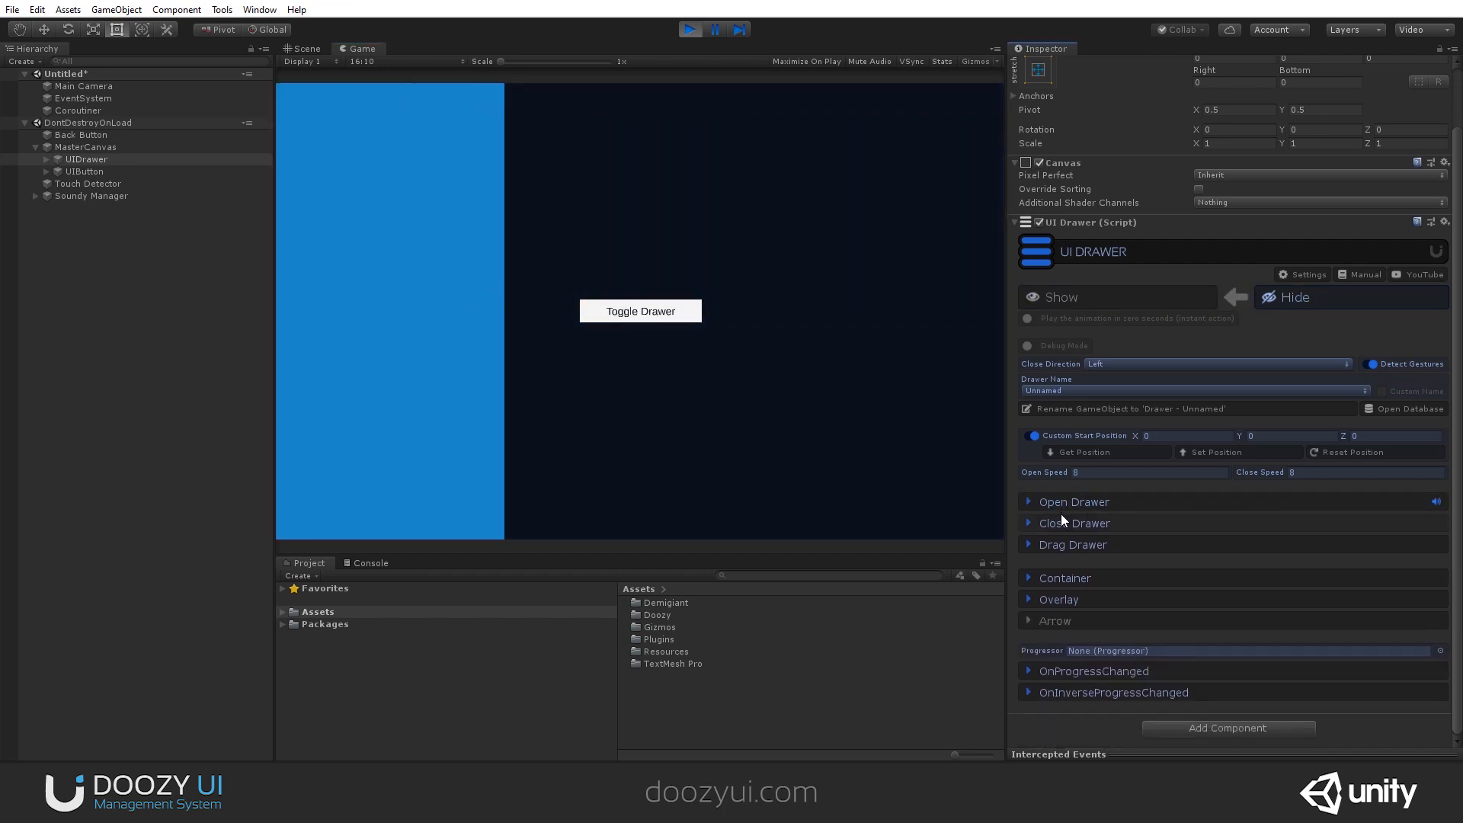
{"action": "left_click", "coordinate": [1073, 522]}
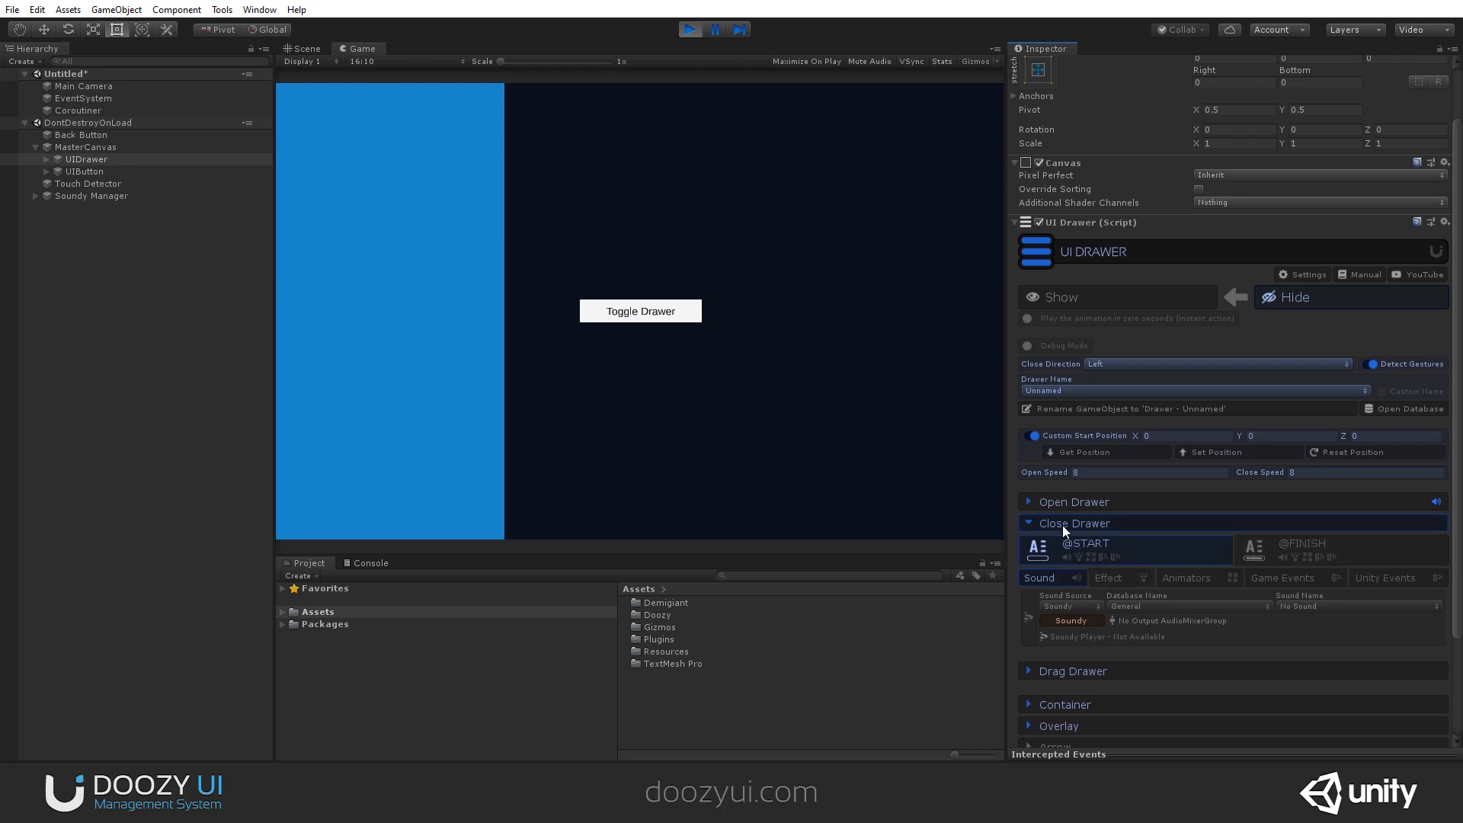
{"action": "left_click", "coordinate": [1233, 297]}
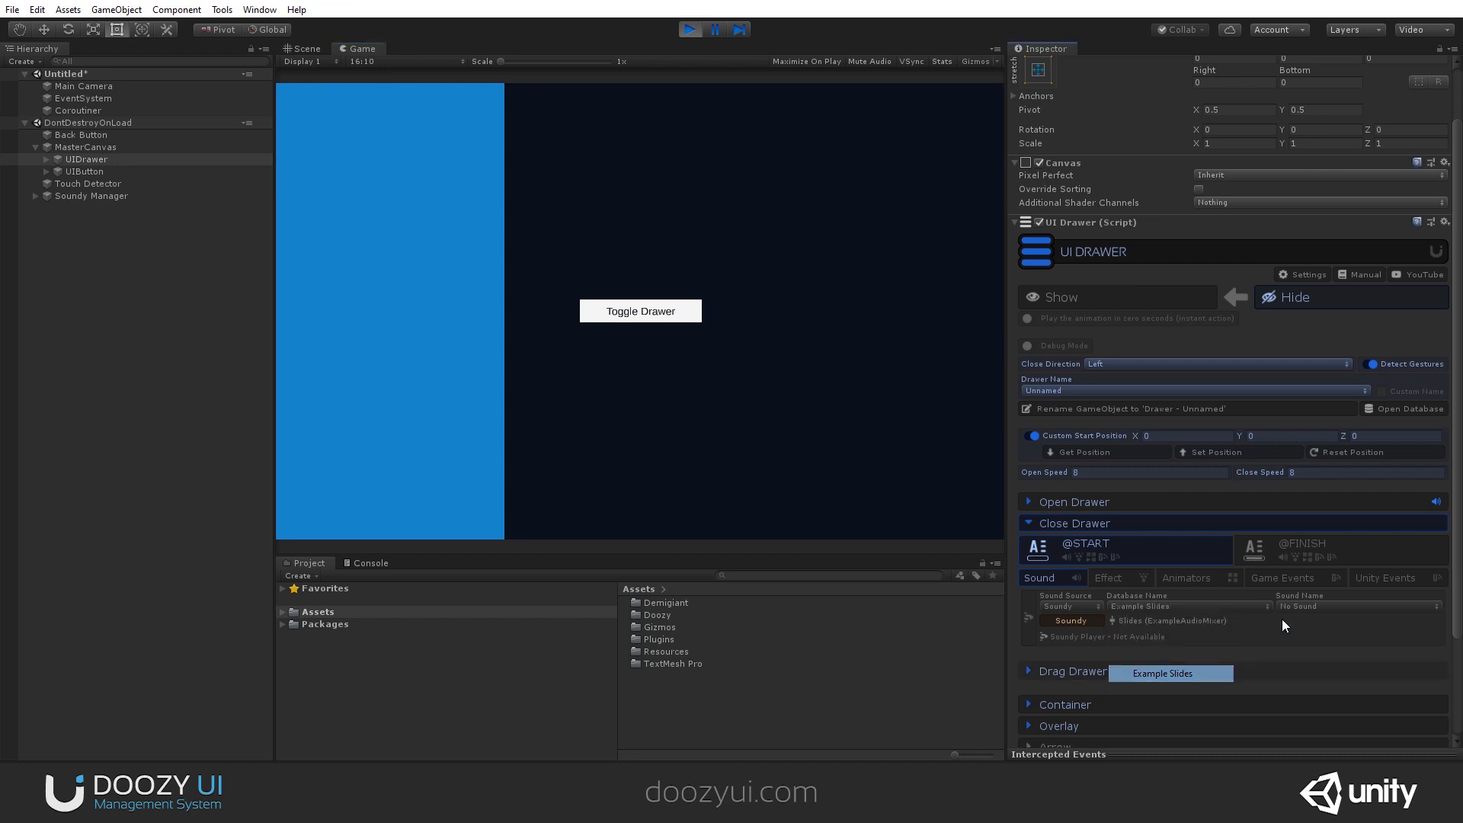
{"action": "left_click", "coordinate": [1356, 606]}
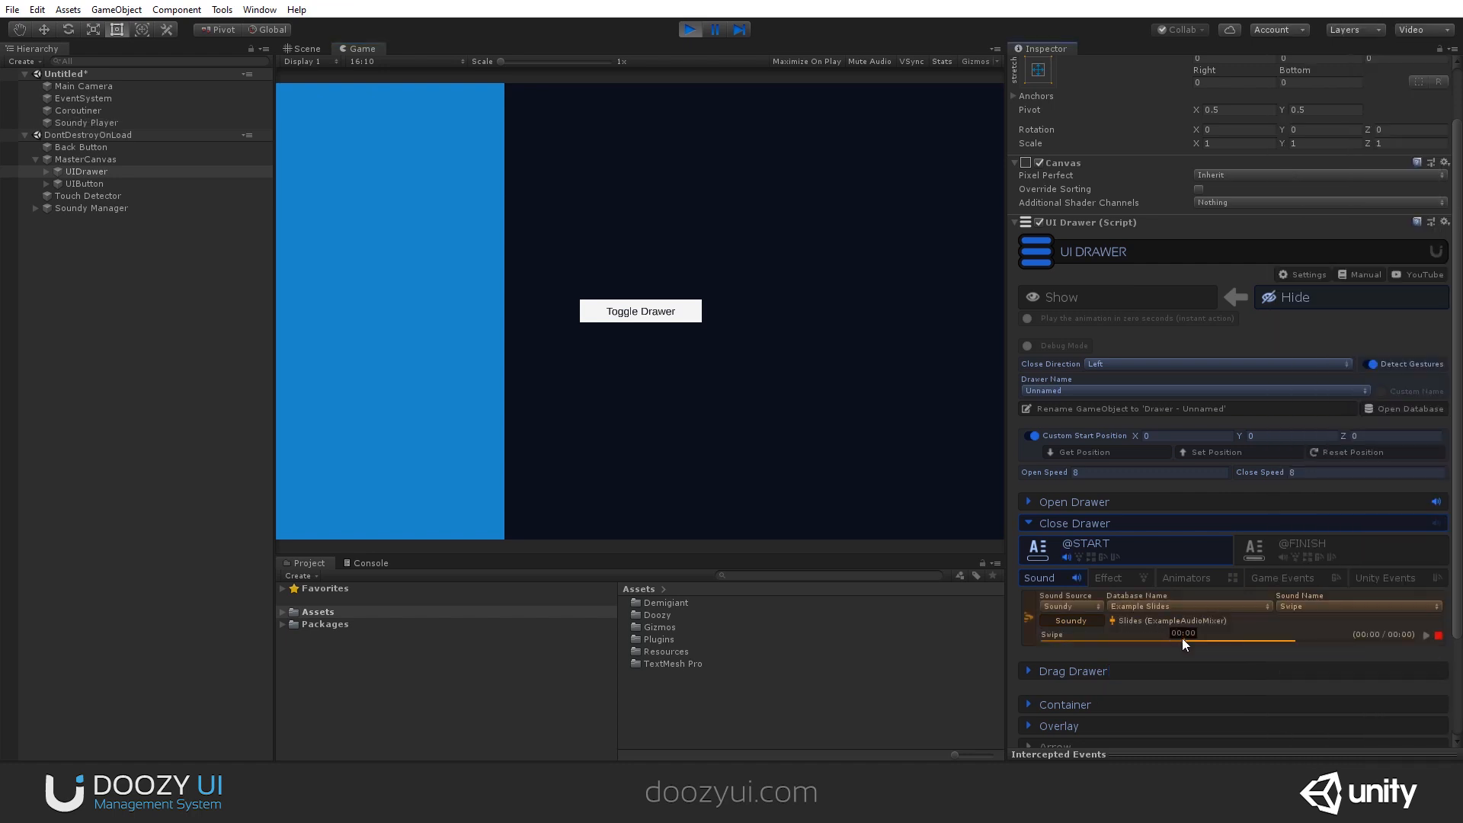
Collapse the closing settings and toggle the drawer to hear the Swipe sound on close.
{"action": "left_click", "coordinate": [1074, 523]}
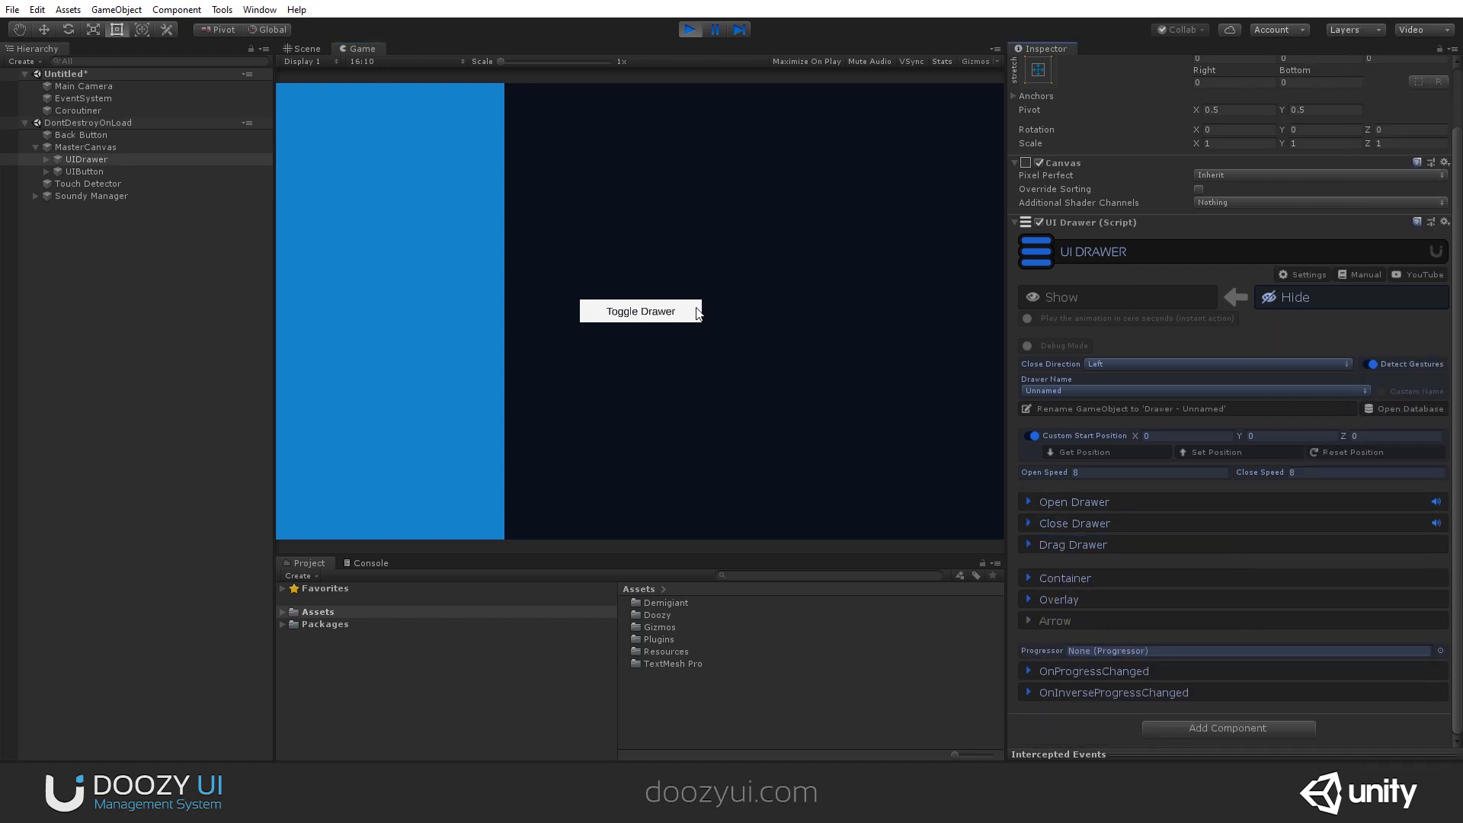
{"action": "left_click", "coordinate": [640, 311]}
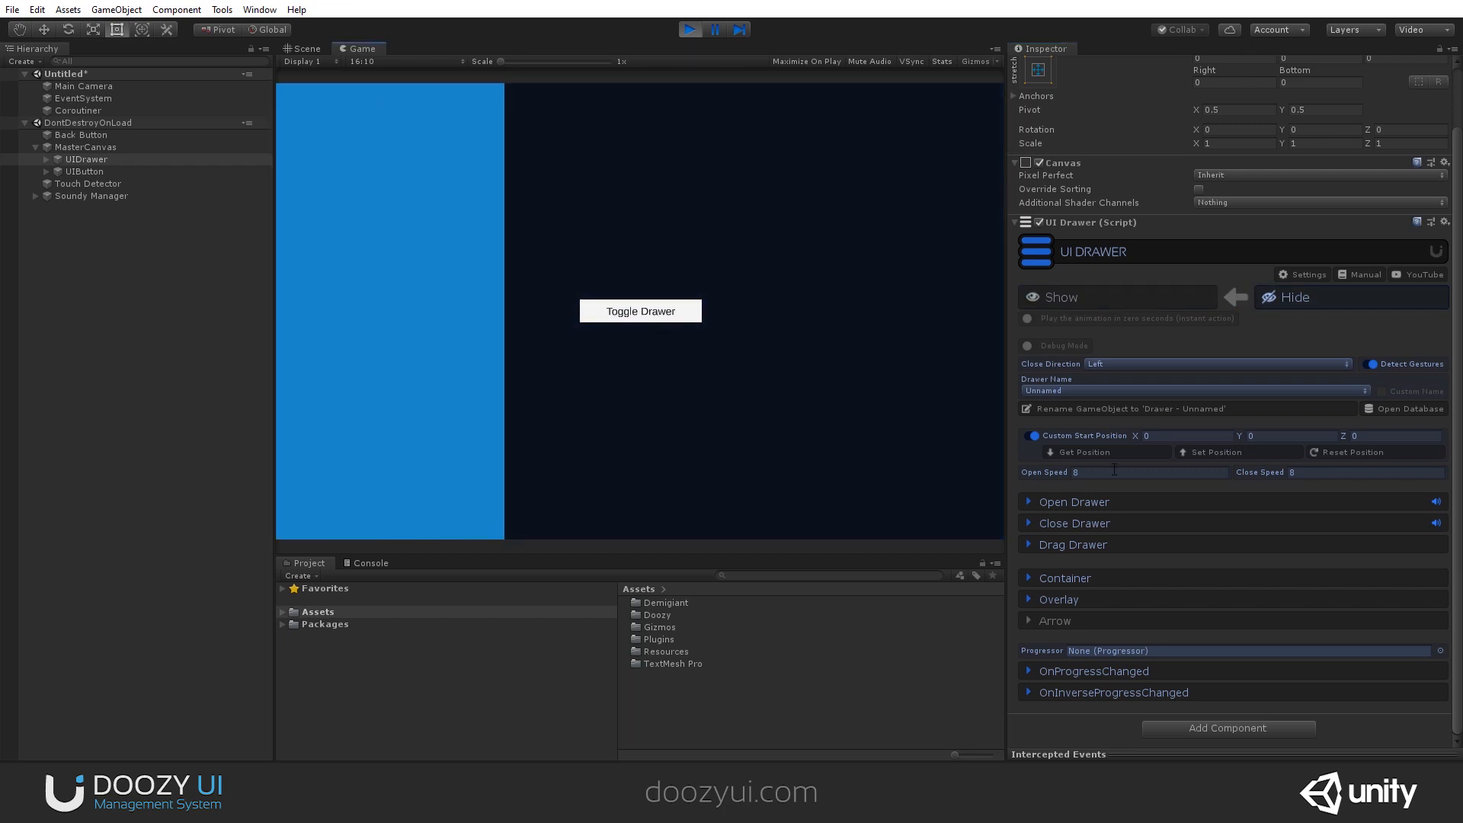
{"action": "left_click", "coordinate": [1072, 502]}
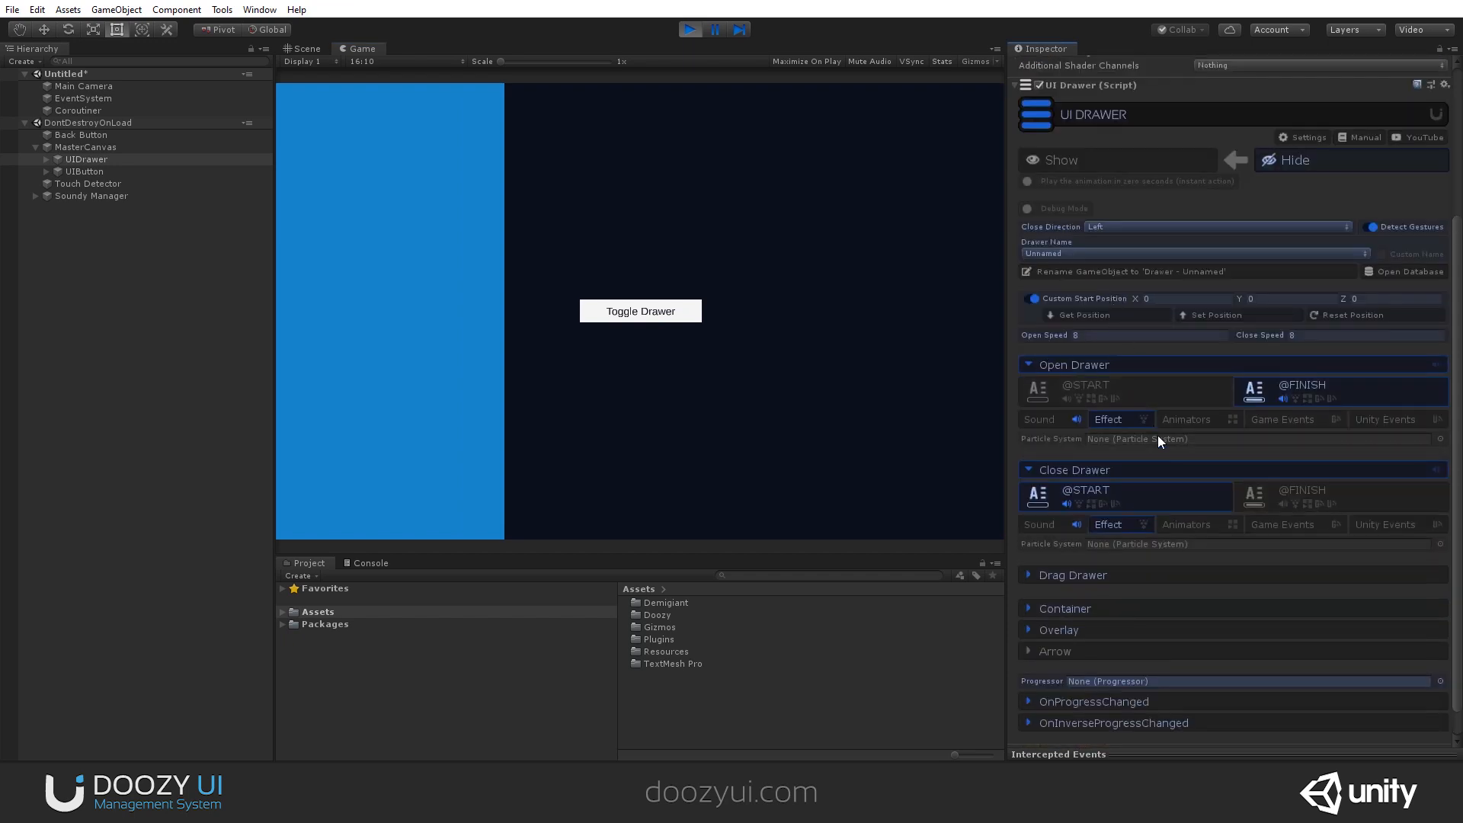
{"action": "left_click", "coordinate": [1281, 419]}
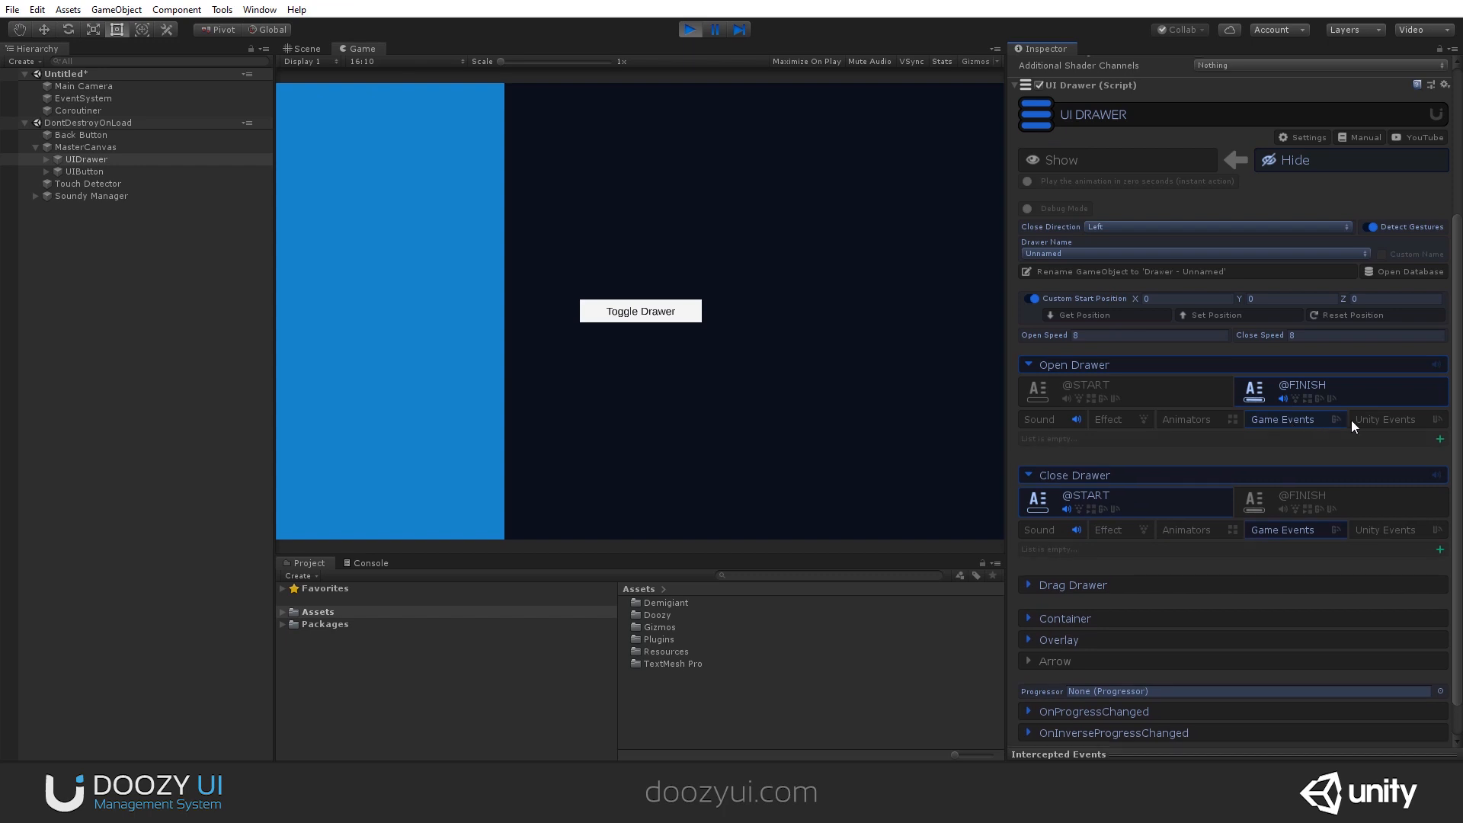
{"action": "left_click", "coordinate": [1383, 422]}
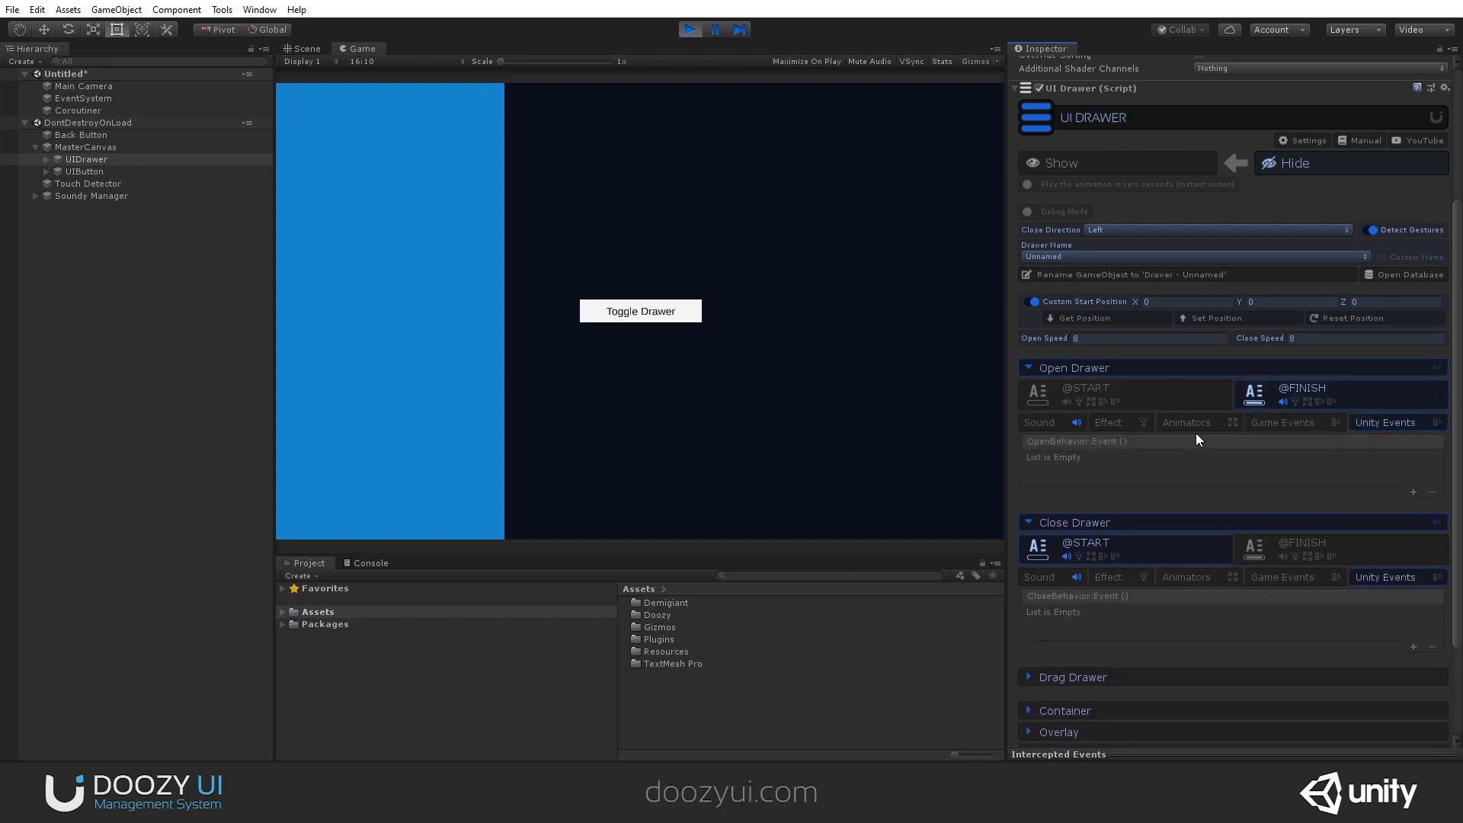
{"action": "mouse_move", "coordinate": [1096, 383]}
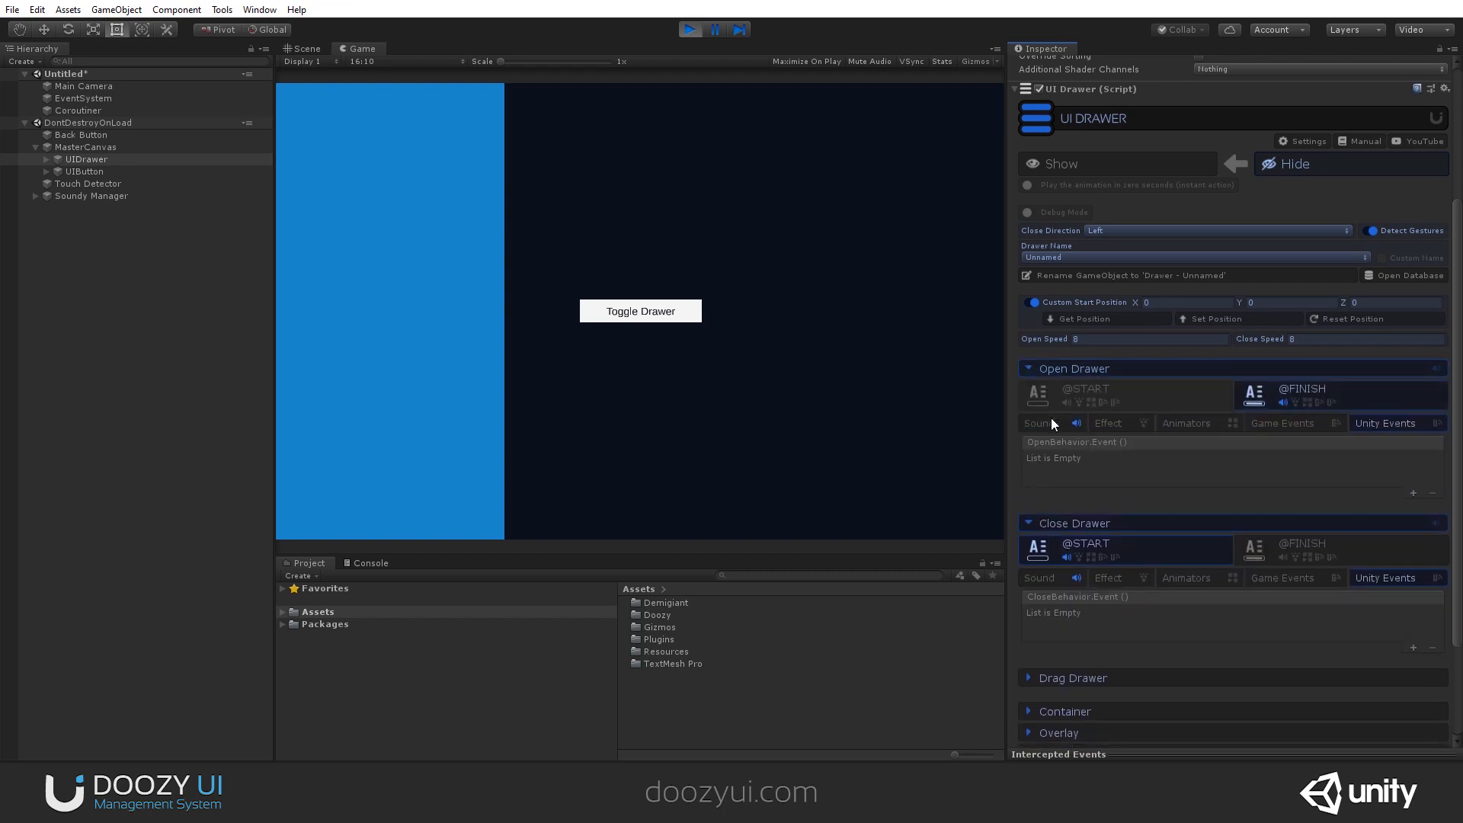
{"action": "mouse_move", "coordinate": [1170, 380]}
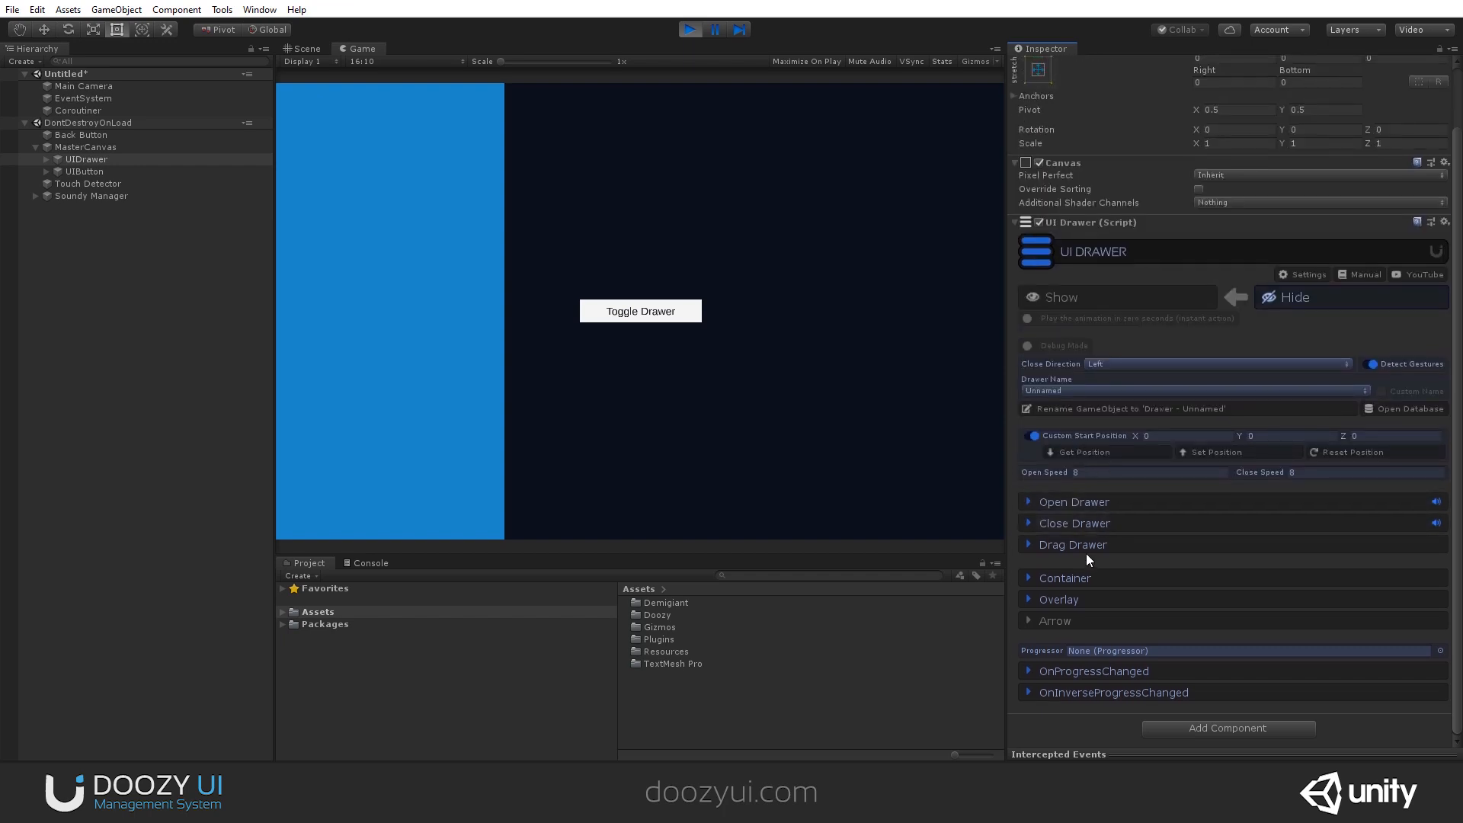
Assign the Drag Drawer sound from the Example Clicks database and pull the drawer open in the game.
{"action": "left_click", "coordinate": [1071, 544]}
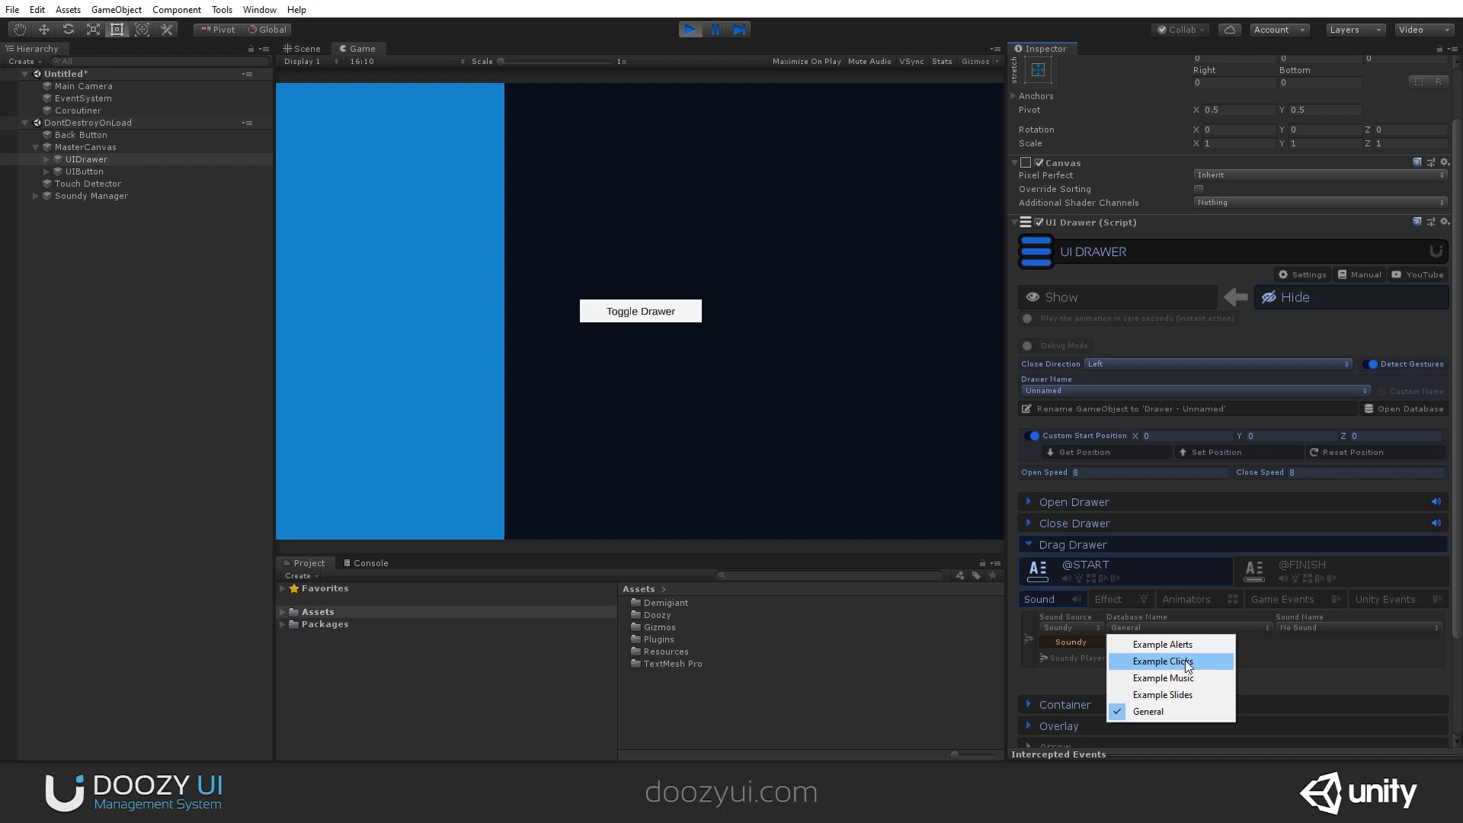
{"action": "left_click", "coordinate": [1161, 660]}
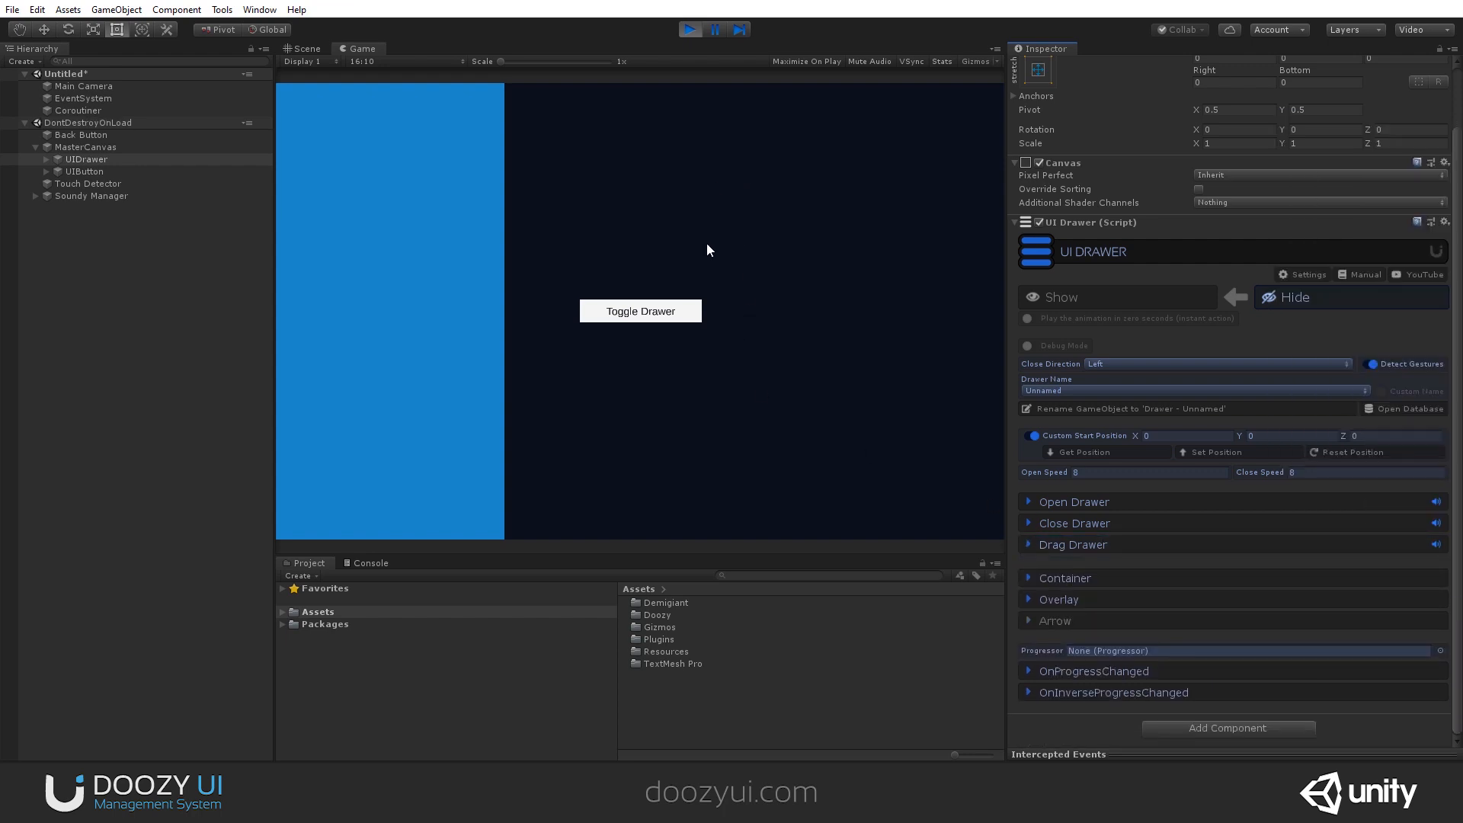
{"action": "left_click", "coordinate": [640, 311]}
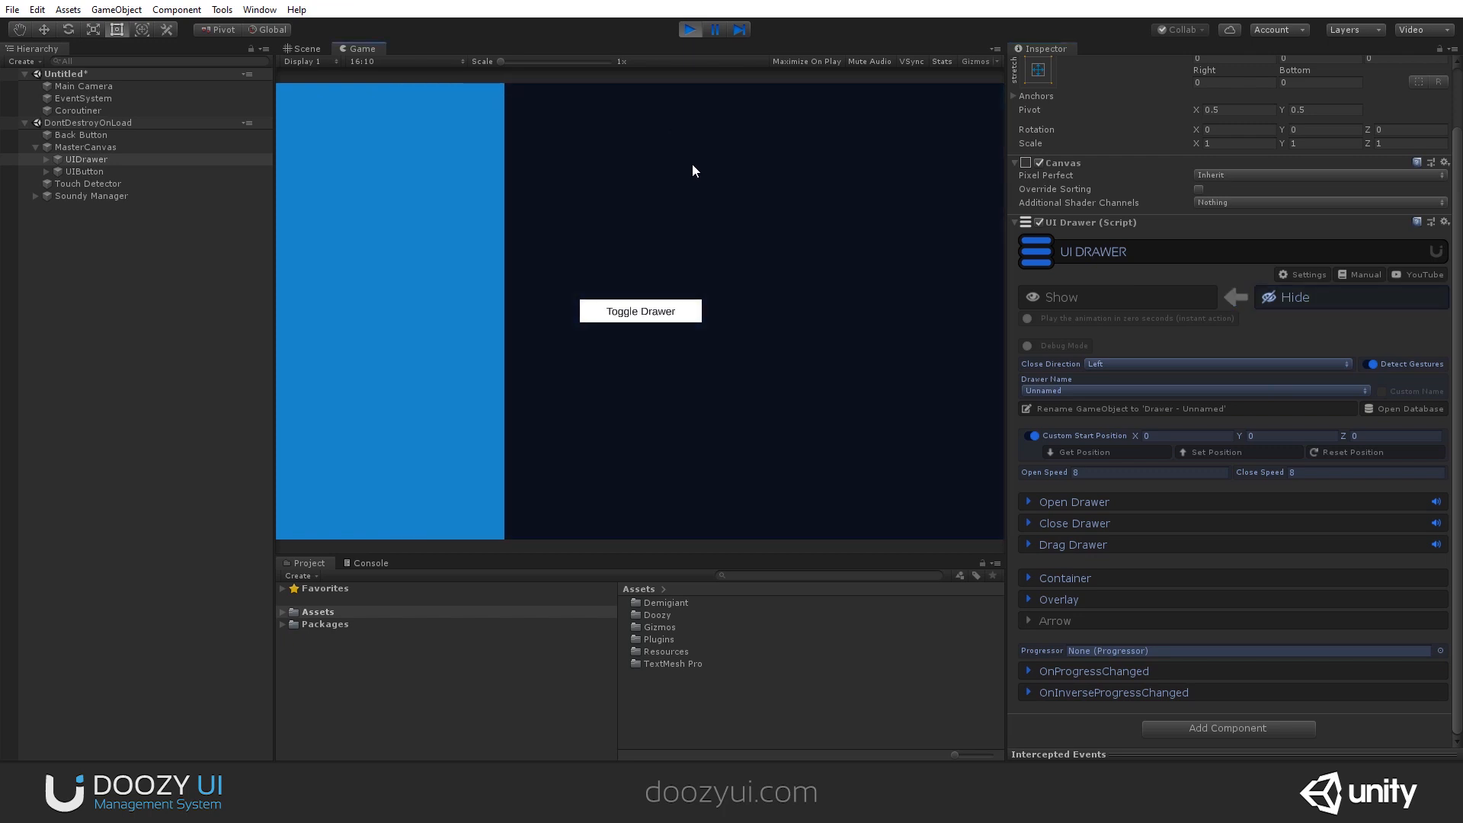
{"action": "left_click", "coordinate": [640, 311]}
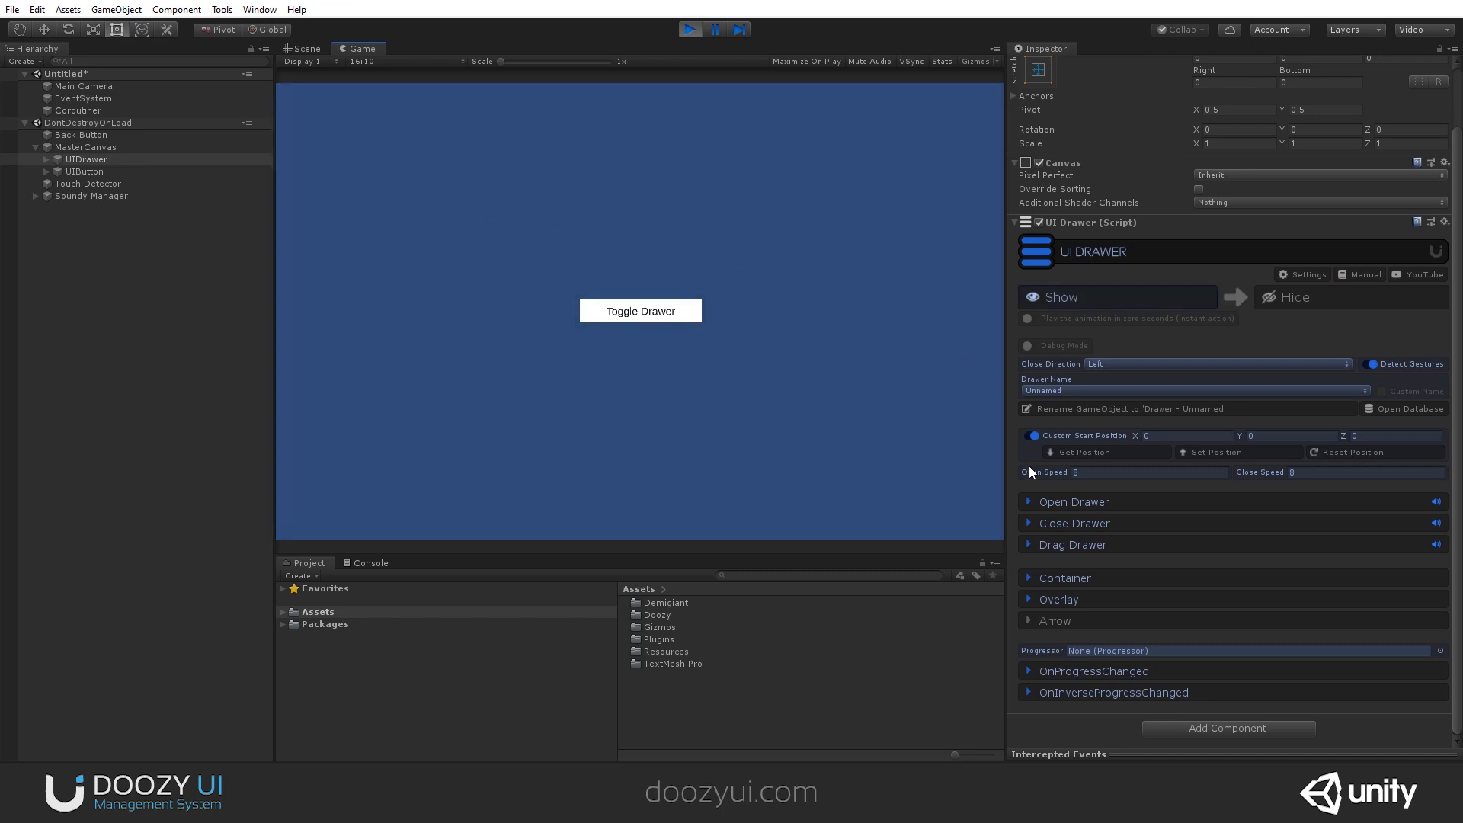
{"action": "mouse_move", "coordinate": [494, 225]}
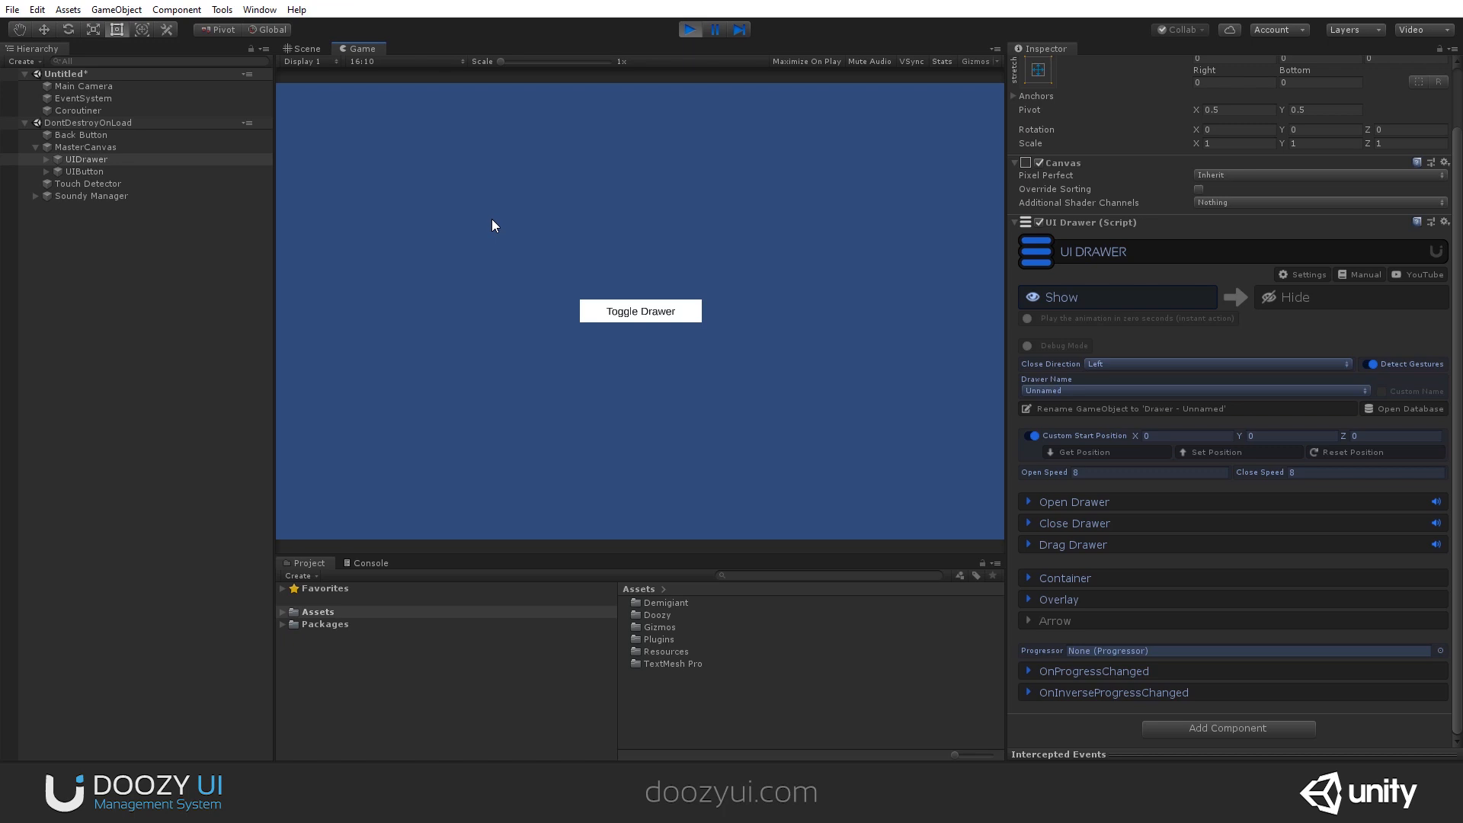
{"action": "mouse_move", "coordinate": [497, 220]}
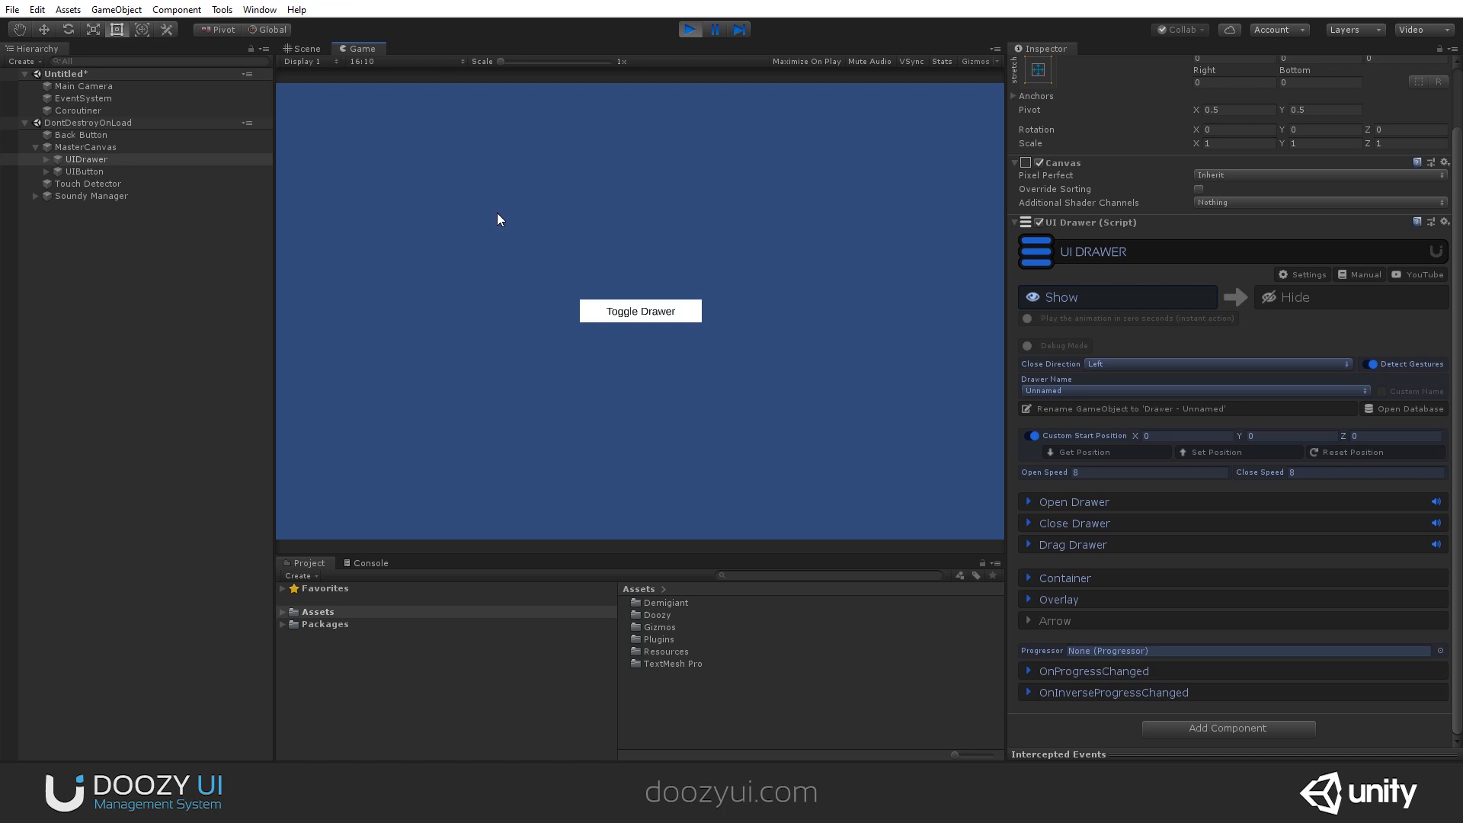
{"action": "mouse_move", "coordinate": [502, 232]}
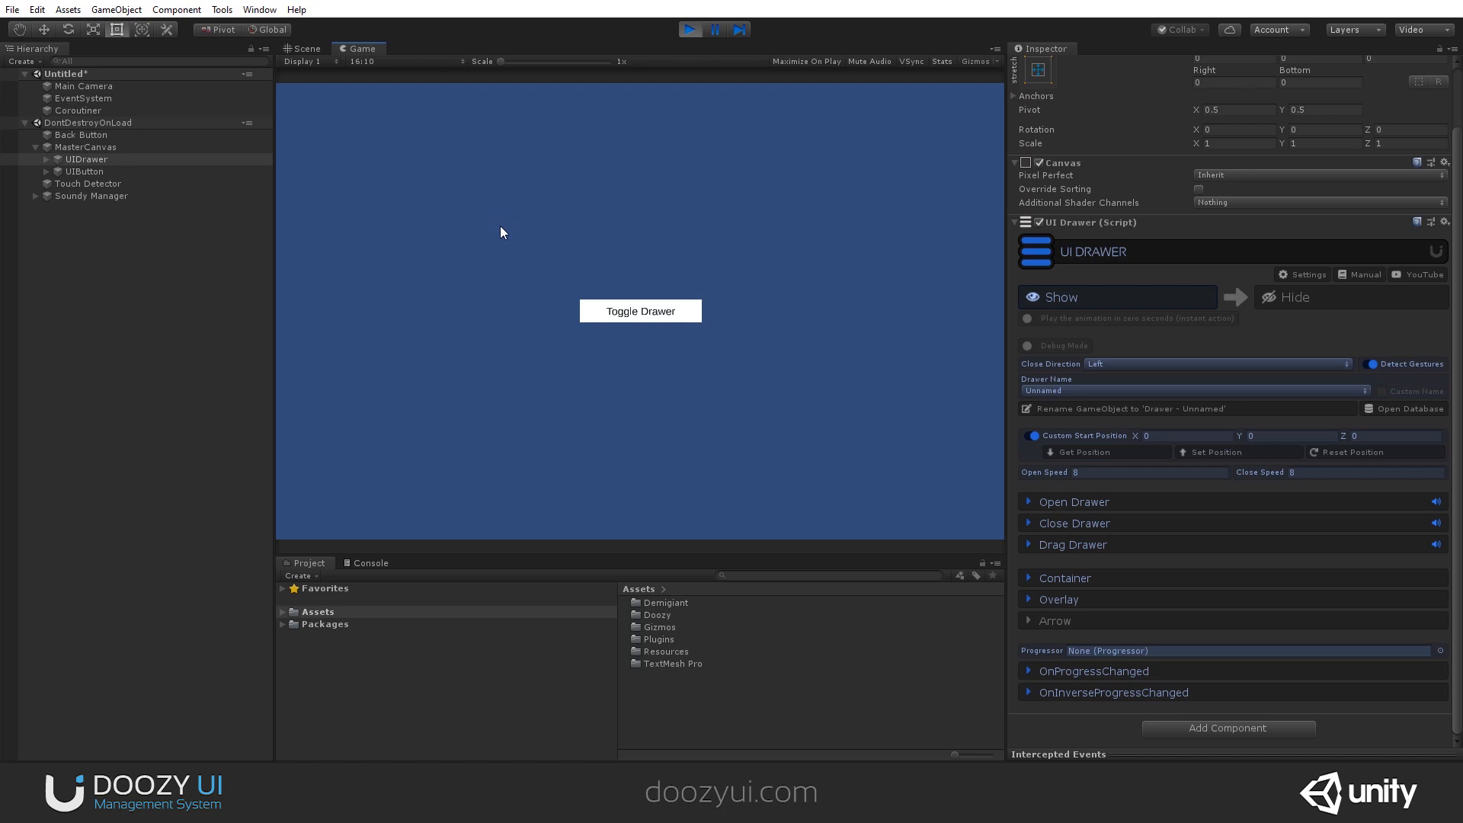
{"action": "mouse_move", "coordinate": [655, 102]}
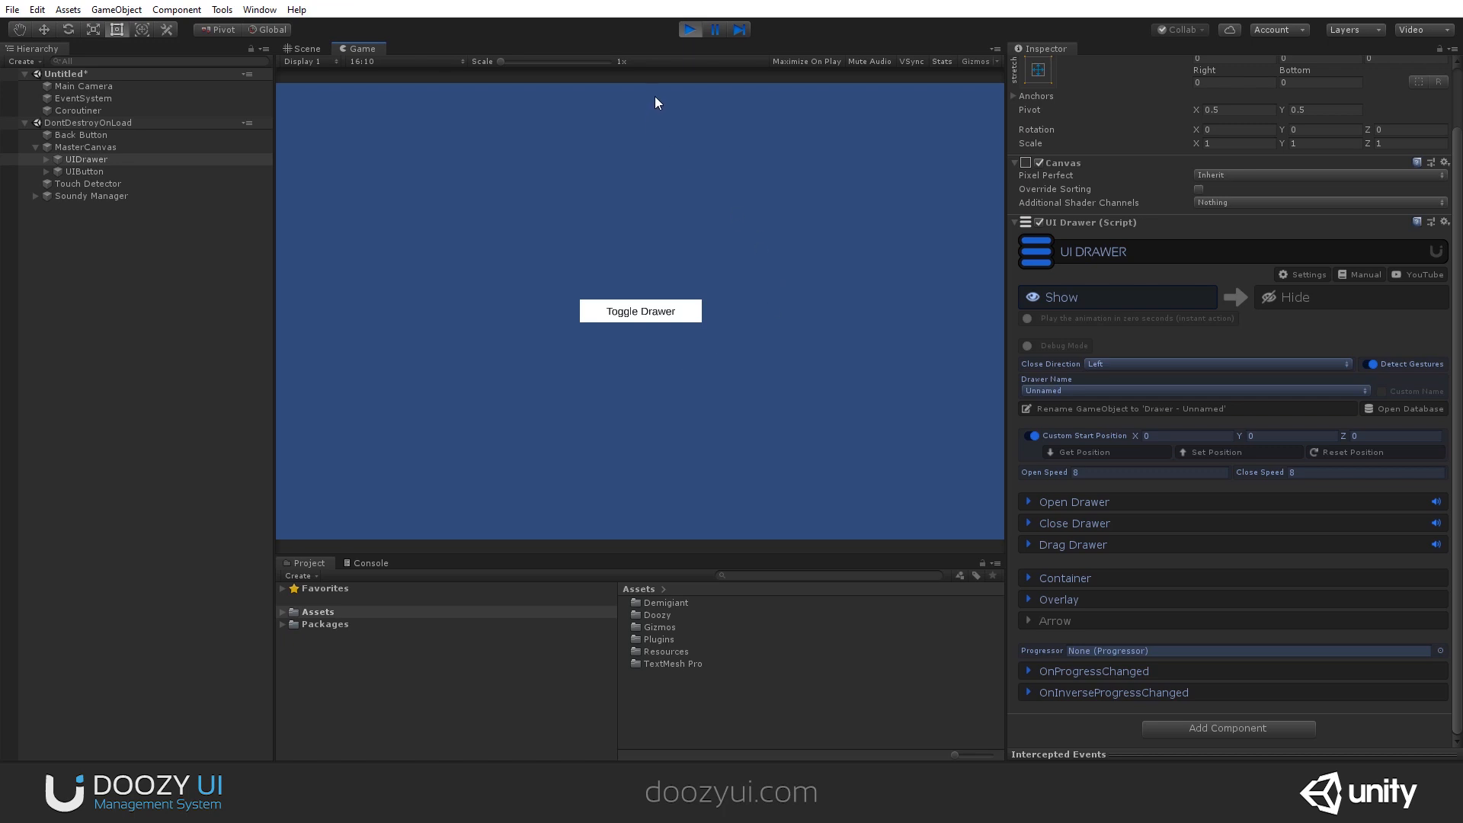
{"action": "mouse_move", "coordinate": [687, 29]}
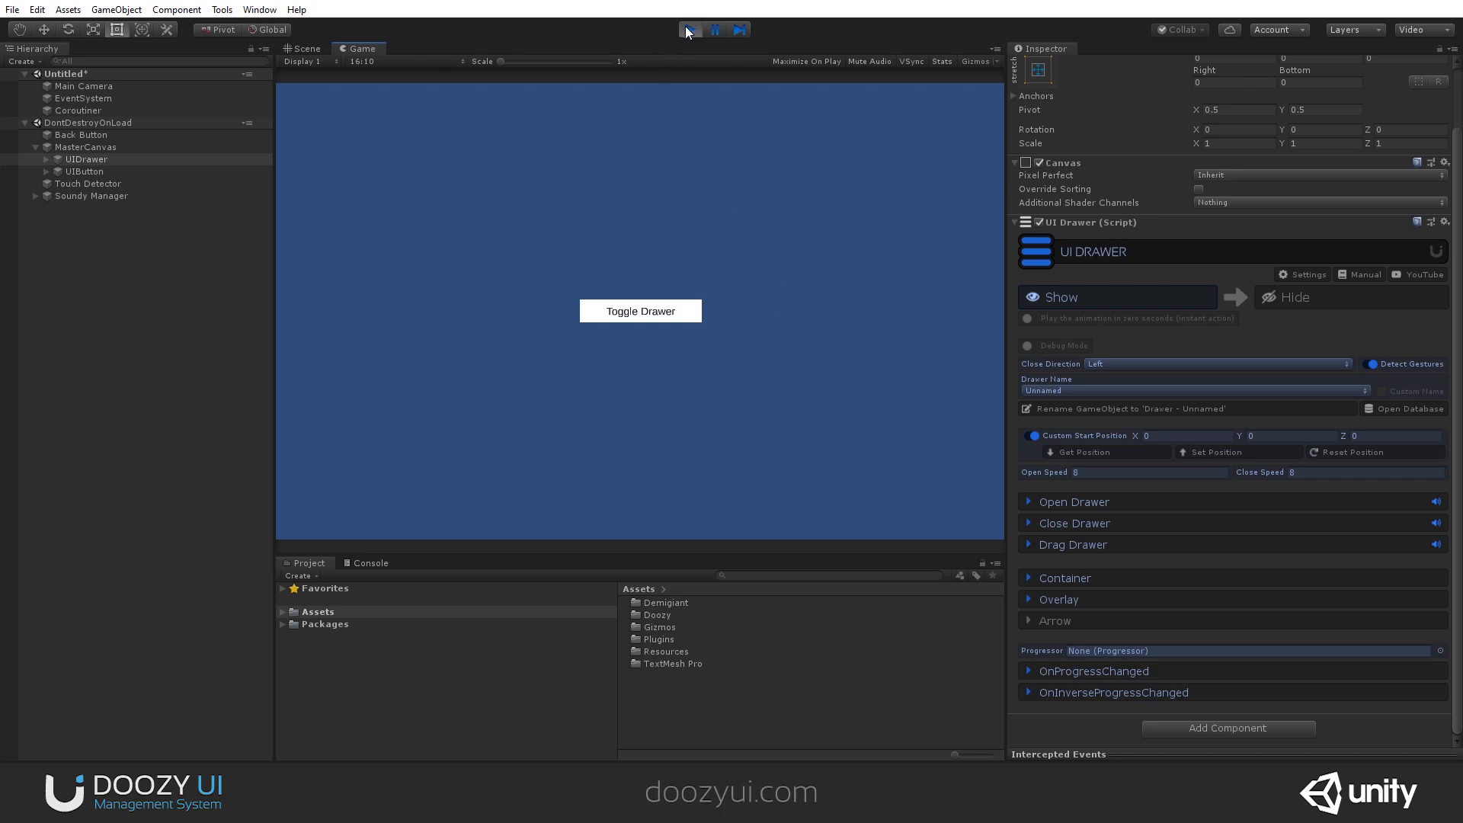
{"action": "left_click", "coordinate": [689, 28]}
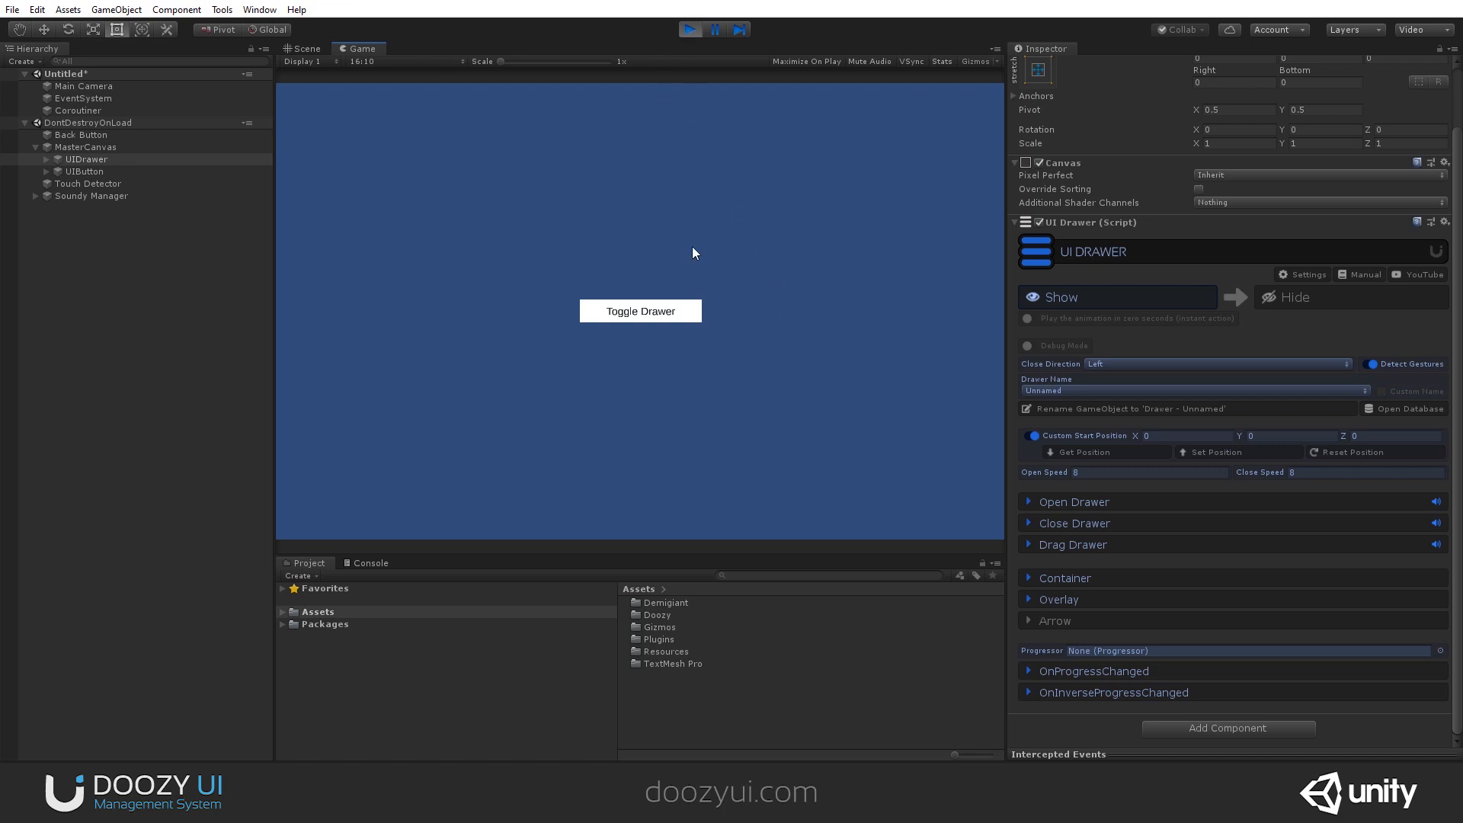